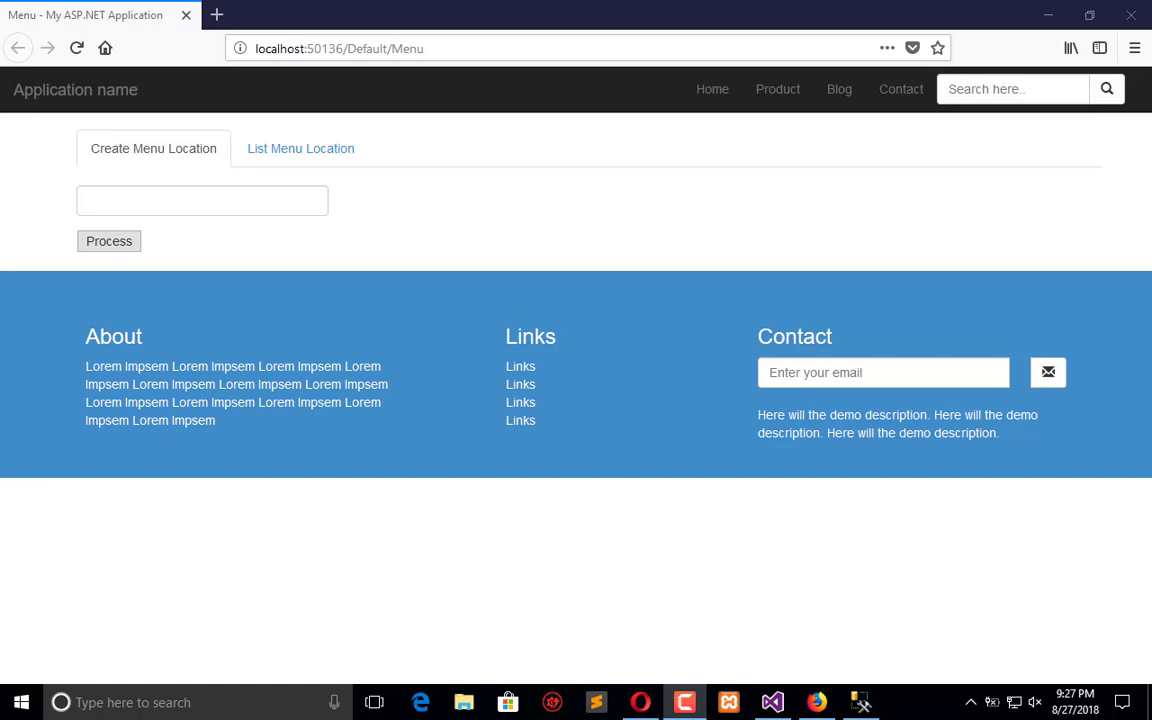
In Firefox, view the List Menu Location tab, which shows only the Tab2 placeholder.
click(300, 148)
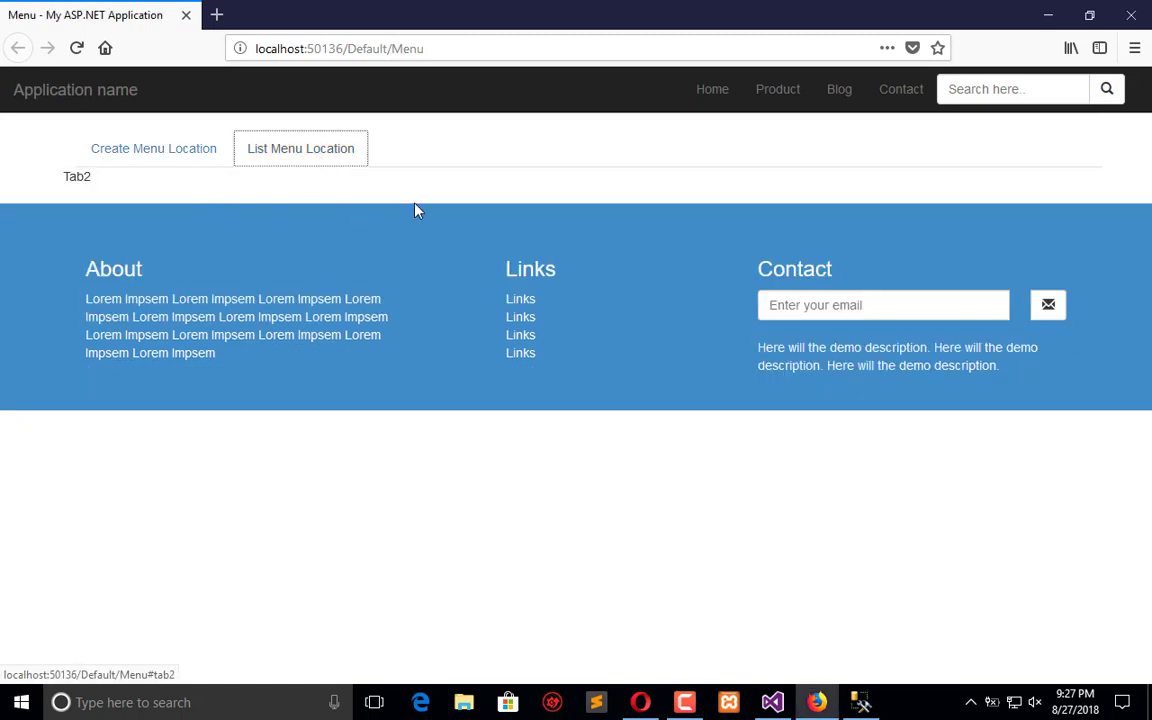
mouse_move(448, 221)
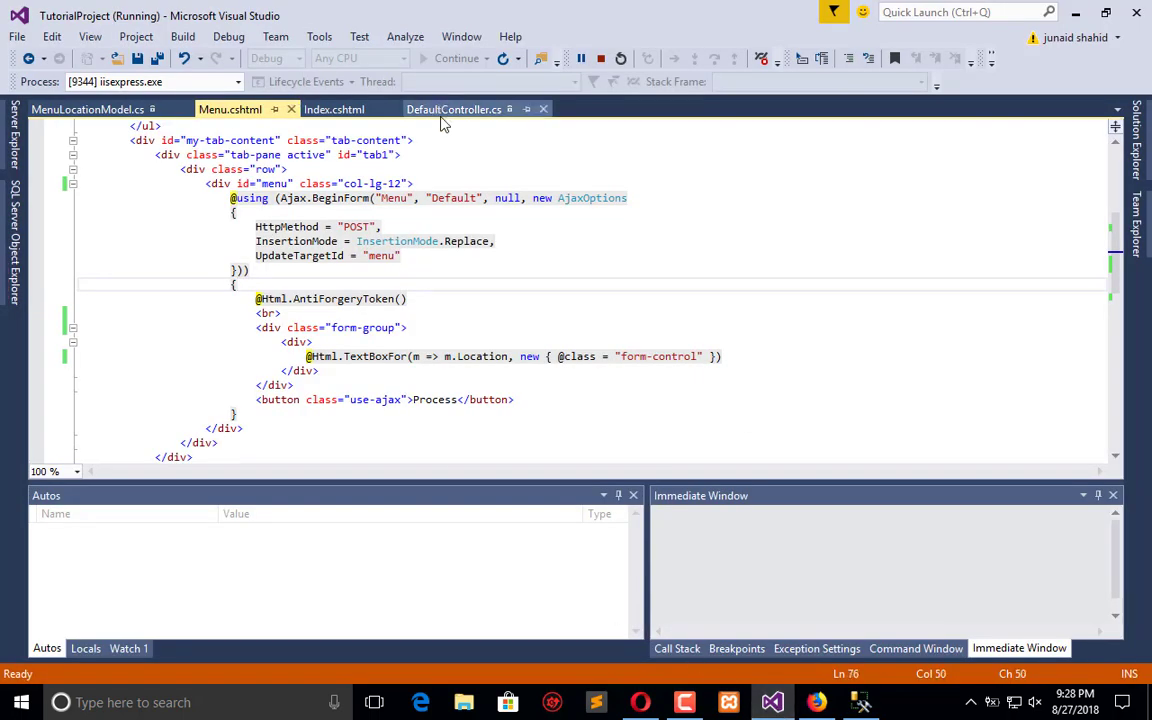
click(453, 109)
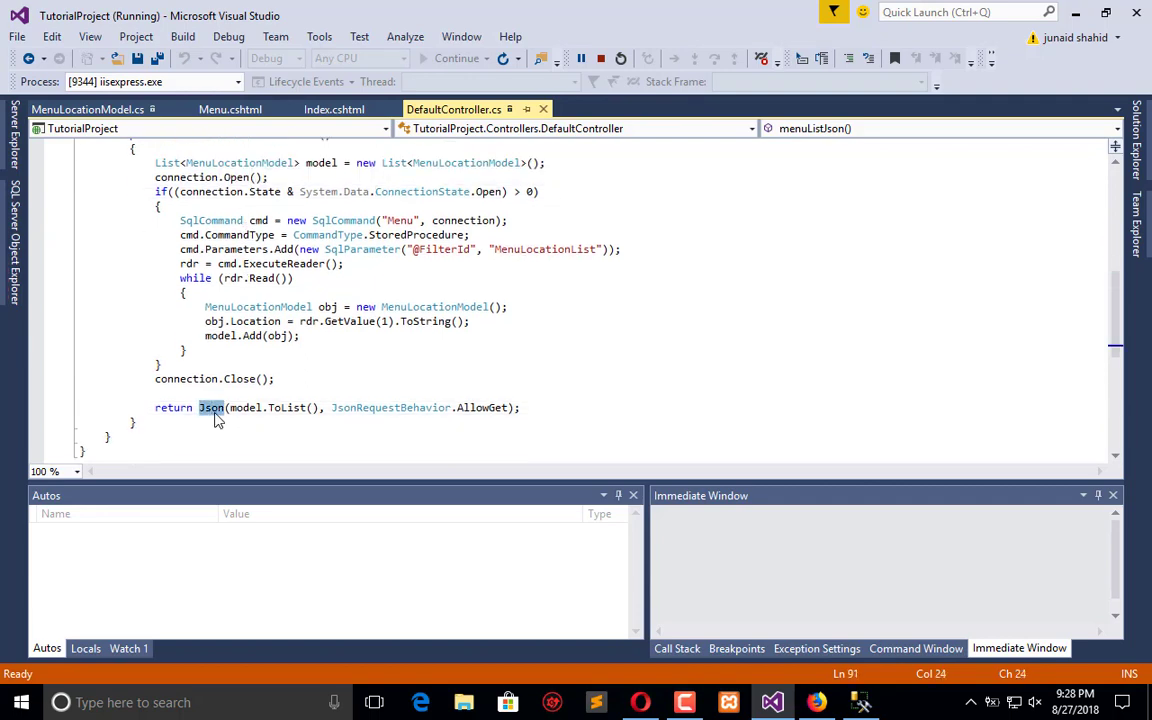
scroll(up, 3)
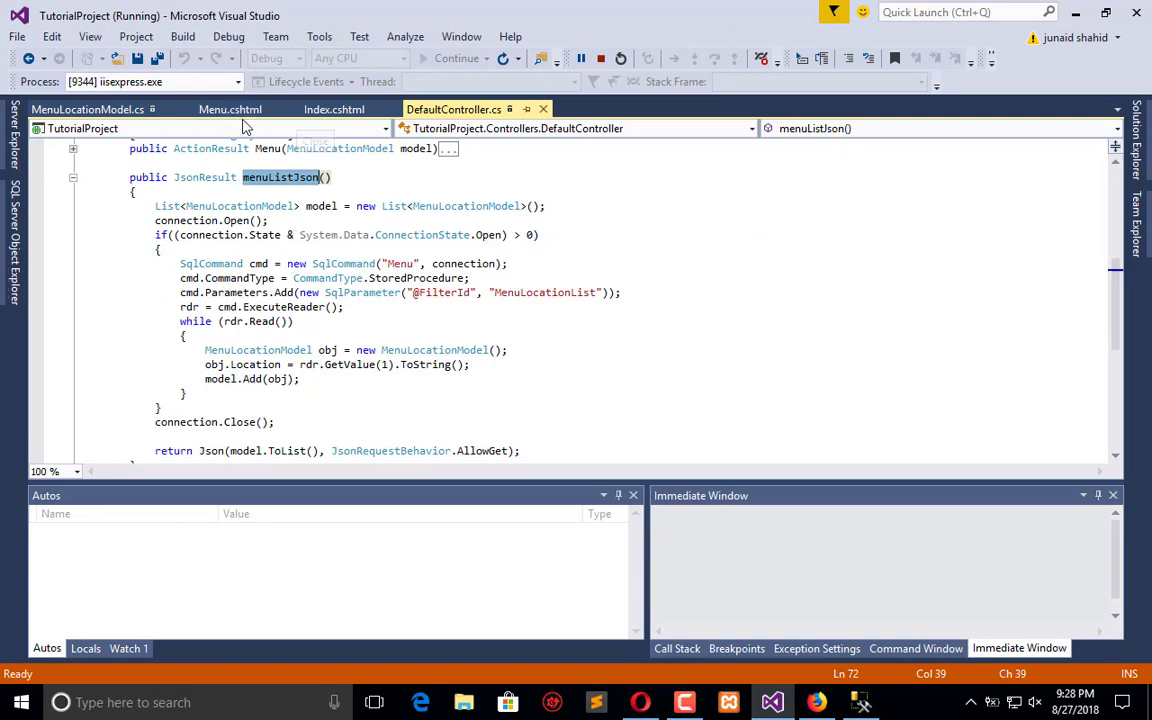
click(230, 109)
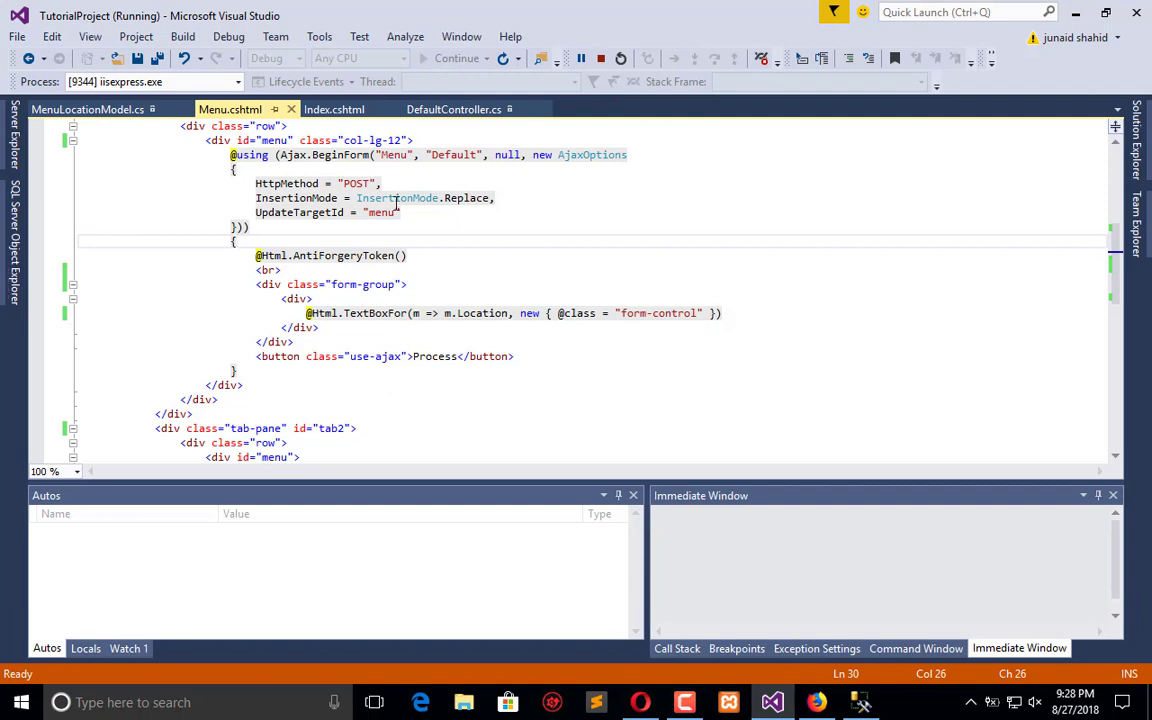
Add class="col-lg-12" to the tab2 menu div in Menu.cshtml.
scroll(down, 3)
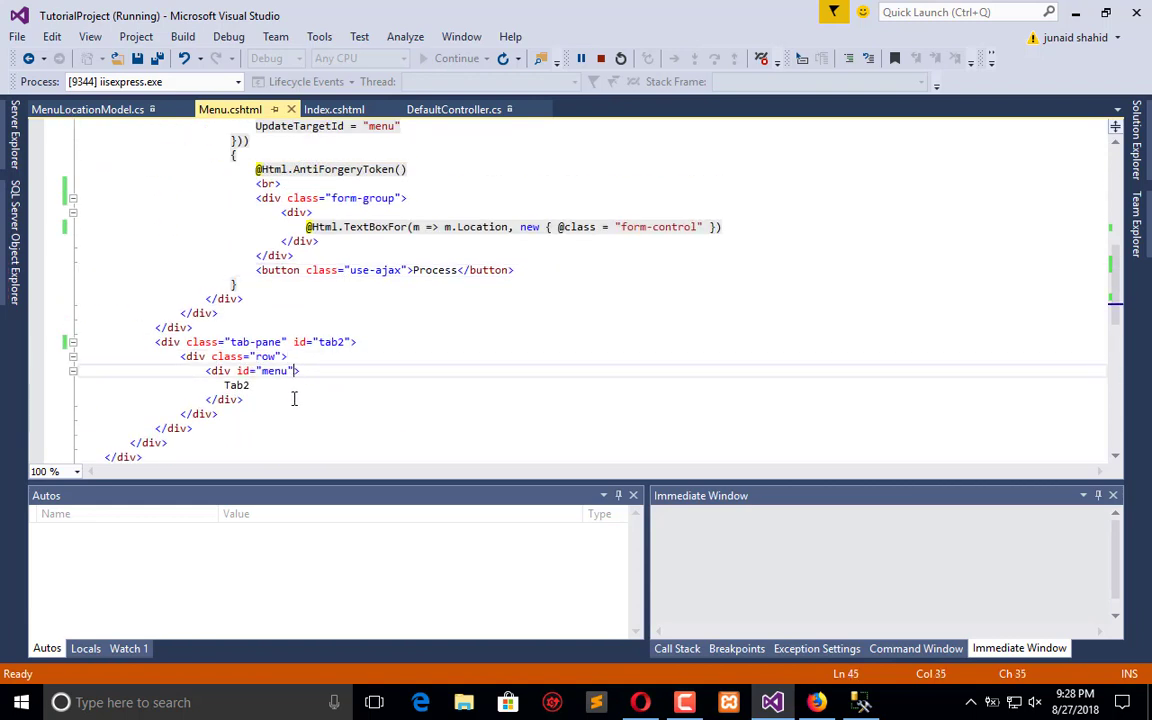
text(class=")
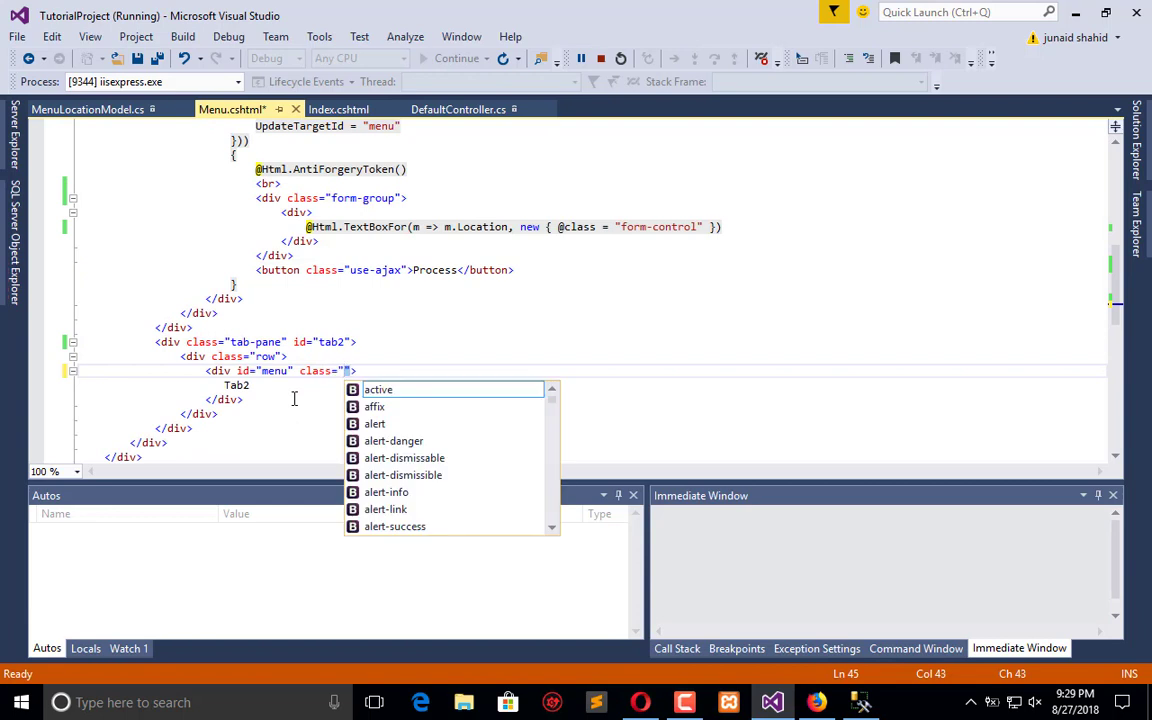
text(col-lg-12)
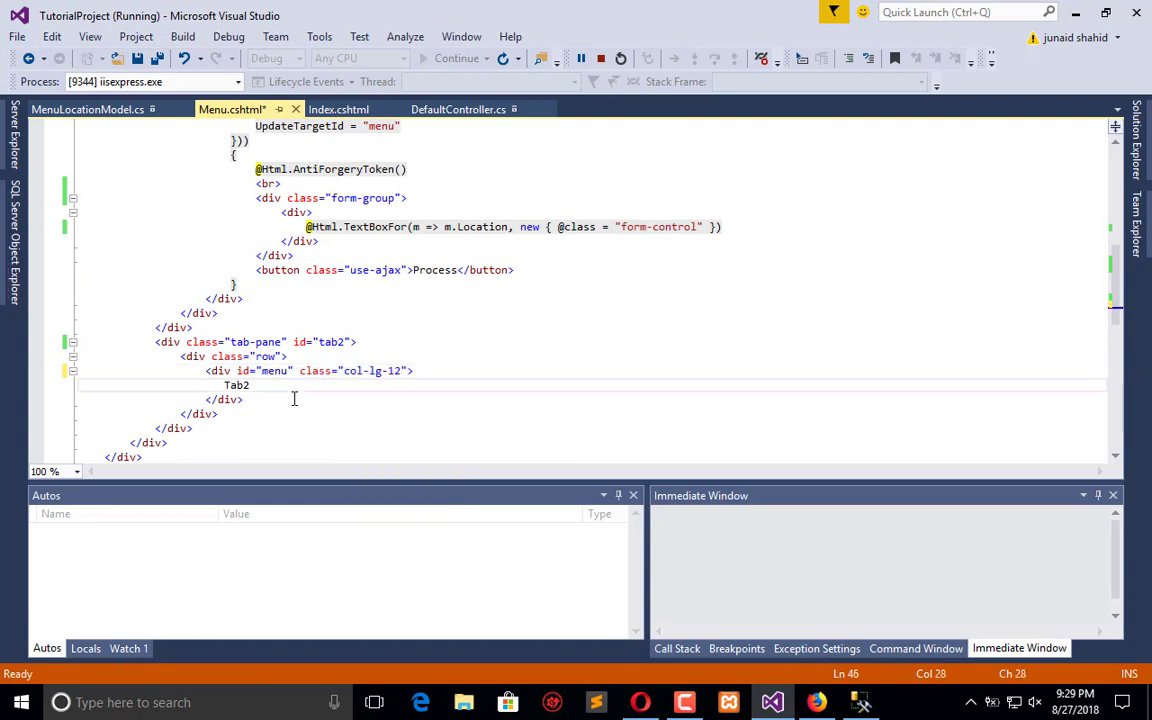
Replace Tab2 with an empty table classed table, table-bordered and table-hover.
text(<)
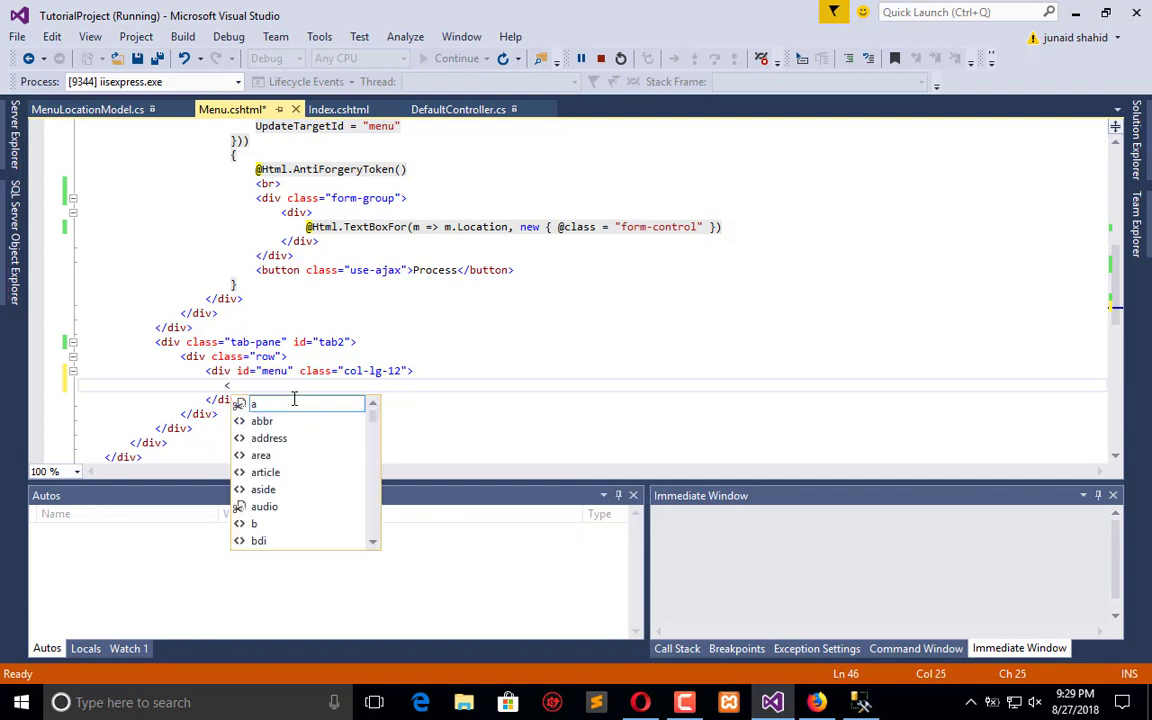
text(table></table>)
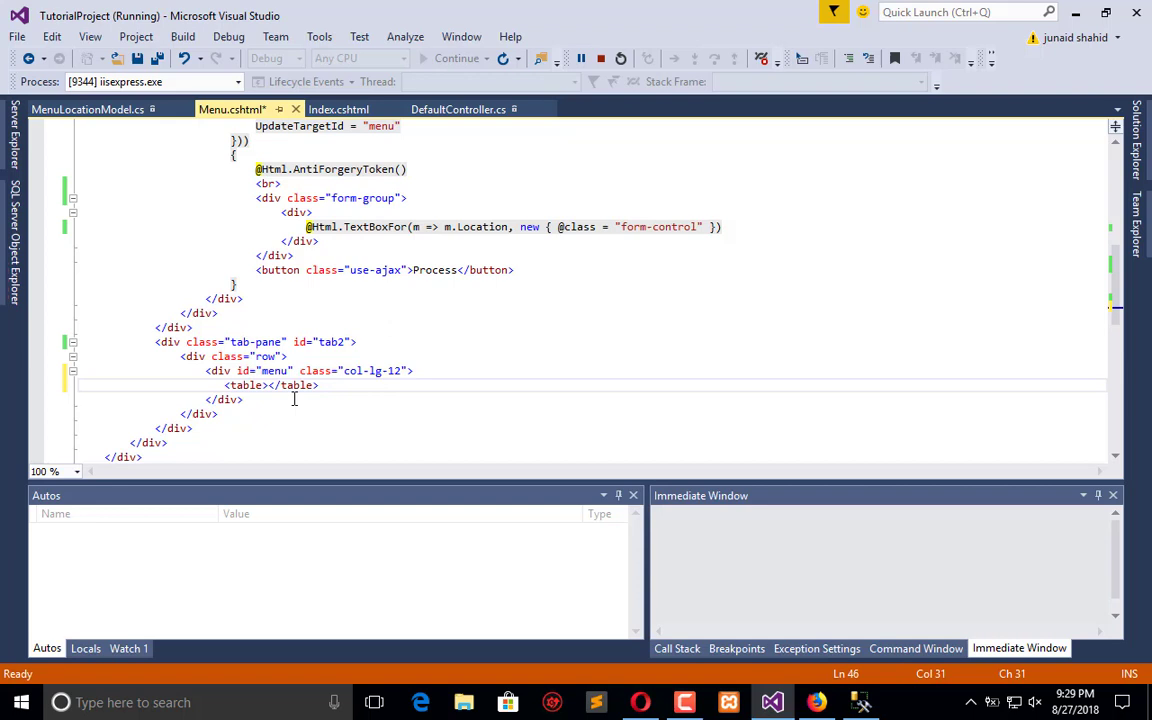
key(enter)
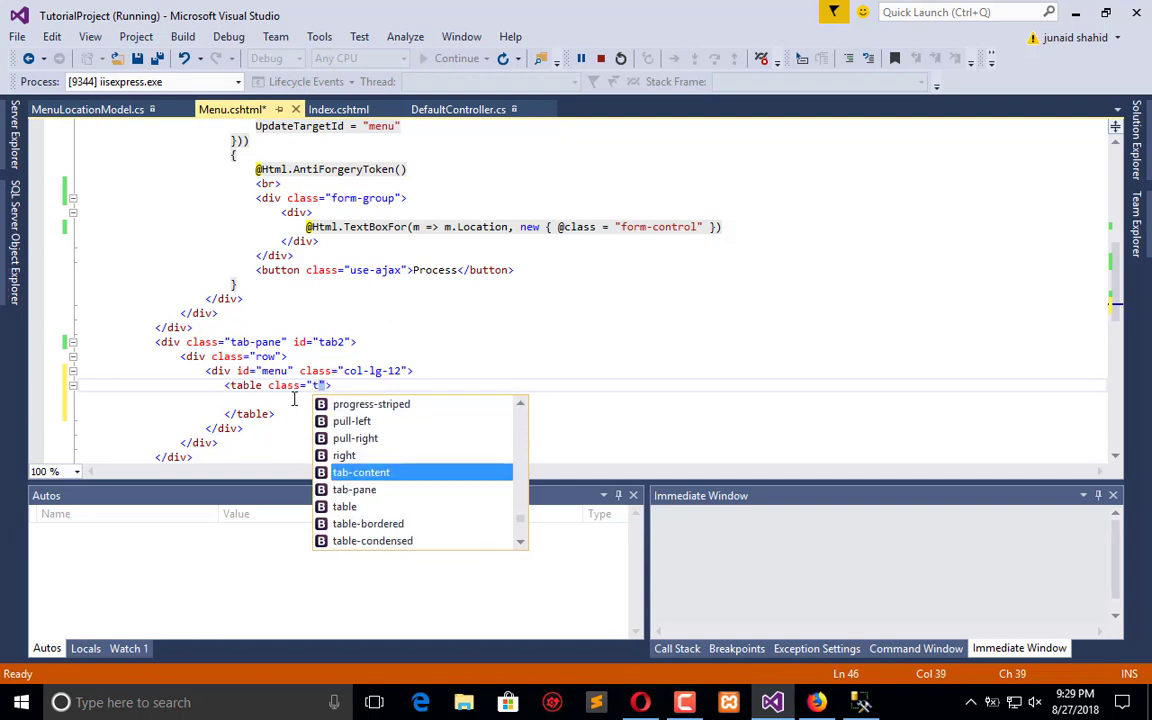
text(ble table-bordered)
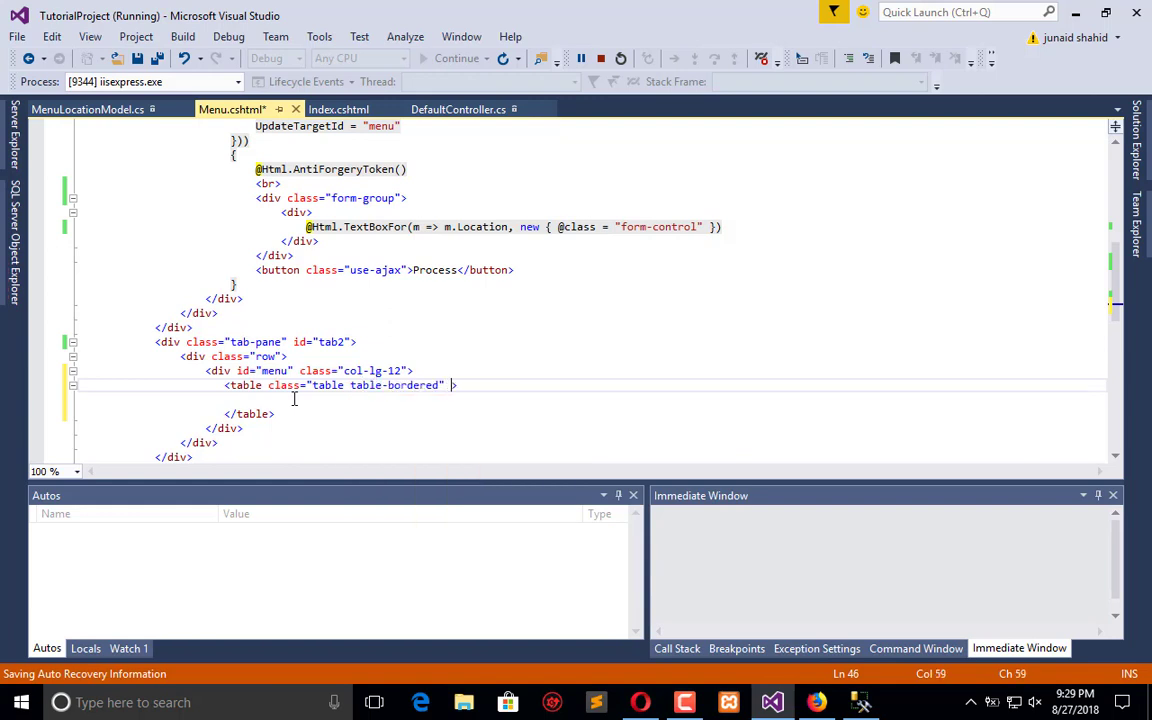
text(tabe)
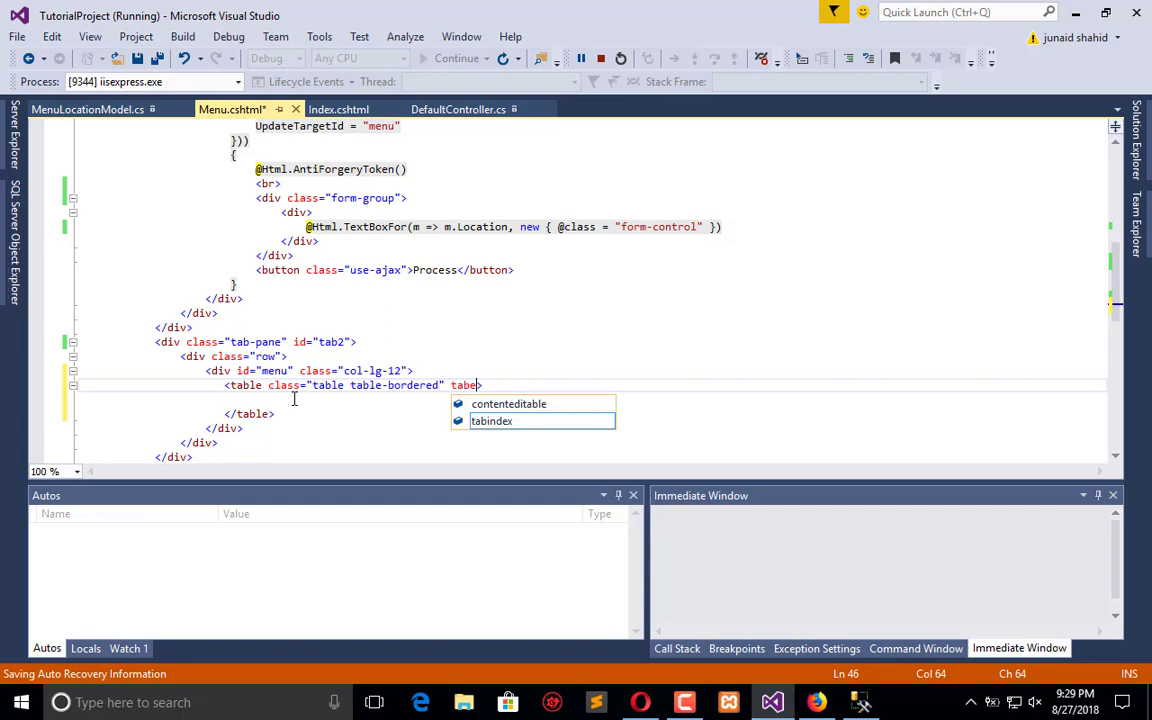
key(BackSpace)
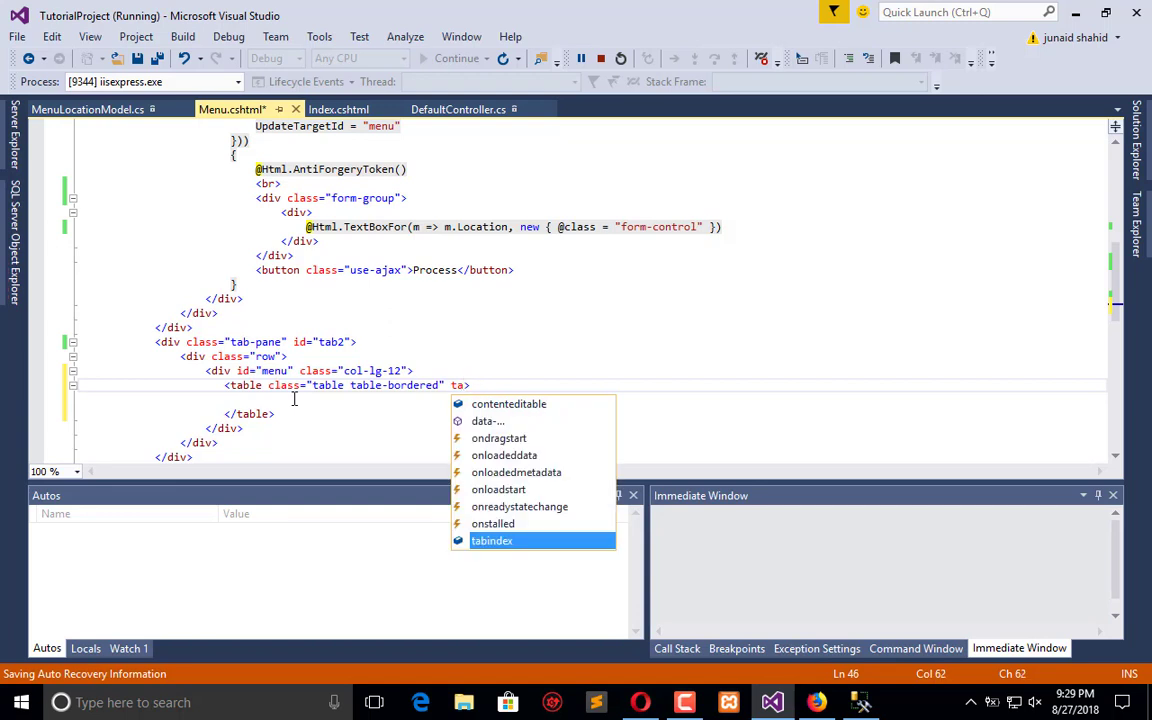
key(Escape)
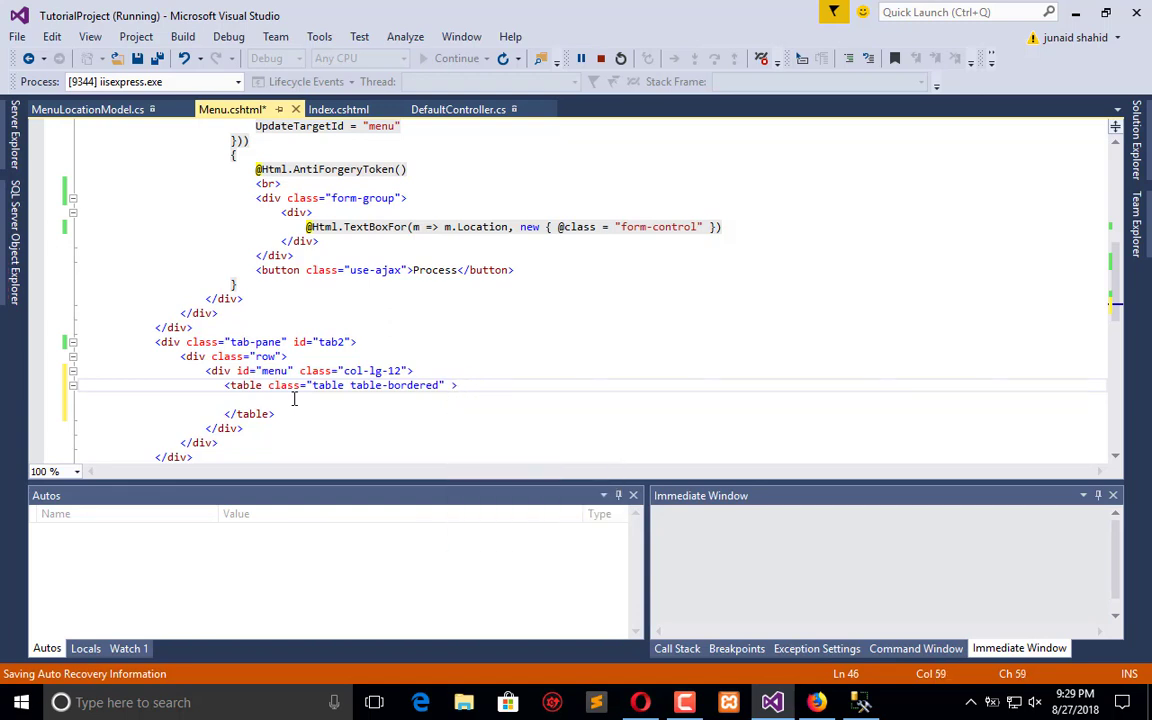
text(table-hover)
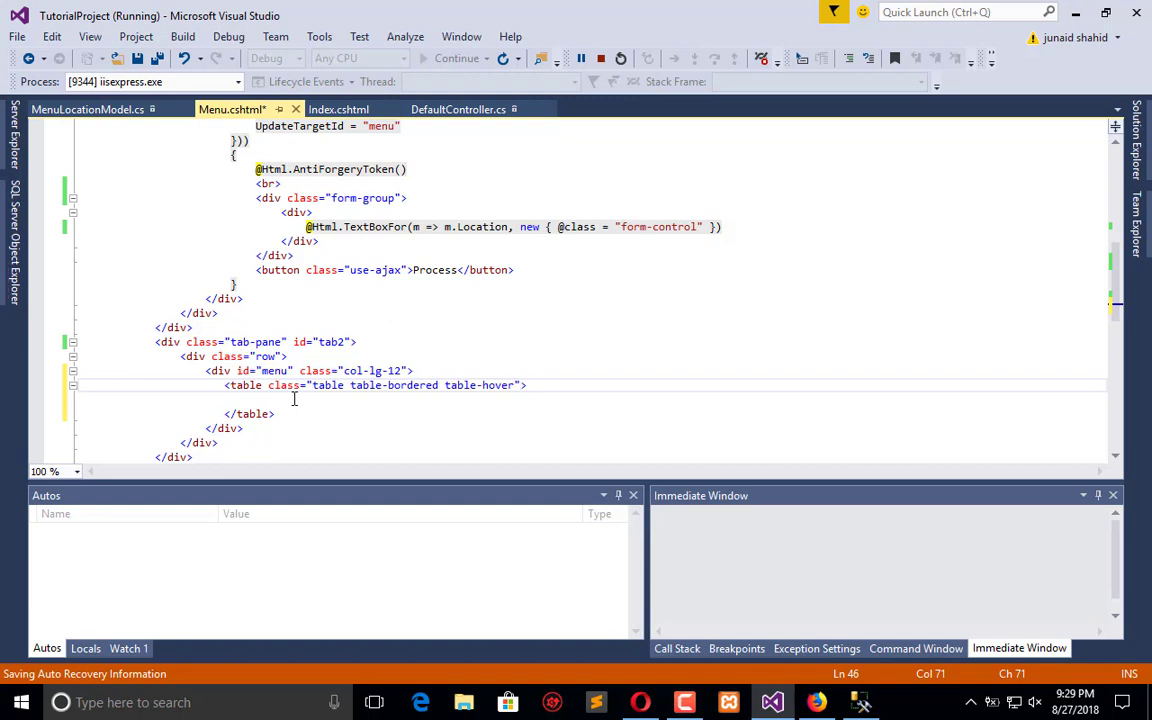
key(enter)
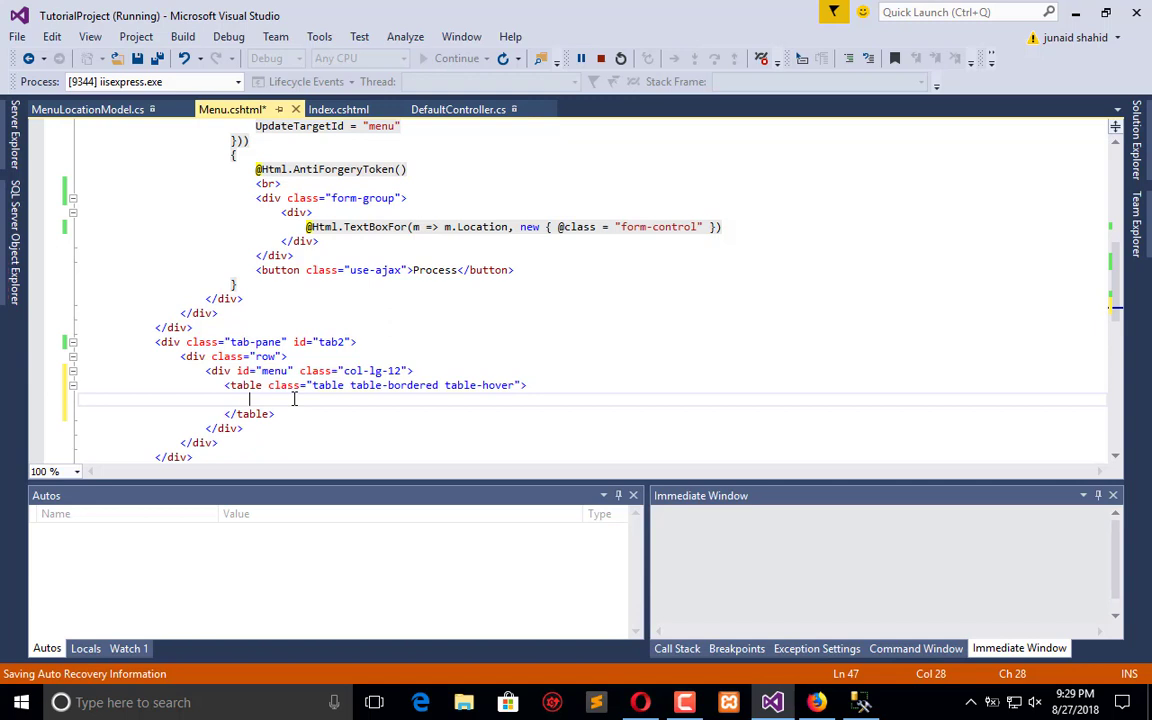
Add a thead row to the table with Id and Location cells.
text(<thead)
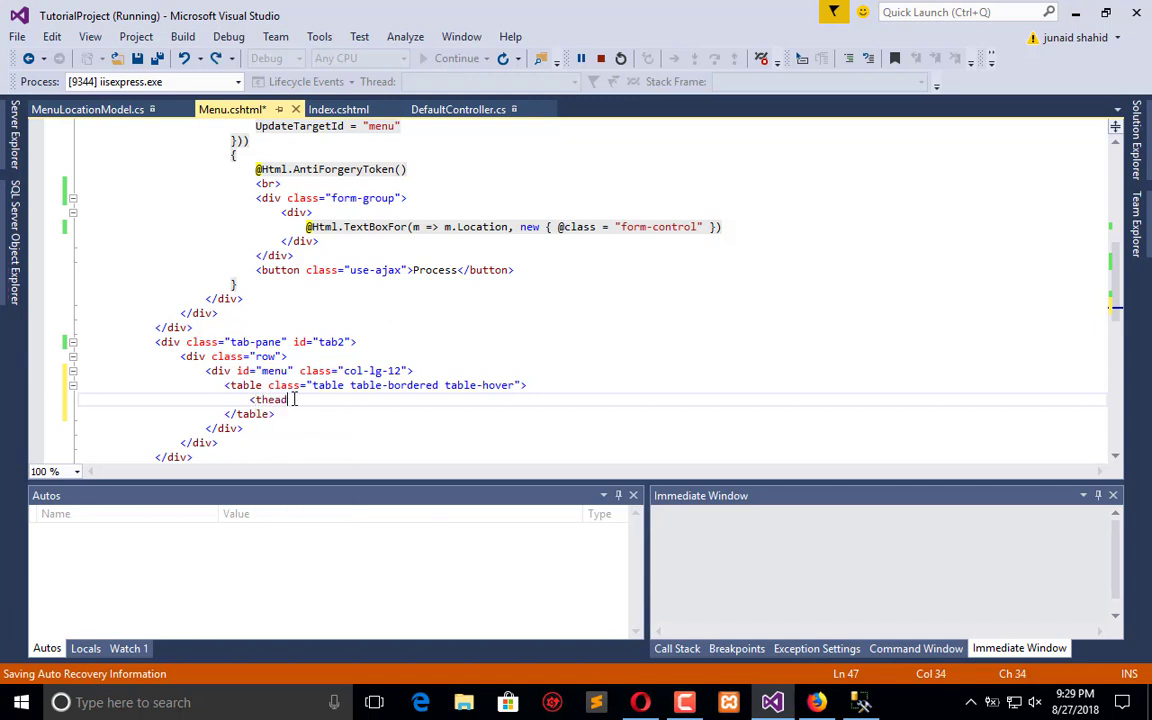
text(>)
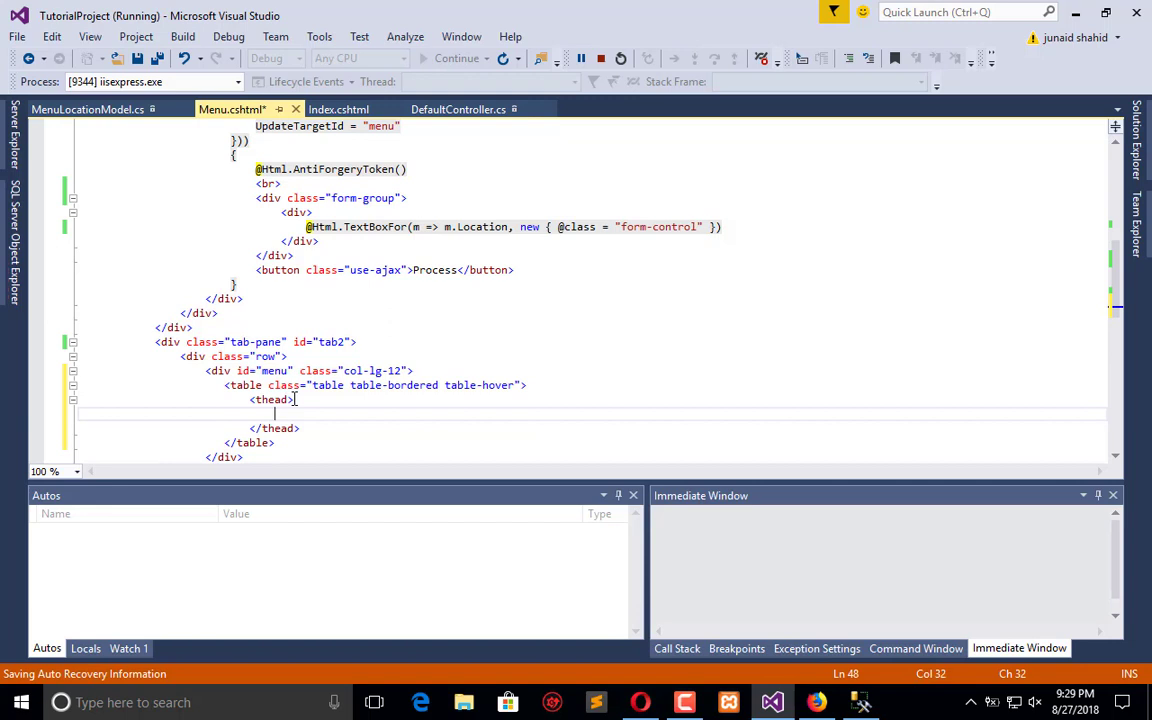
text(tr>)
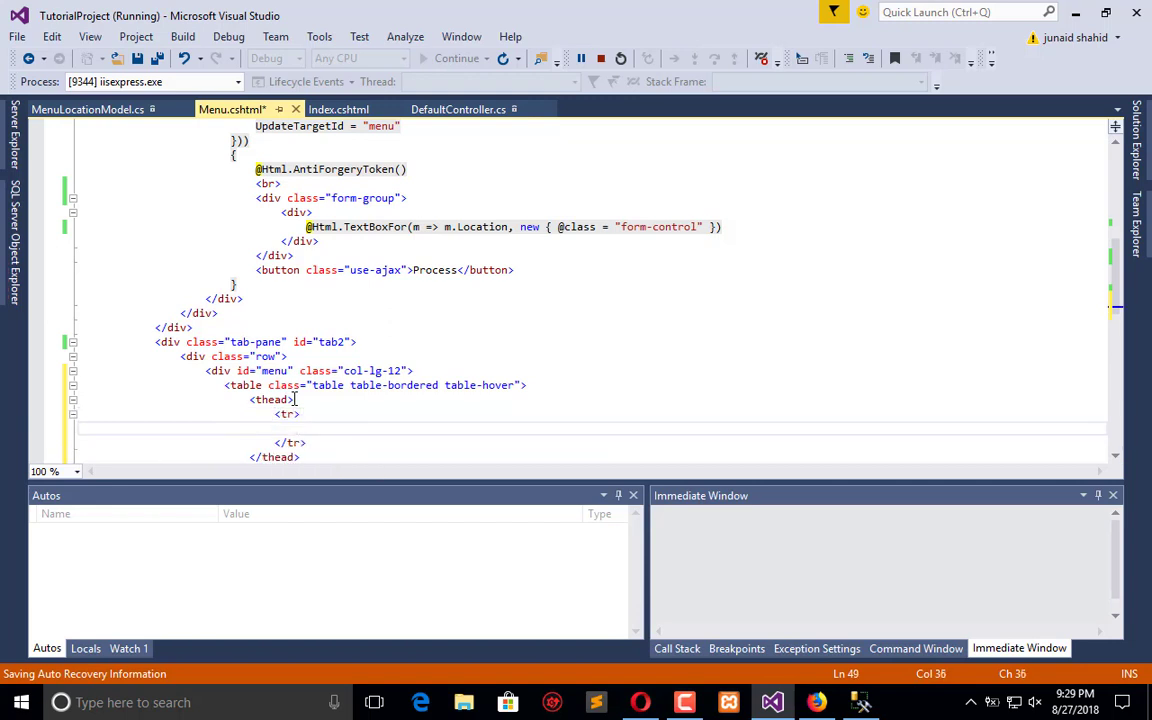
text(<td></td>)
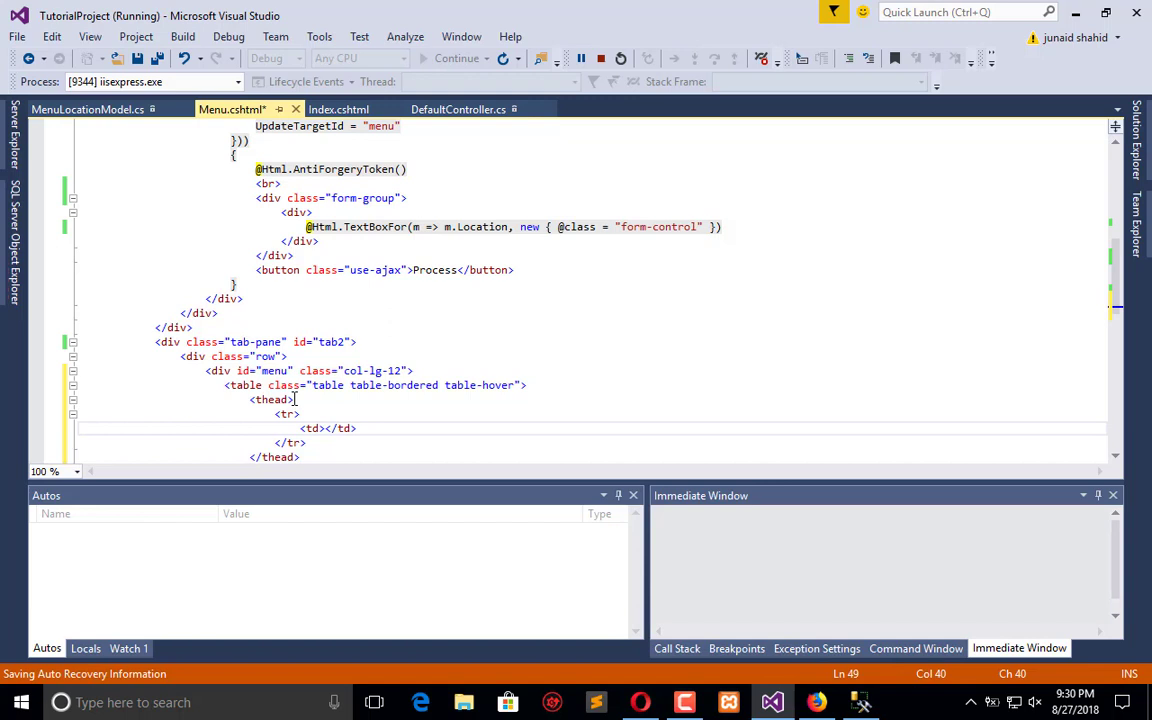
text(Id)
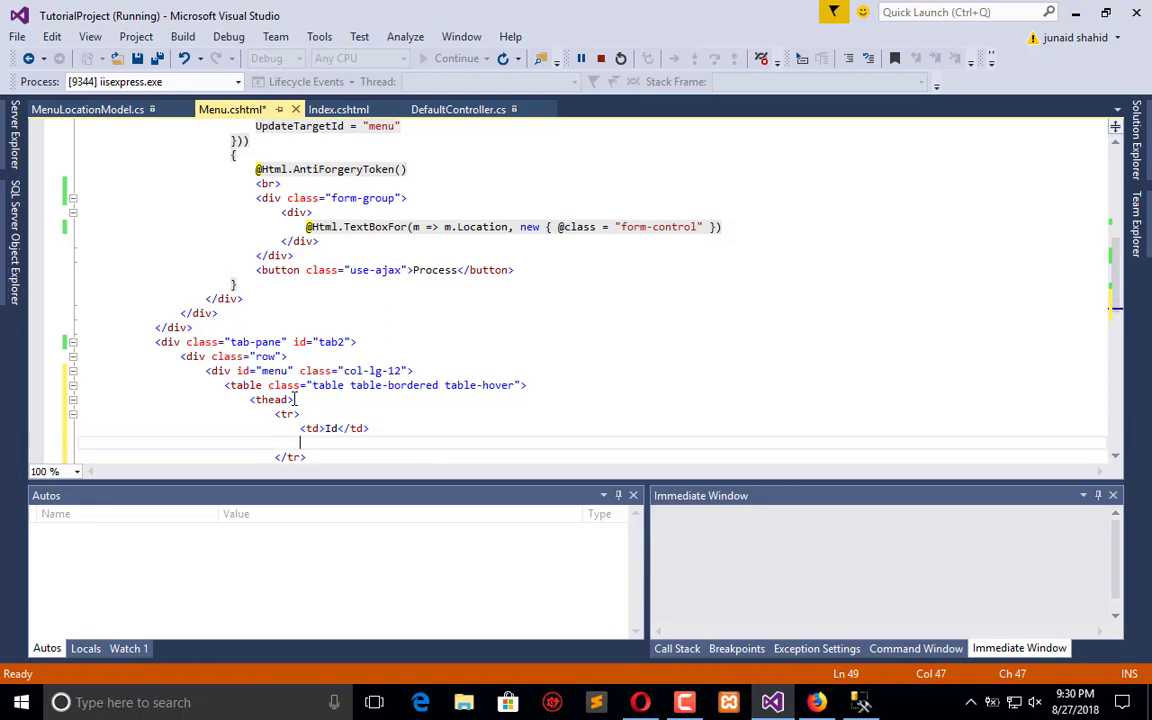
text(<td>Id</td>)
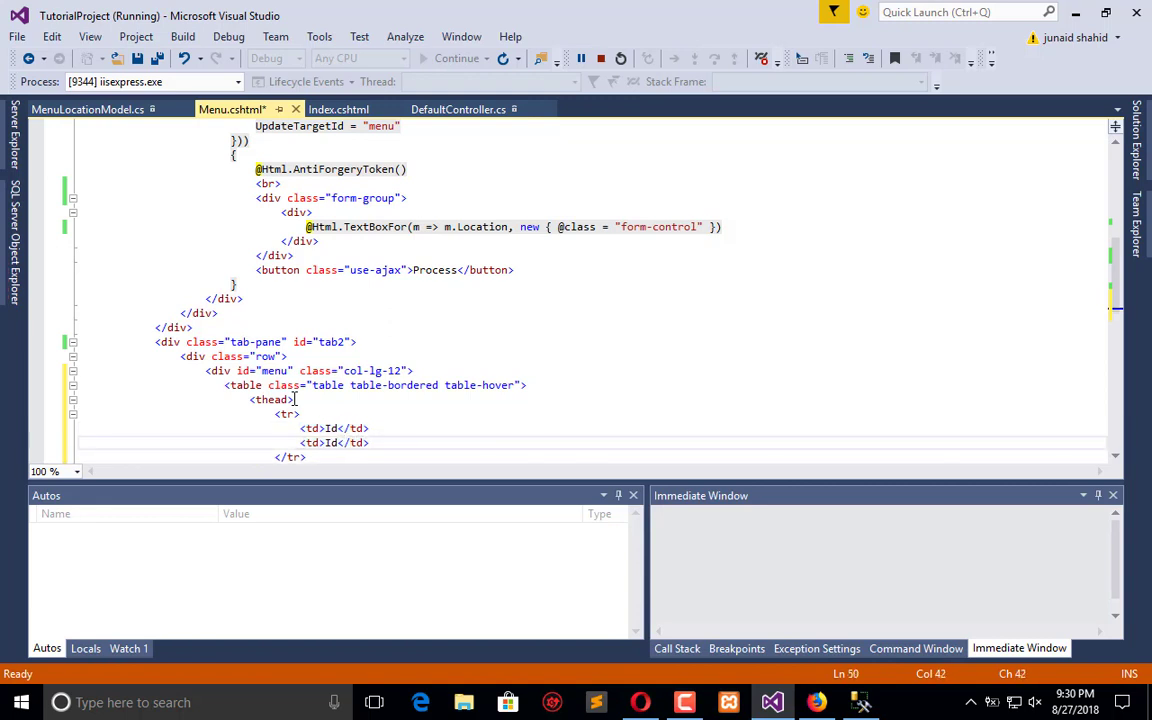
text(Location)
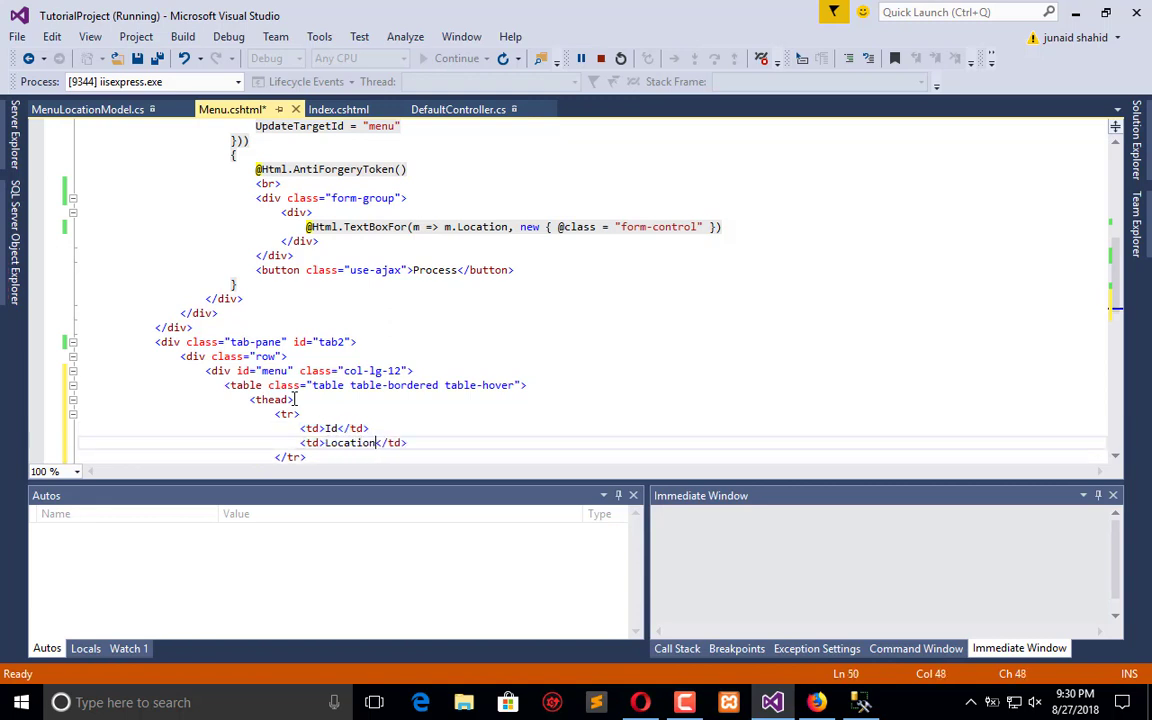
Add the Action header cell and an empty tbody, then save Menu.cshtml.
key(ctrl+s)
text(<)
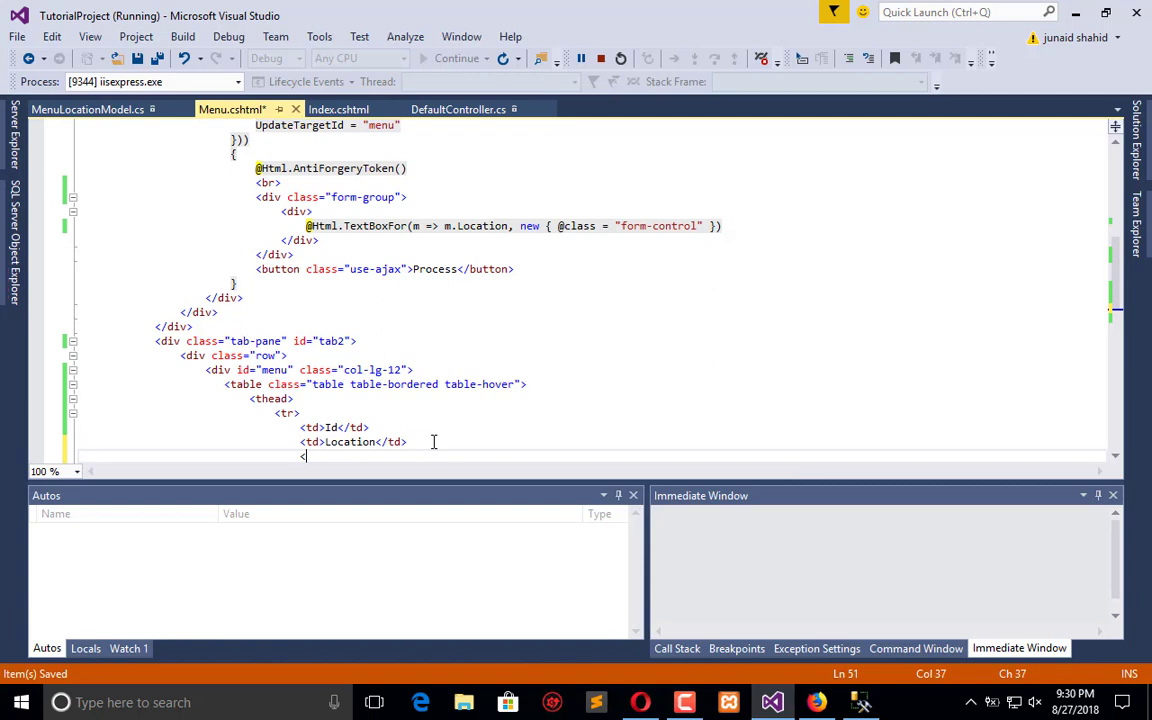
text(td>Action</td>)
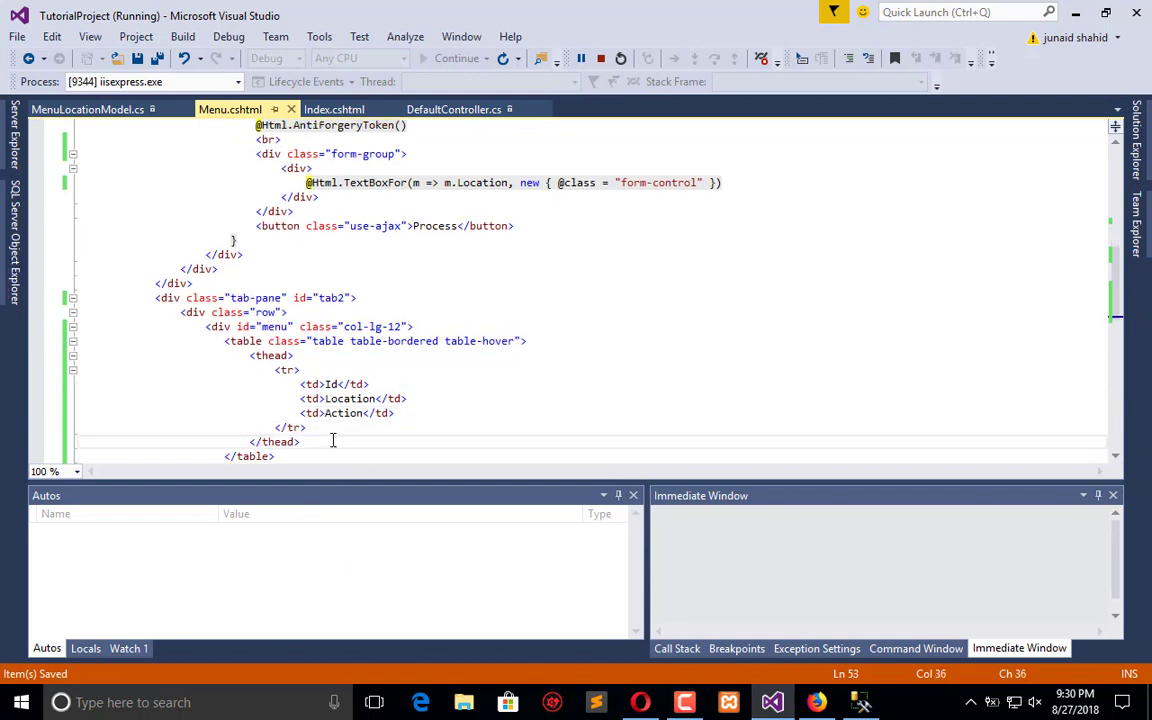
text(<tbody></tbody>)
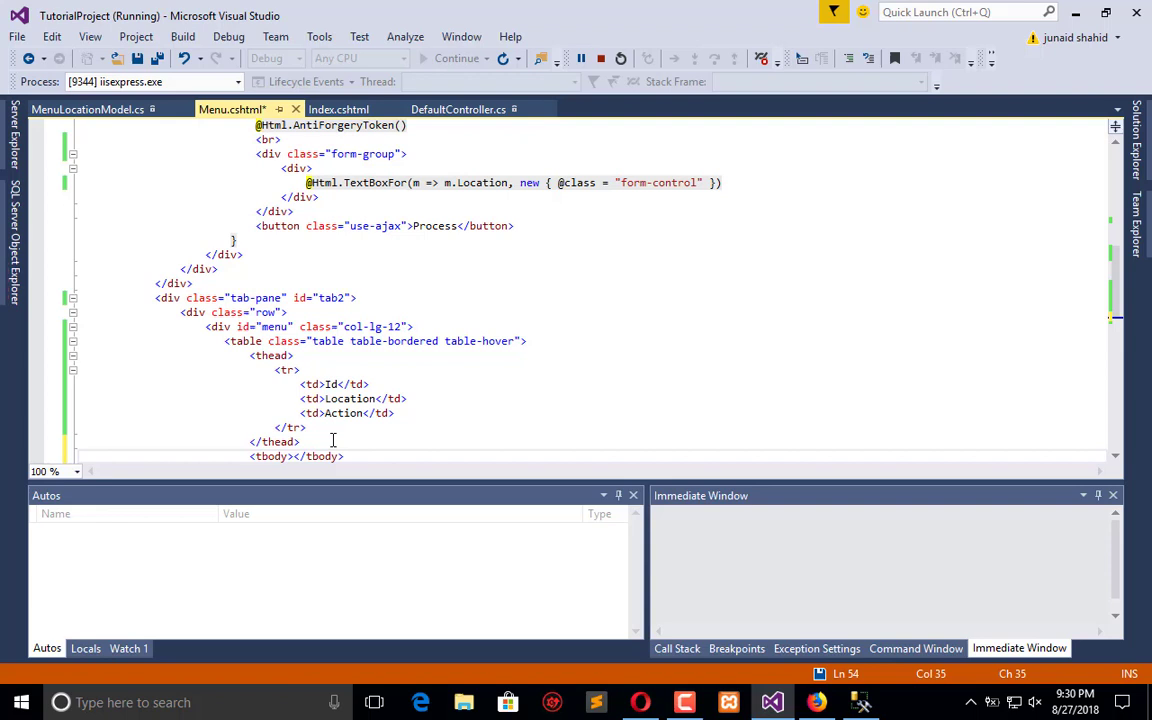
key(ctrl+s)
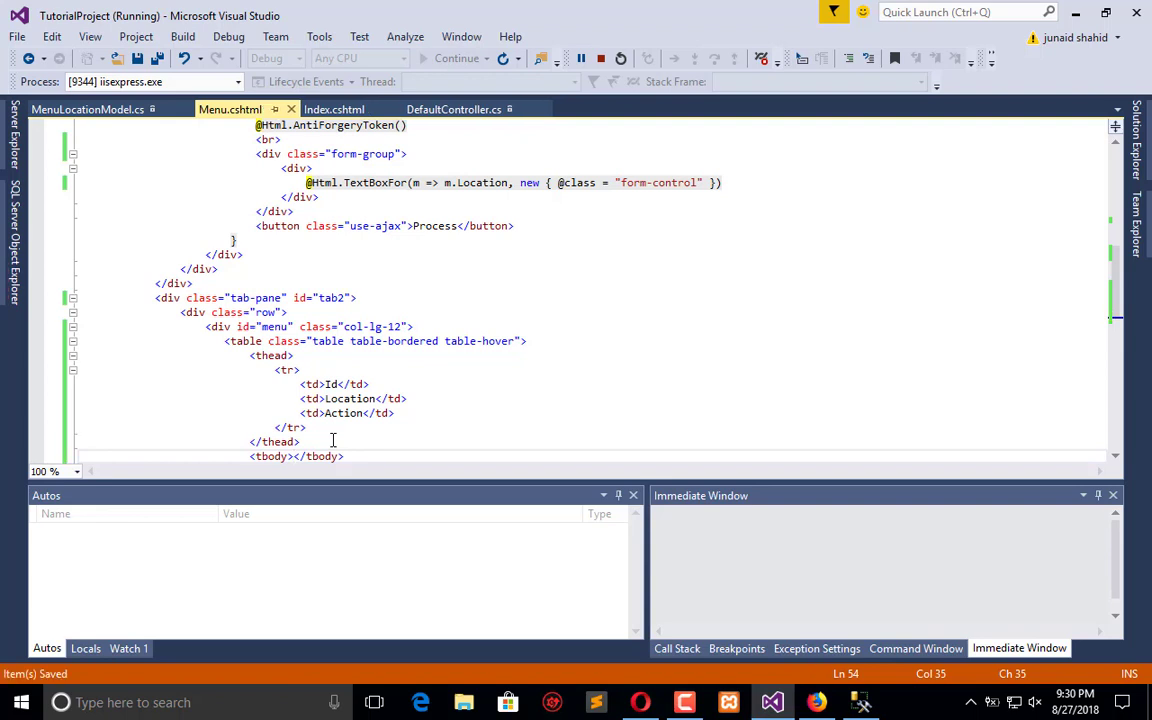
mouse_move(801, 466)
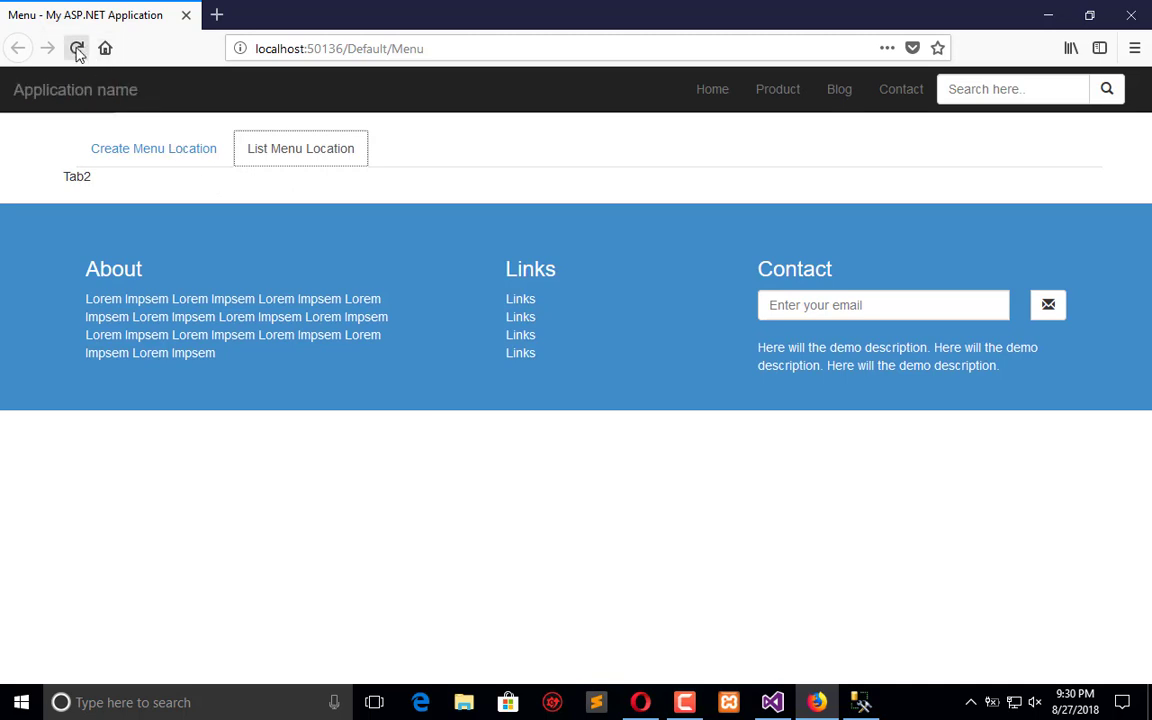
Reload localhost/Default/Menu; the List Menu Location tab still shows Tab2.
click(77, 48)
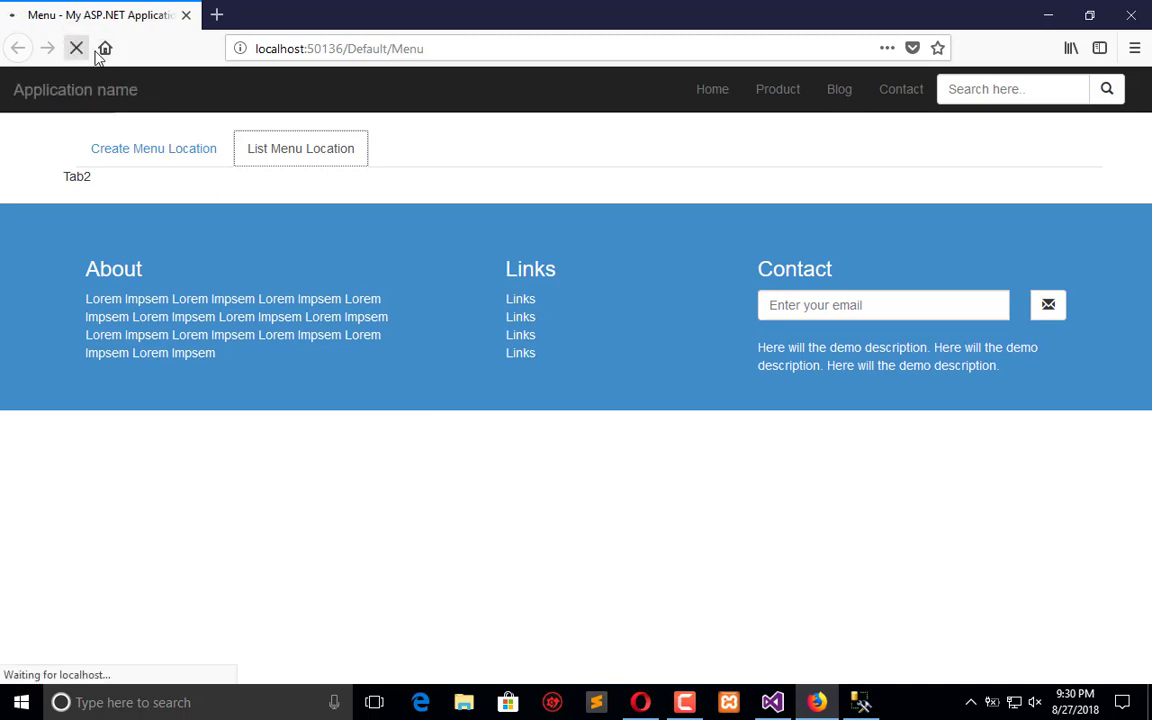
click(76, 48)
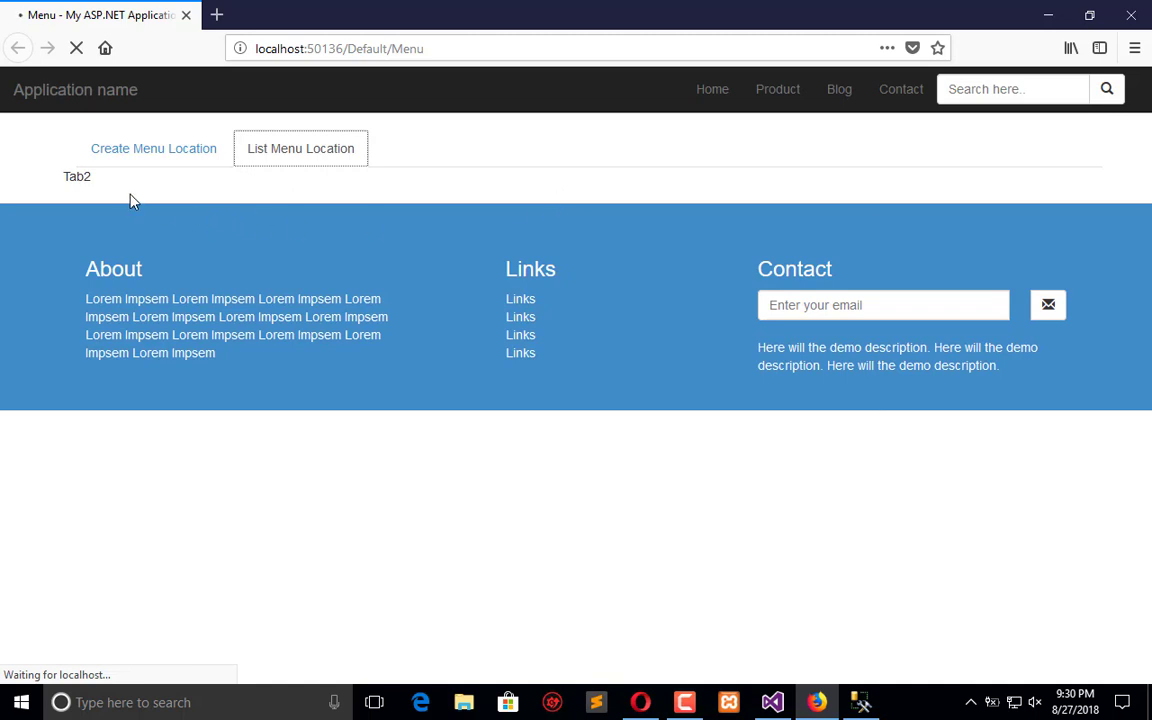
mouse_move(603, 481)
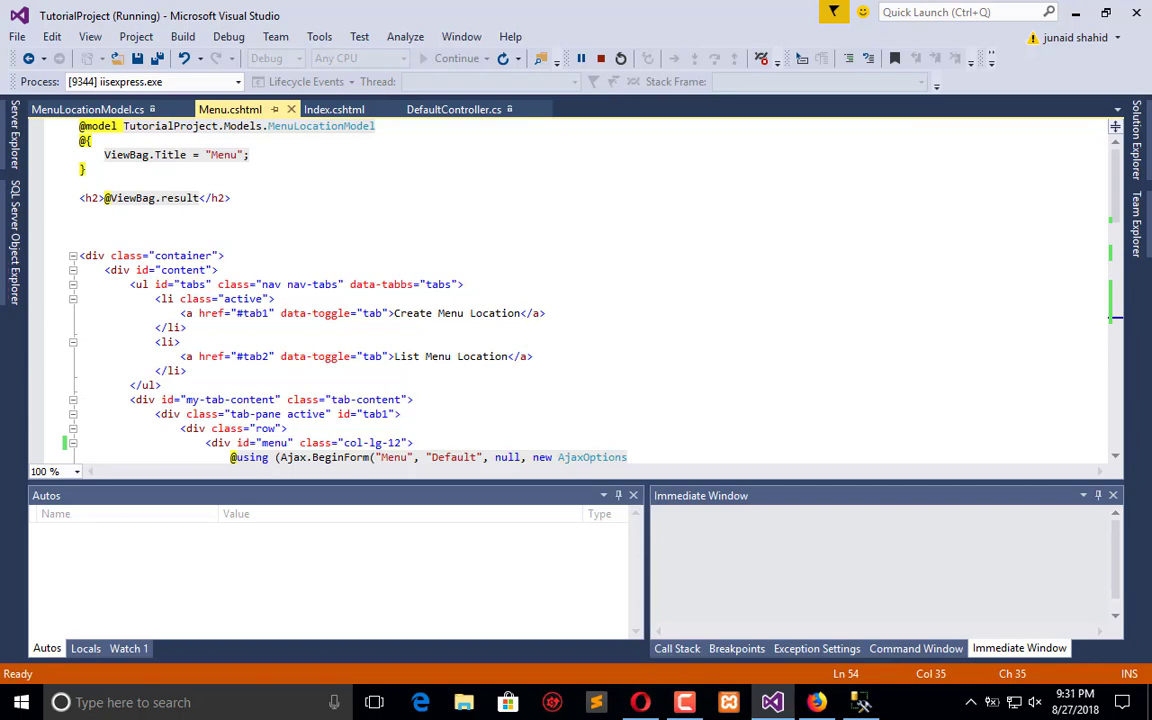
Below the click handler, add a $(document).ready(function () { }) block.
scroll(down, 3)
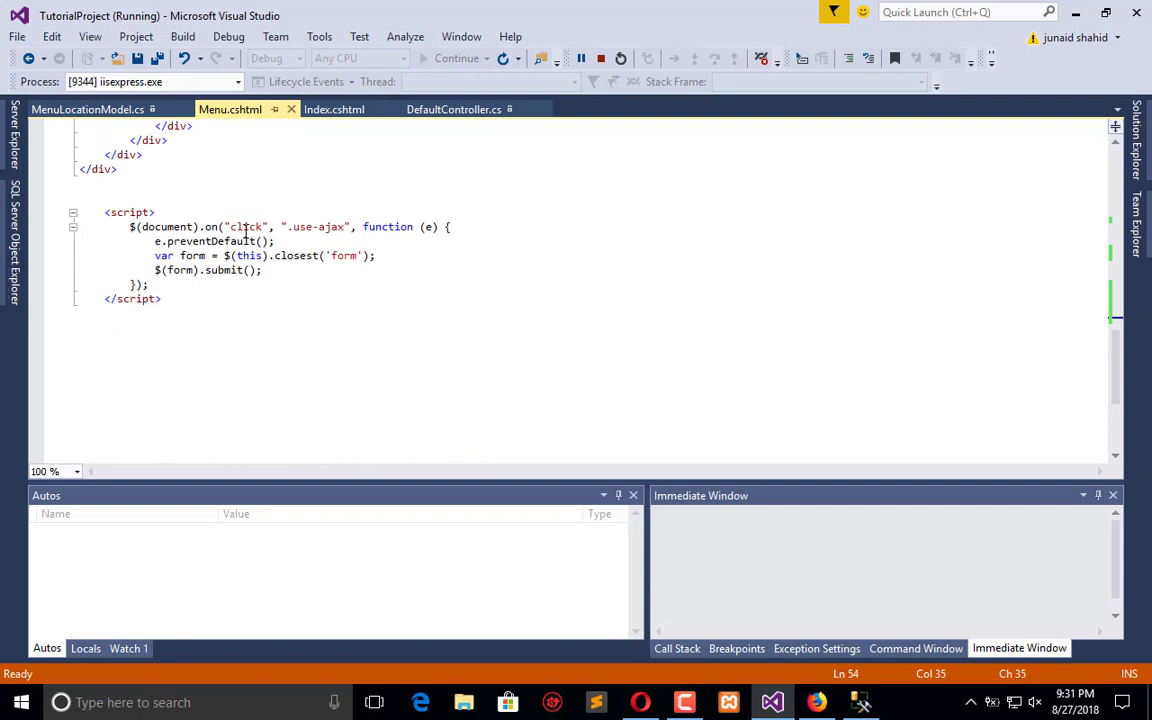
click(288, 284)
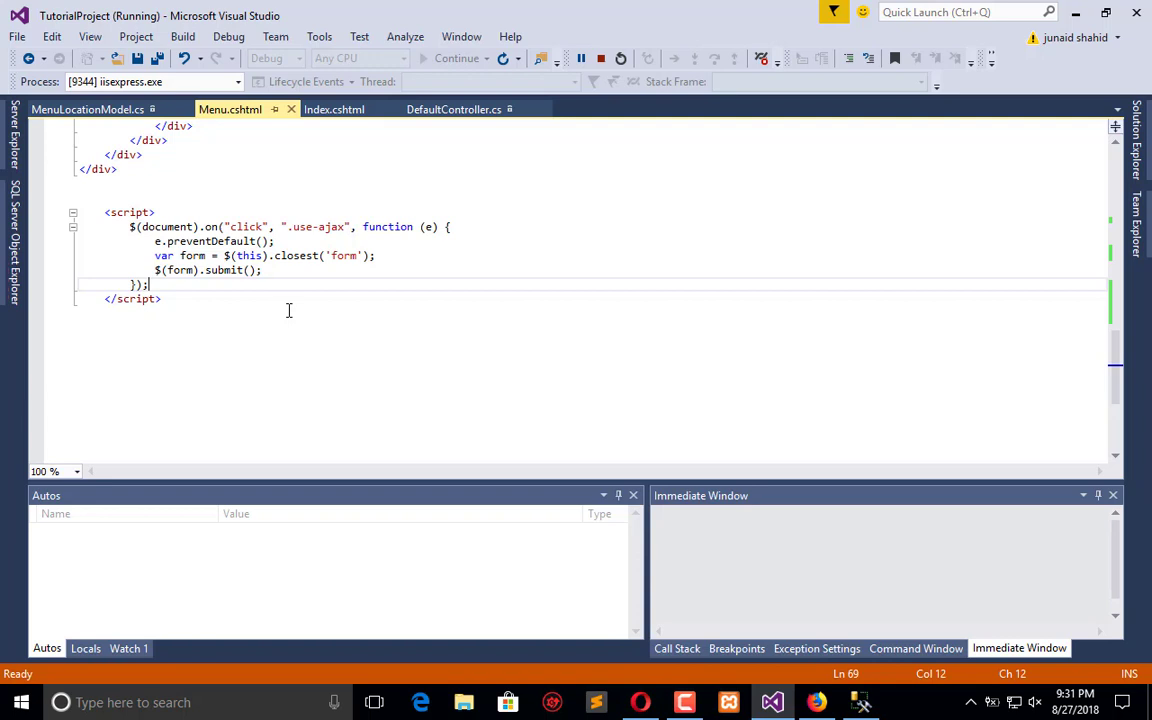
key(enter)
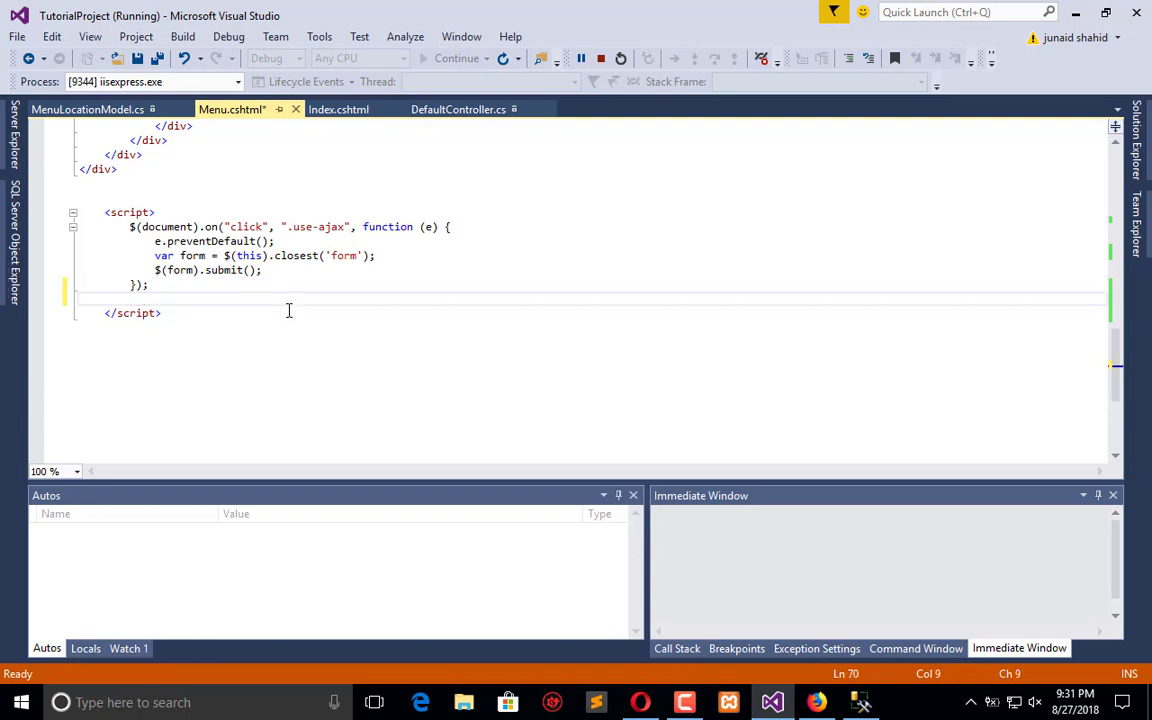
text($(d)
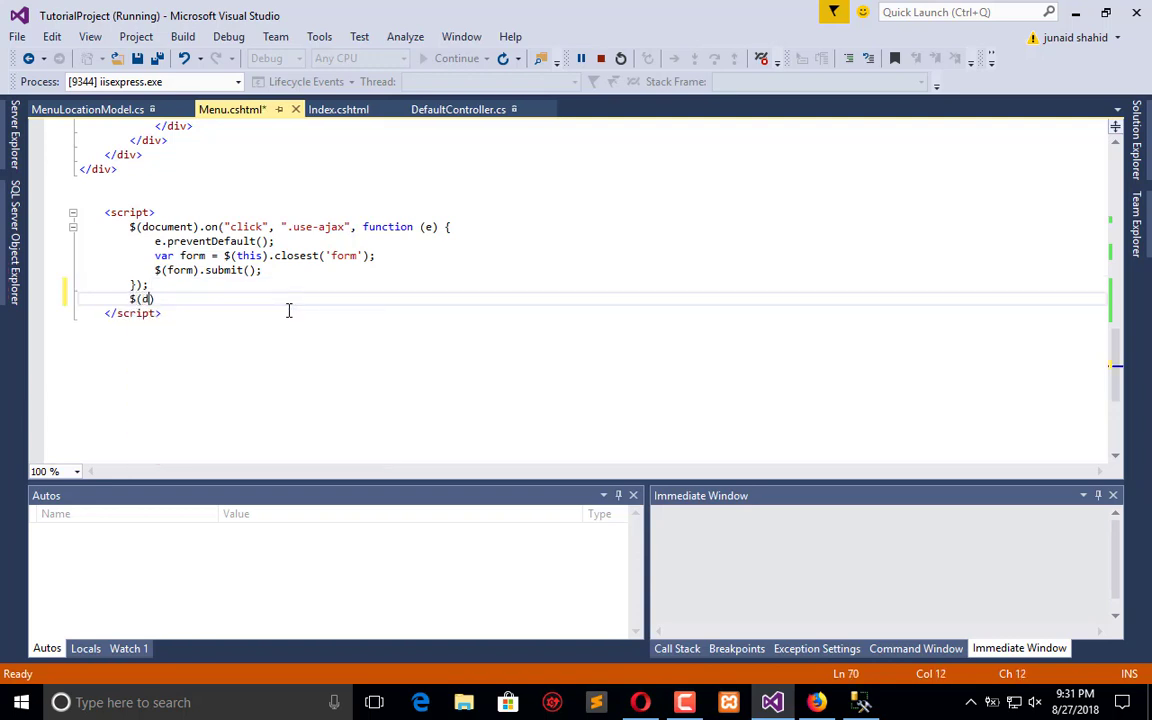
text(ocument)
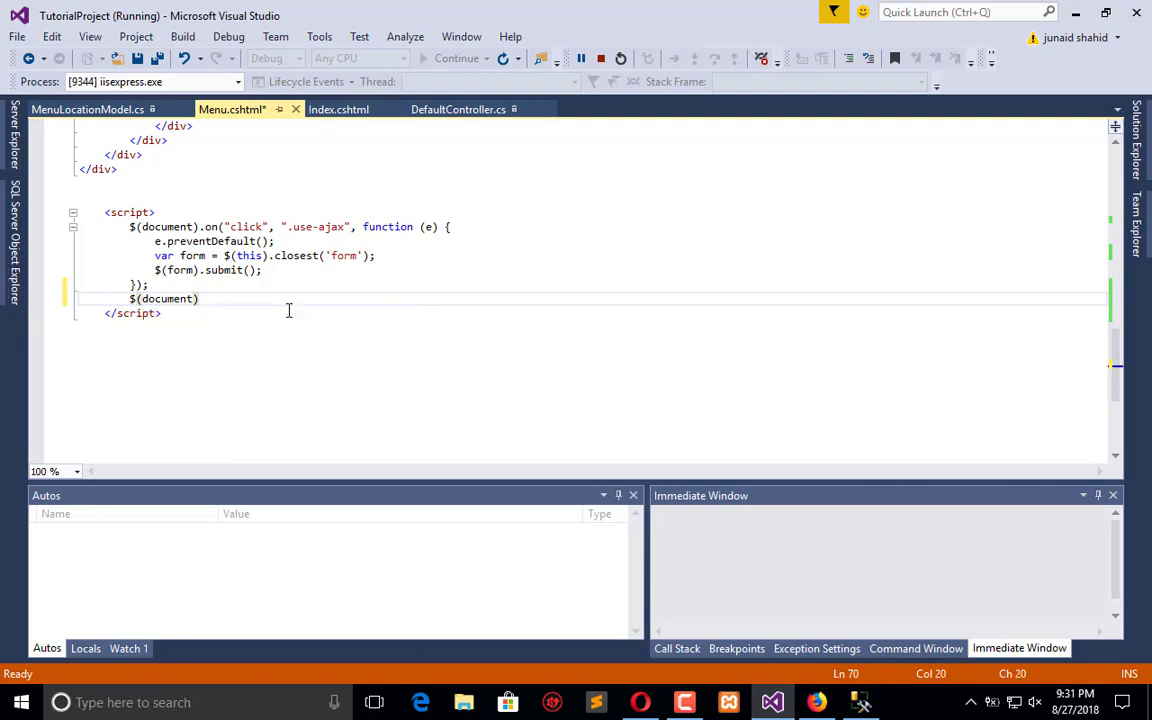
text(.ready)
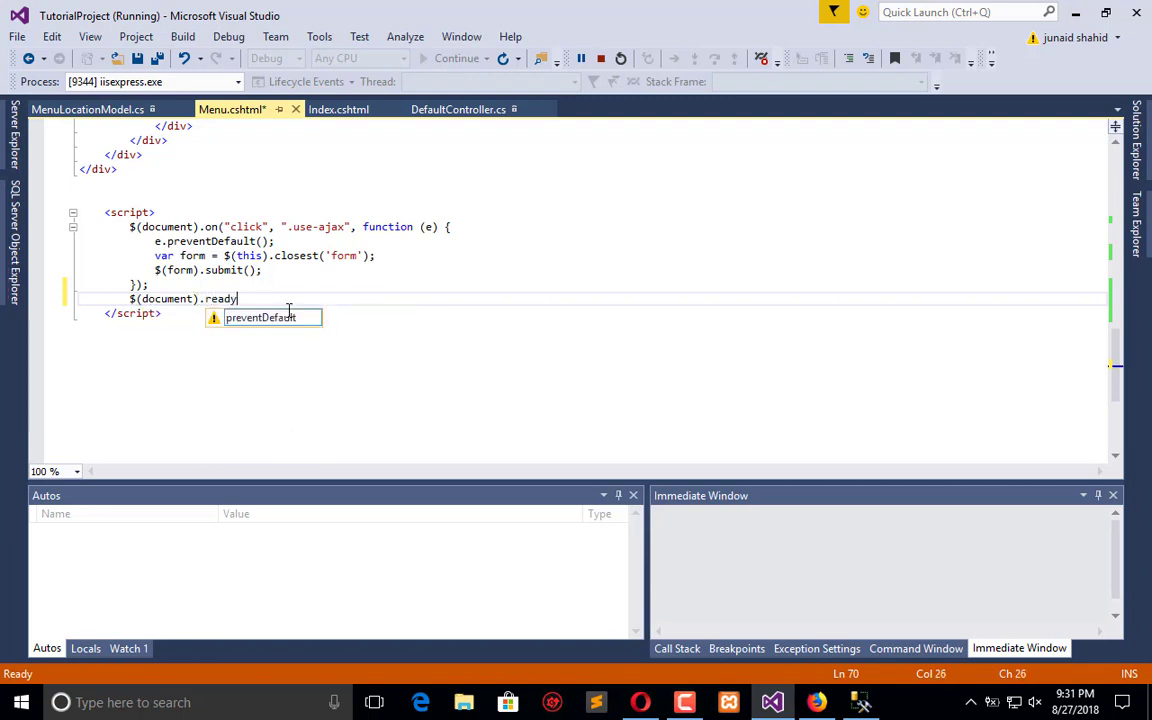
text(())
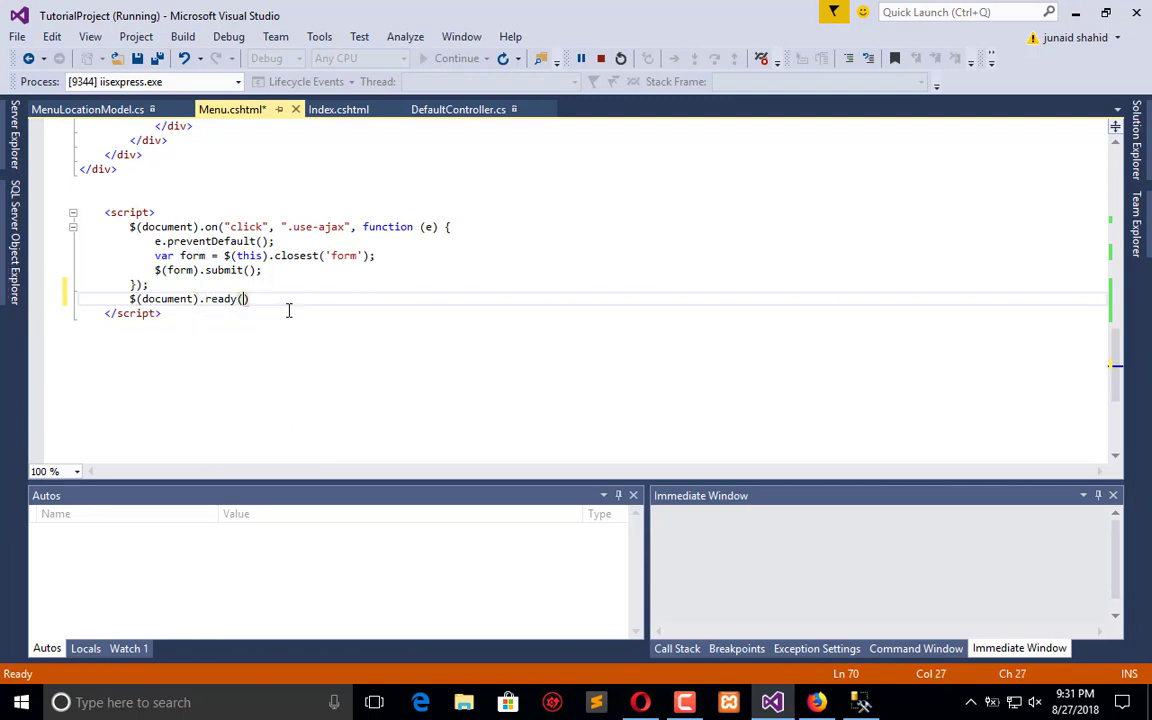
text(;)
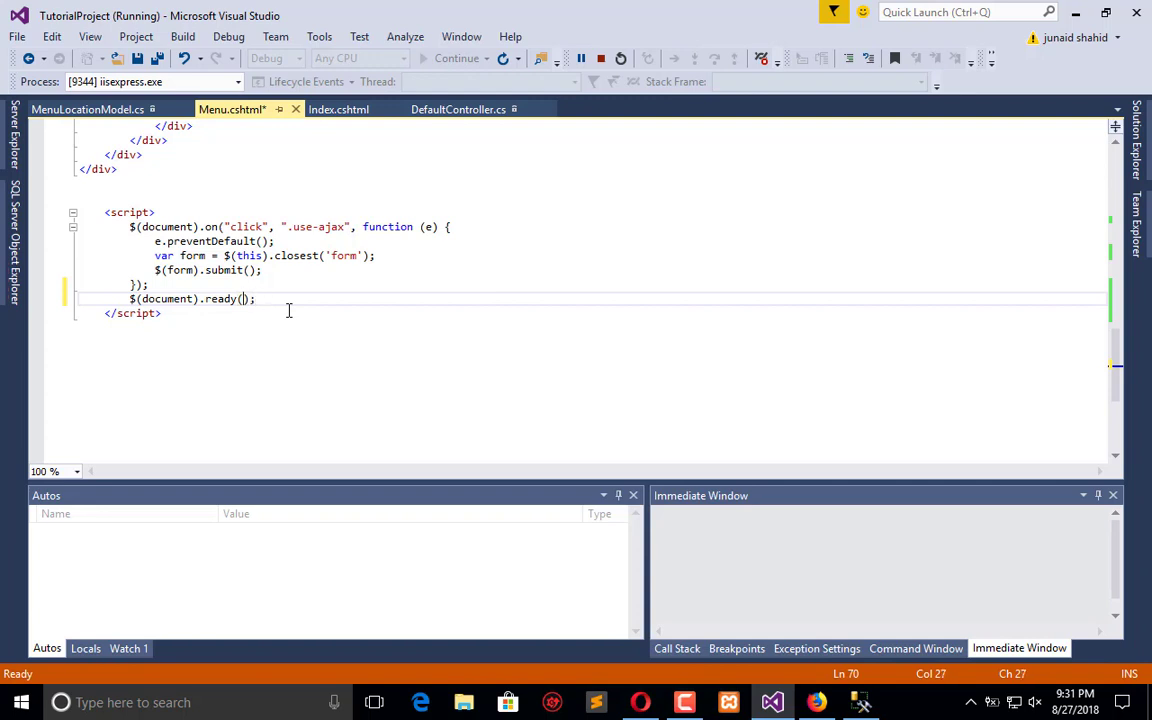
text(function)
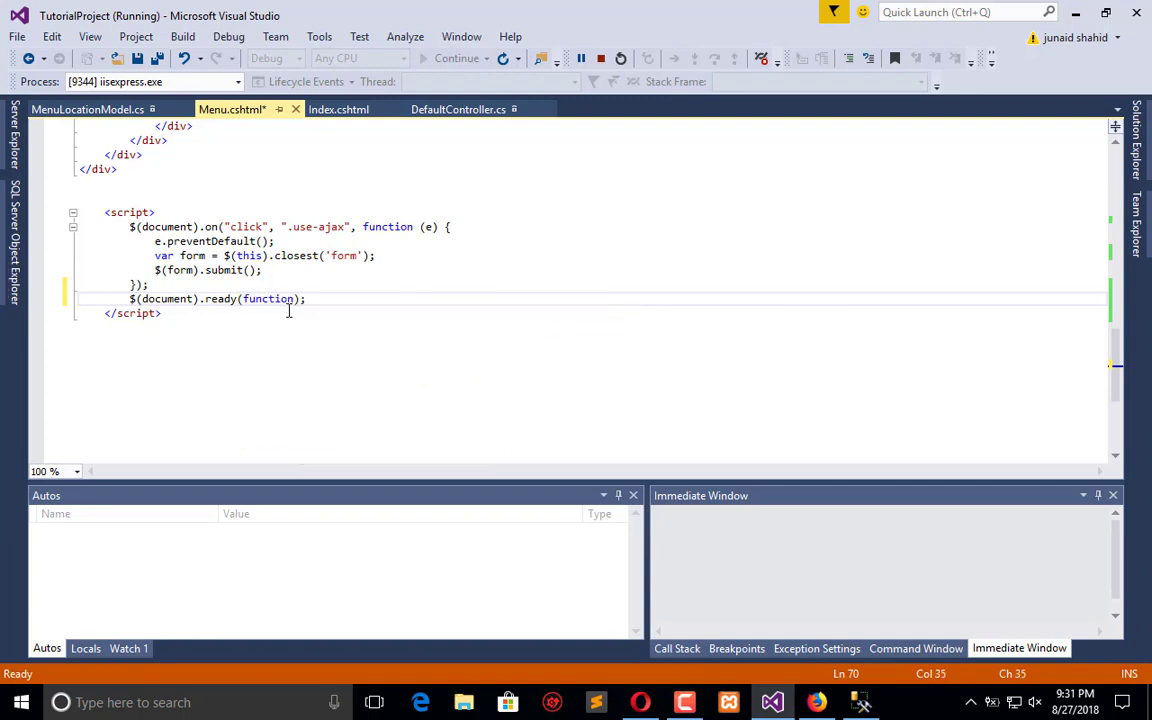
text(())
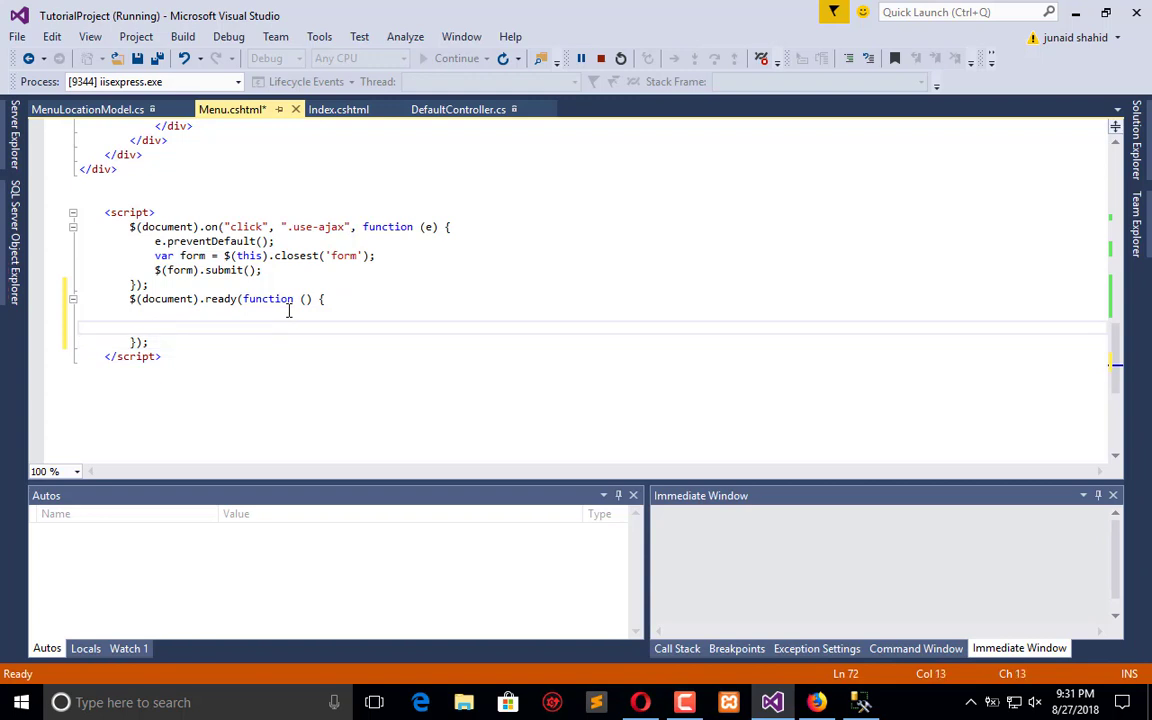
Add a $.ajax call with url "/Default" and check DefaultController.cs's menuListJson action.
click(155, 327)
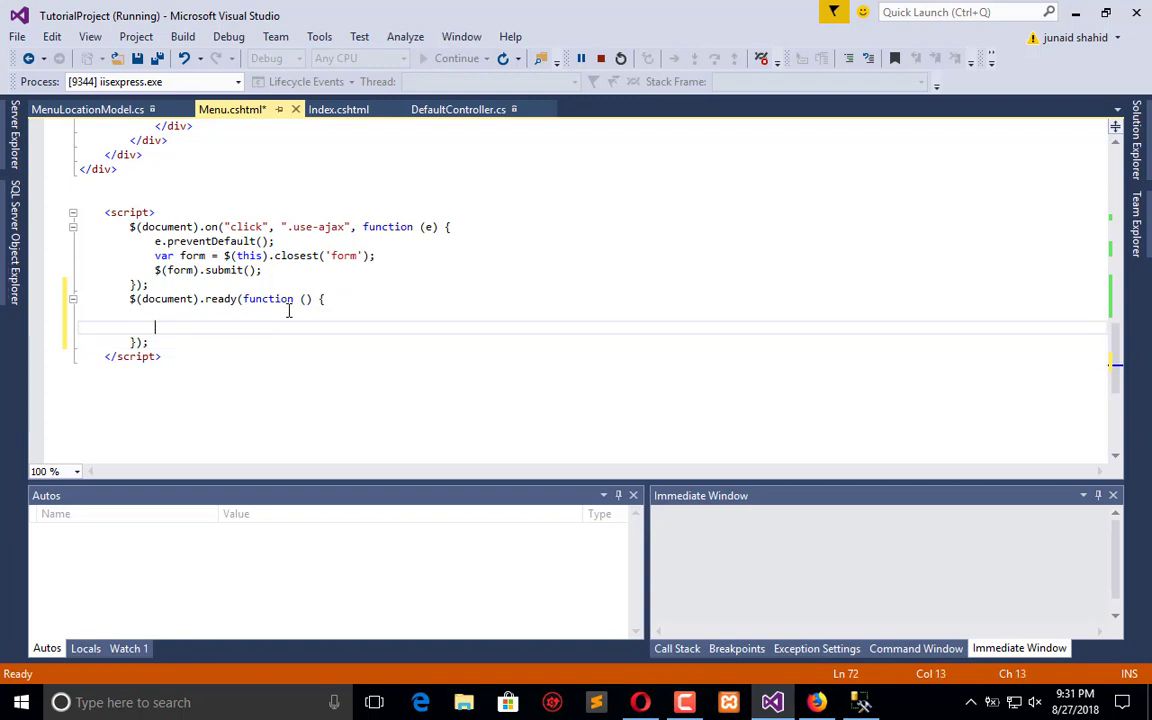
text($aja)
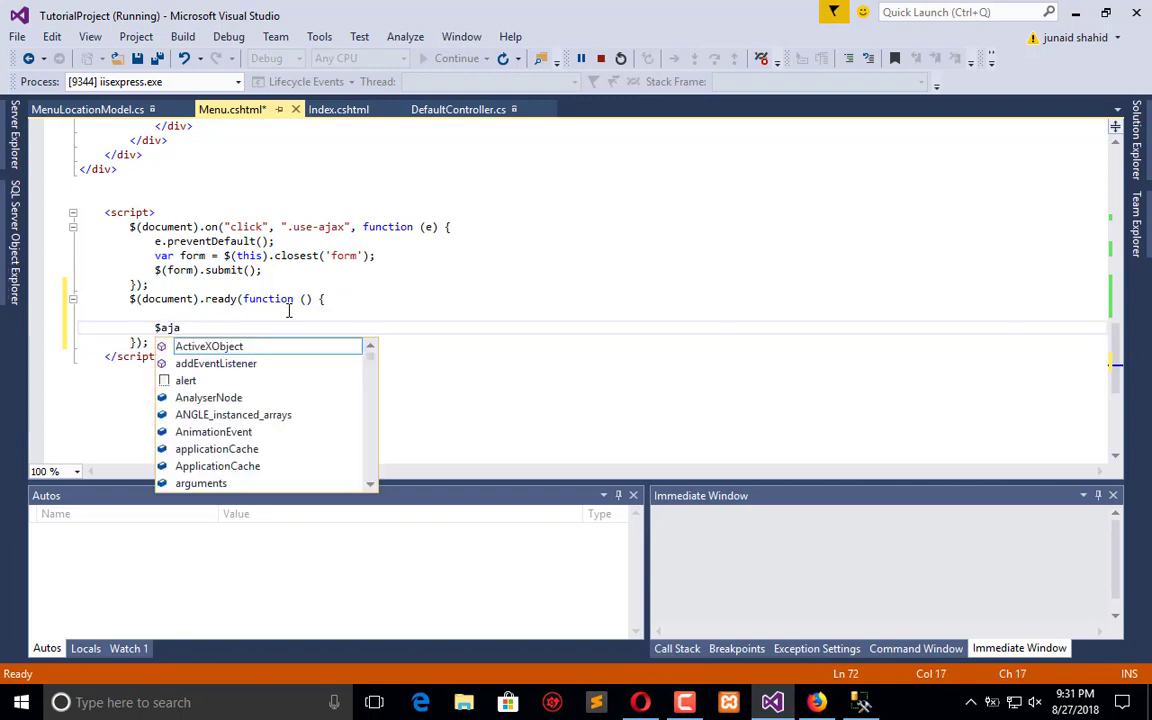
text(.)
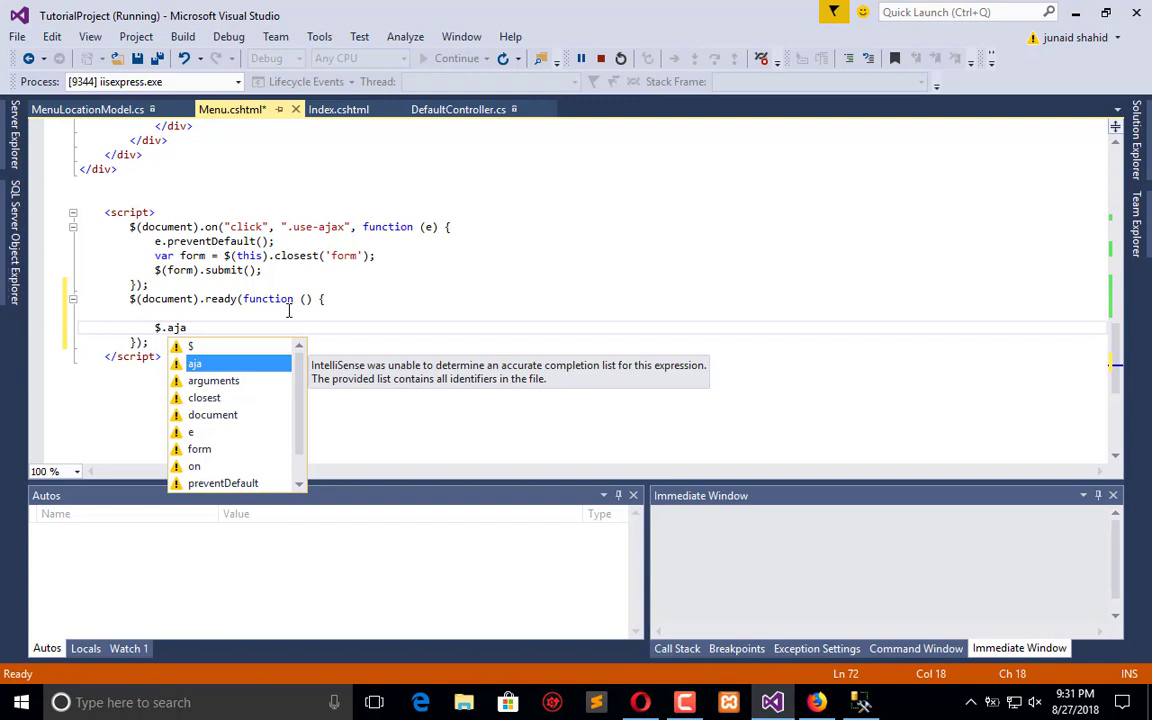
text(x)
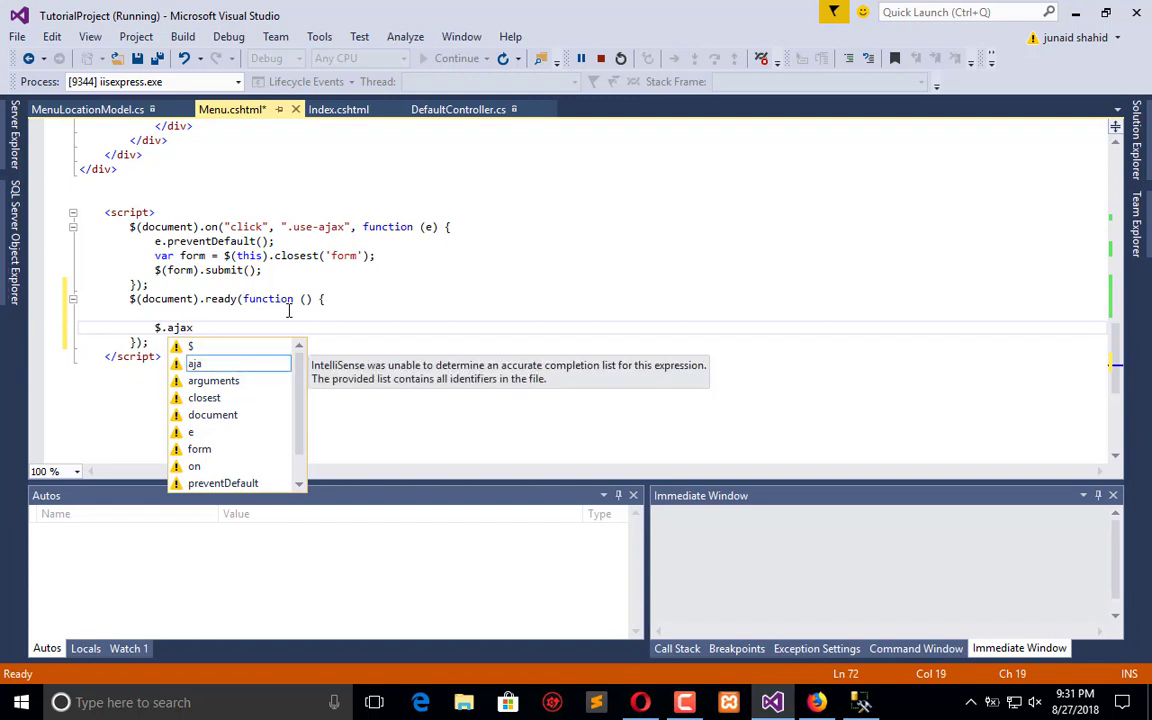
text(();)
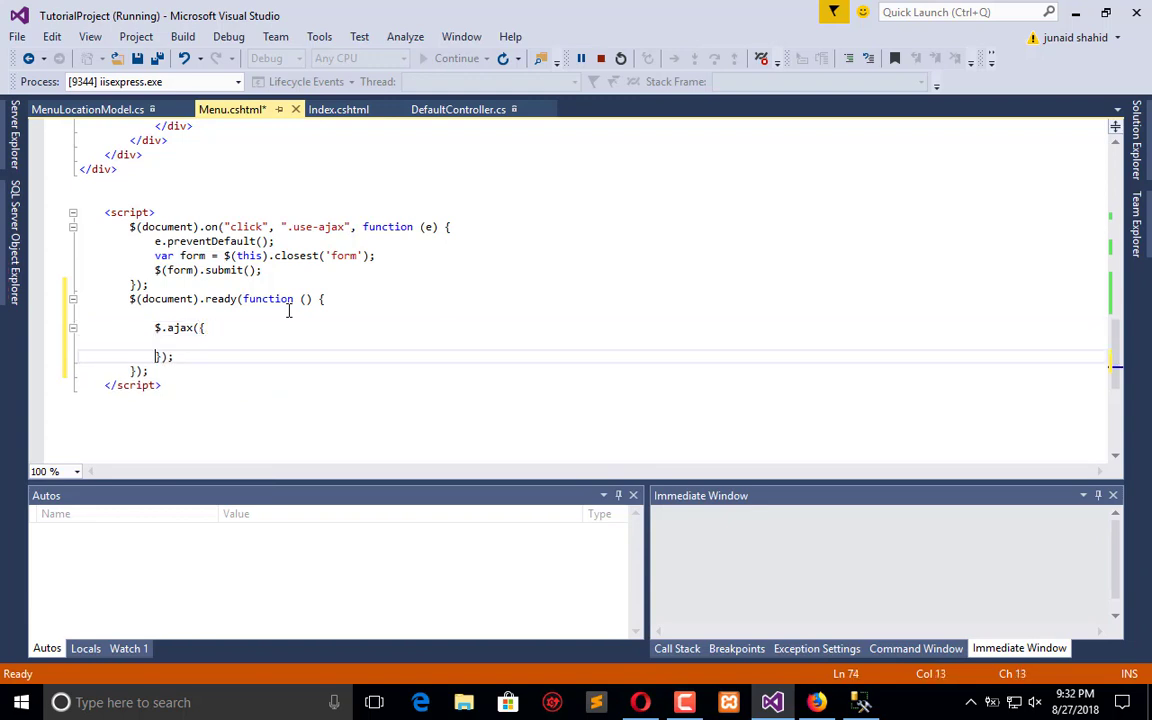
text(url:)
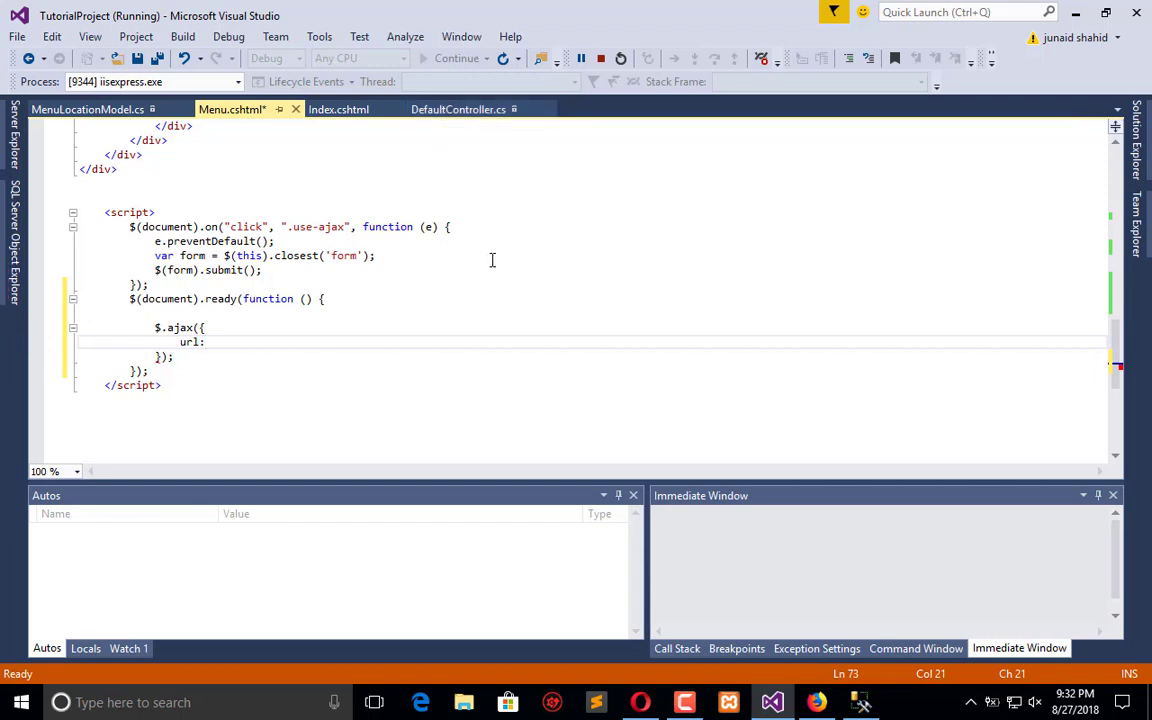
text(")
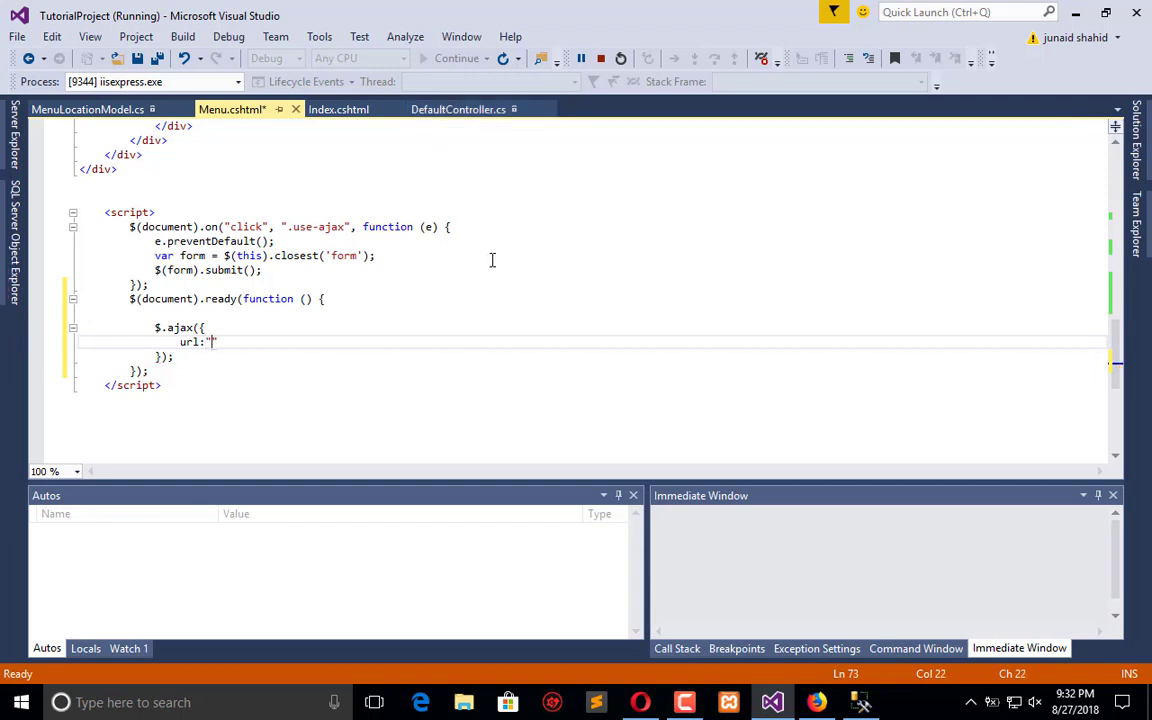
text(/Def)
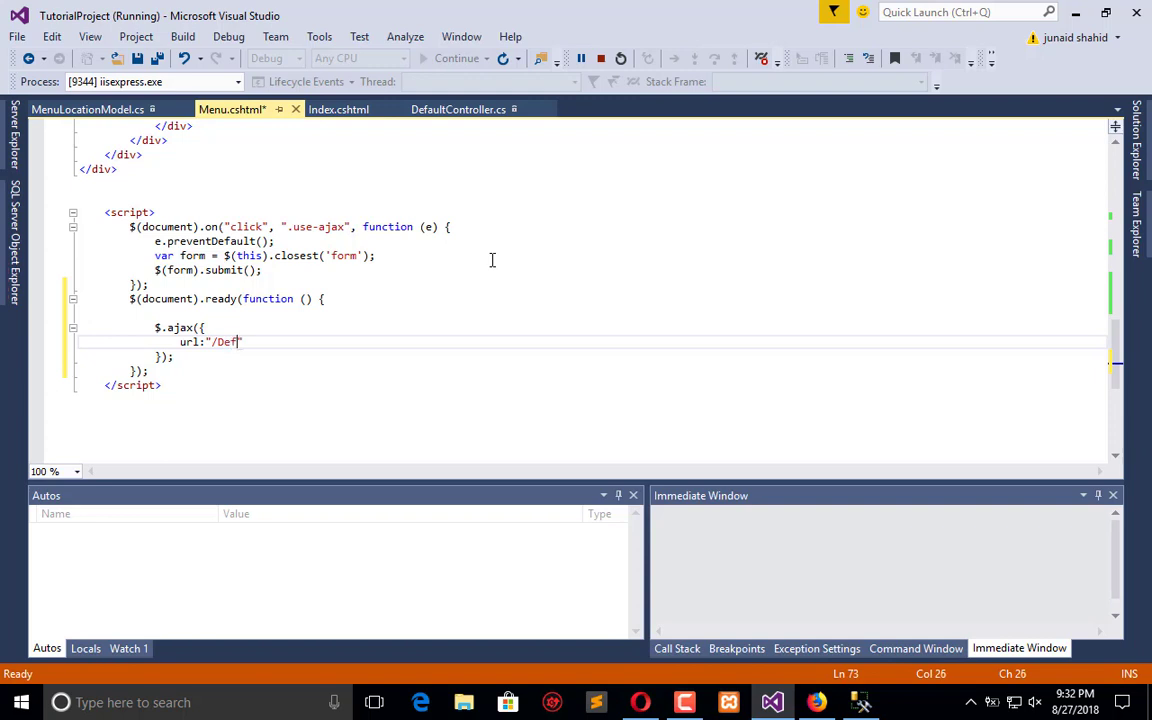
text(ault)
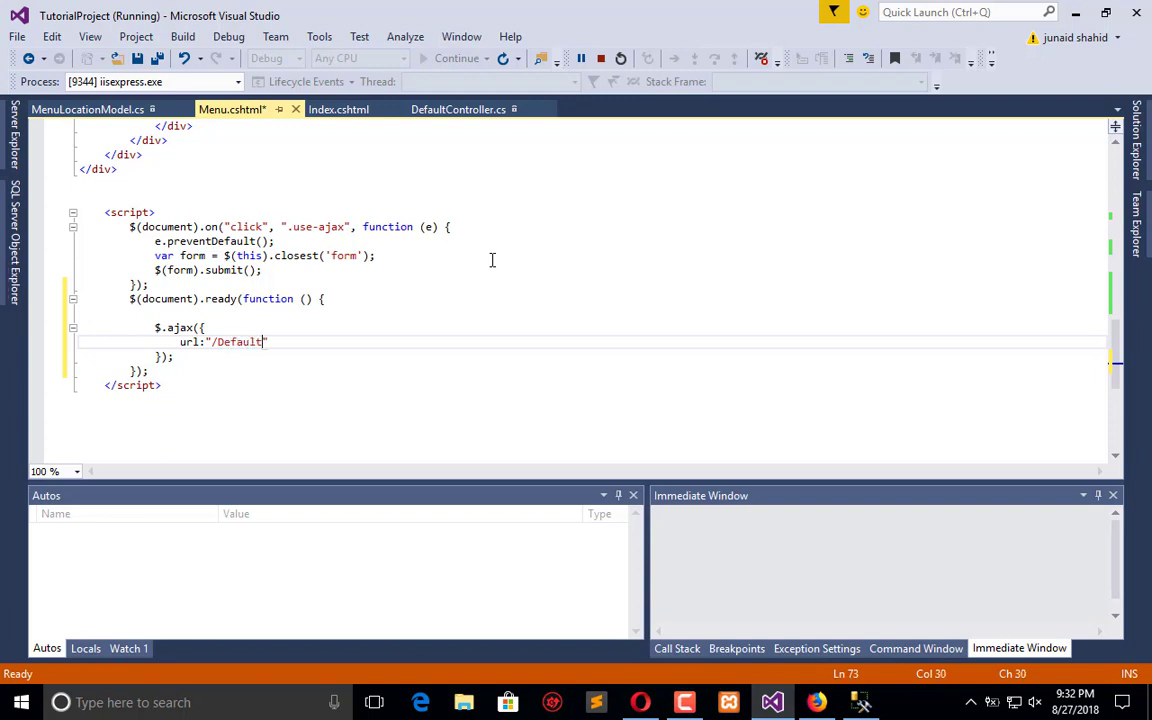
click(458, 109)
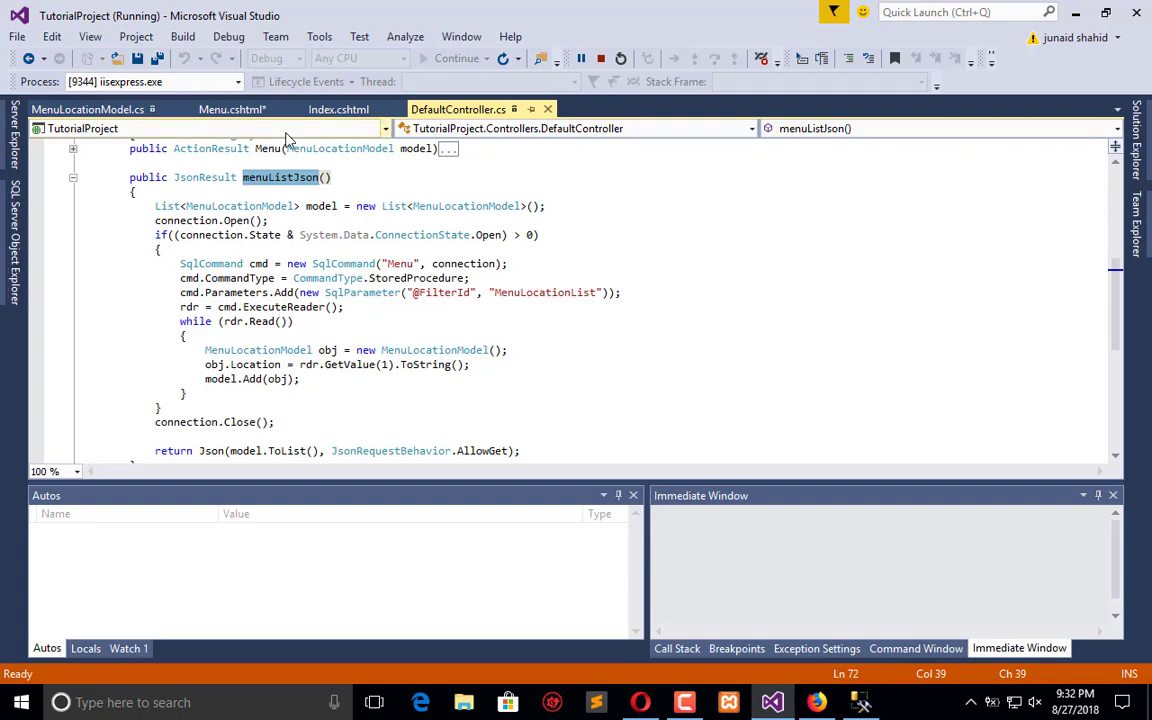
Return to Menu.cshtml after noting the menuListJson action name.
click(231, 109)
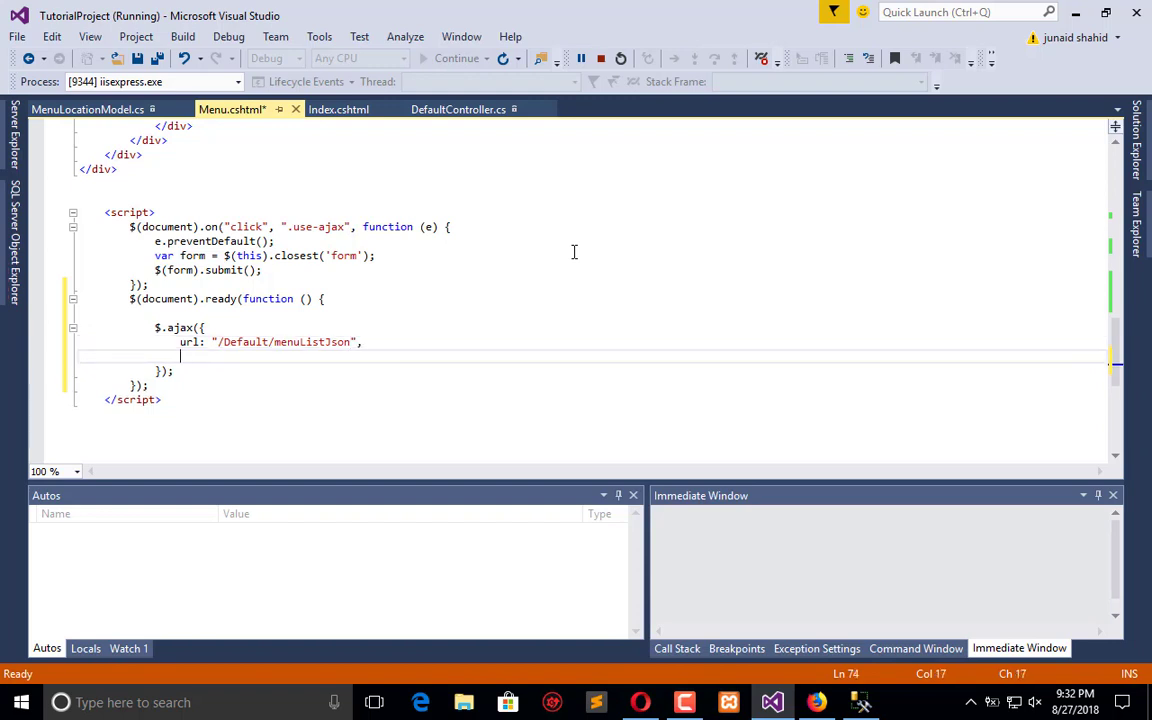
Set the $.ajax type to "GET" and begin the success option.
text(type:)
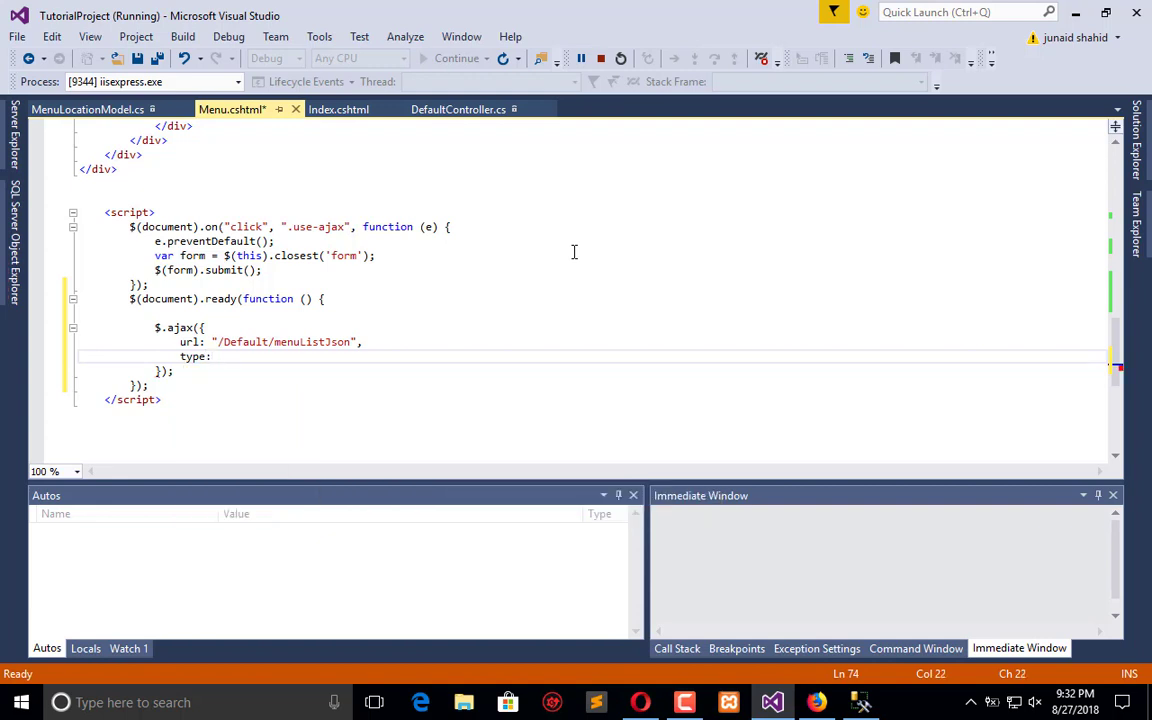
text("GET",)
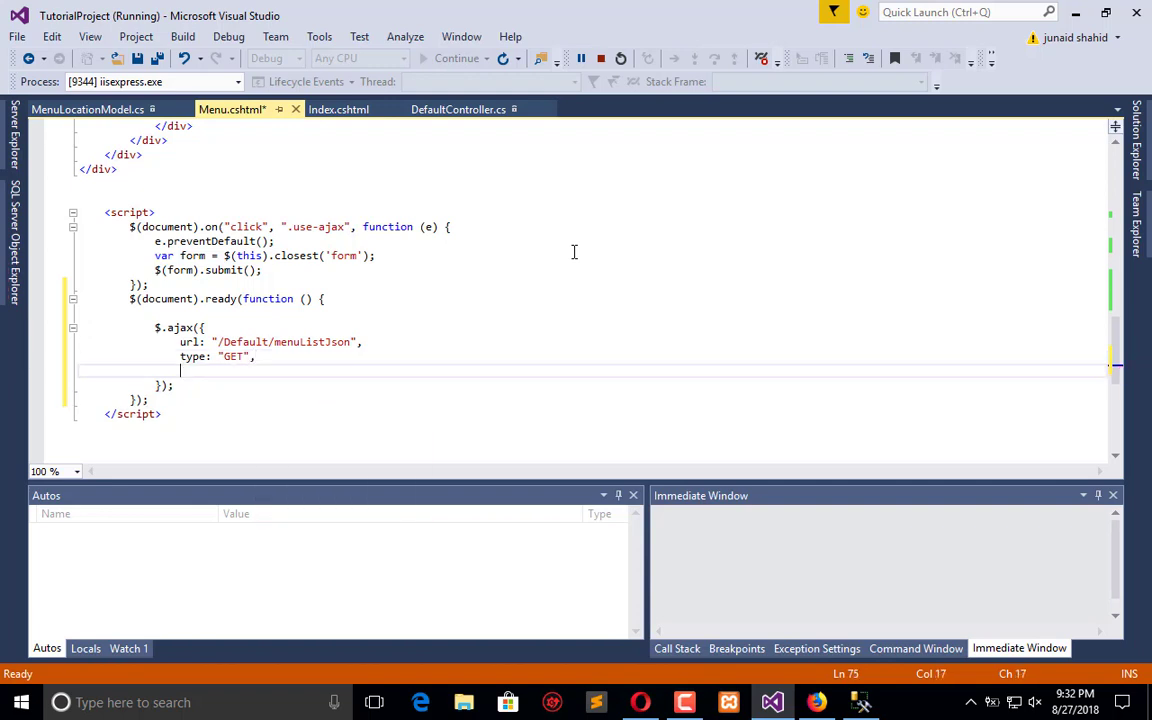
text(con)
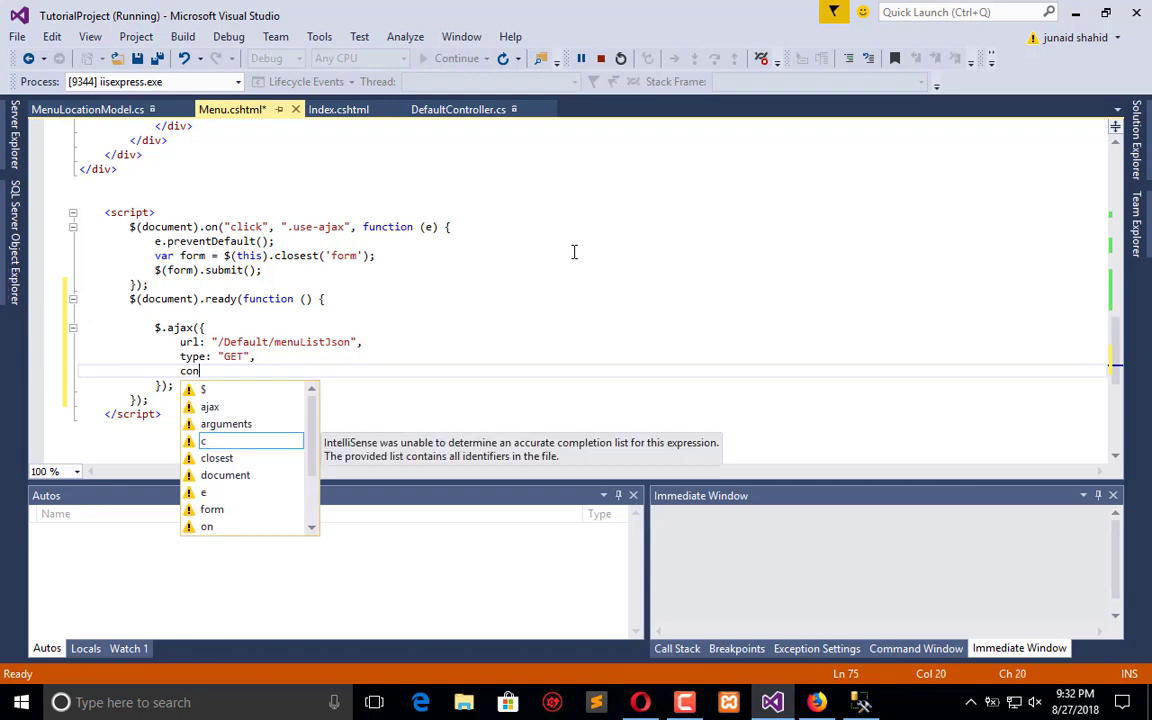
key(BackSpace)
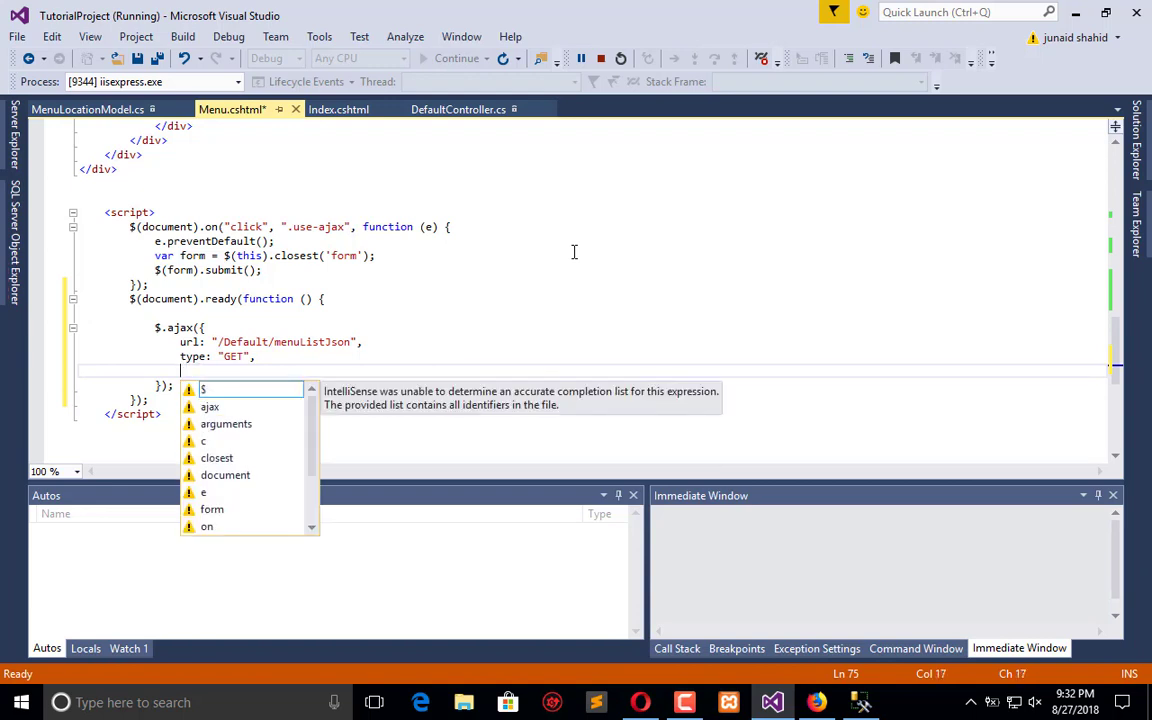
text(succ)
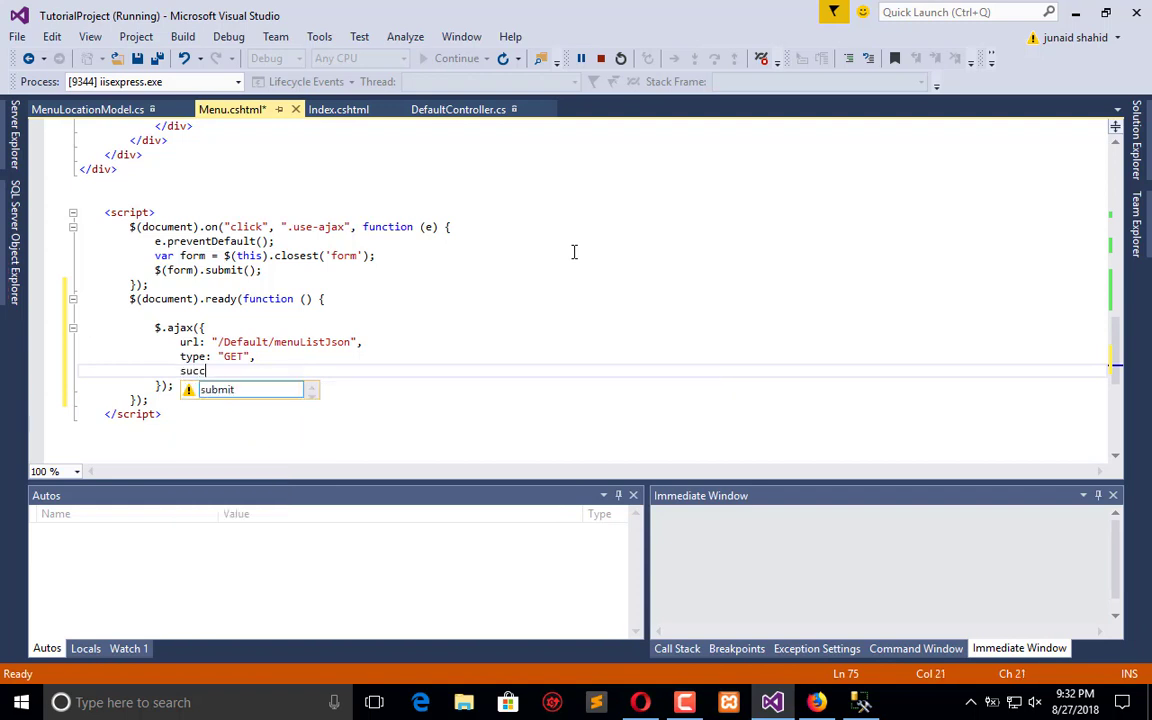
key(Backspace)
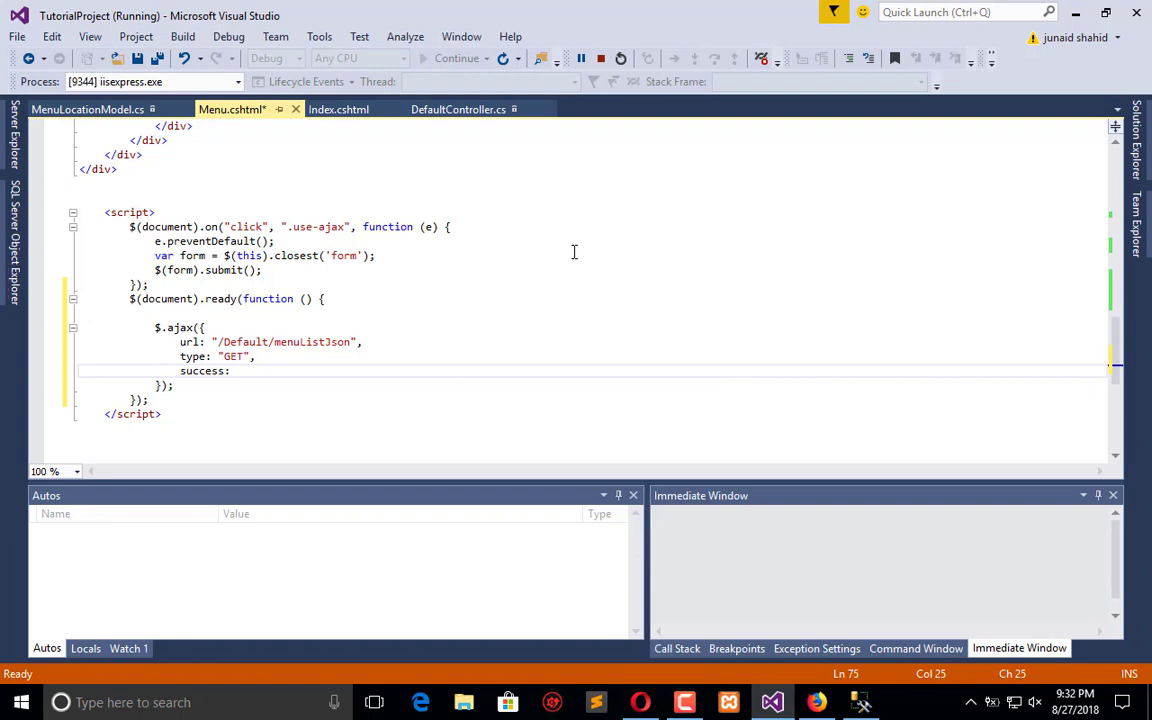
Make success a function logging result with console.log, and save Menu.cshtml.
text(function)
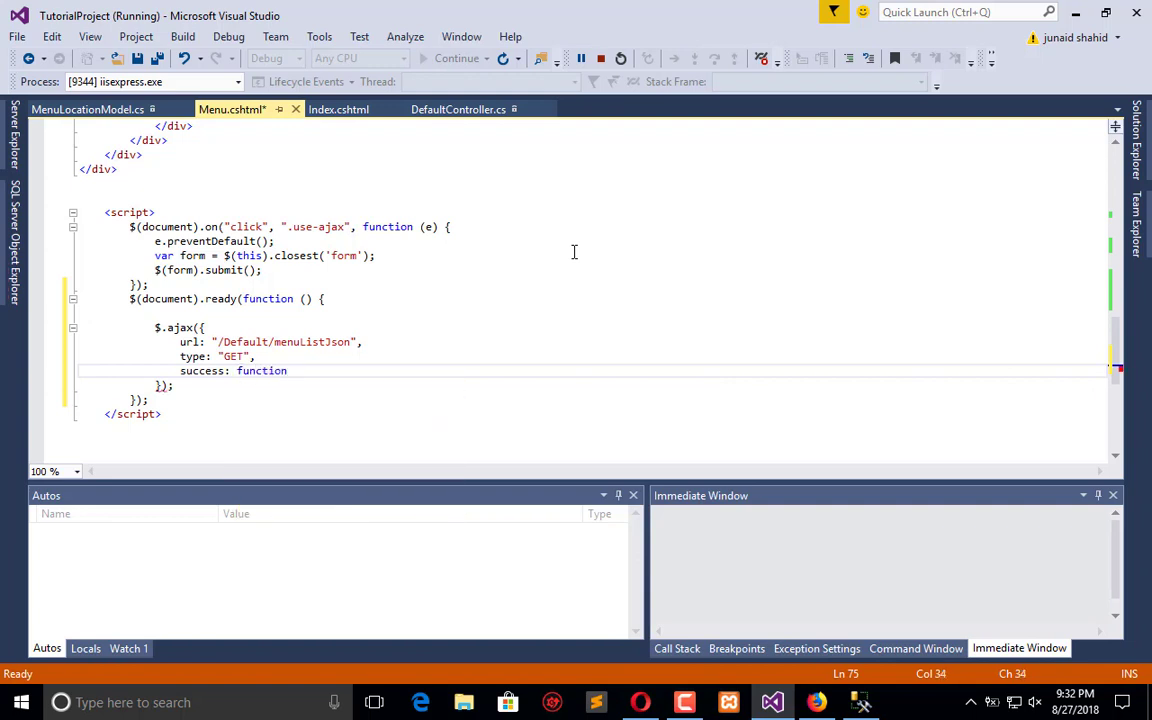
text(())
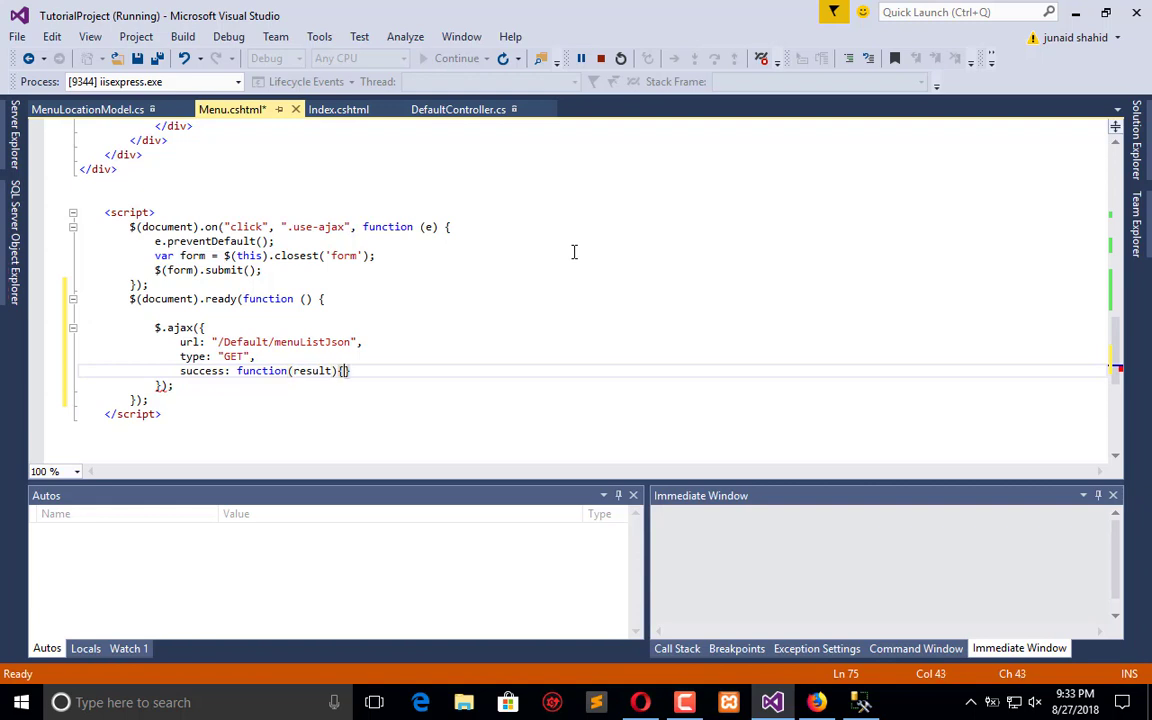
key(enter)
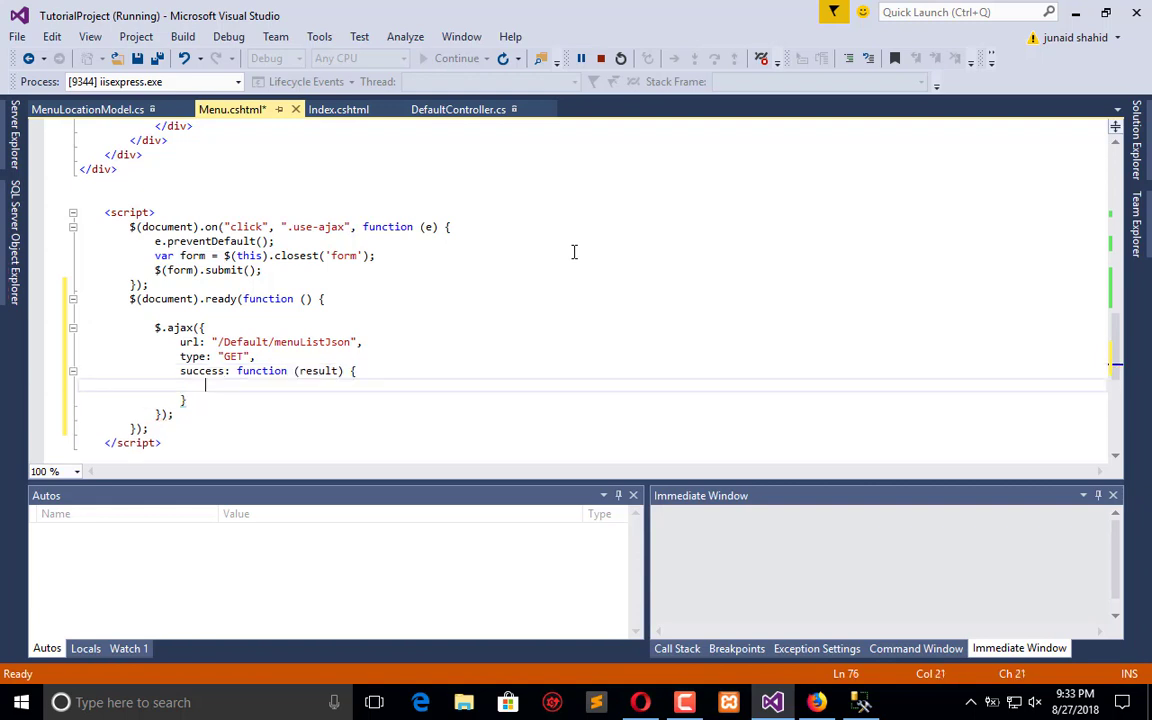
text(console)
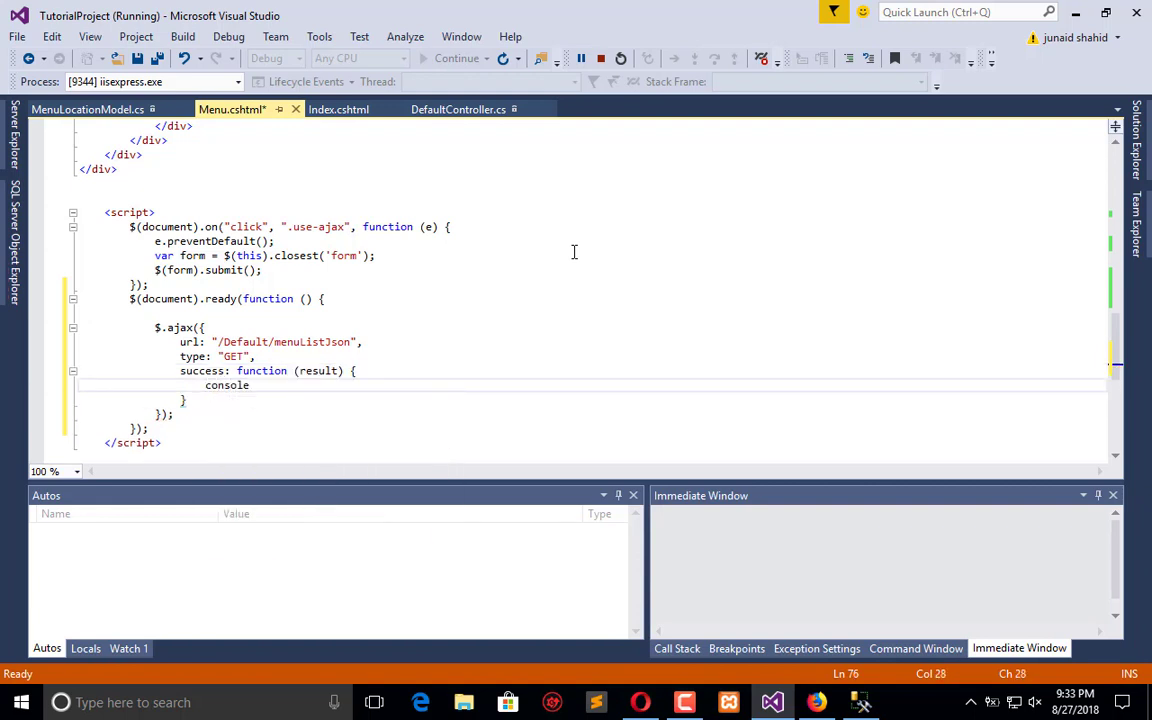
text(.log())
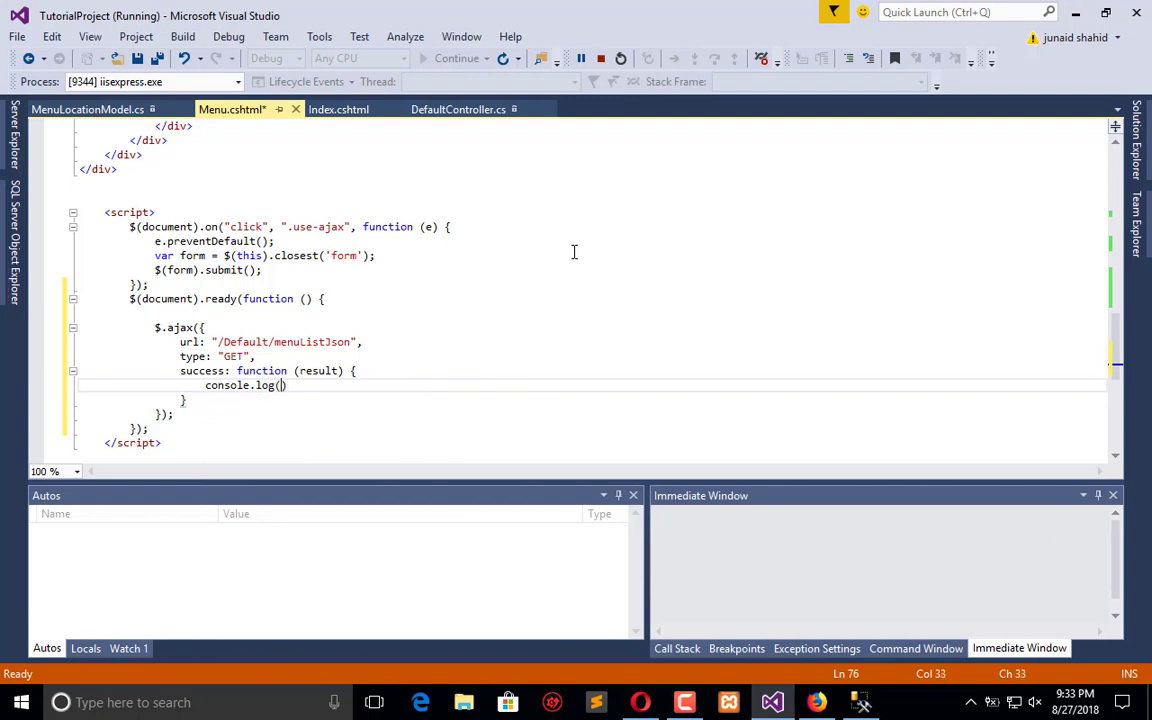
text(result)
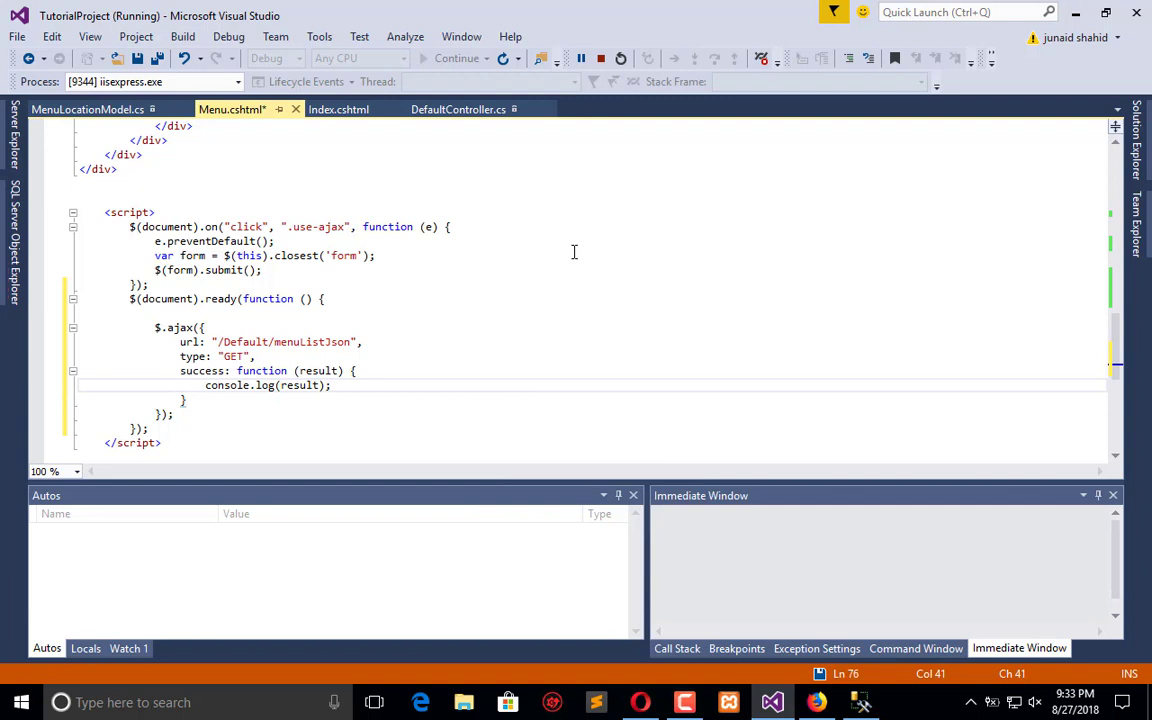
key(ctrl+s)
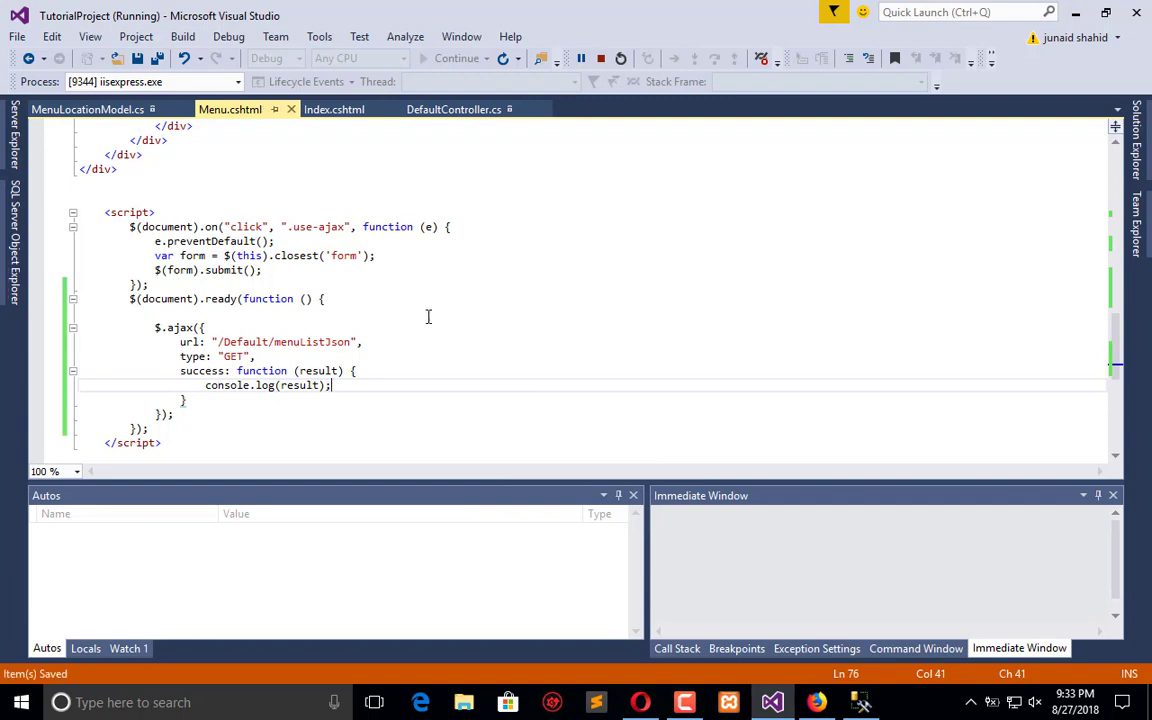
mouse_move(558, 471)
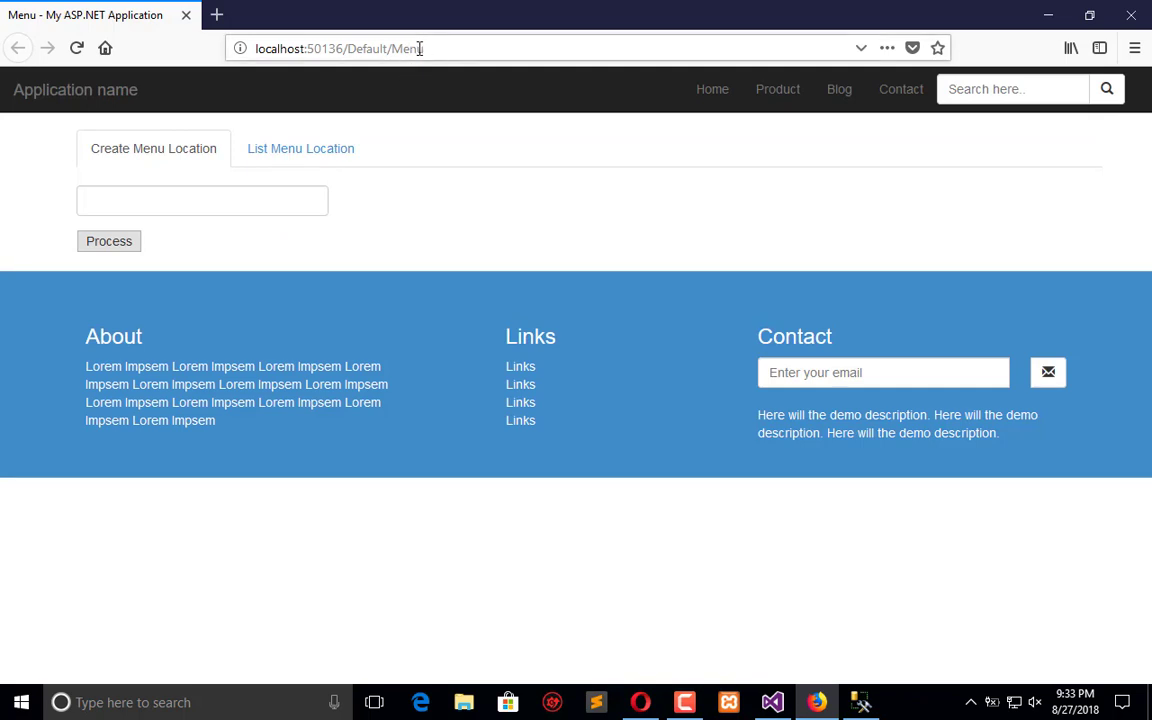
Load localhost:50136/Default/menuListJson to review the JSON Location entries, then return to Visual Studio.
double_click(406, 48)
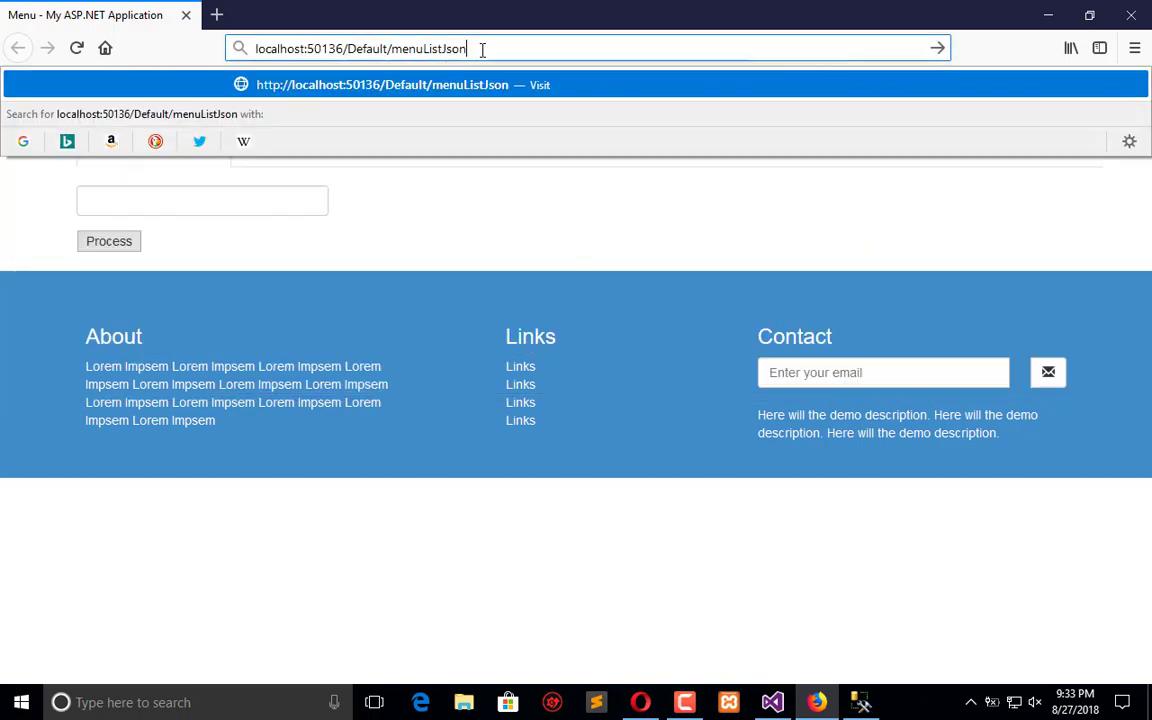
click(418, 14)
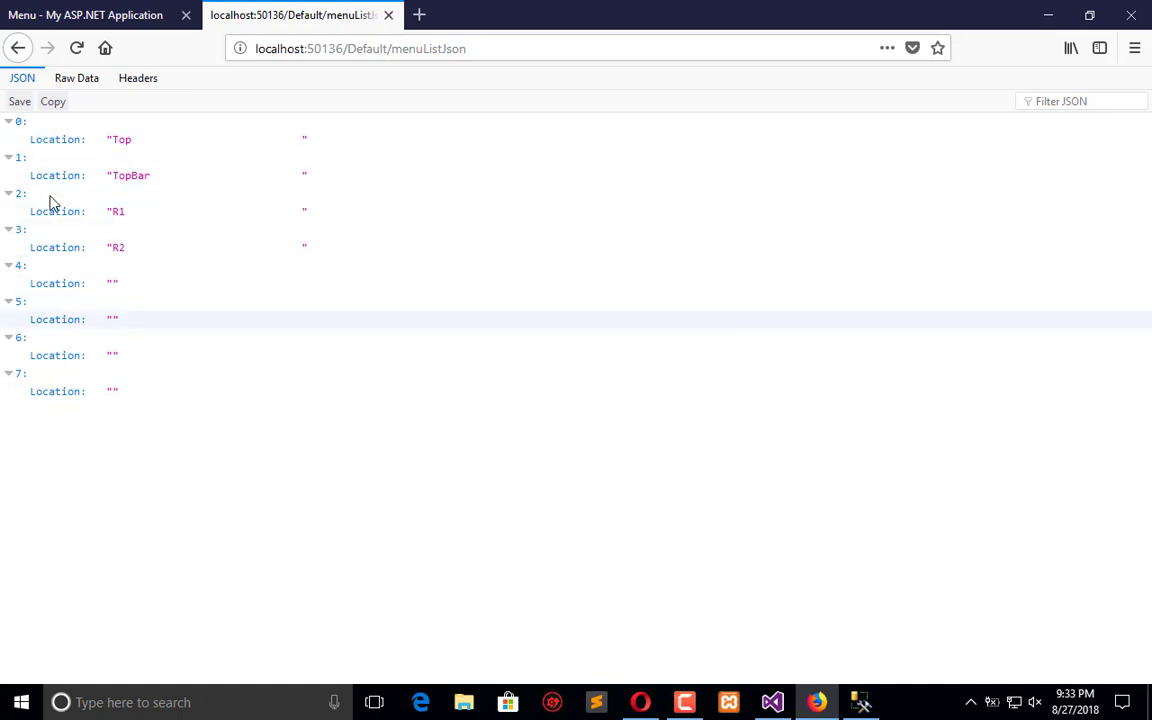
mouse_move(447, 402)
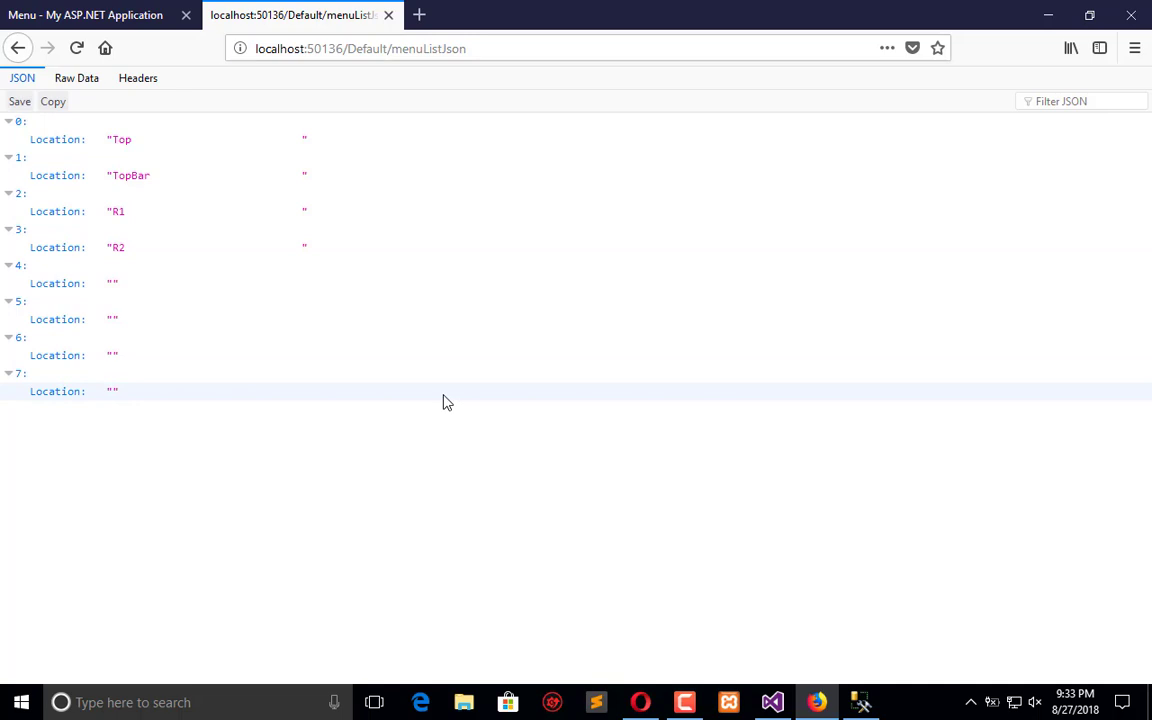
mouse_move(779, 602)
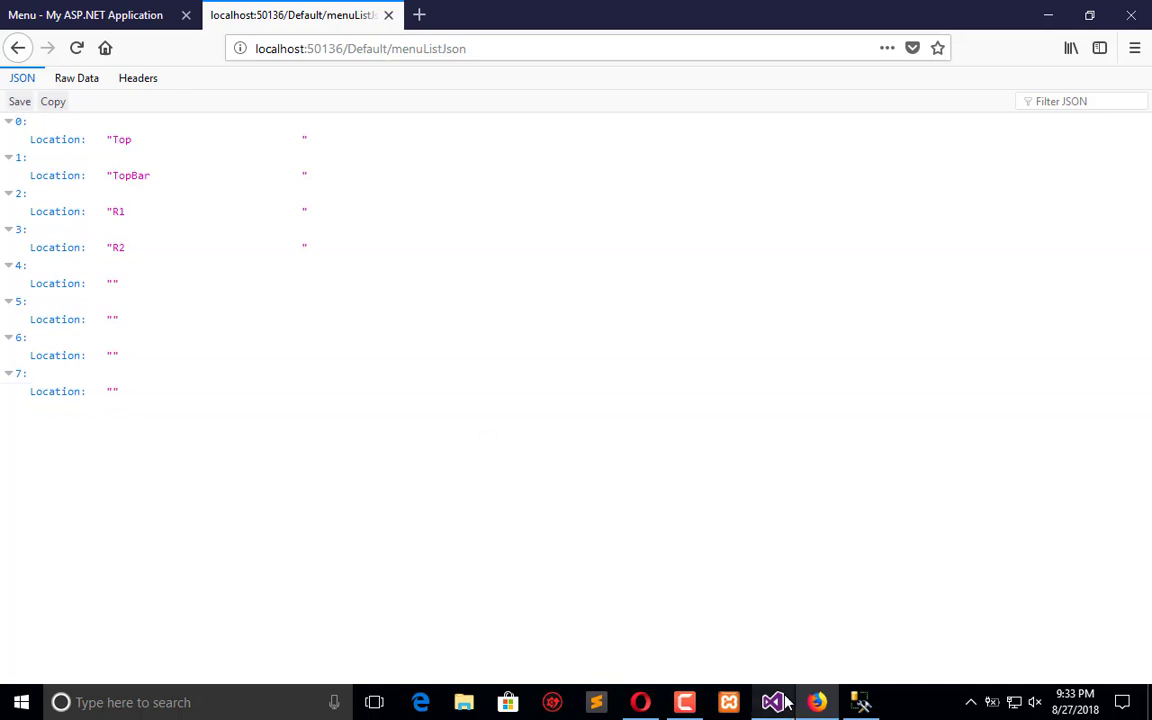
click(773, 702)
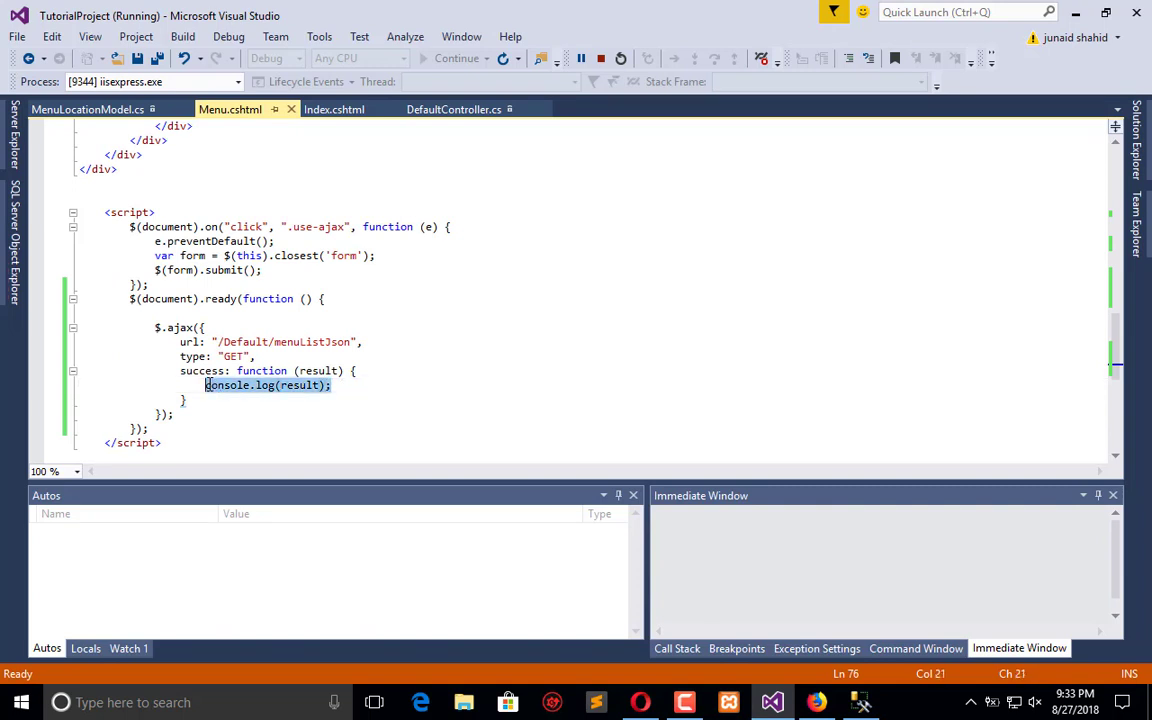
In the success handler, declare a renderData variable and loop over result with $.each(key, value).
text(var renderData = ")
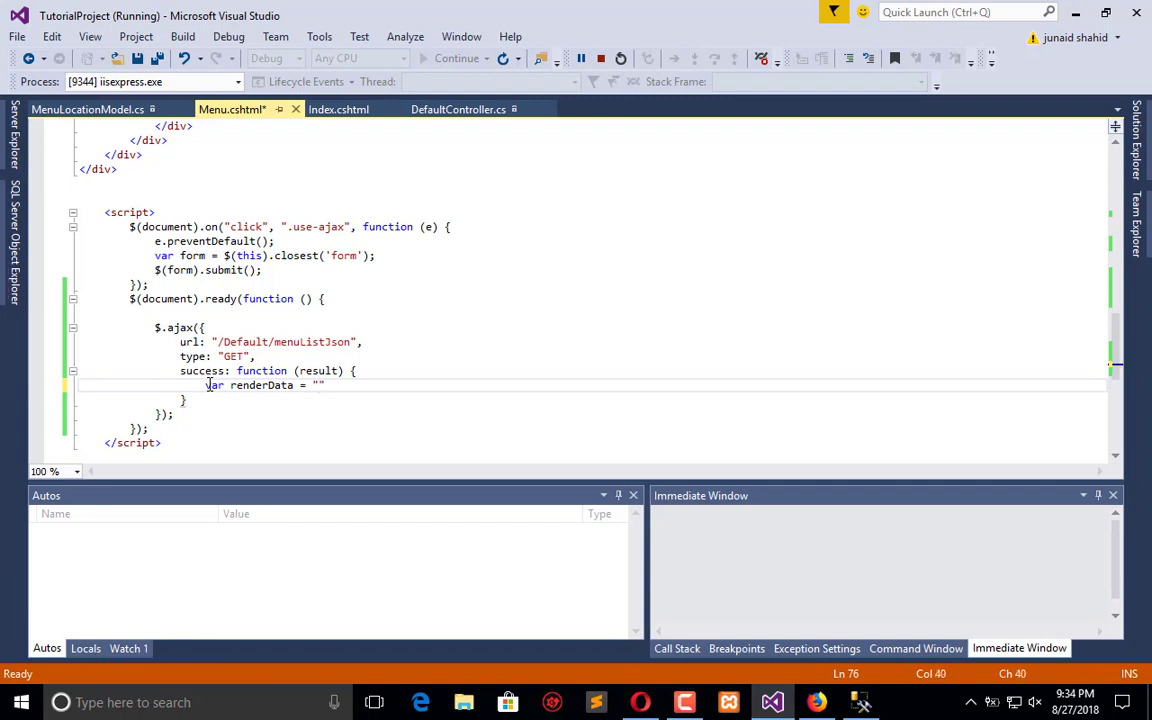
text(;)
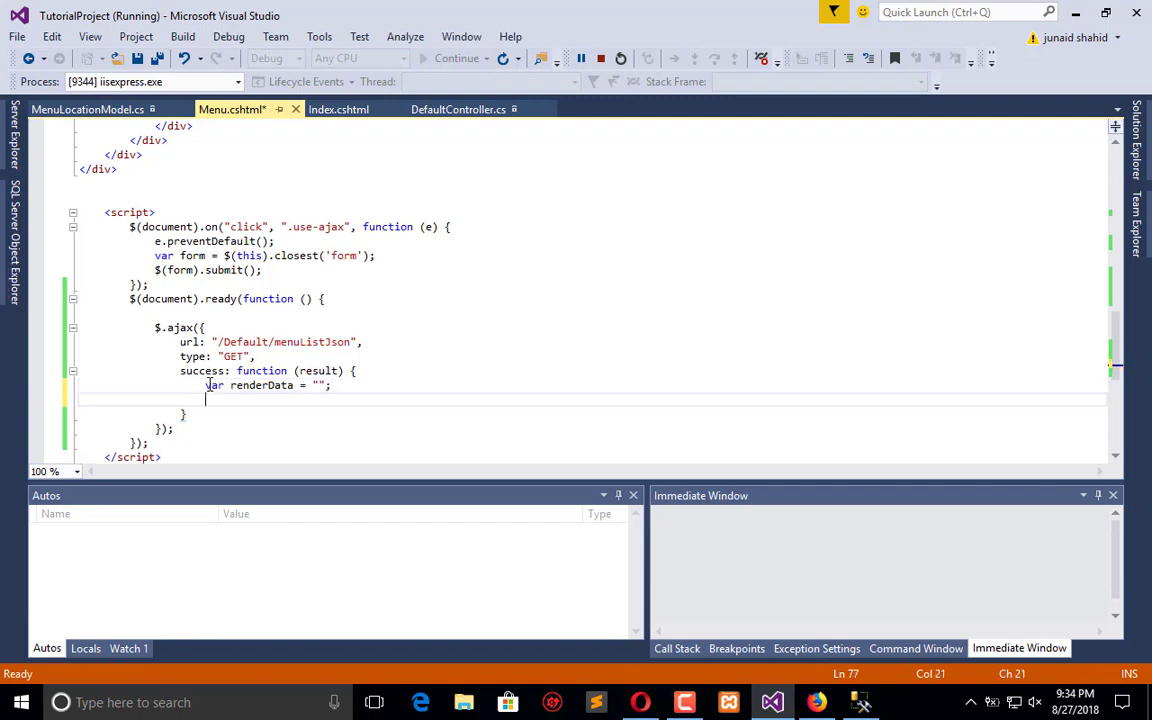
text($)
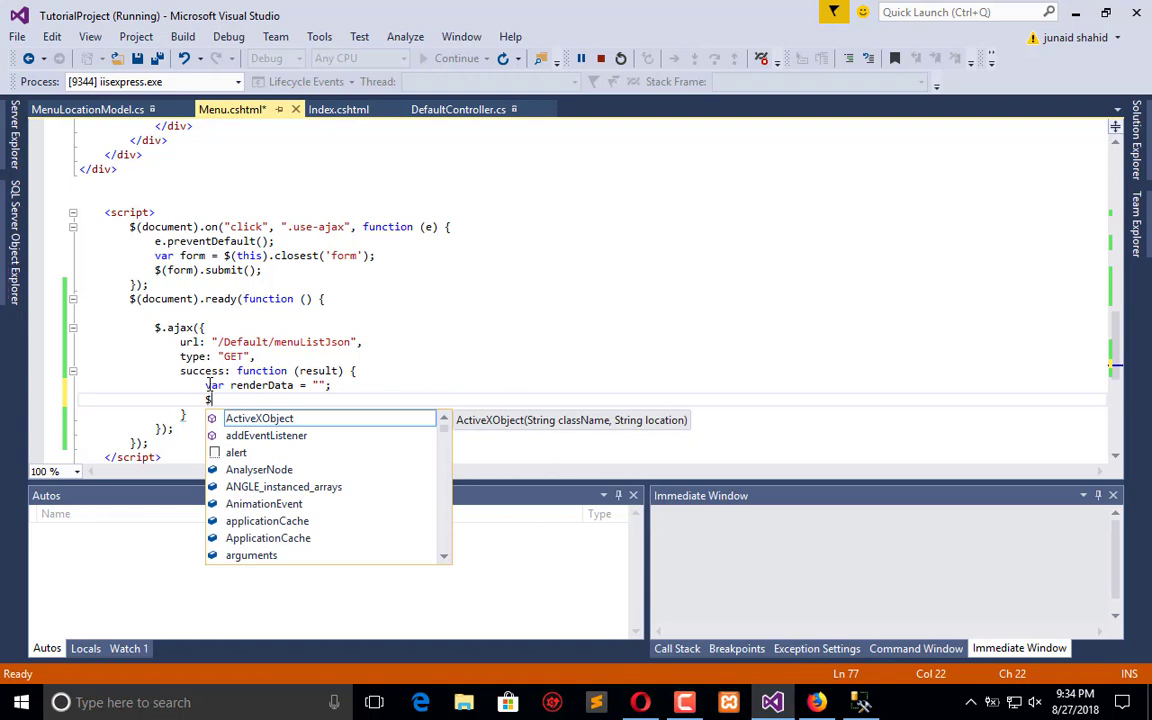
text(.each)
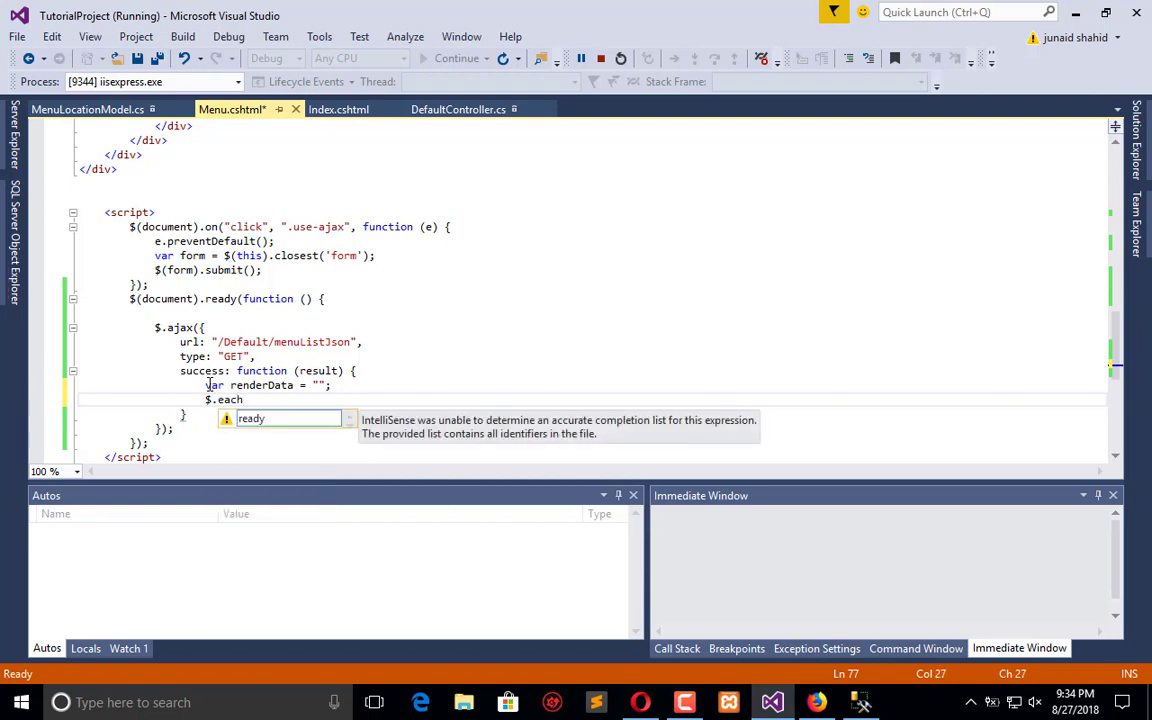
text(result,fucn))
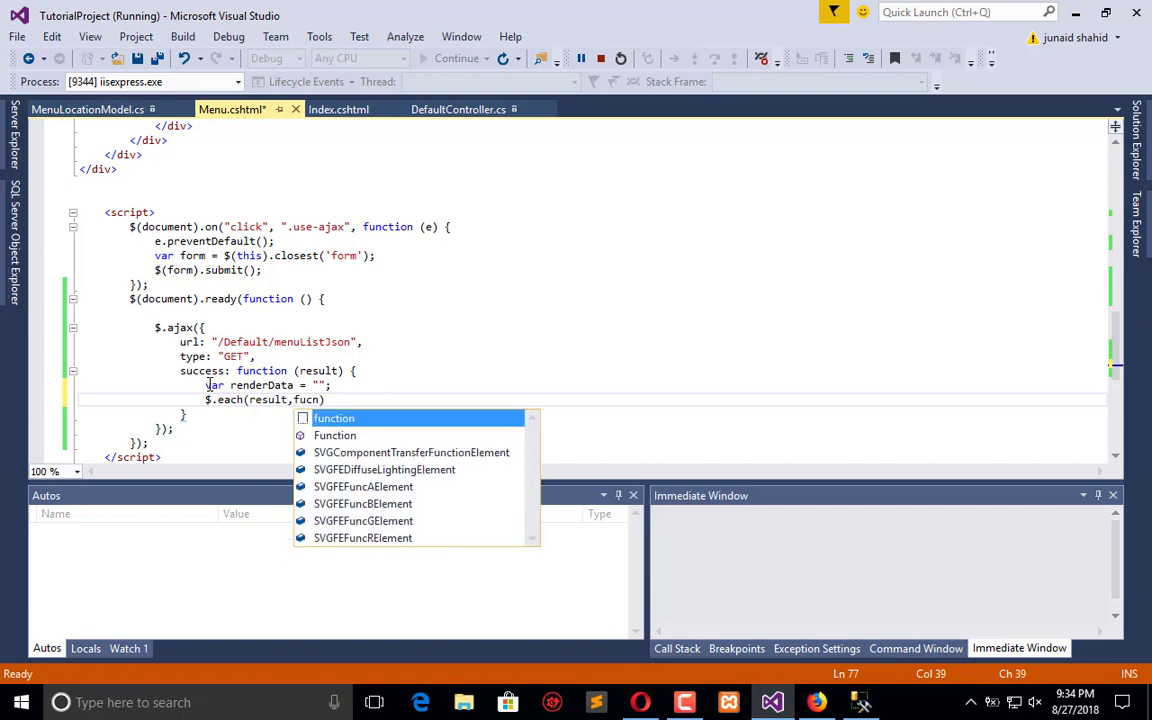
text(function))
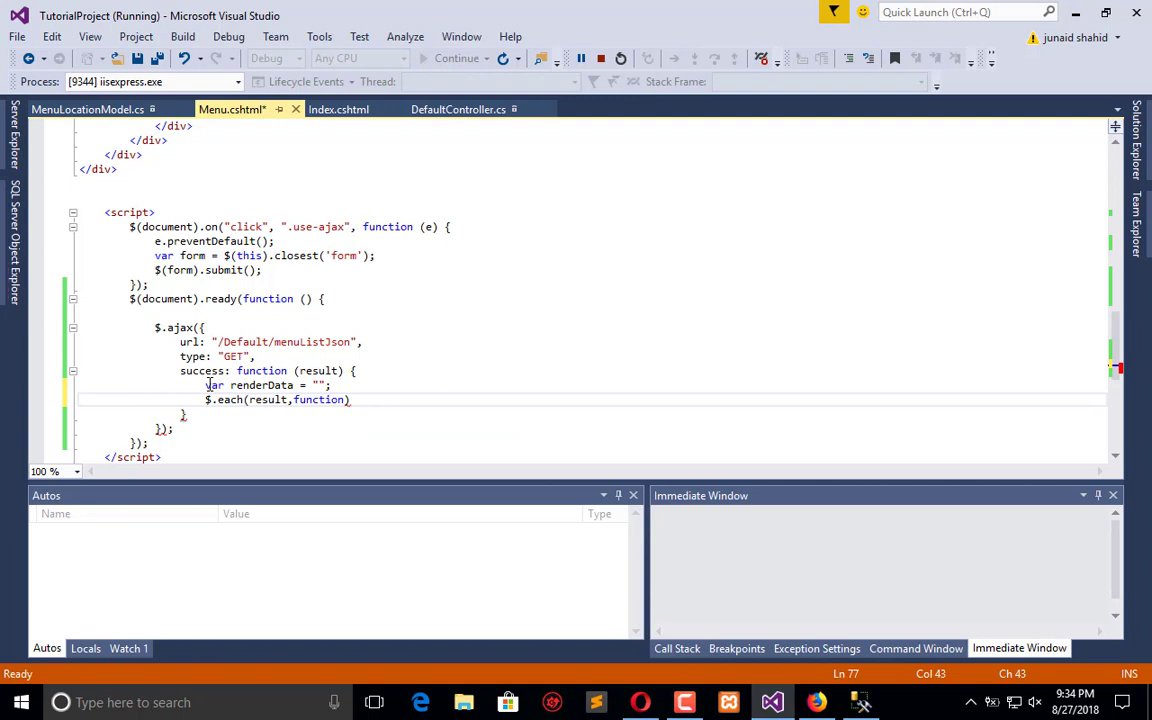
text())
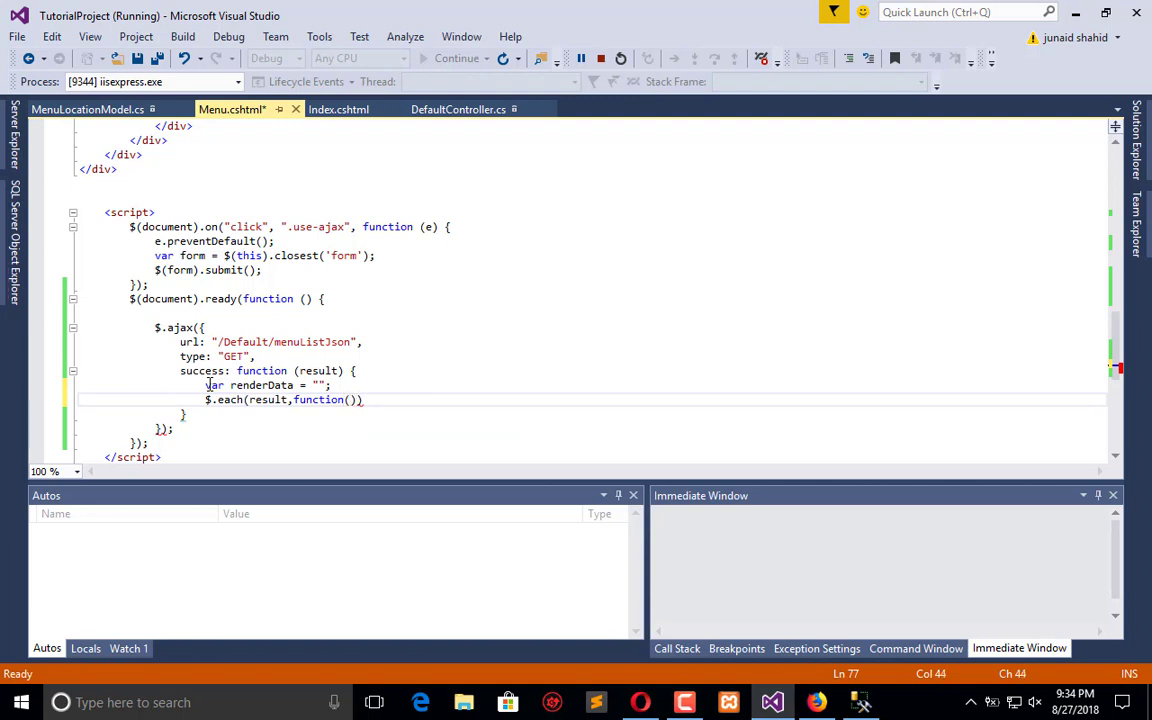
text(ke)
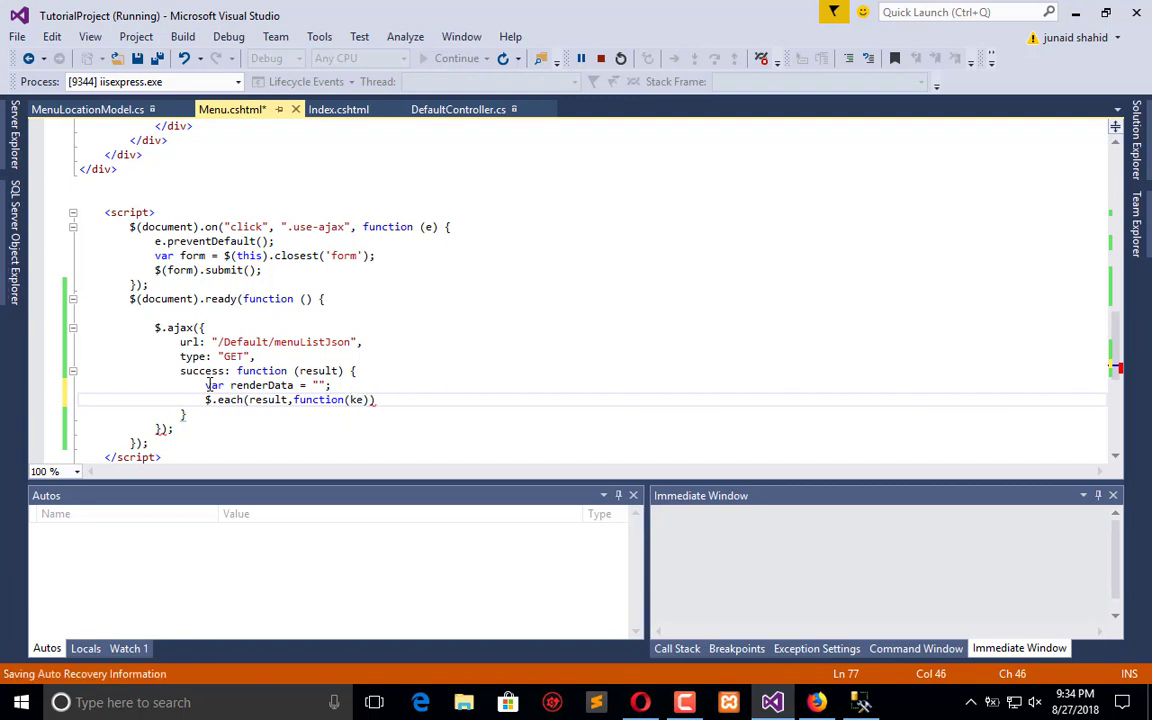
text(id,)
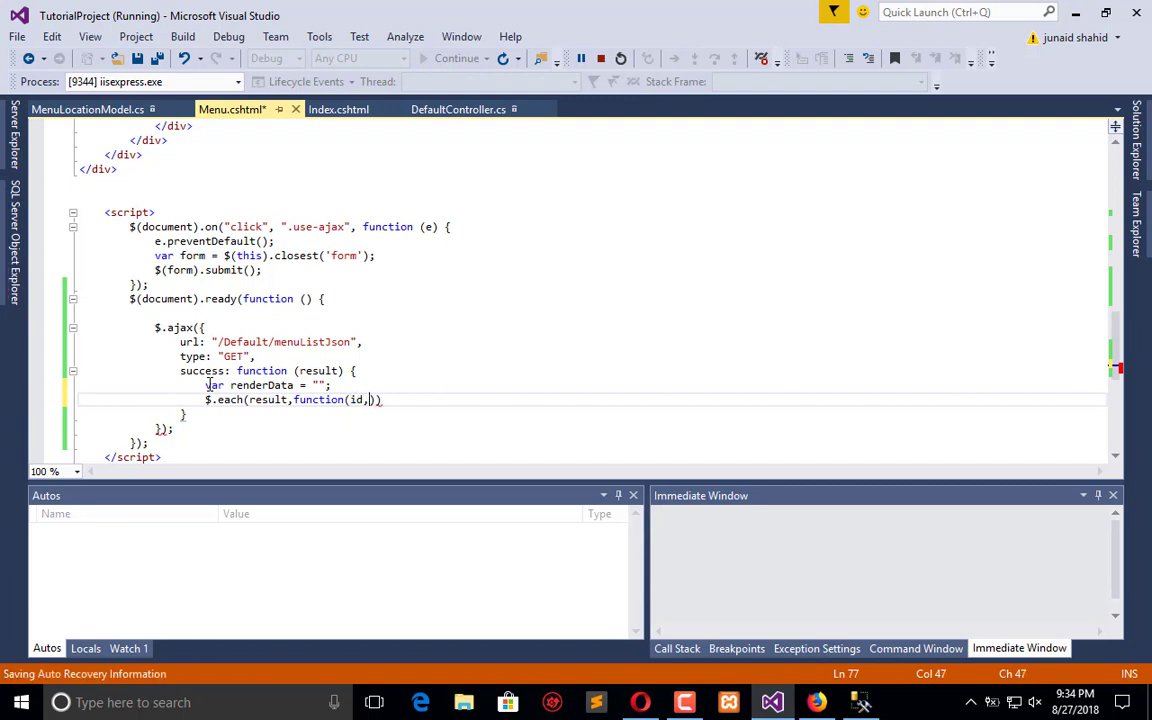
text(value)
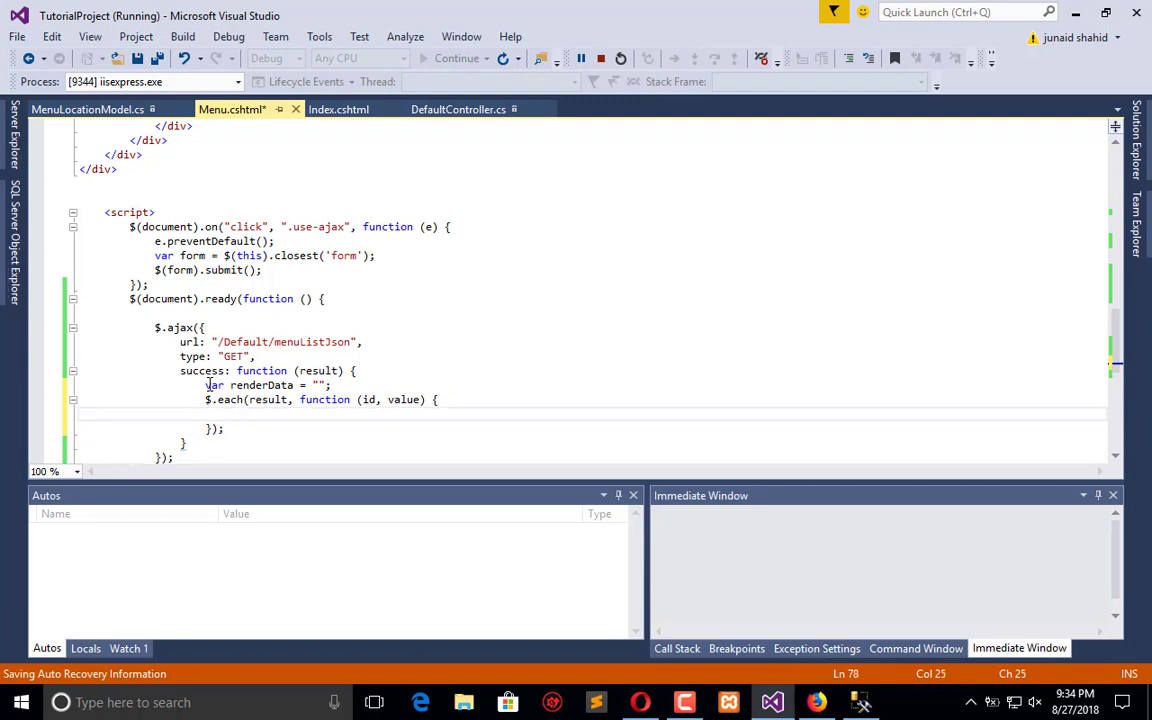
In the loop, append '<tr>' and '<td>' + value.Location to renderData.
text(ren)
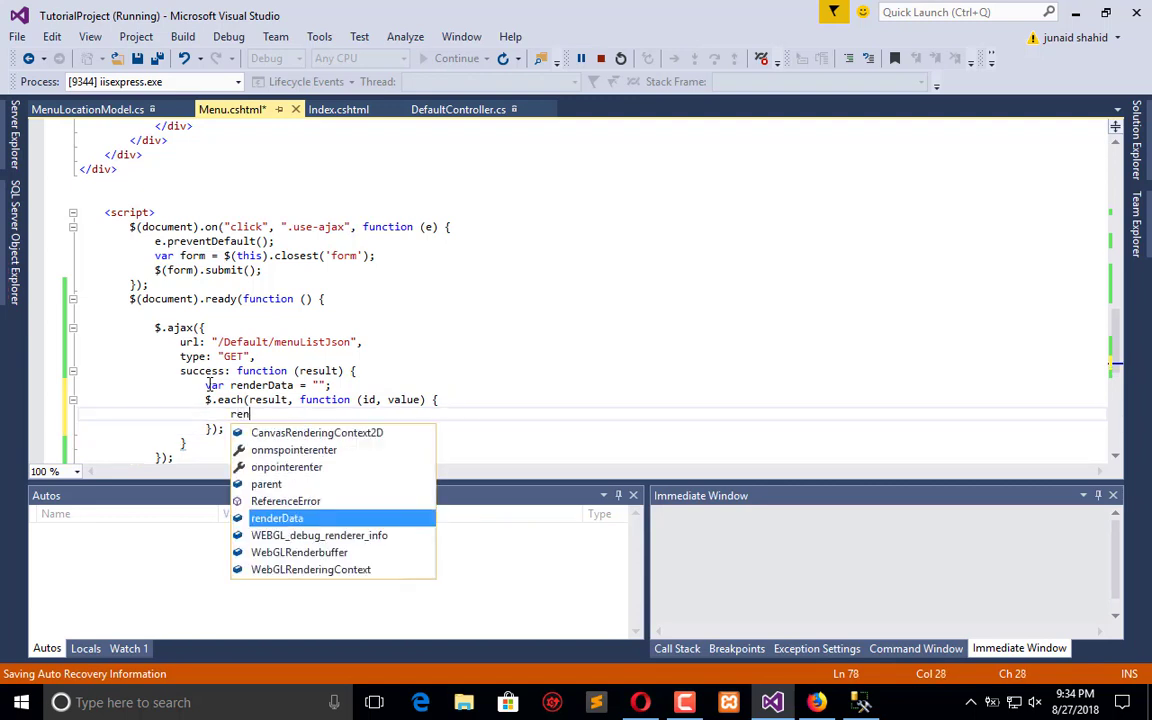
text(renderData)
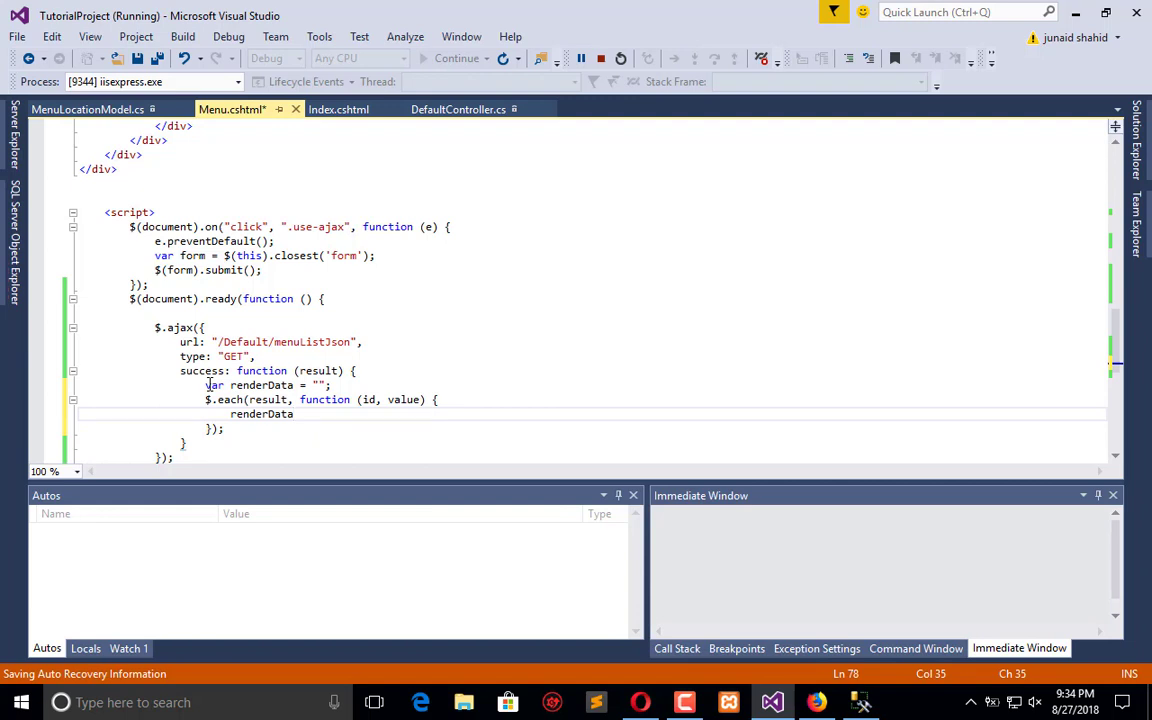
text(+=)
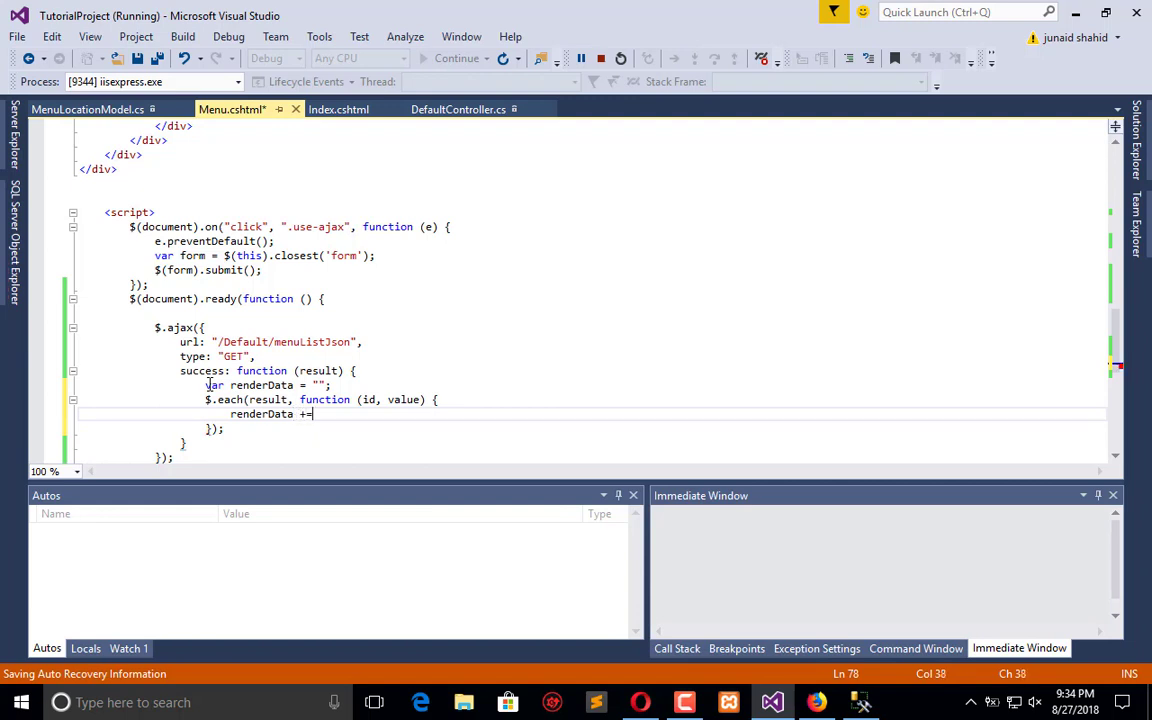
text(")
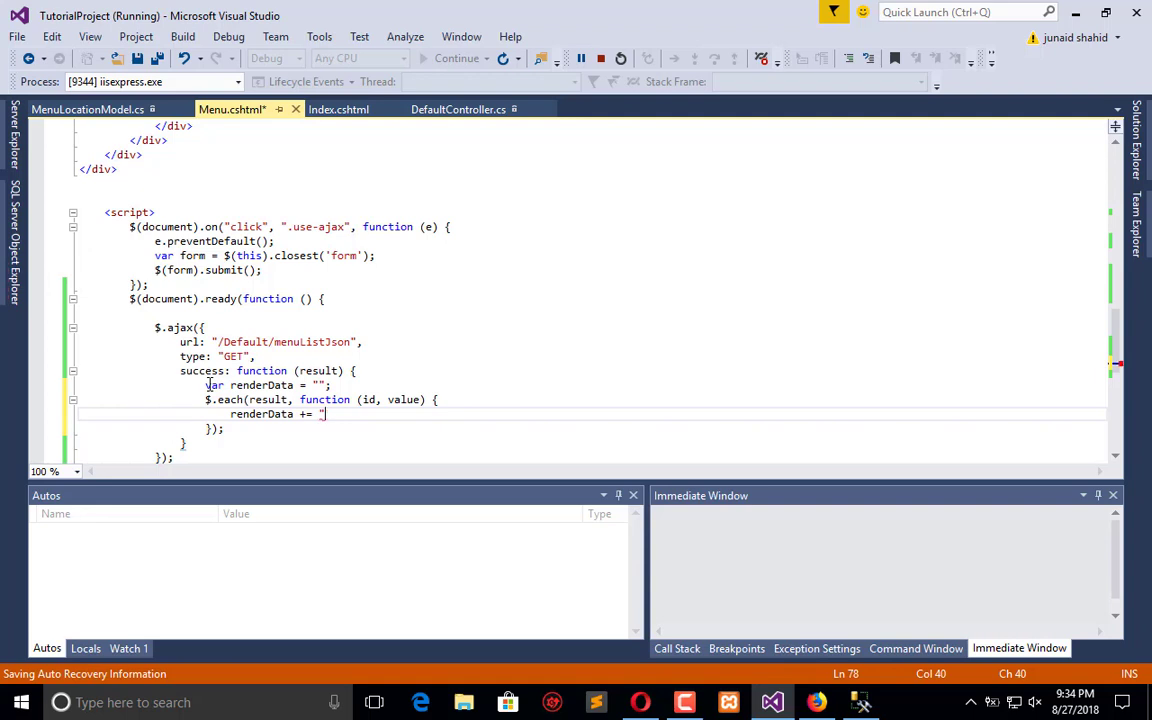
key(Backspace)
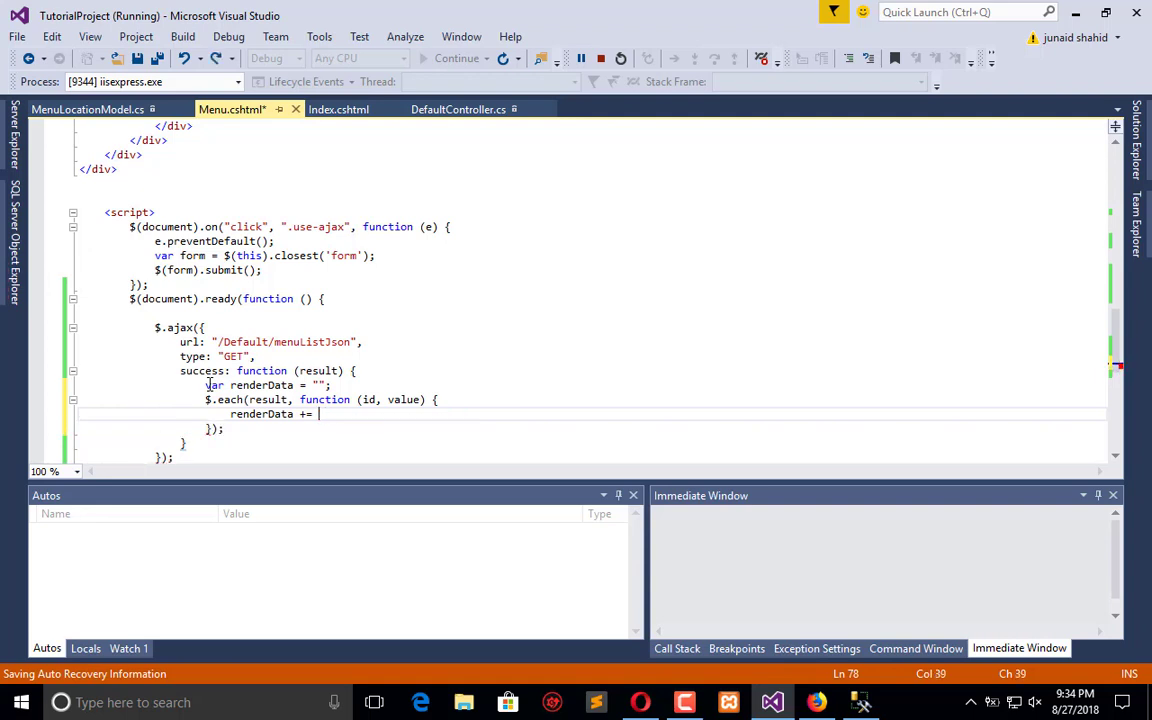
text('<>')
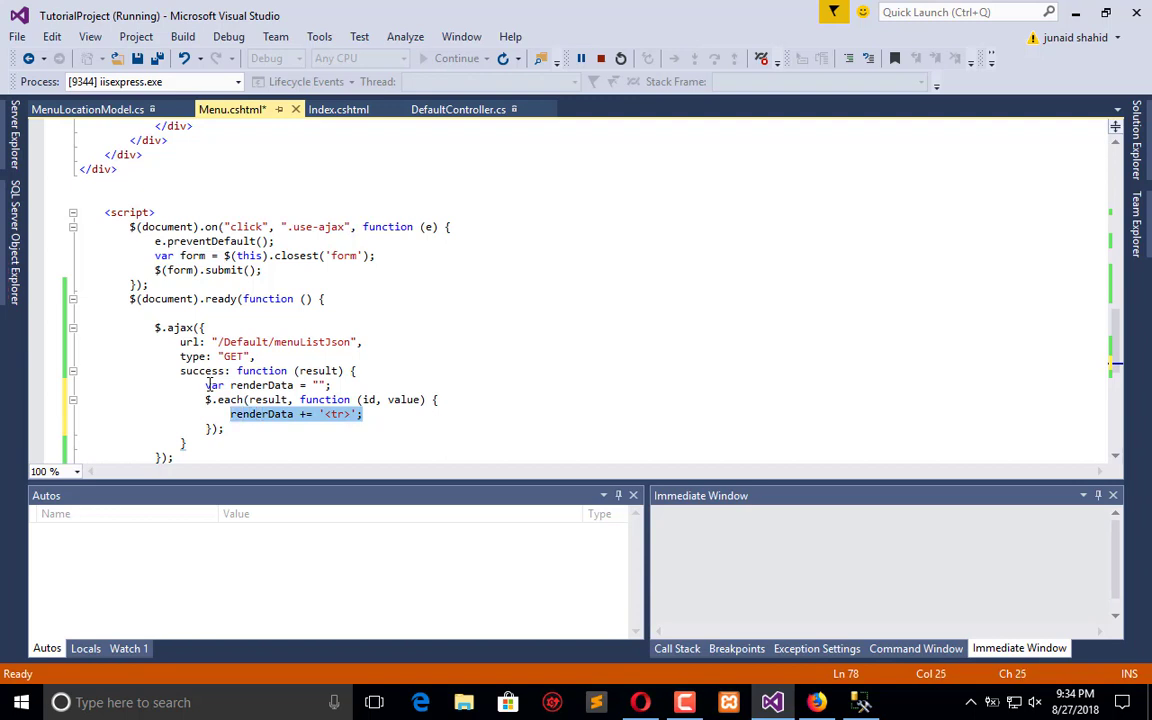
text(renderData += '<tr>';)
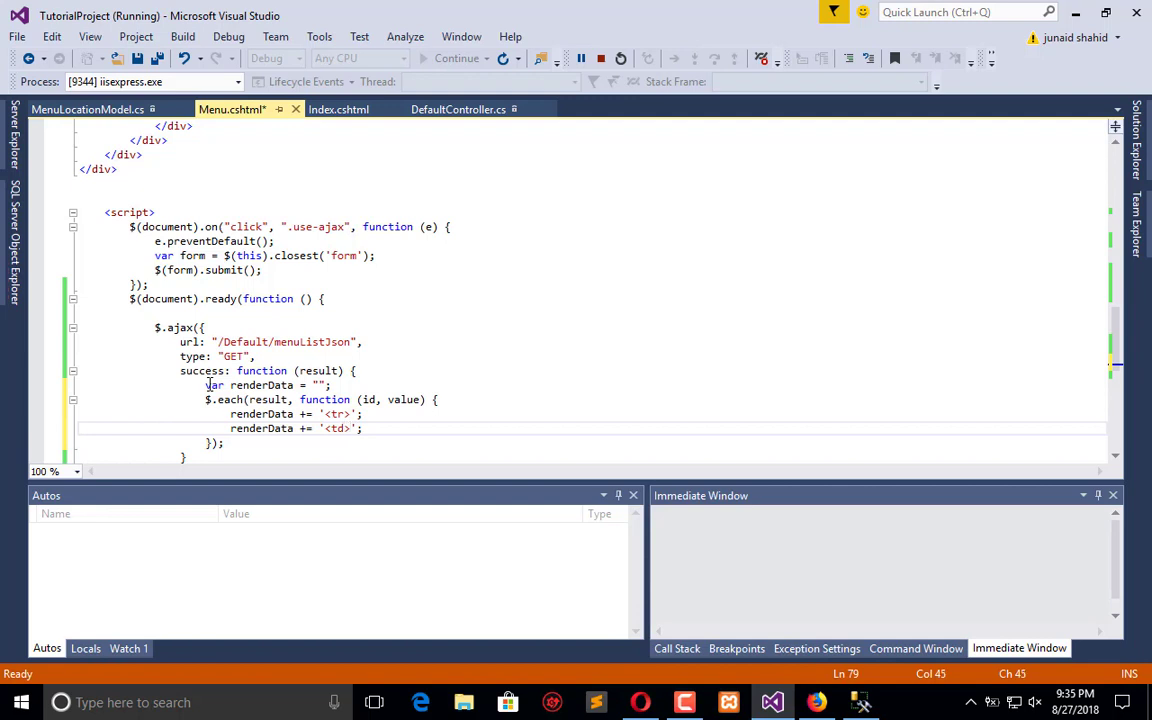
text(+)
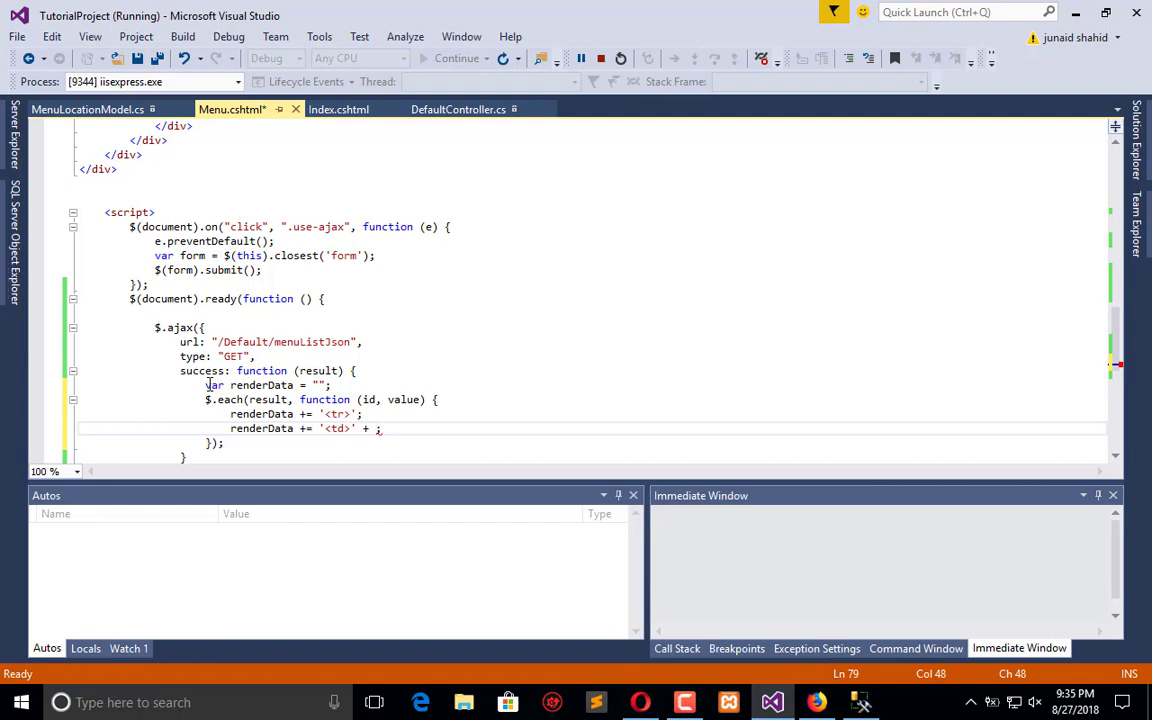
text(val)
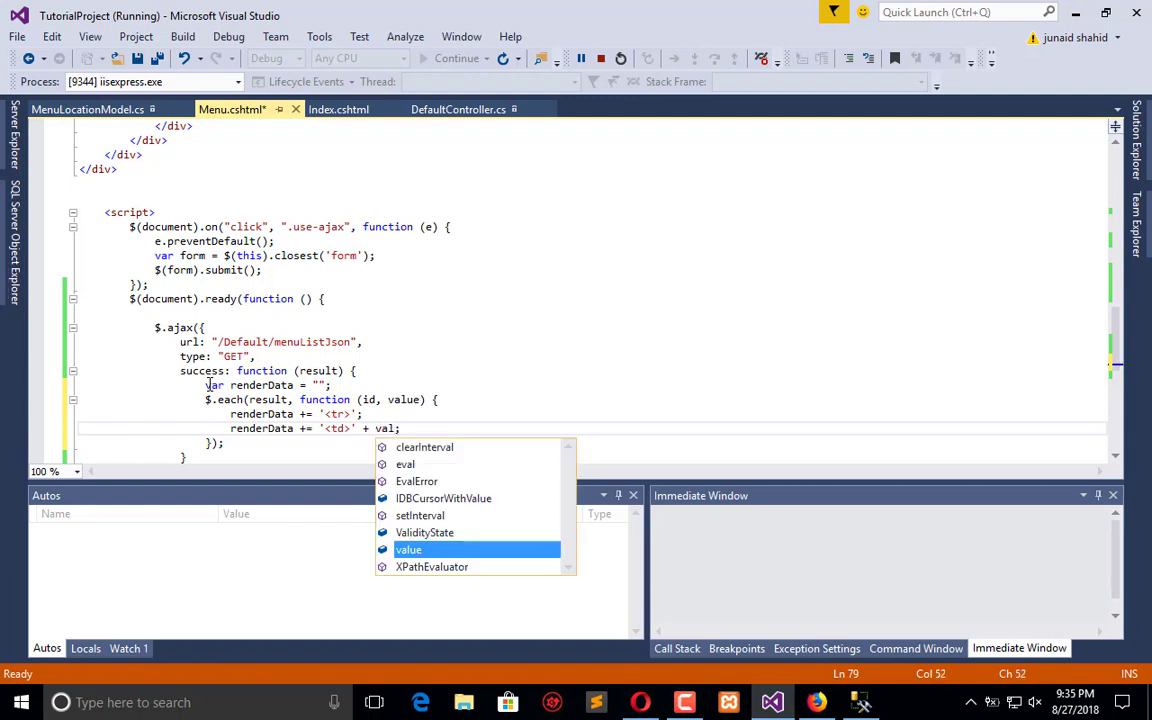
text(ue)
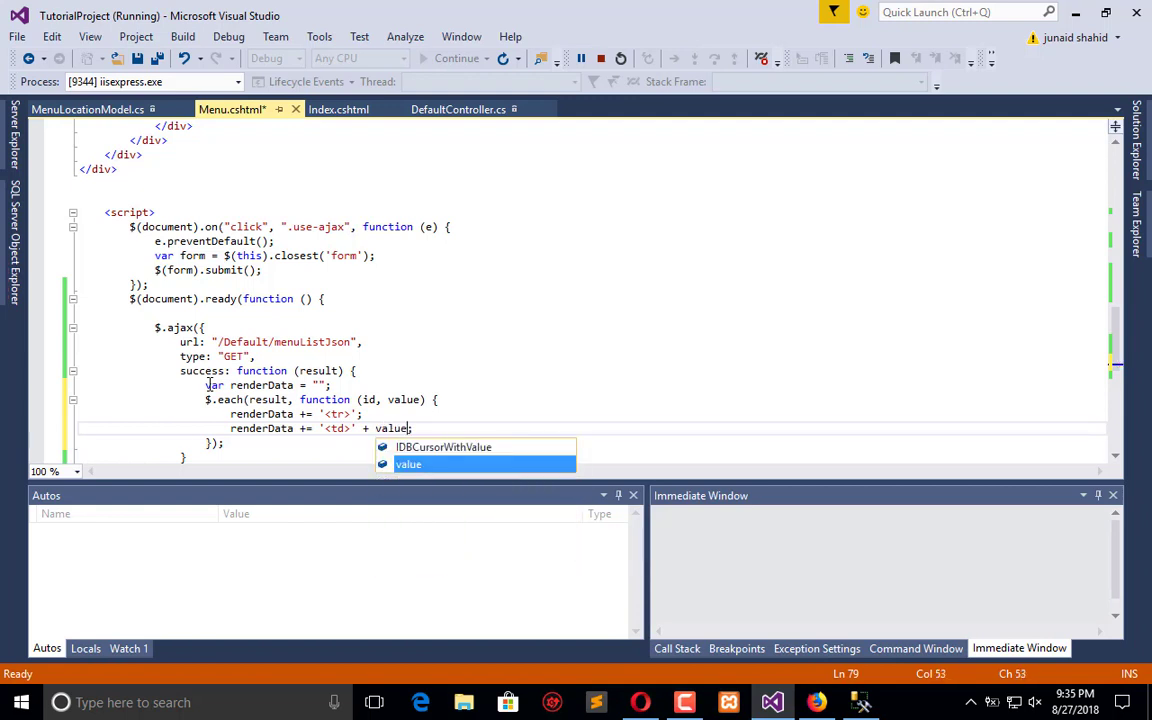
text(.Loca)
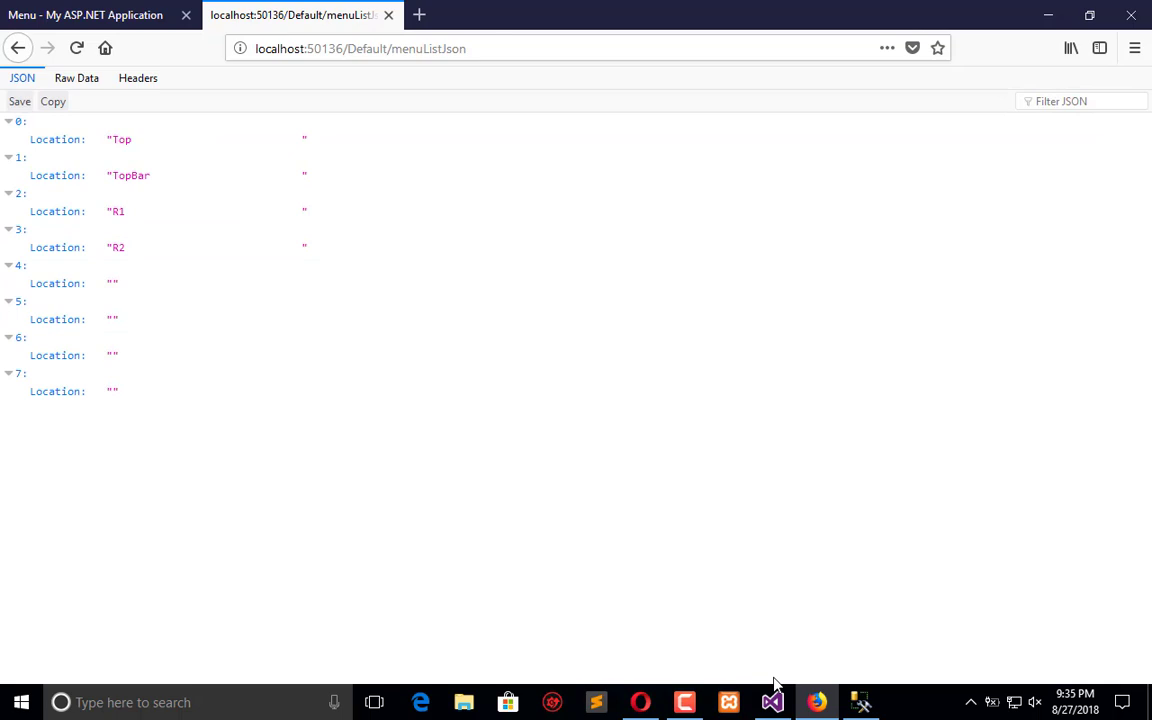
Close the Location cell with '</td>', append '</tr>', and duplicate the cell line twice.
click(771, 701)
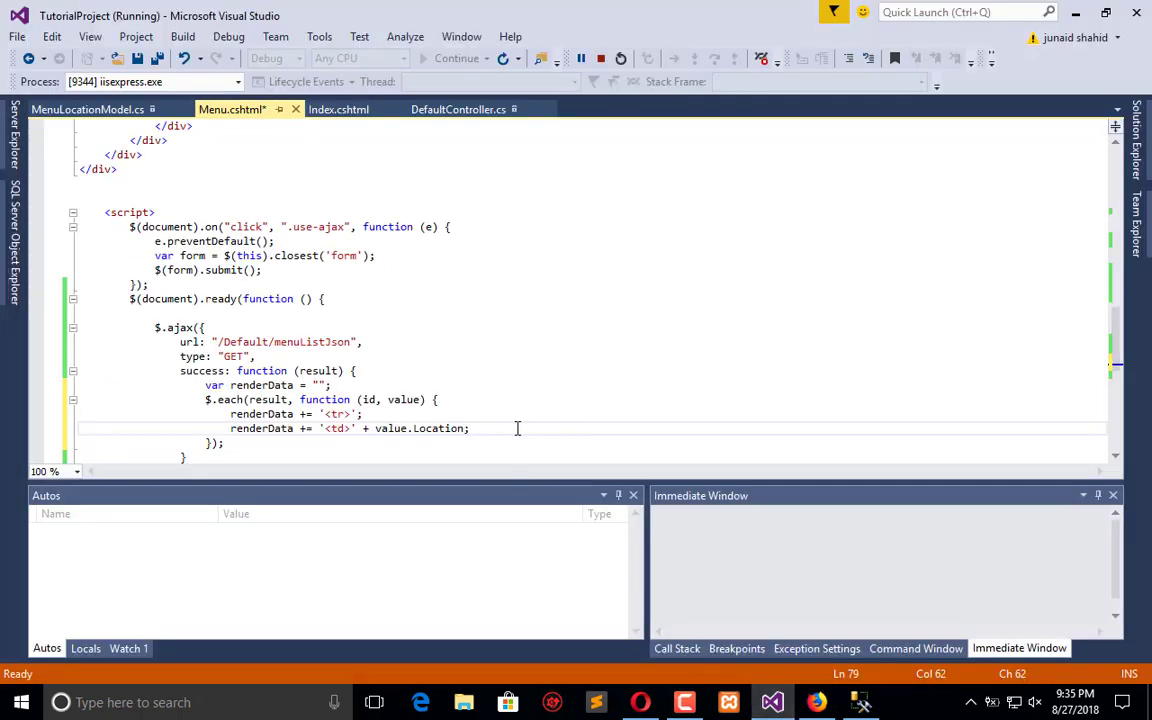
text(+ '</td)
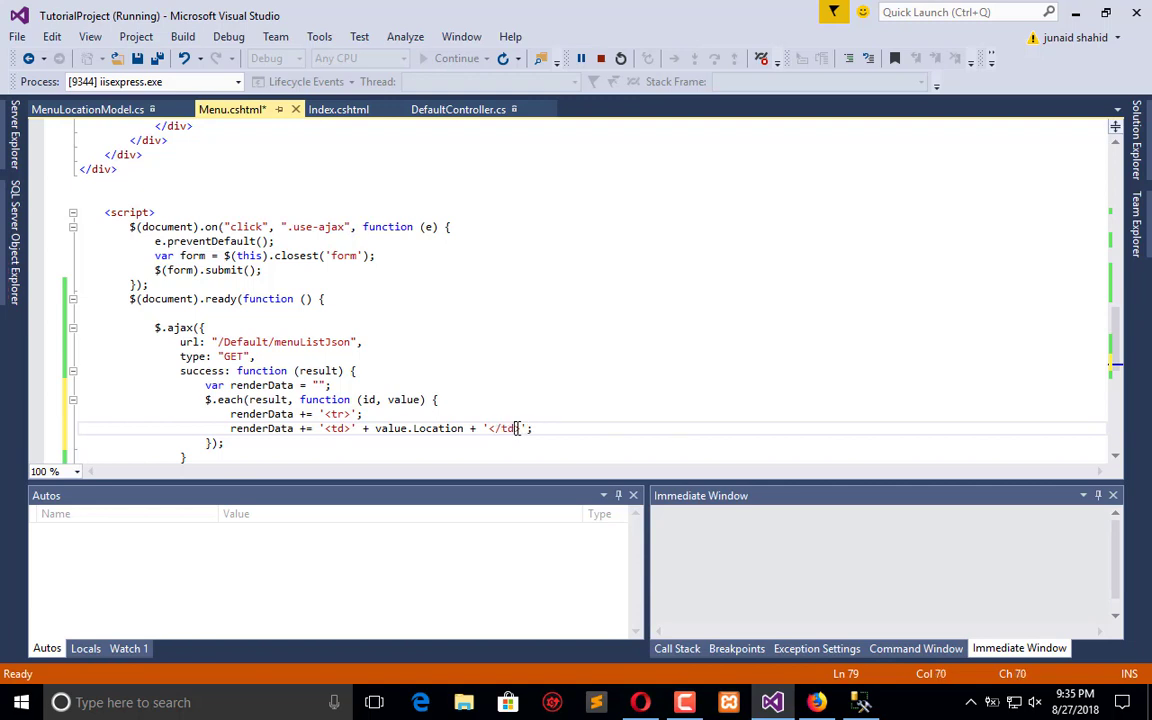
text(';)
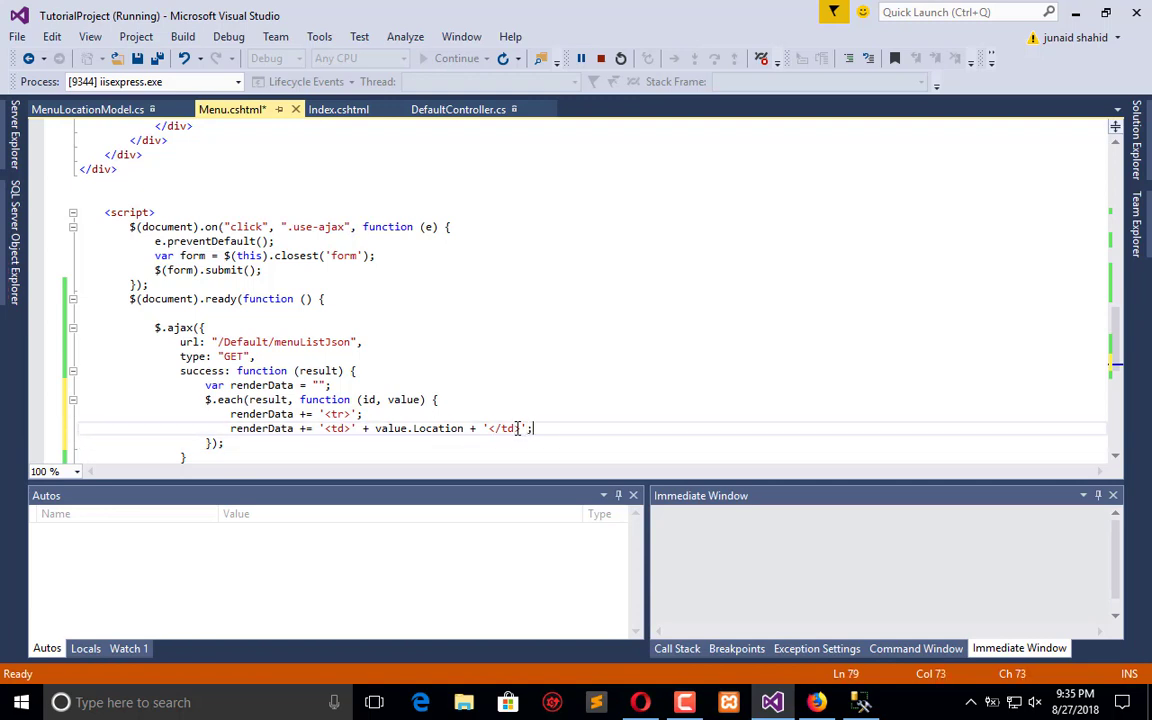
text(>)
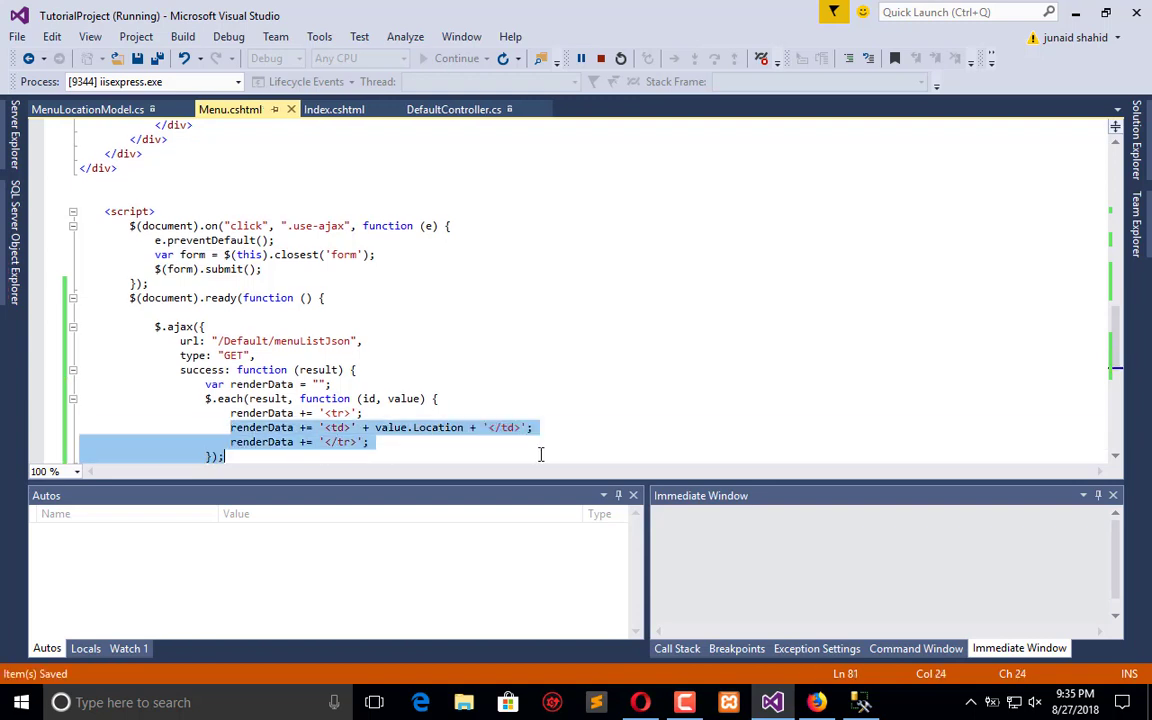
key(enter)
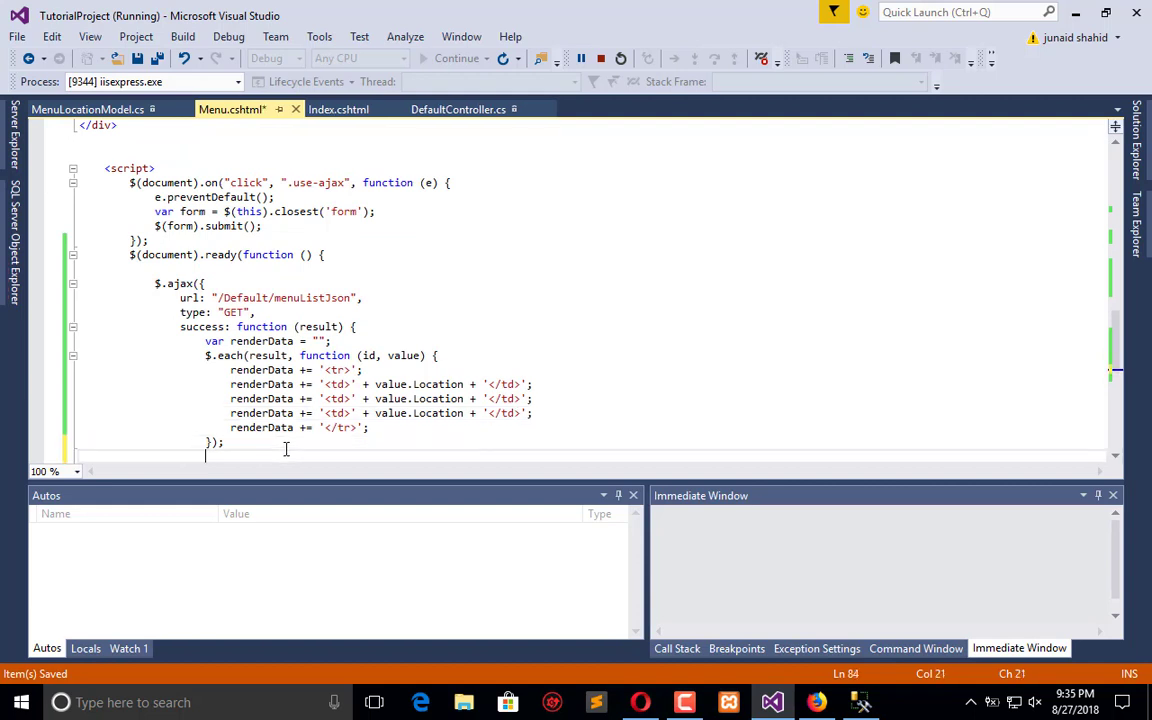
text($())
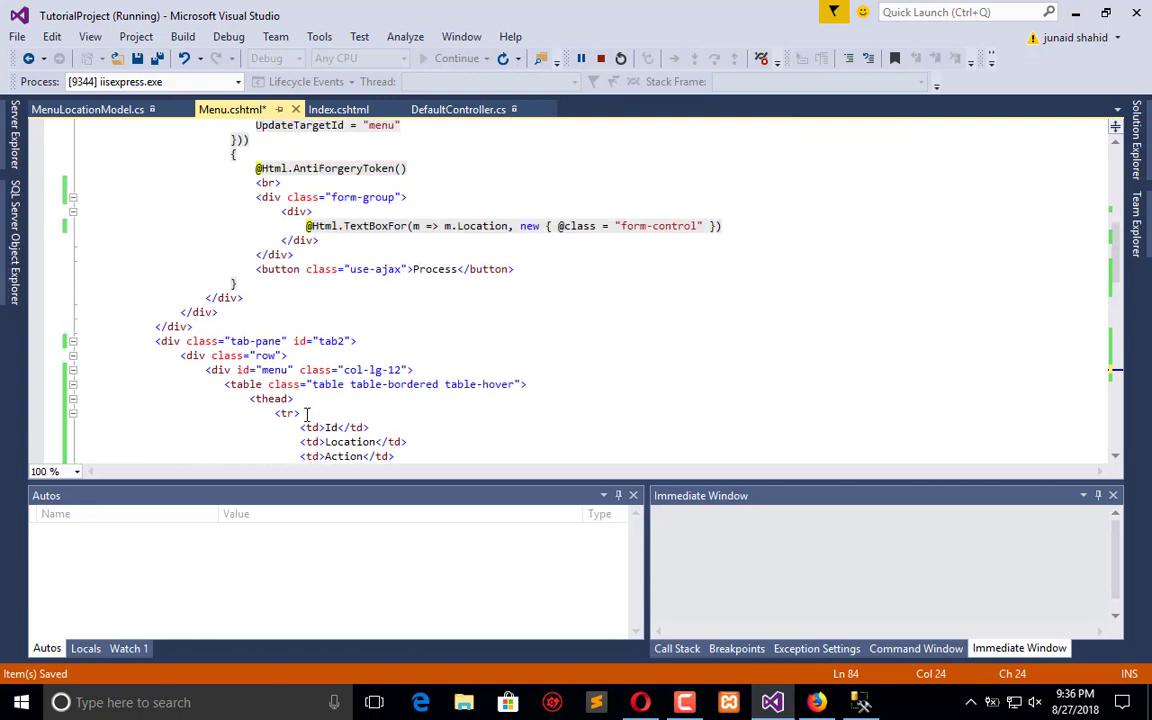
Give the tbody class "tbody", fill it with $('.tbody').html(renderData) after the loop, and save.
scroll(down, 3)
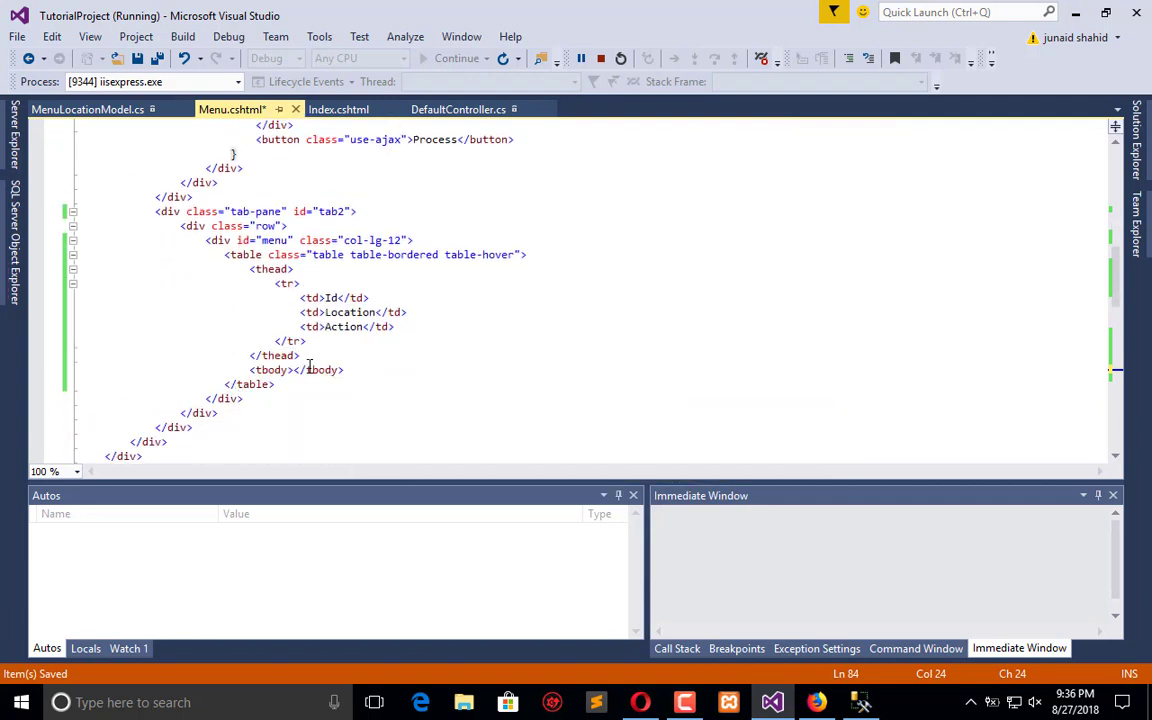
click(296, 269)
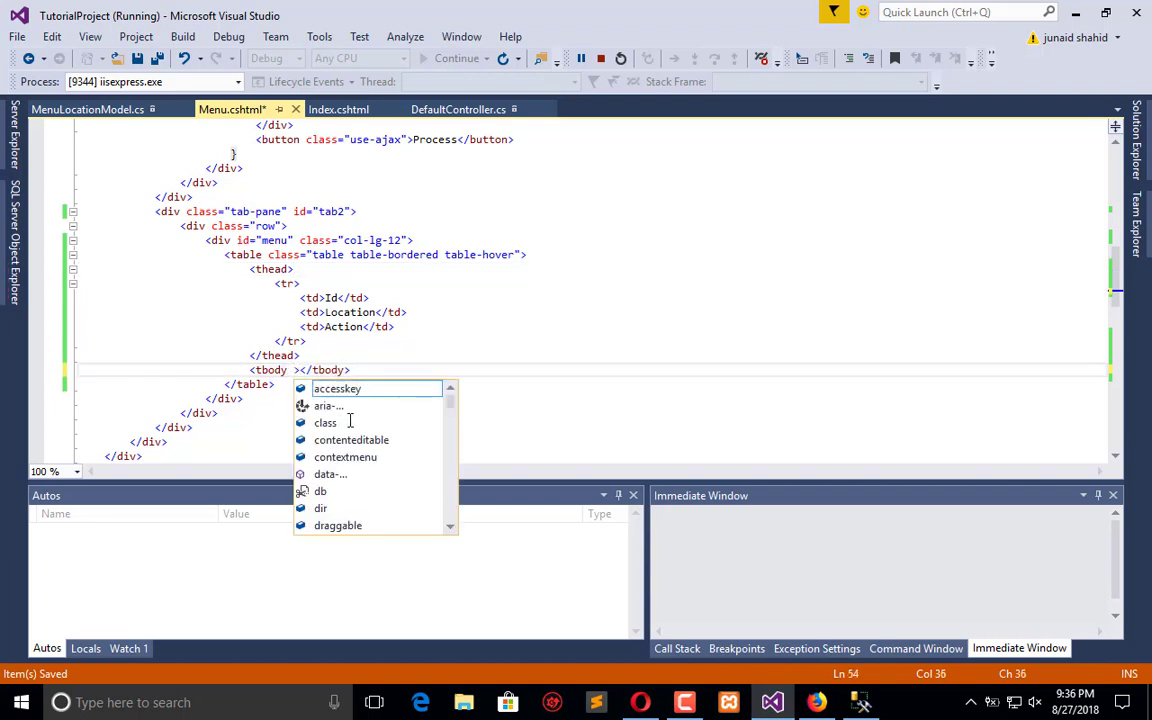
text(class=")
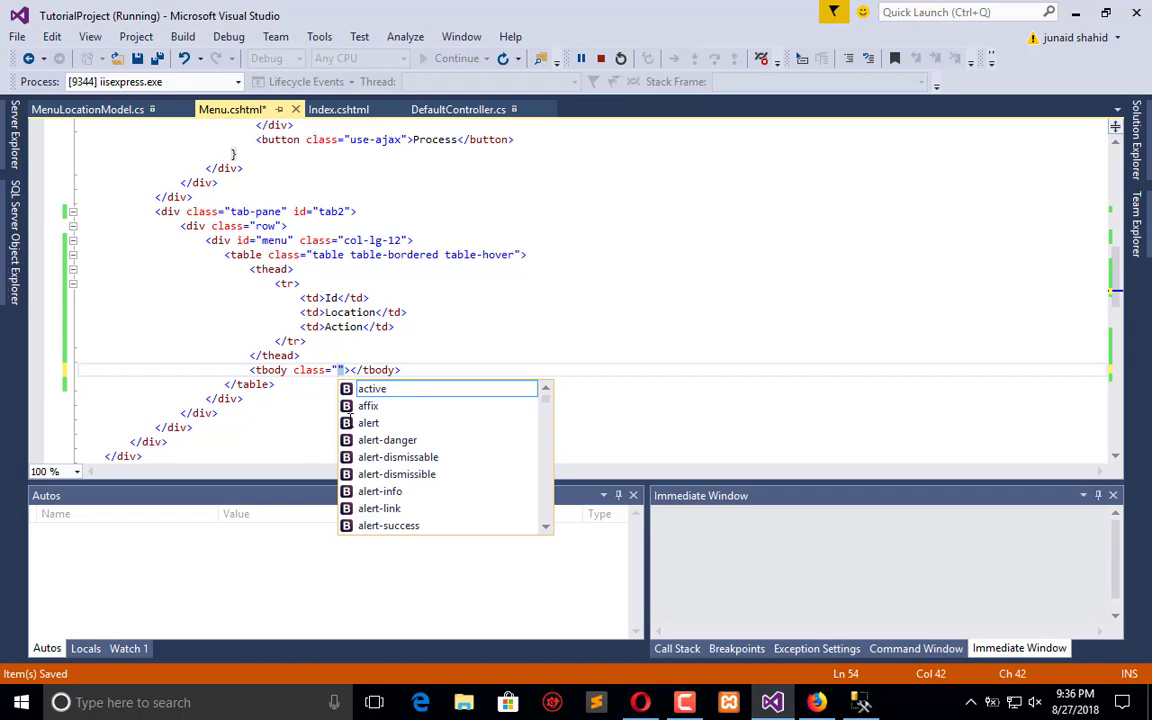
text(tbody)
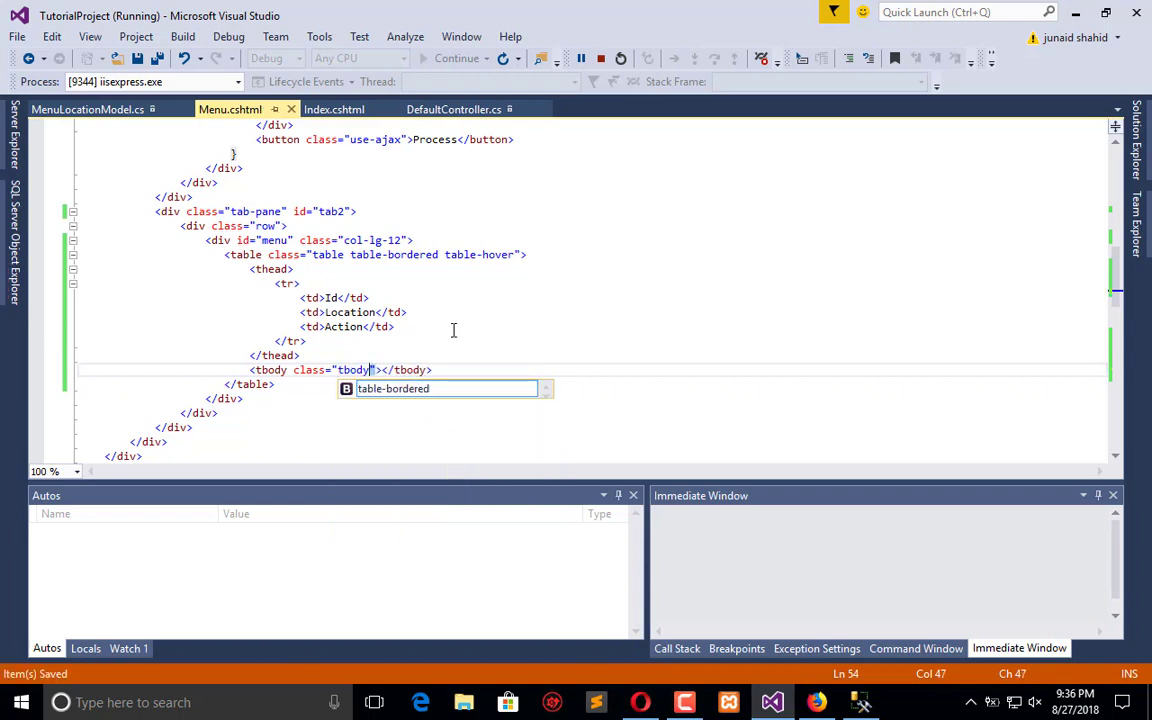
scroll(down, 3)
text($('.tbody)
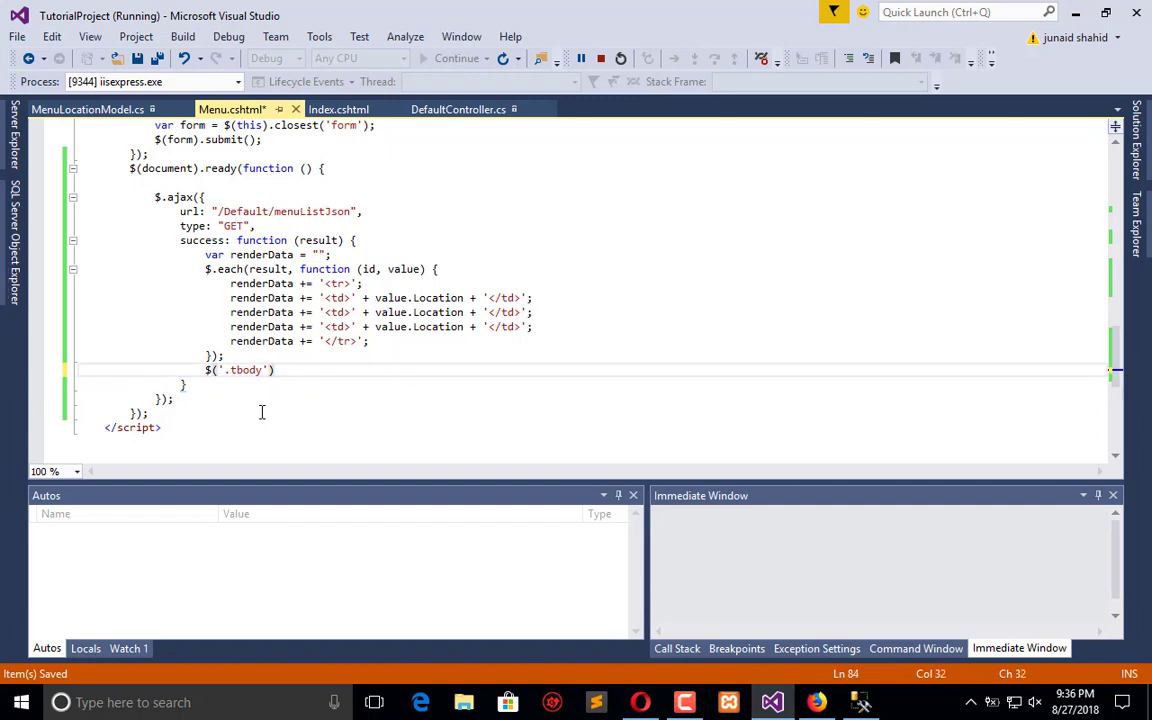
text(.html()
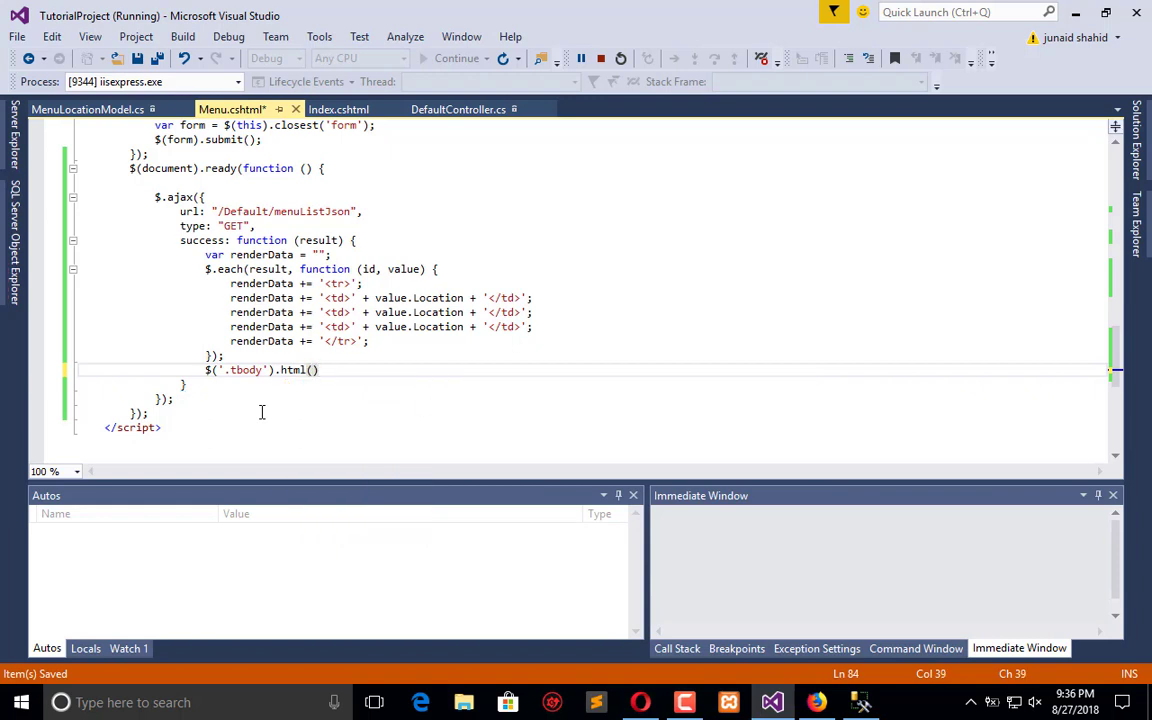
text(enderData)
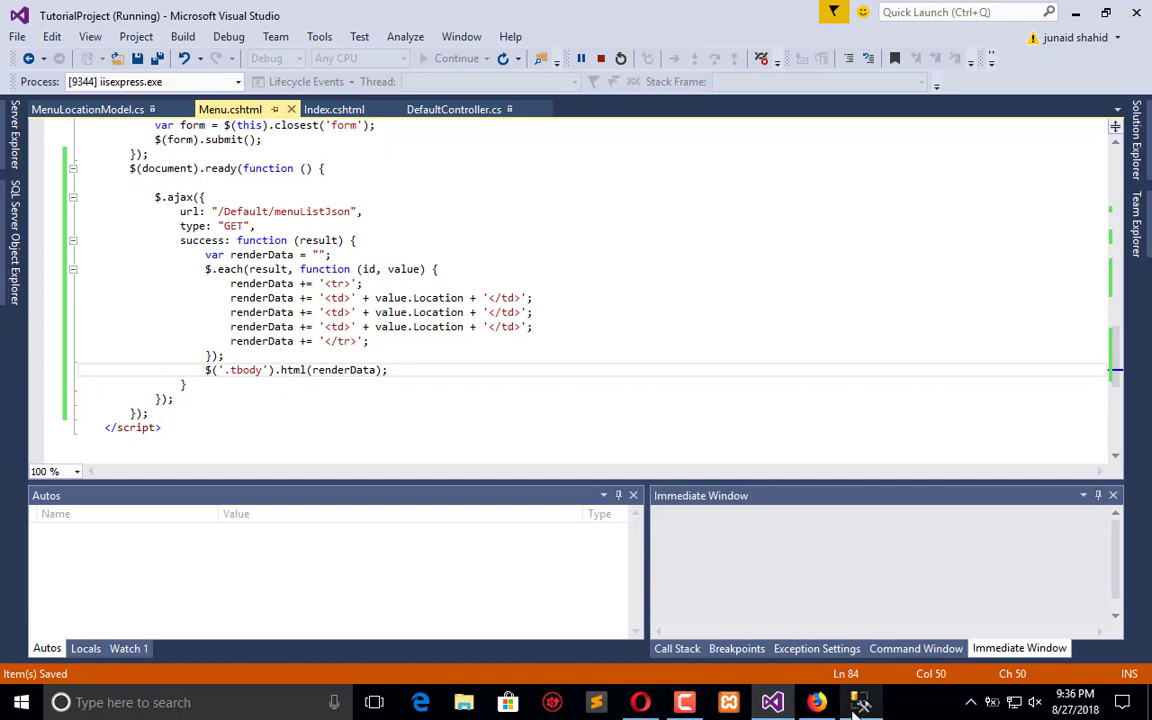
click(817, 702)
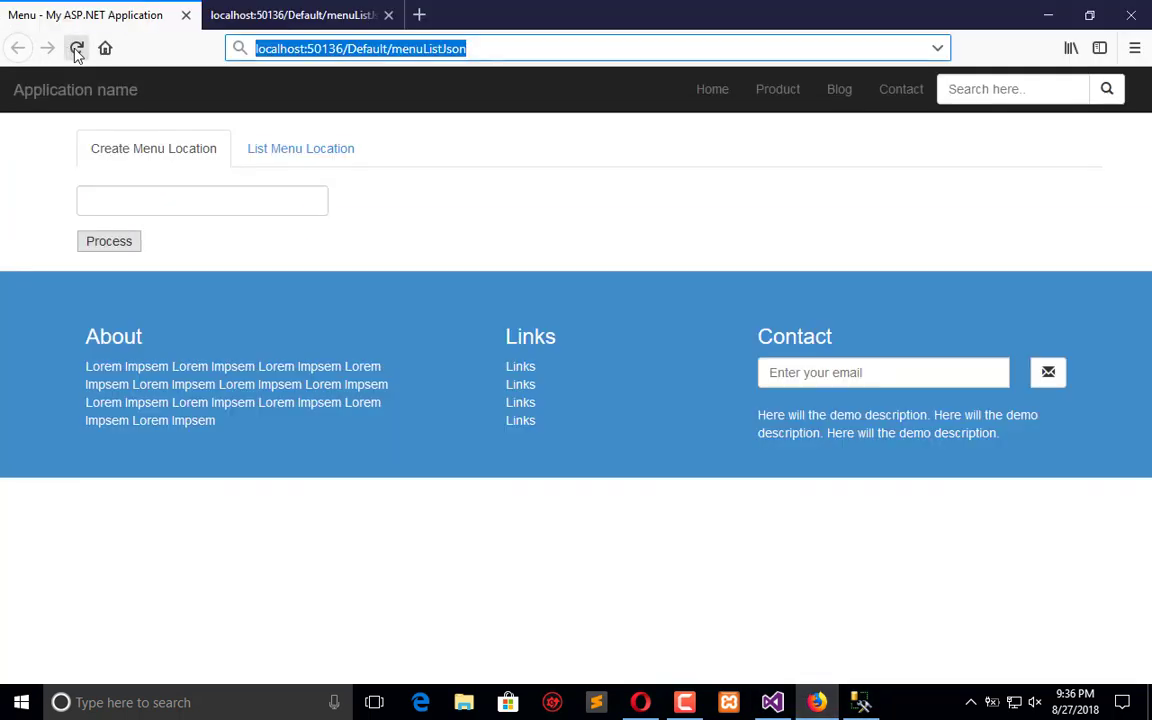
Reload the Menu page, view List Menu Location, and open the developer tools Console.
click(77, 48)
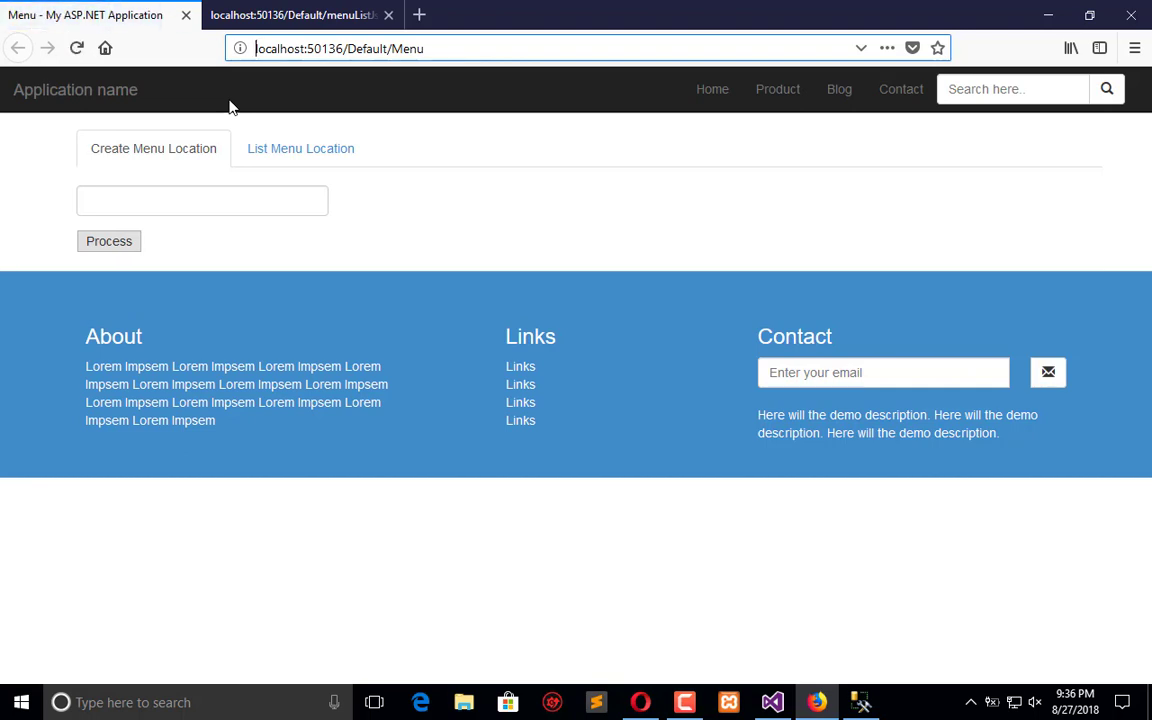
click(300, 148)
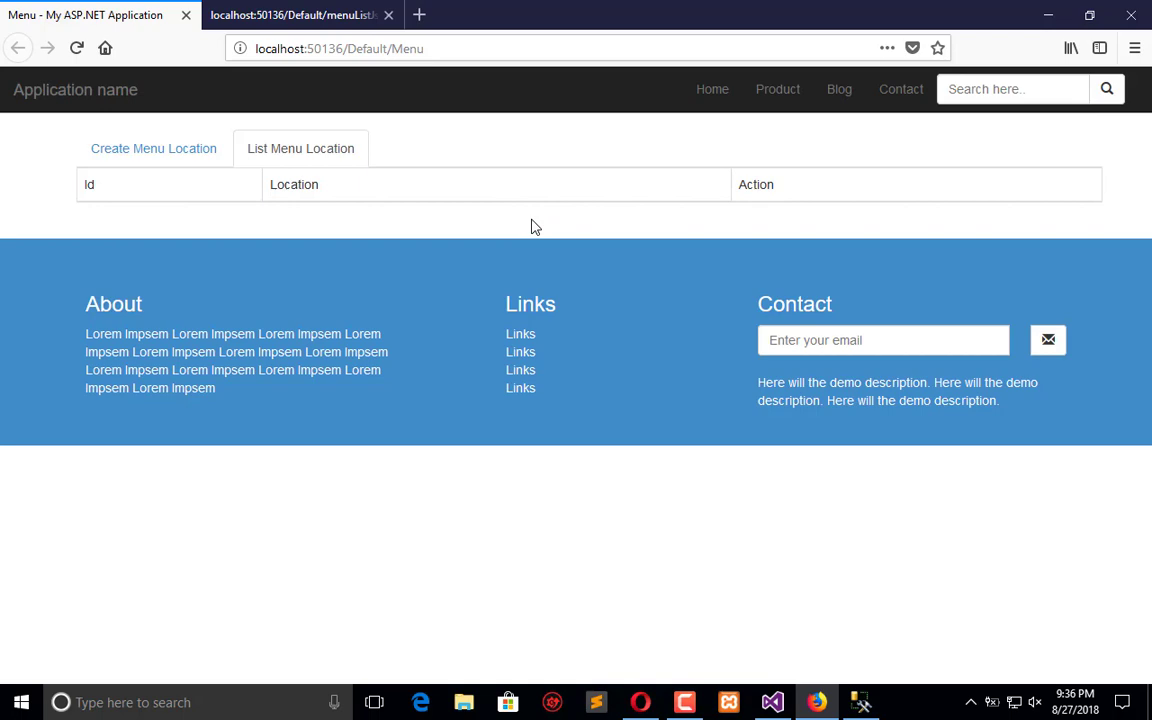
key(F12)
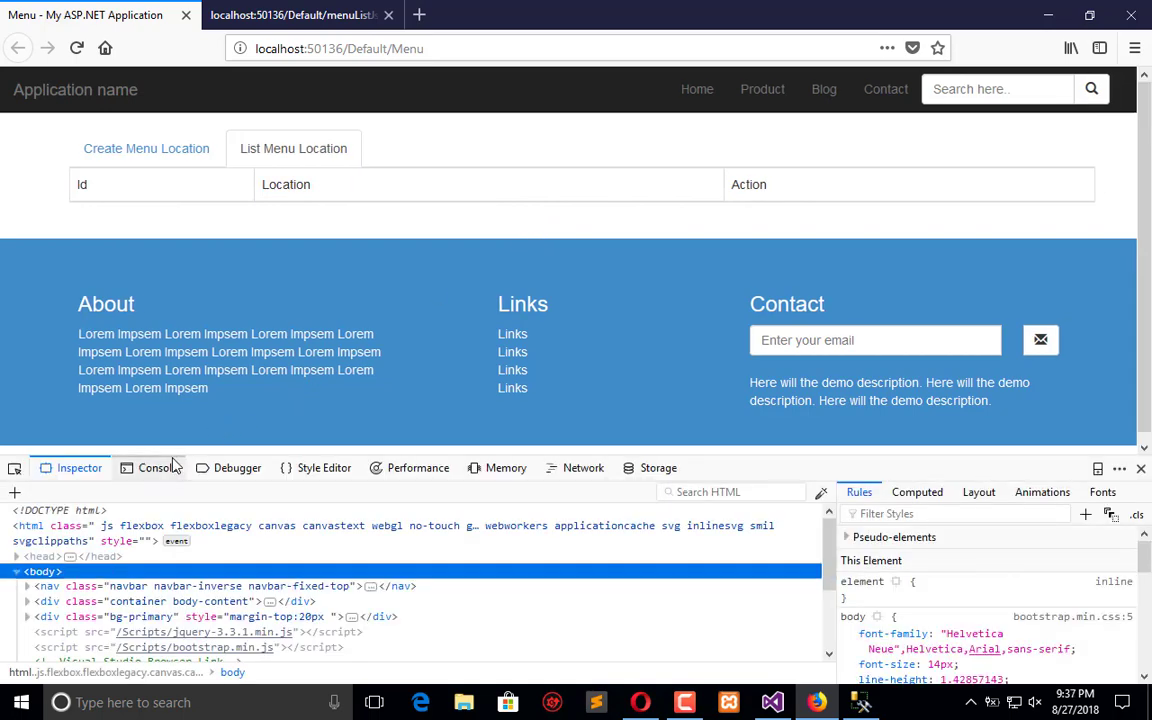
click(157, 467)
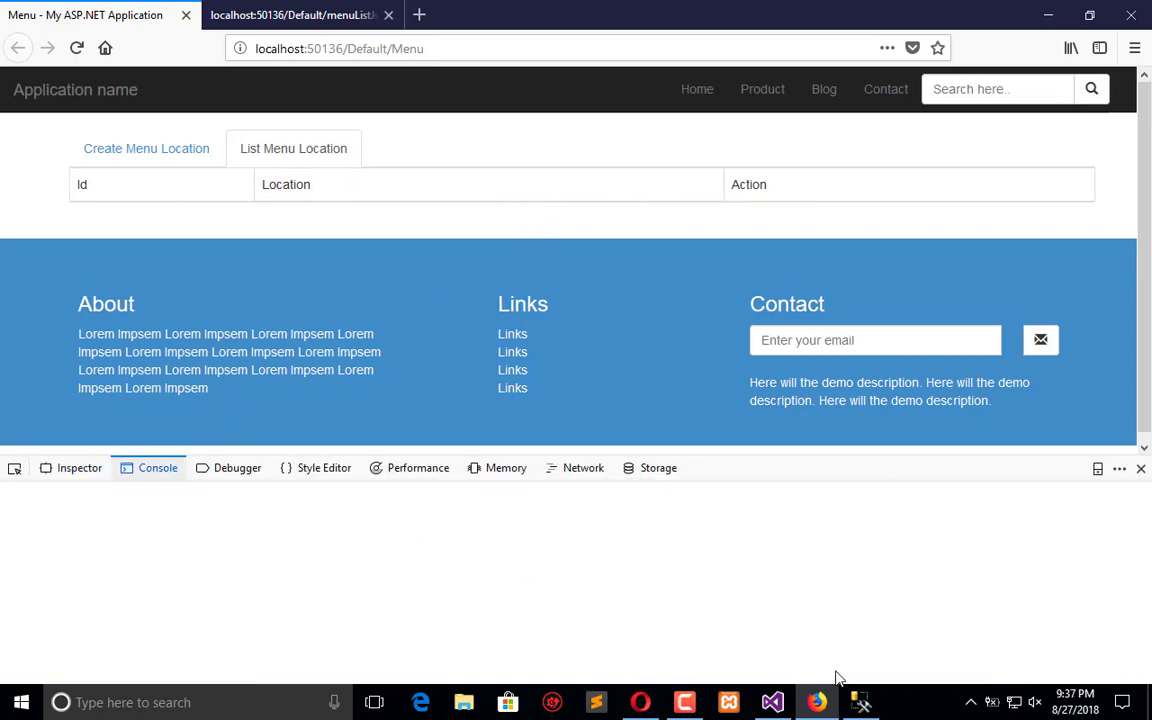
click(771, 702)
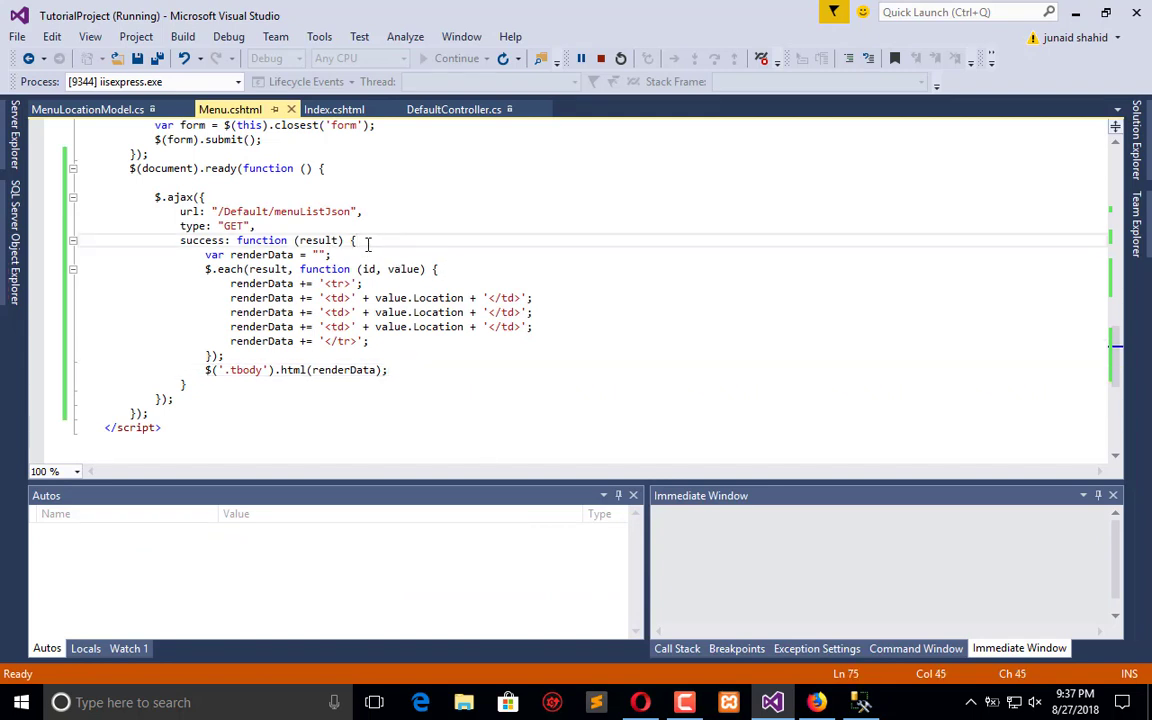
Insert console.log(result); at the start of the AJAX success callback.
text(console.log()
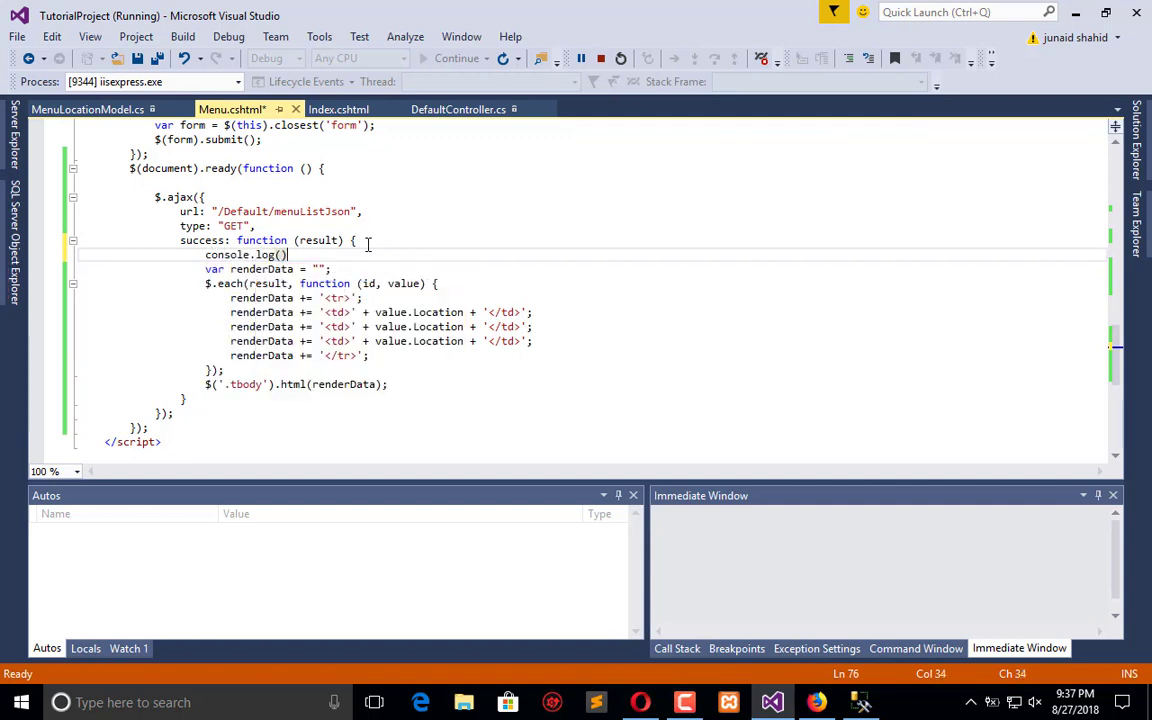
text(resul)
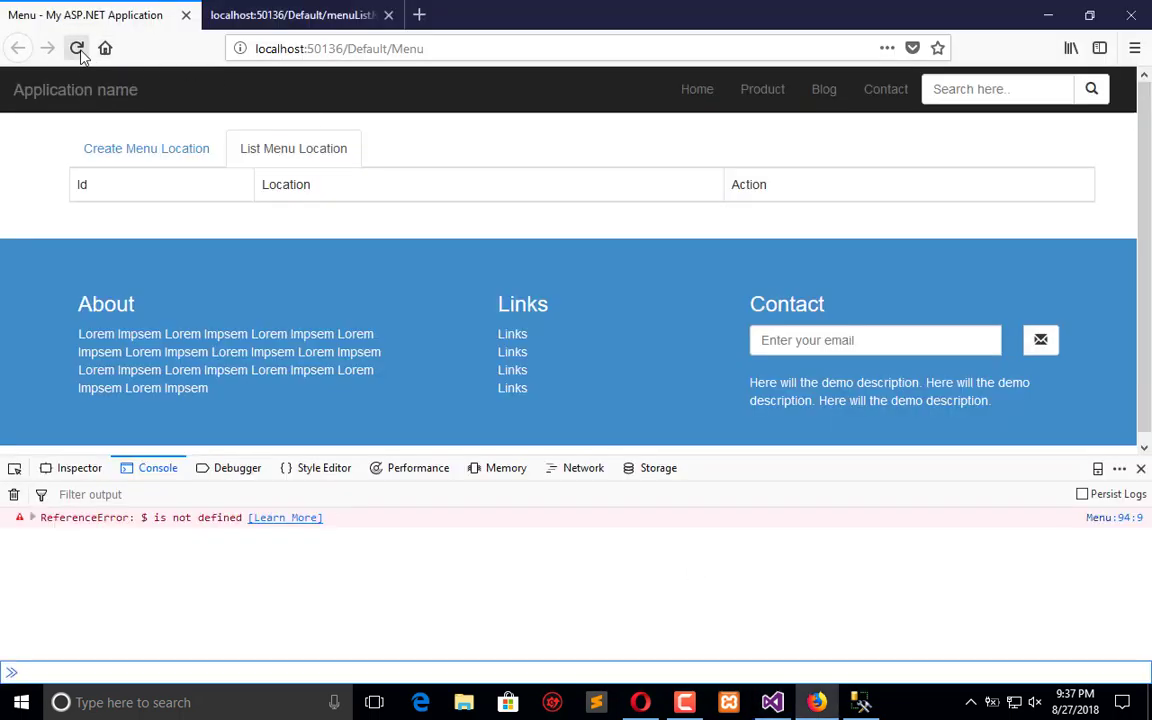
Reload the Menu page and check the console error in the developer tools.
click(77, 48)
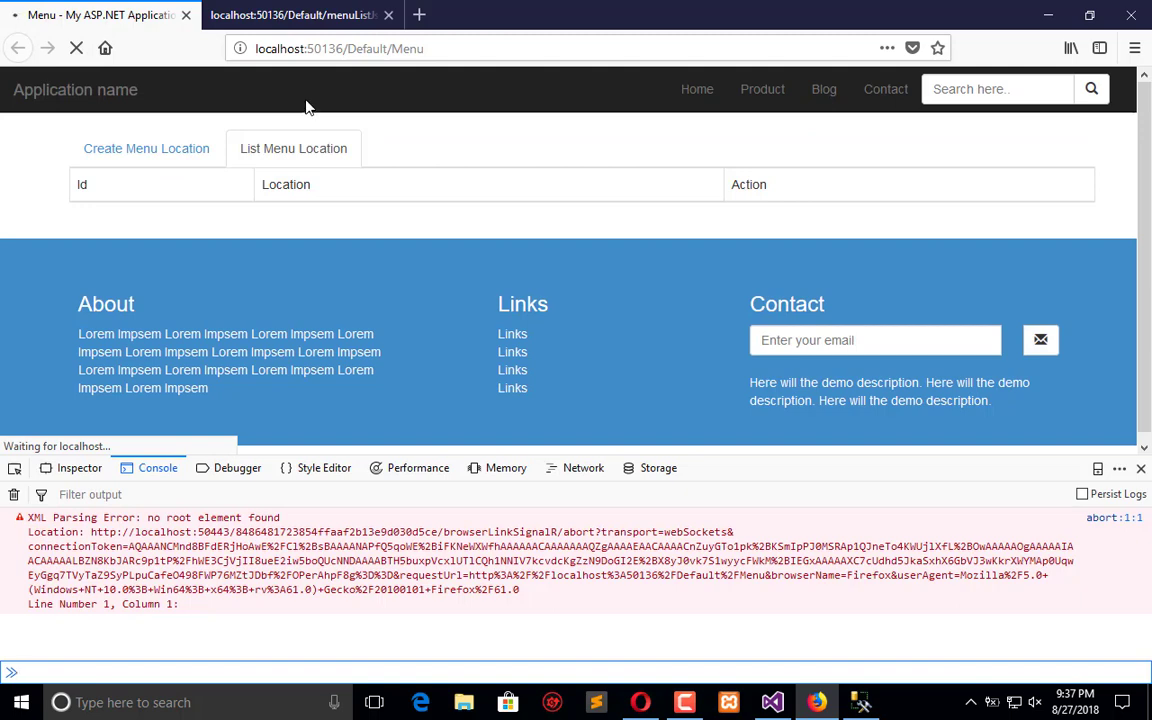
click(363, 48)
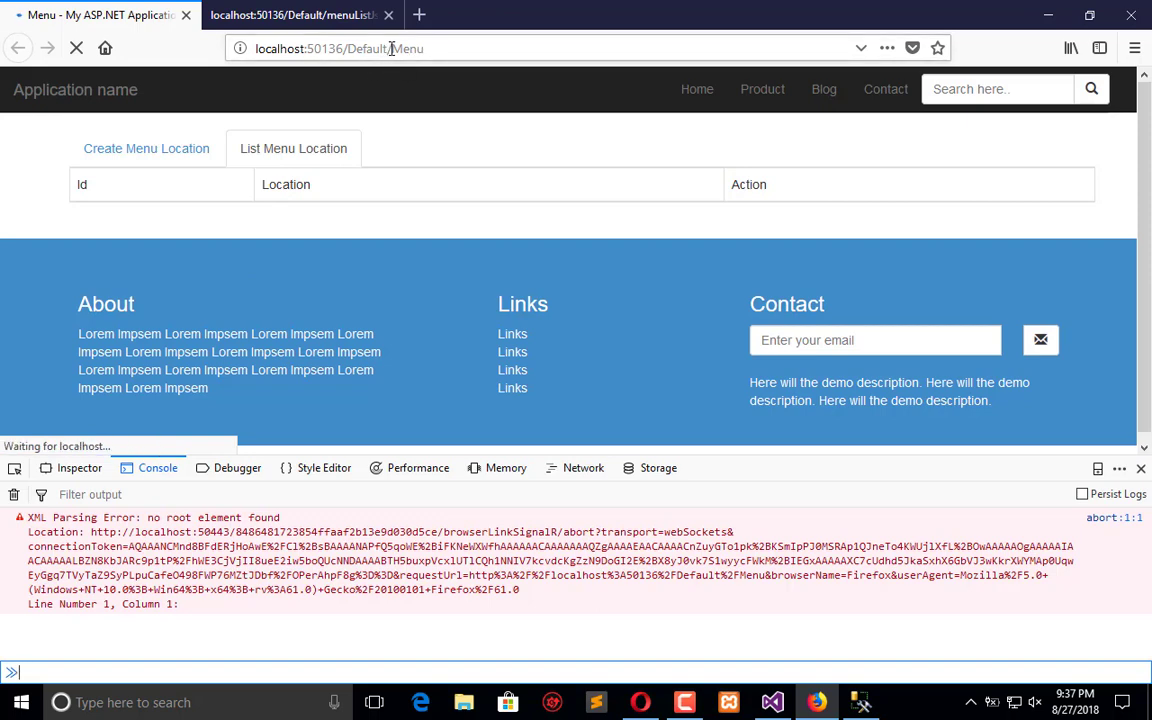
click(146, 148)
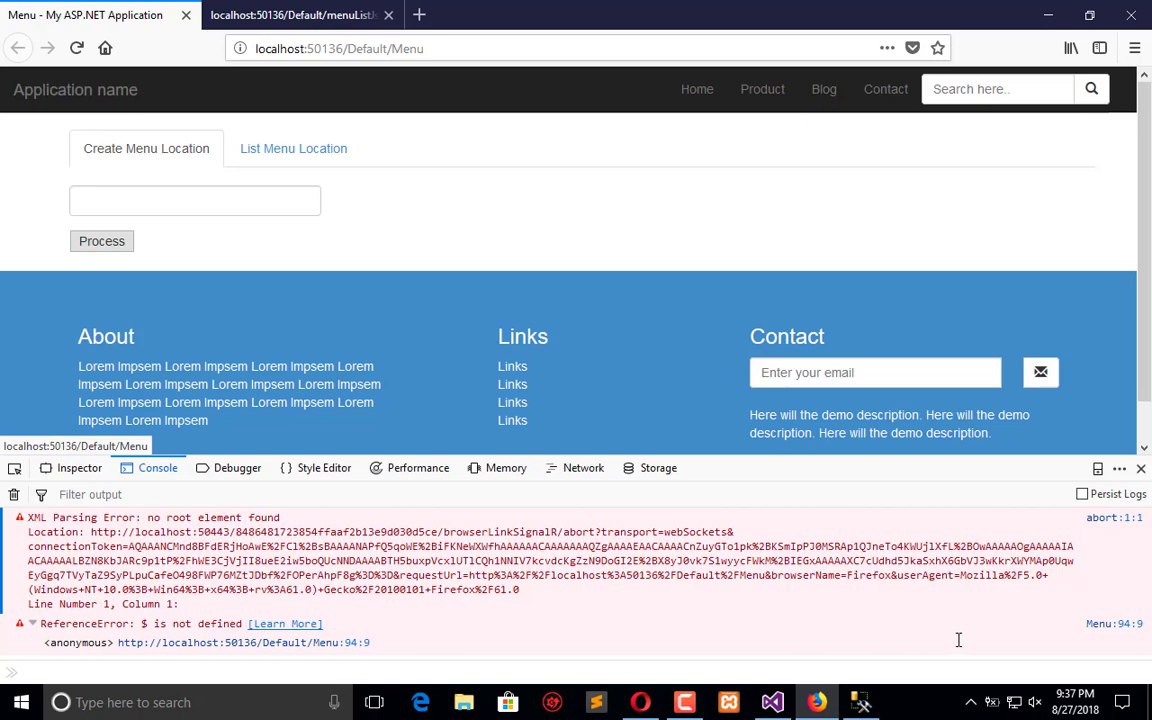
click(237, 467)
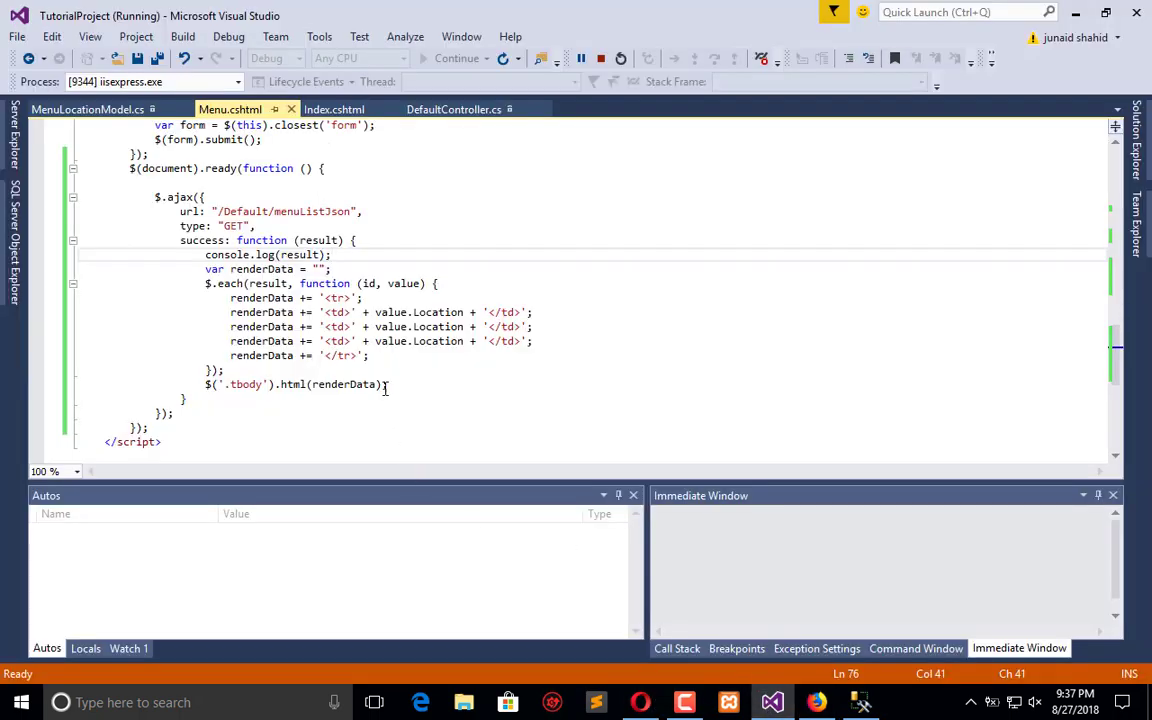
double_click(244, 211)
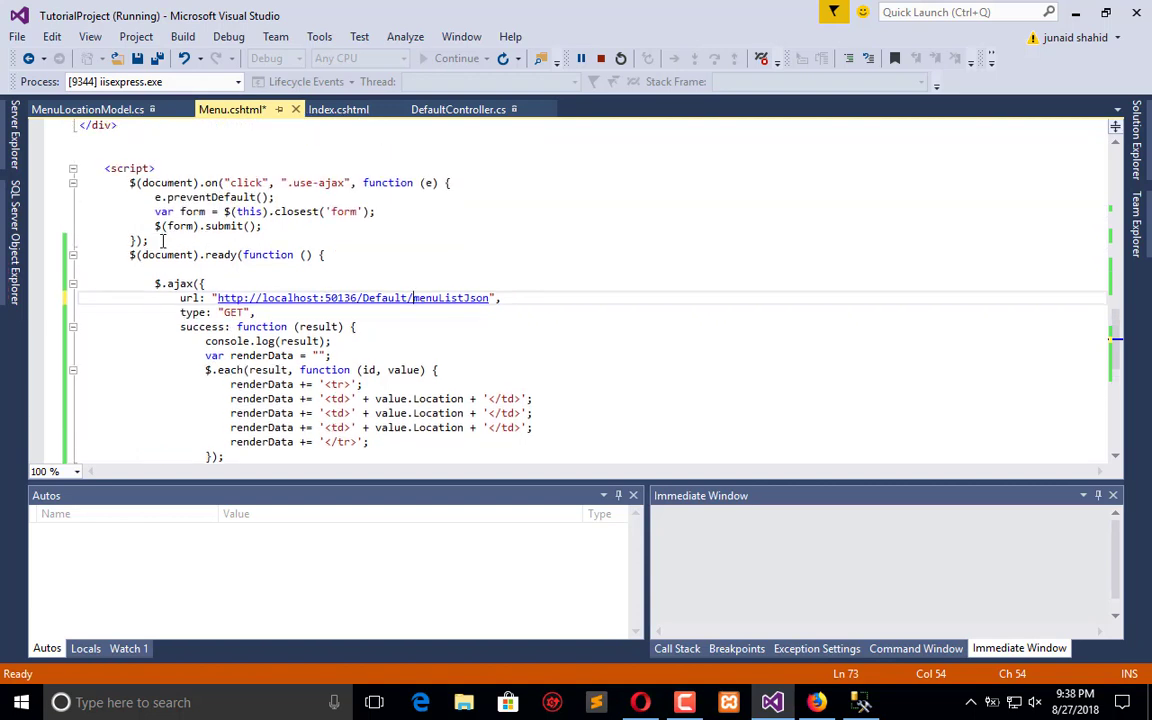
drag(131, 182, 148, 240)
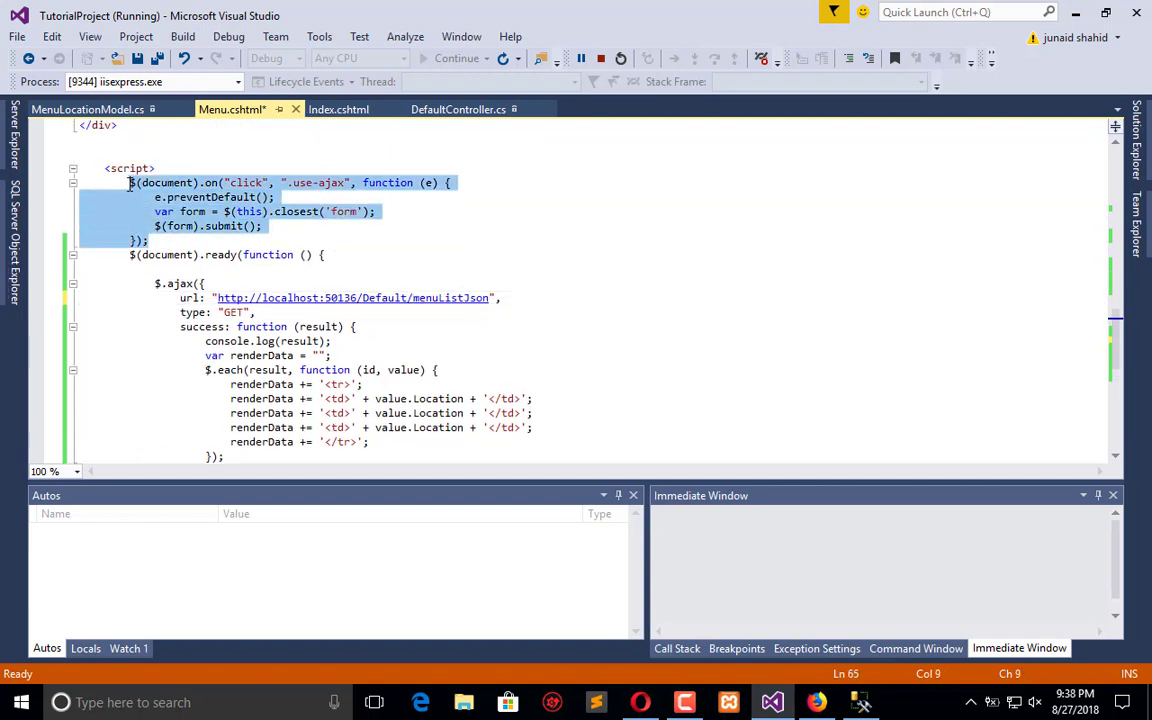
key(Delete)
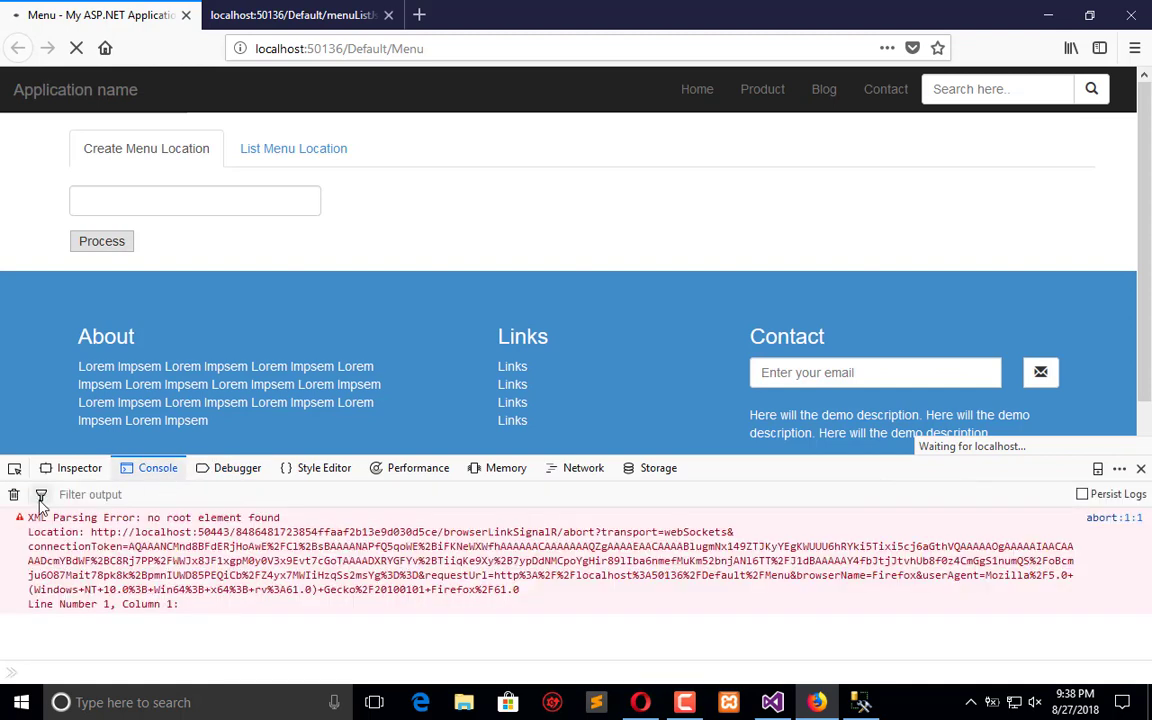
Inspect the Menu script source in Firefox's Debugger, then return to Visual Studio.
click(14, 494)
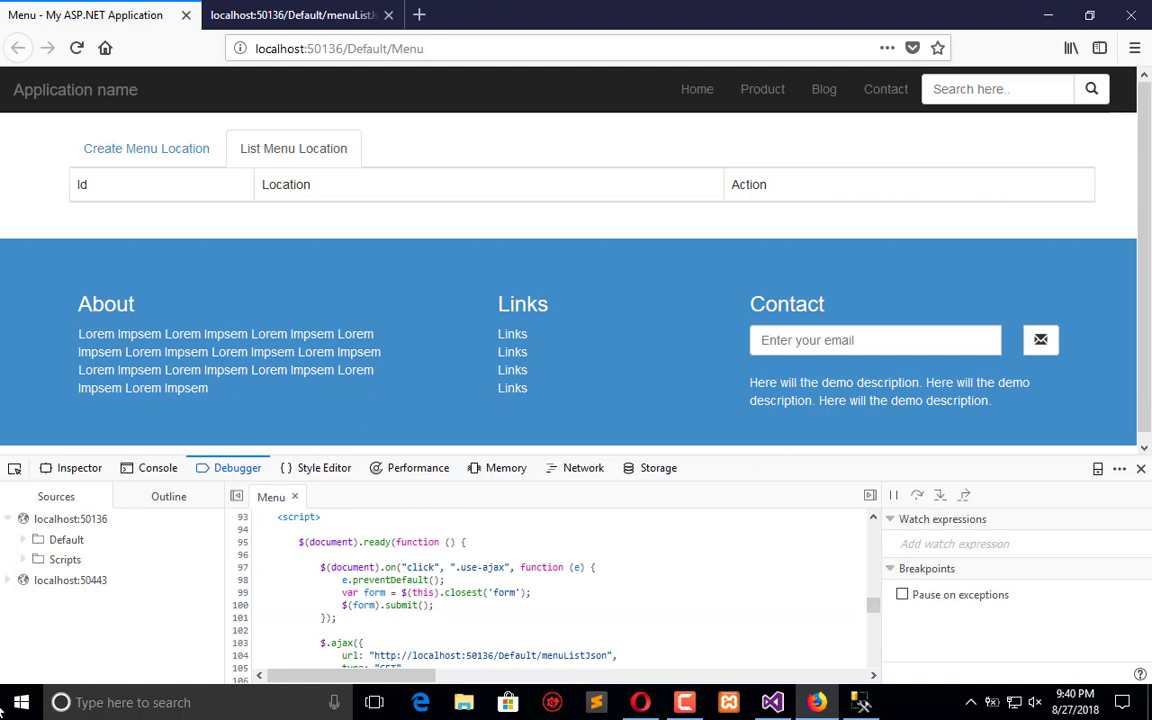
mouse_move(771, 702)
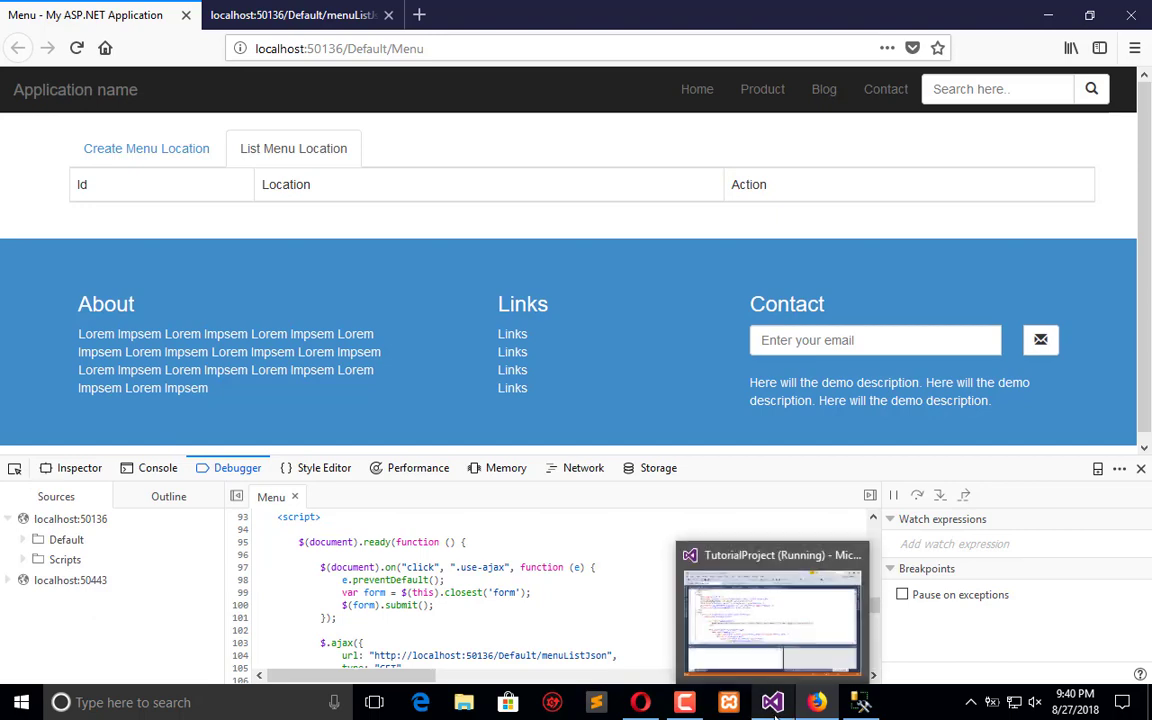
click(772, 701)
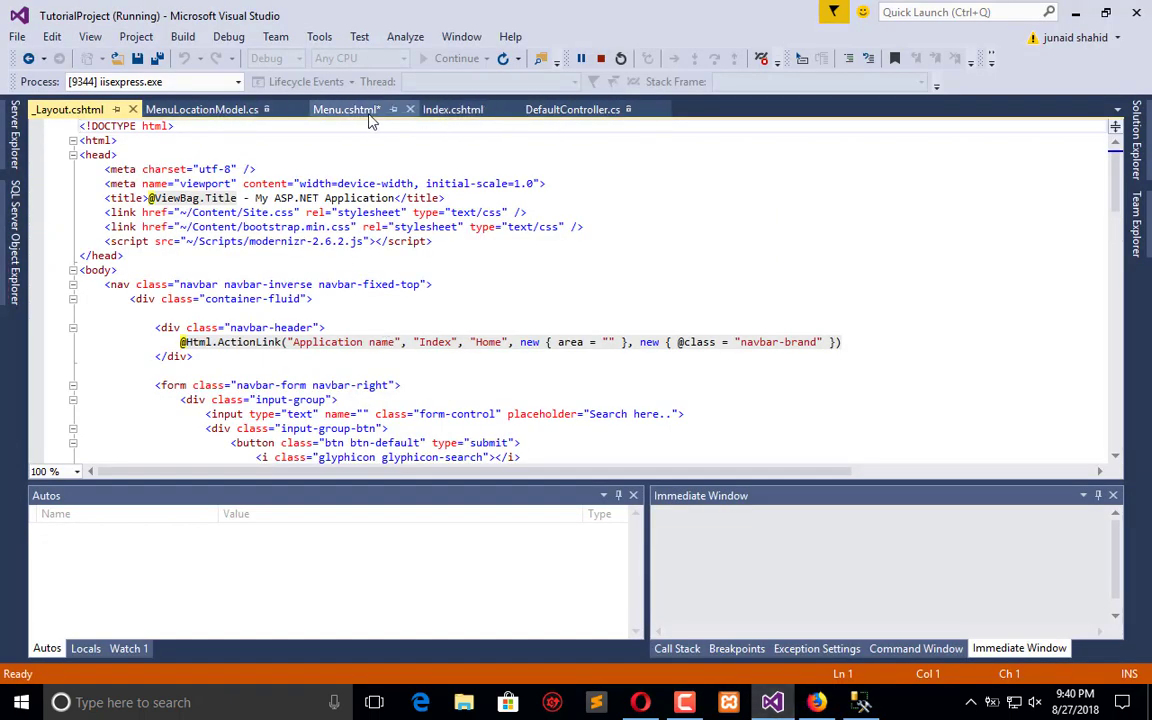
Cut the AJAX script body from Menu.cshtml, leaving only the closing script tag.
click(346, 109)
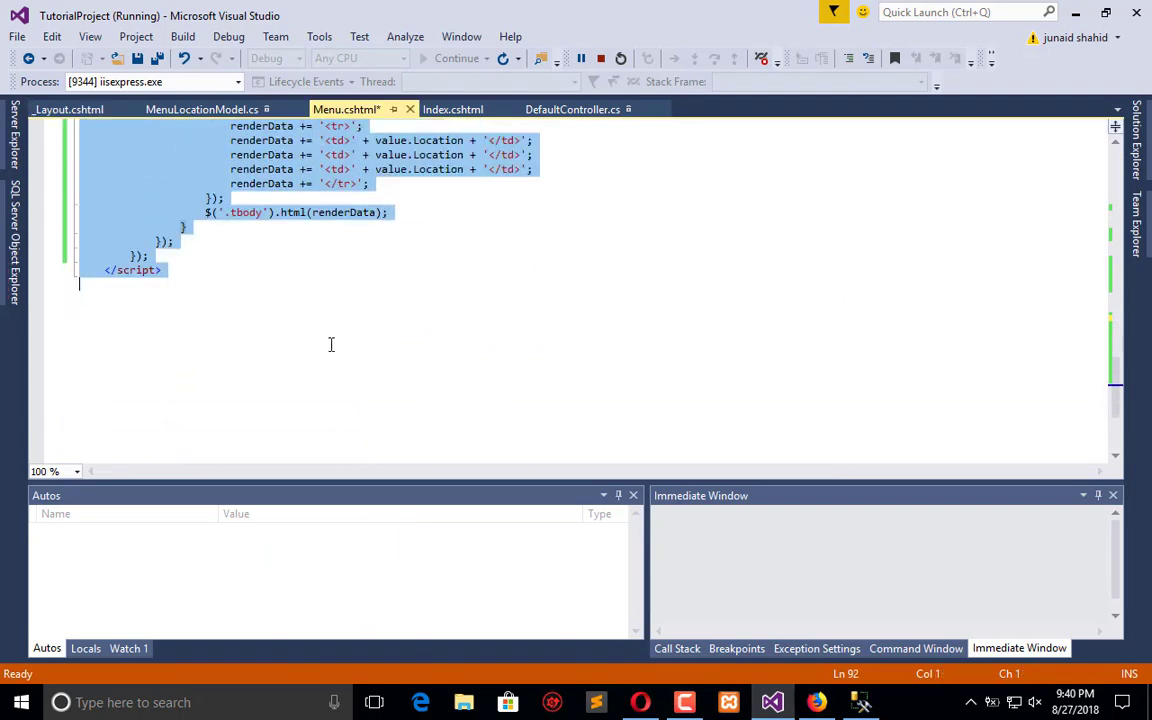
click(150, 256)
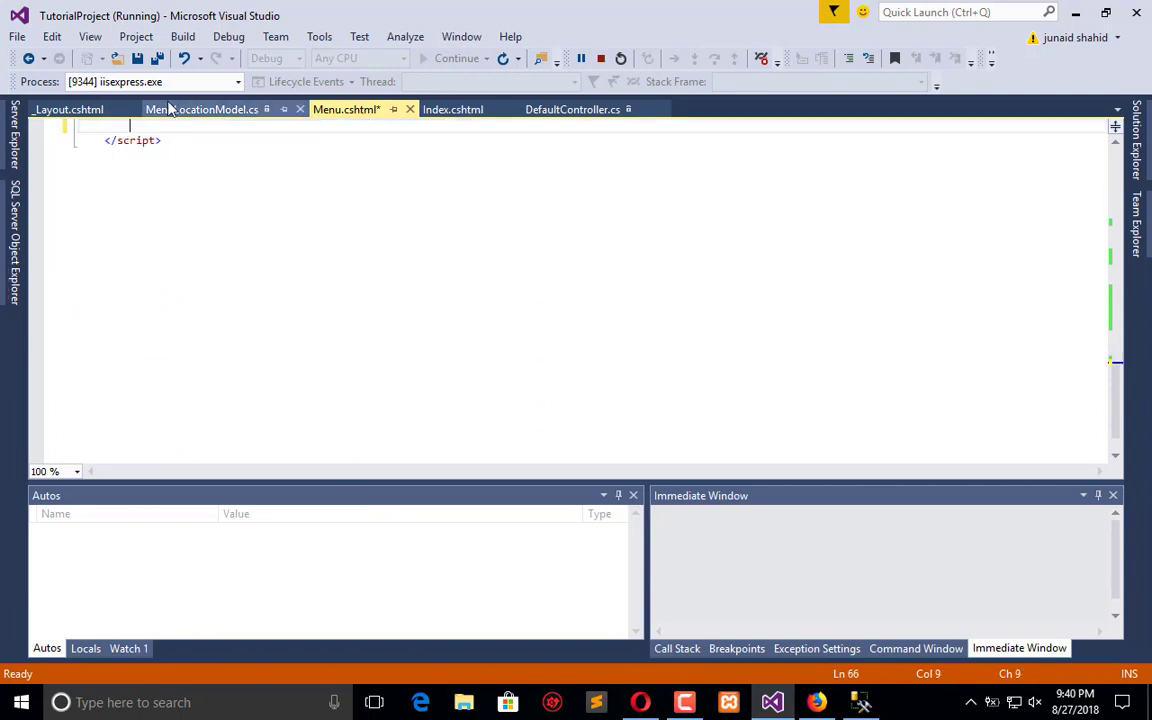
click(68, 109)
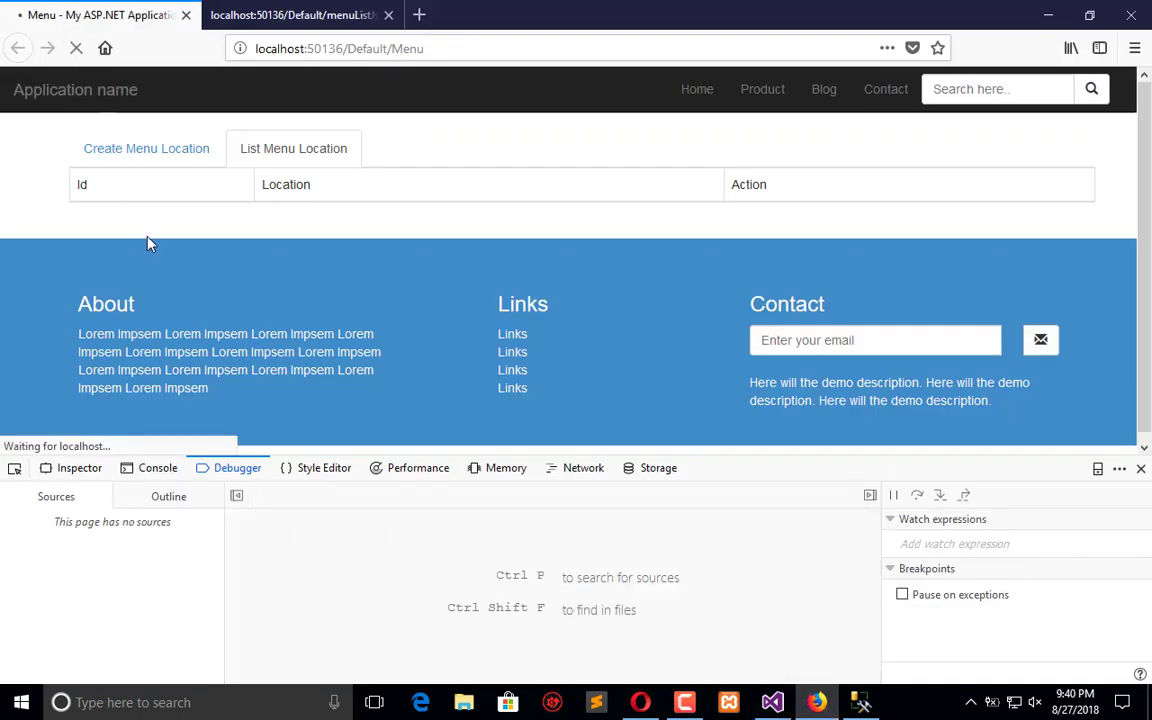
Check the console's logged result arrays and view the Top, TopBar, R1, R2 location rows.
click(158, 467)
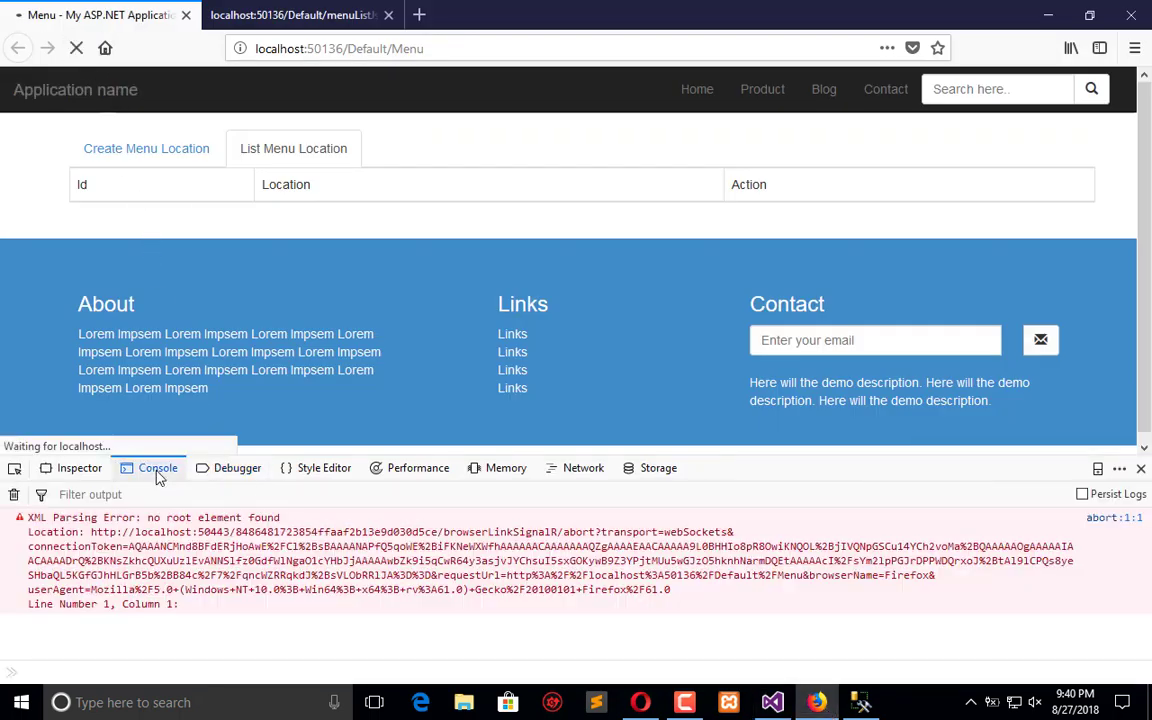
click(146, 148)
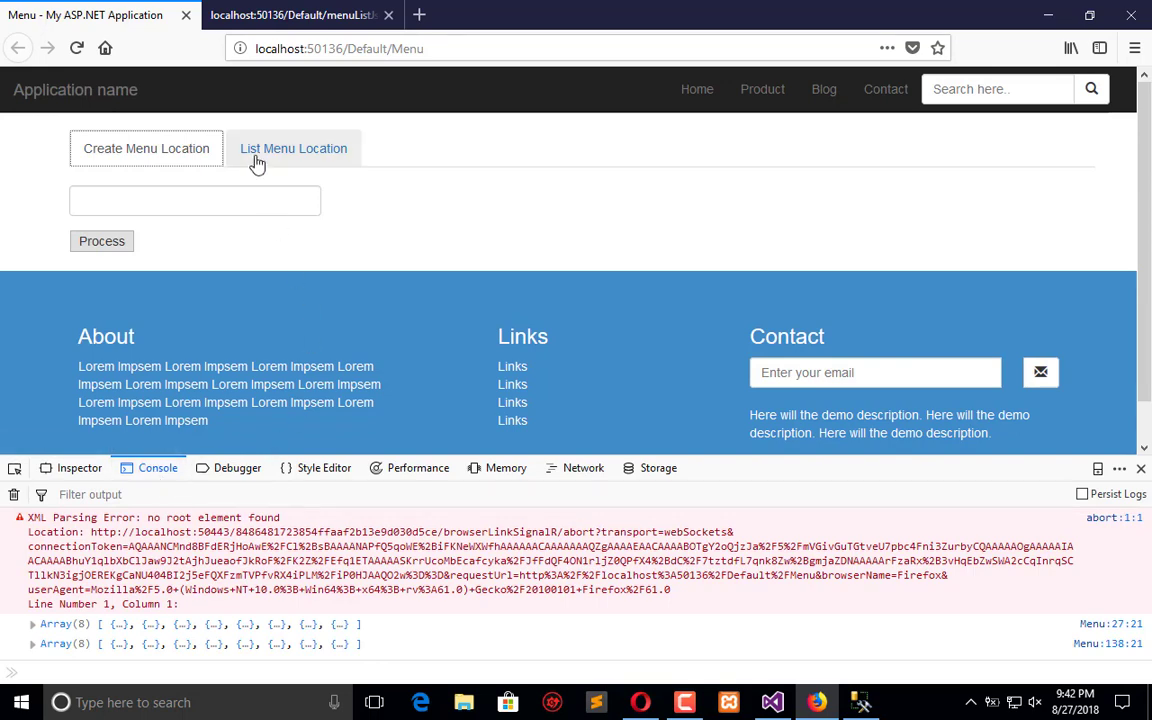
click(293, 148)
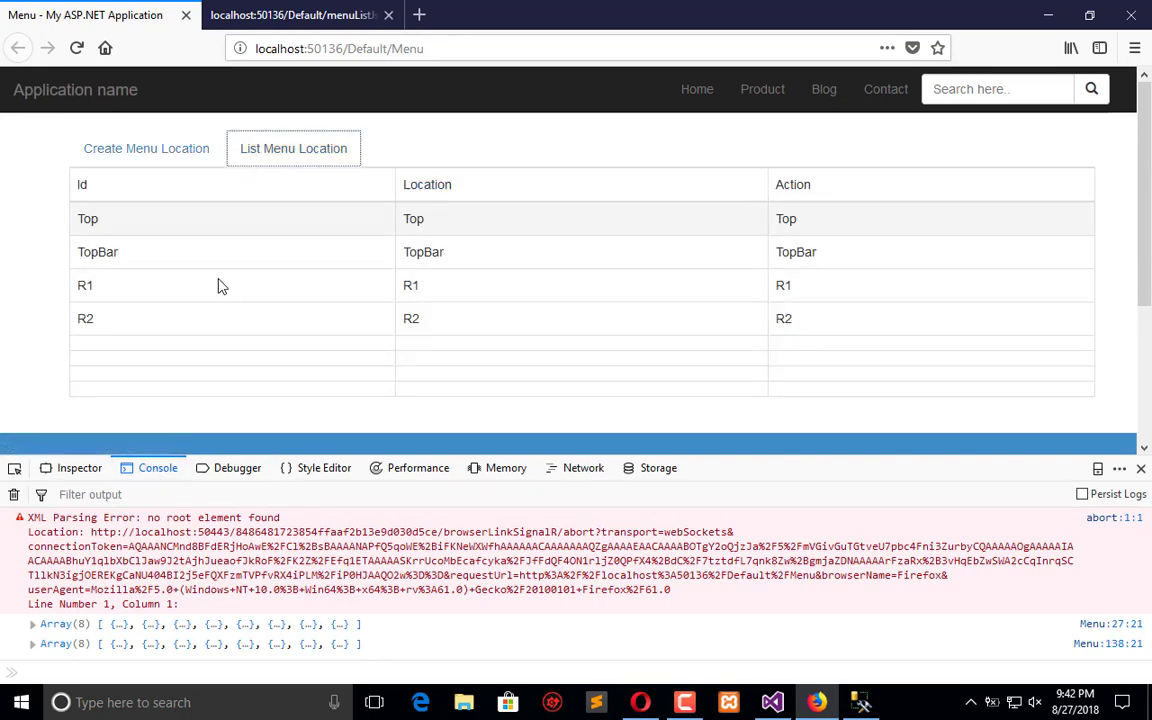
mouse_move(865, 220)
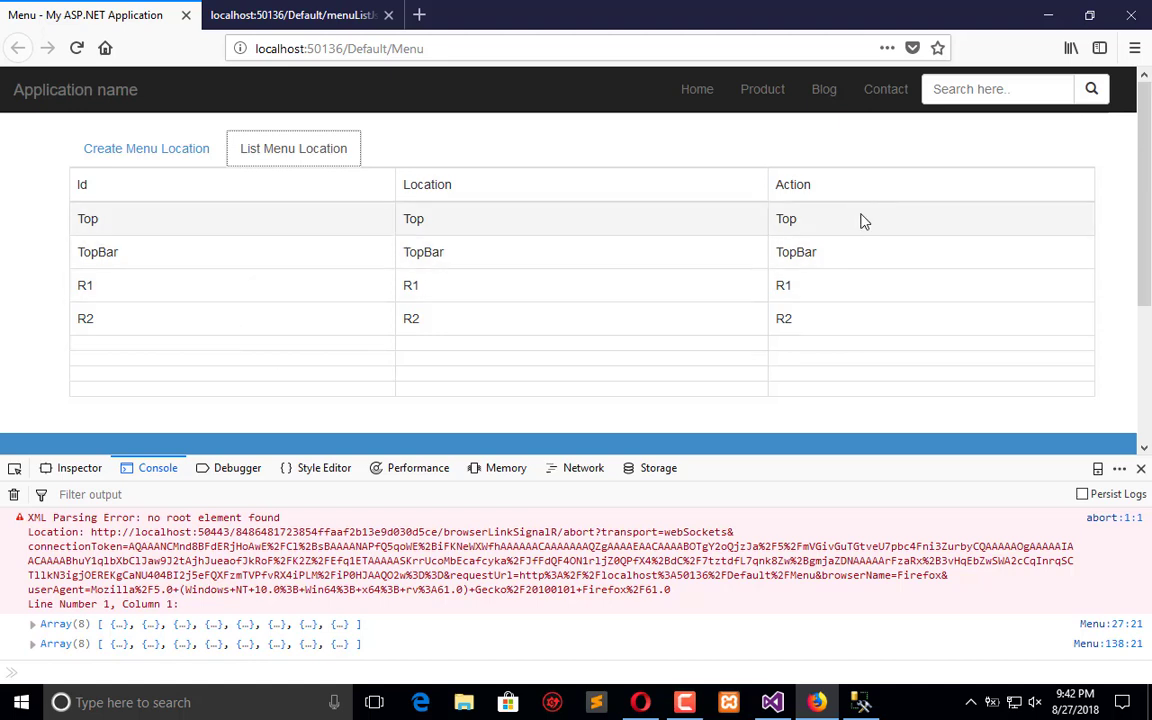
mouse_move(716, 375)
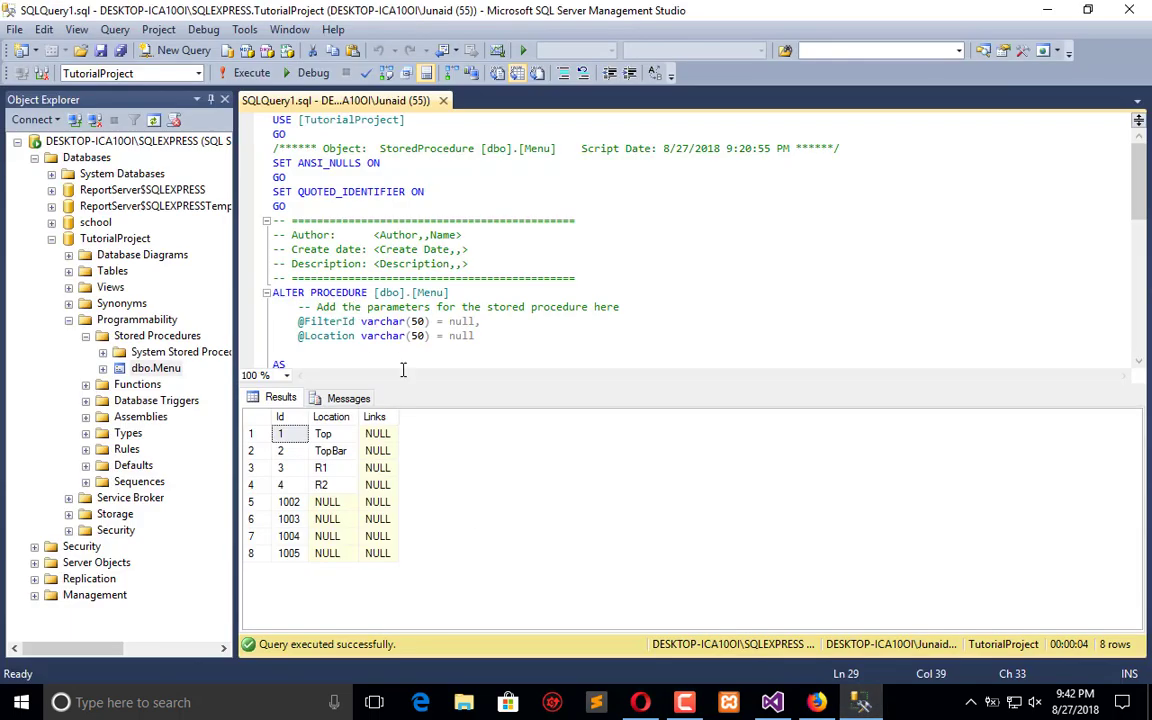
Scroll through dbo.Menu's MenuLocationList branch and its eight result rows.
scroll(down, 3)
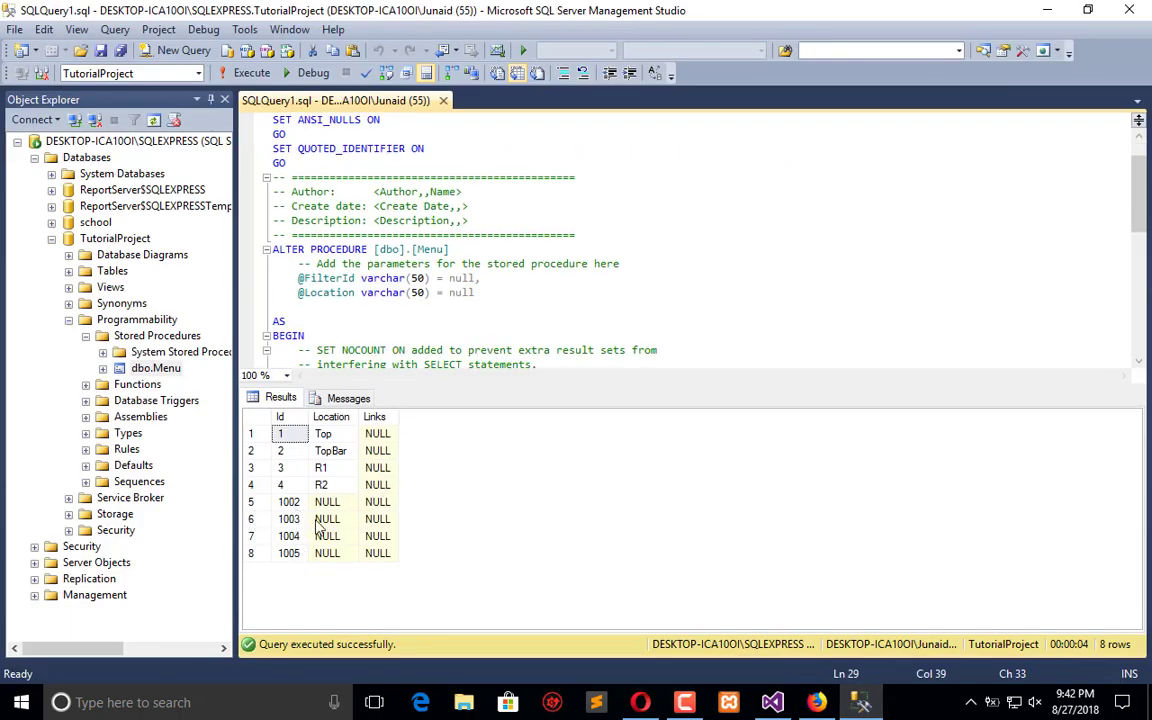
scroll(down, 3)
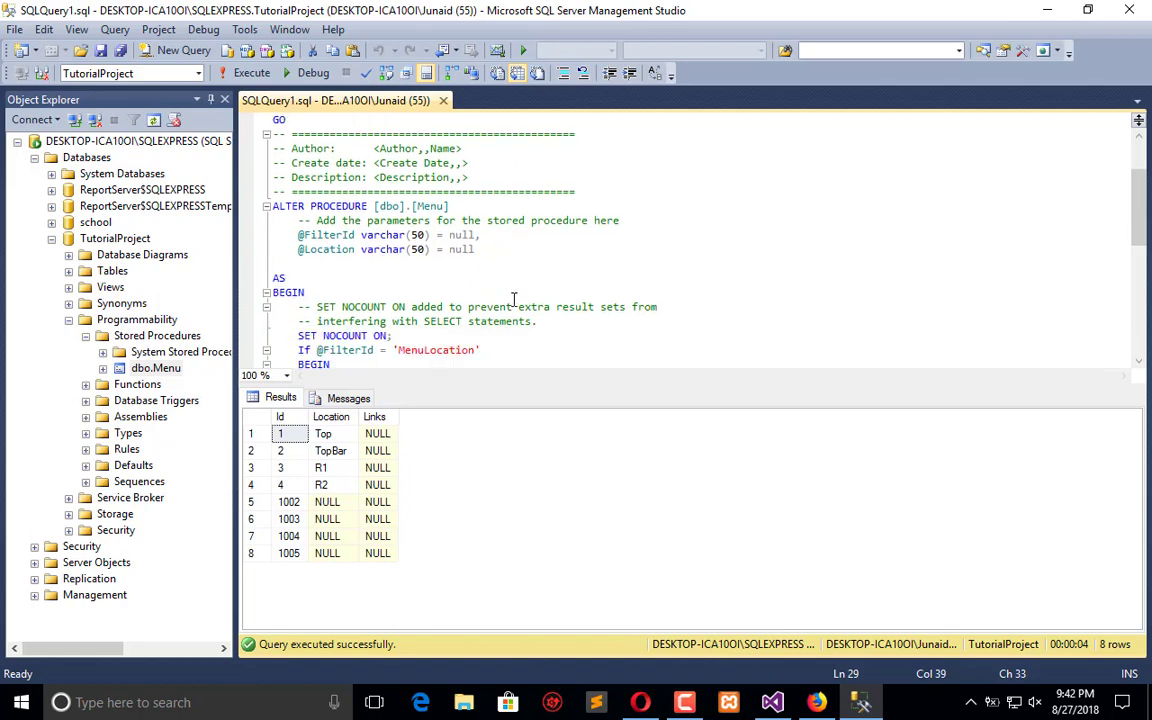
scroll(down, 3)
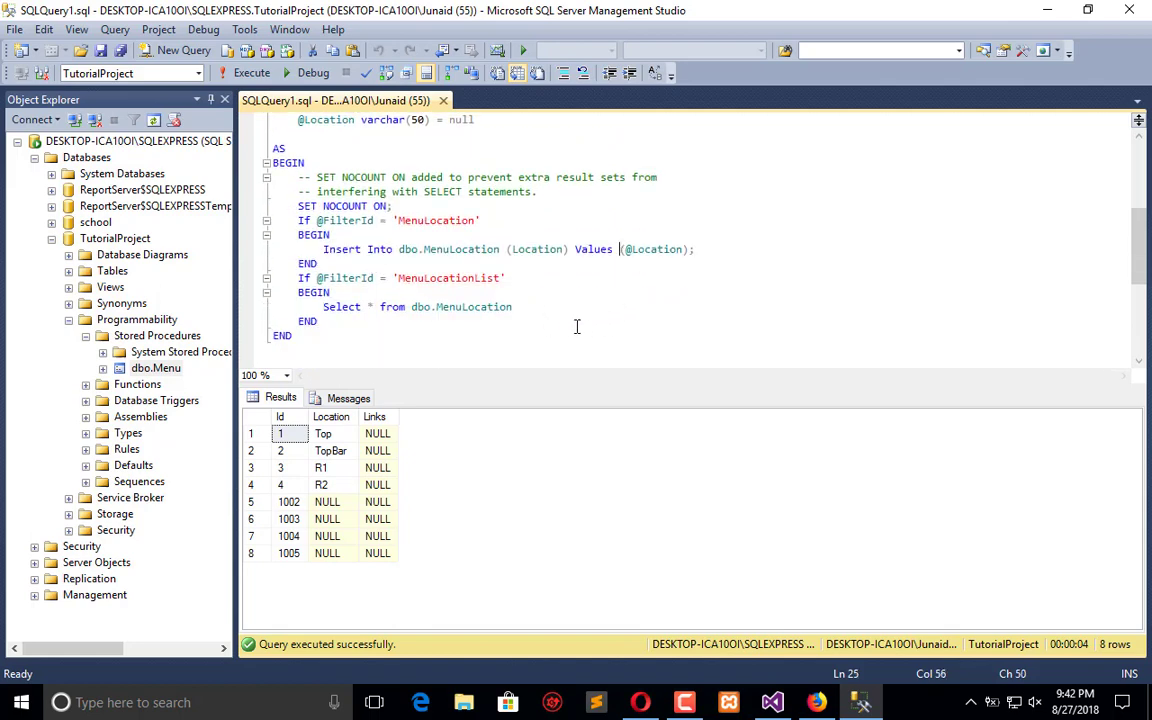
mouse_move(515, 292)
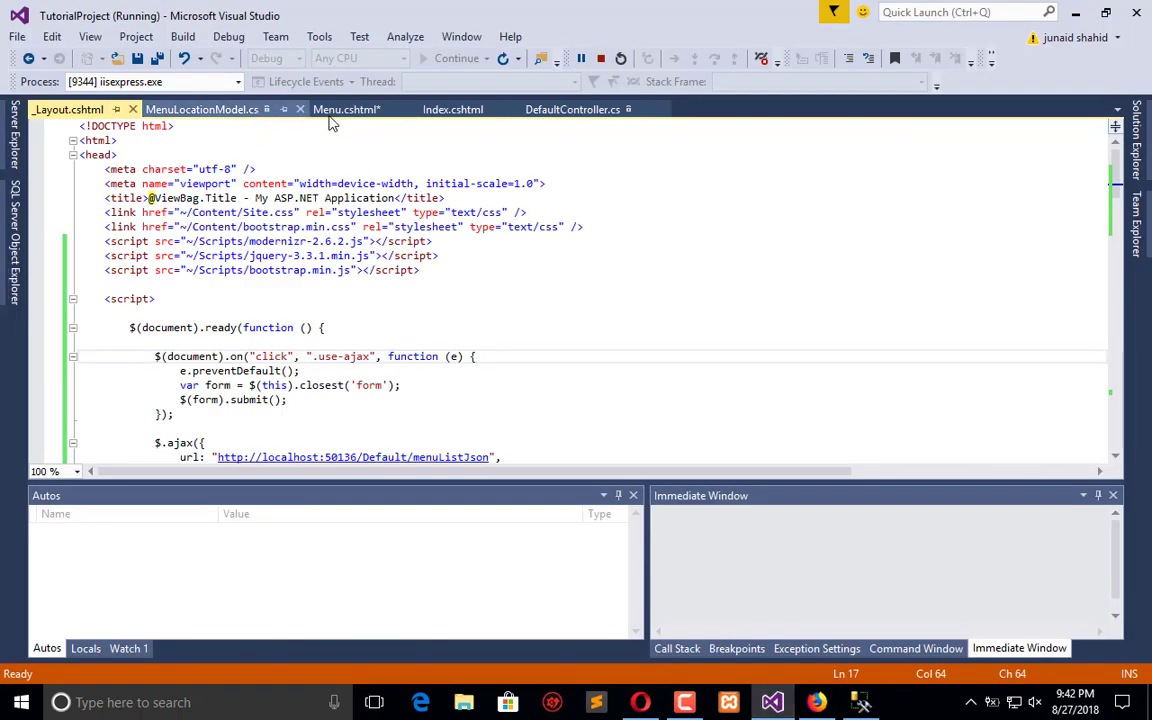
Review the menuListJson action in DefaultController.cs and open the MenuLocationModel definition.
click(572, 109)
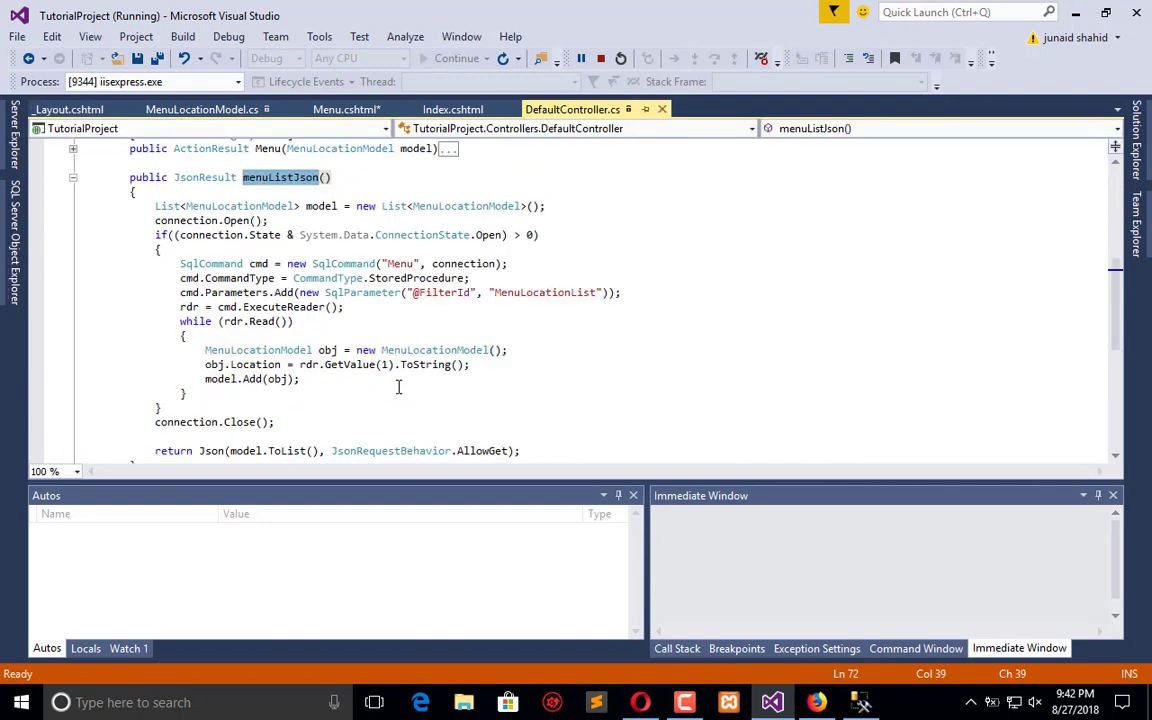
scroll(down, 3)
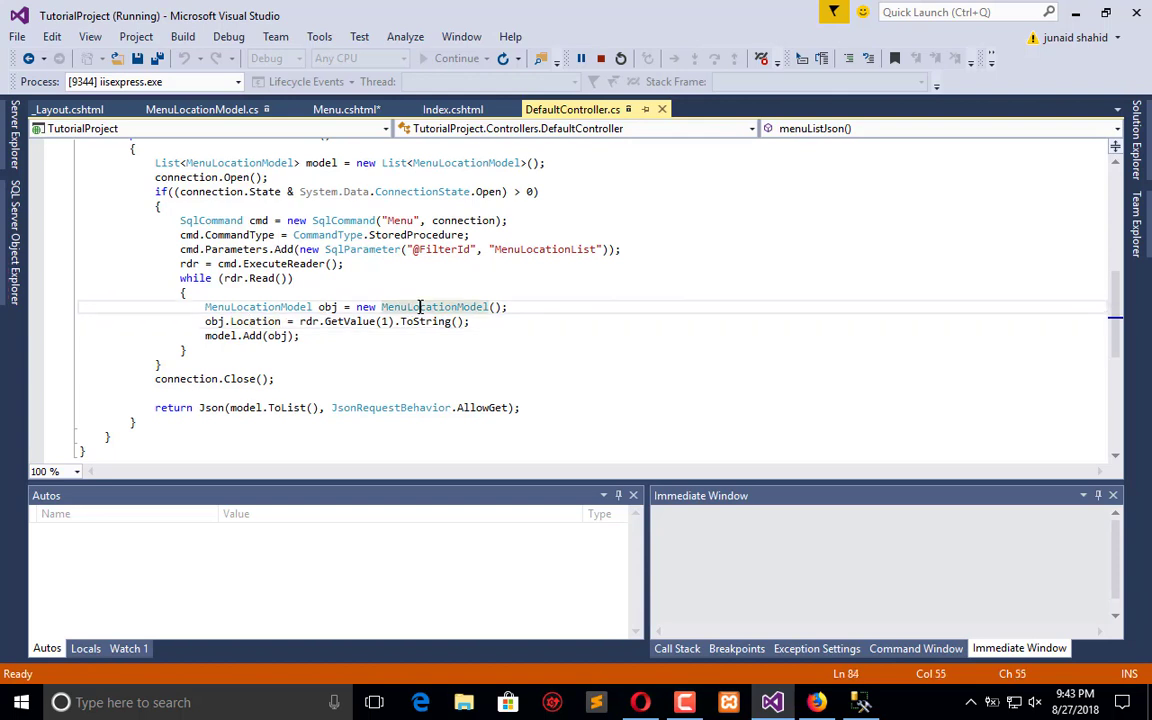
click(201, 109)
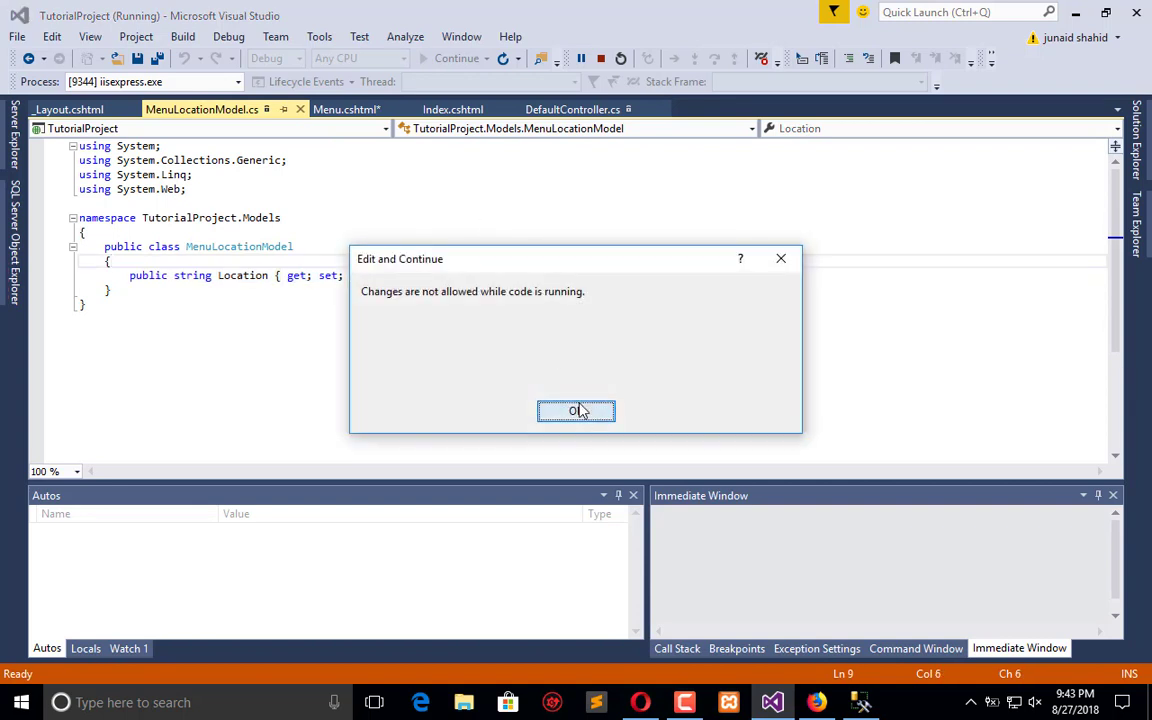
Add int Id and Links properties to MenuLocationModel, then set obj.Id from column 0.
click(576, 411)
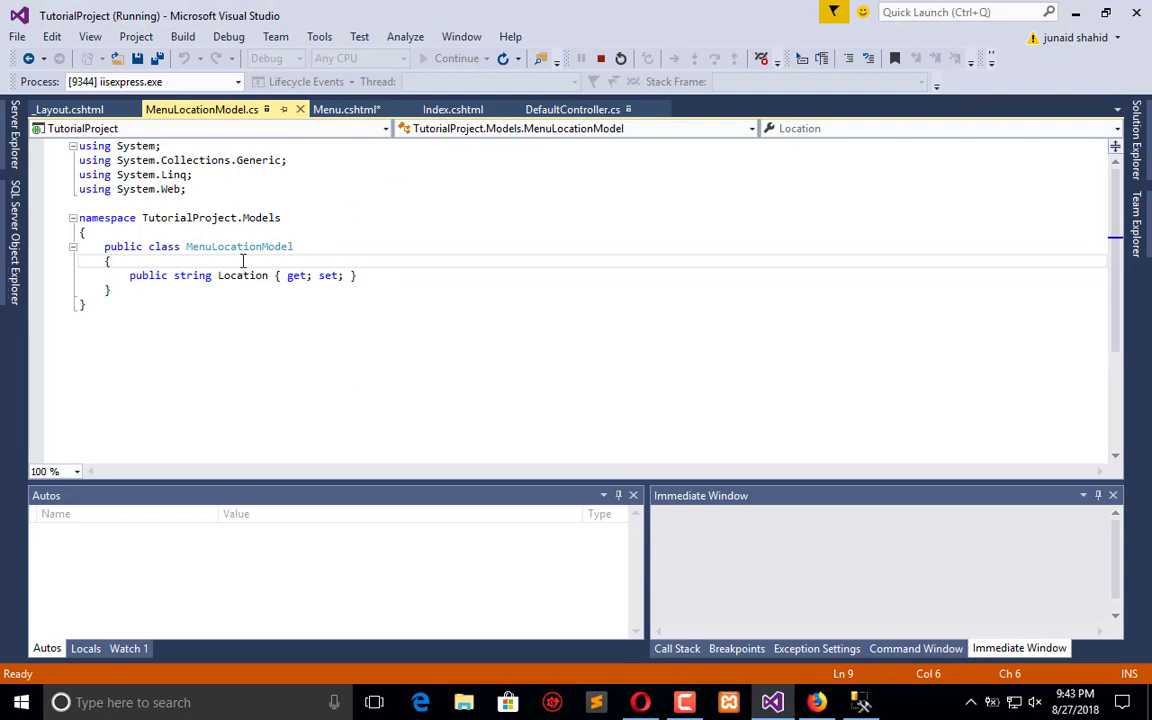
mouse_move(210, 262)
text(public int Id { get; set; })
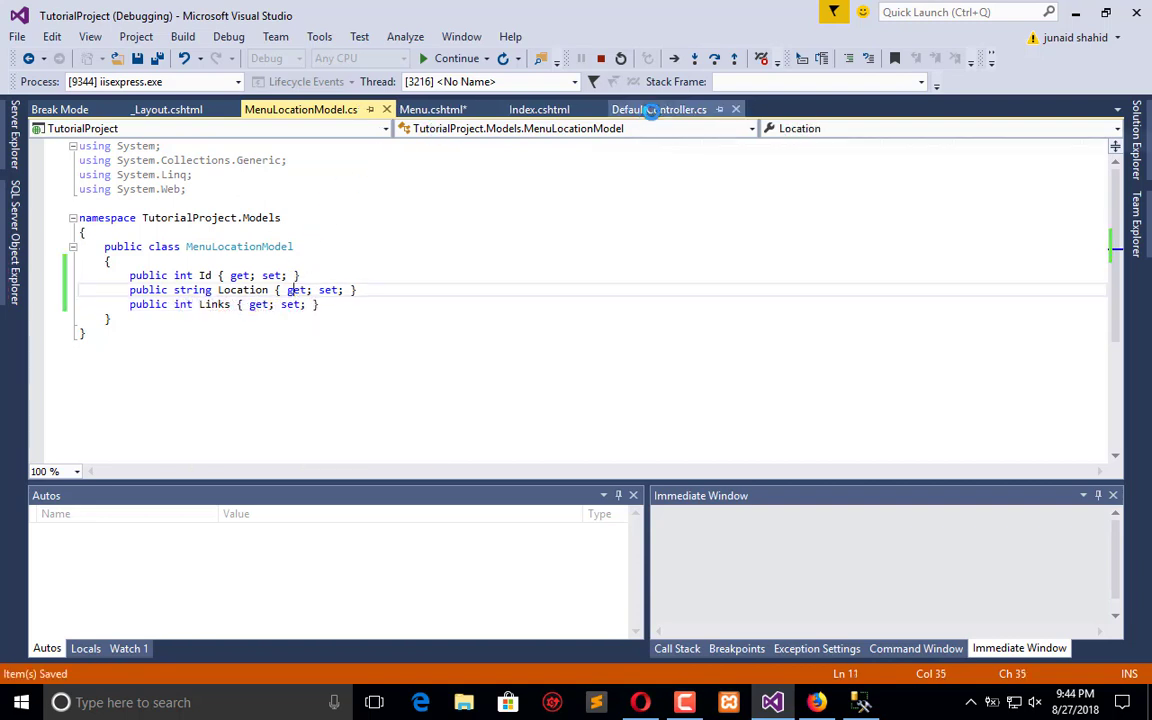
click(658, 109)
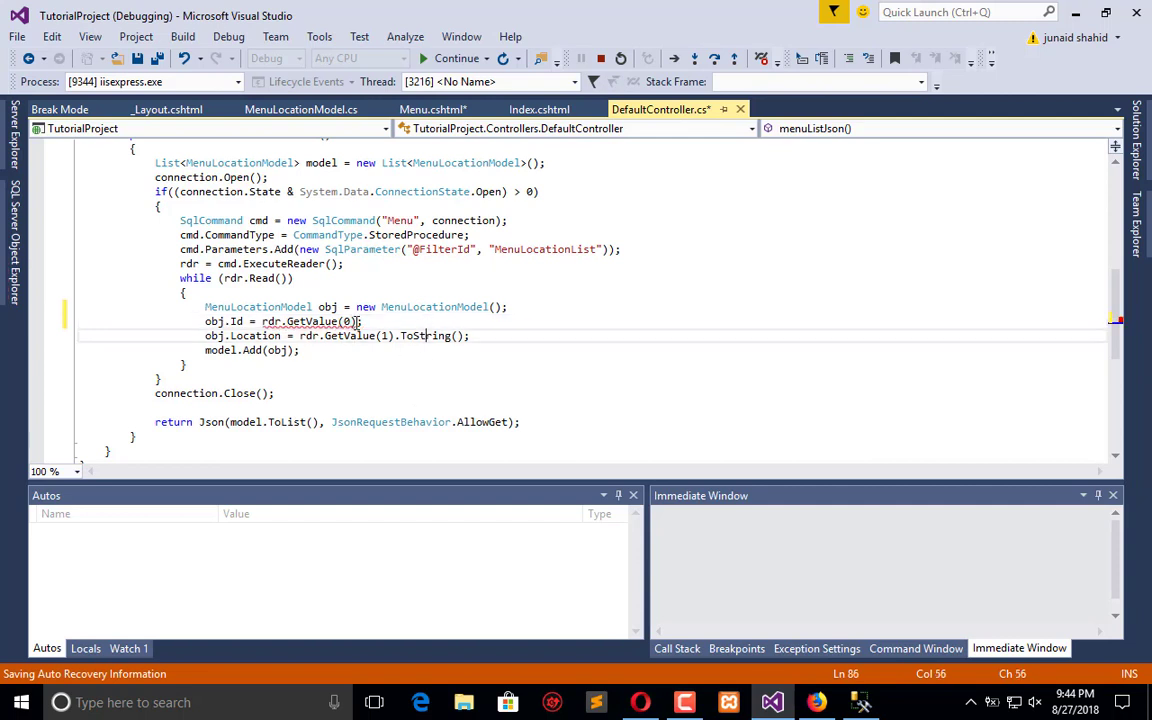
Convert column 0 to text with rdr.GetValue(0).ToString() in the controller.
text(.)
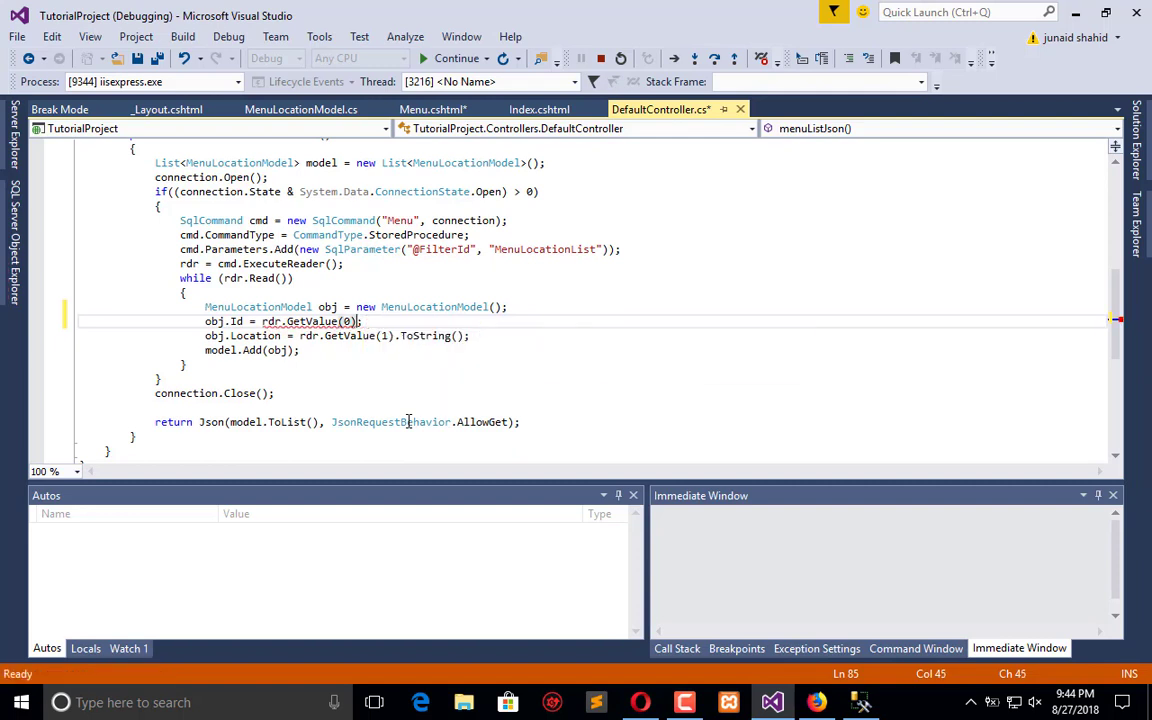
text(.)
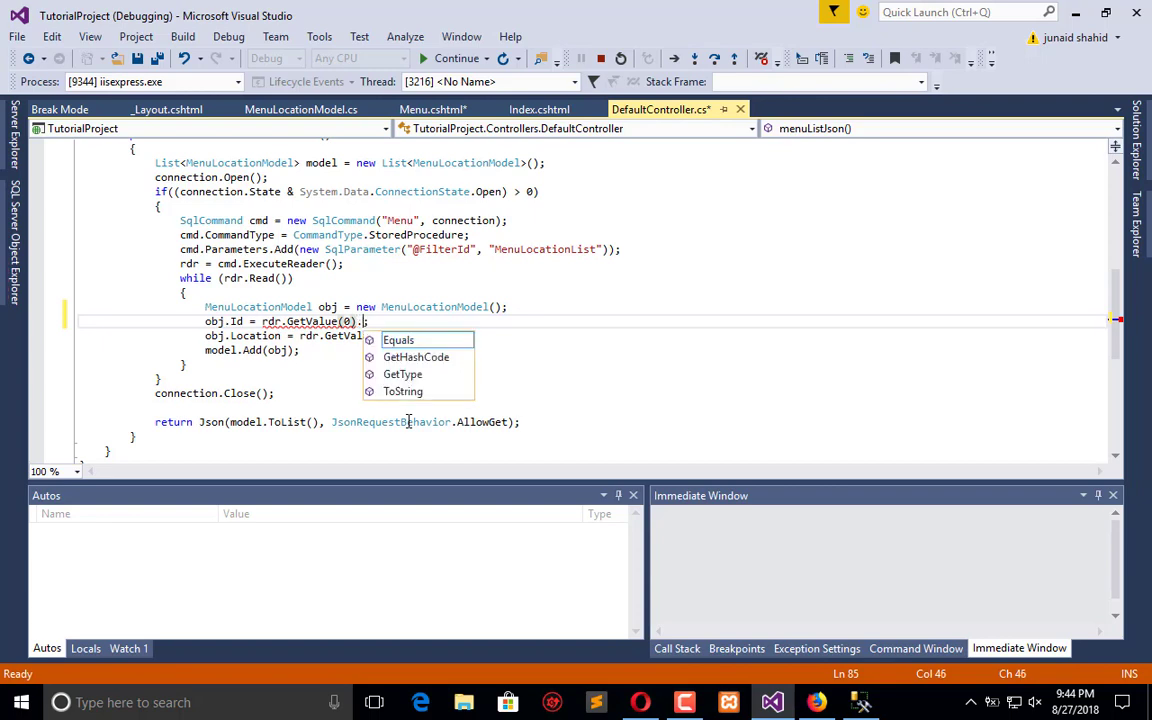
text(ToString())
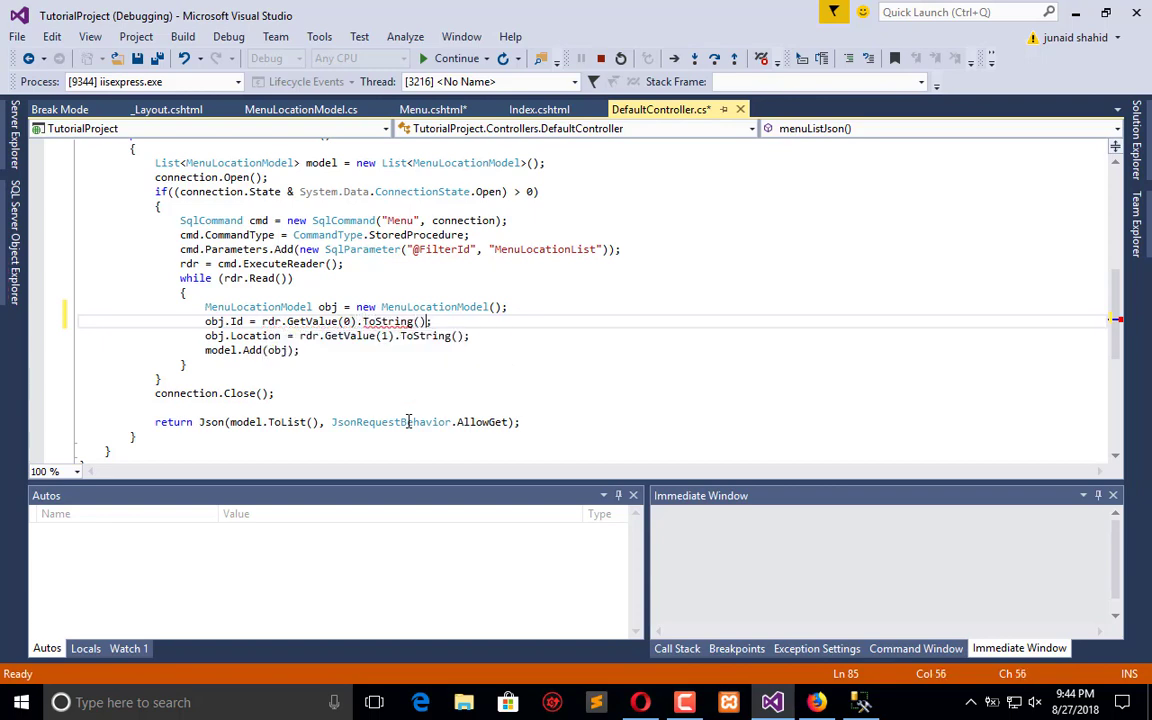
Change MenuLocationModel's Id type from int to string, then return to the Menu view.
click(300, 109)
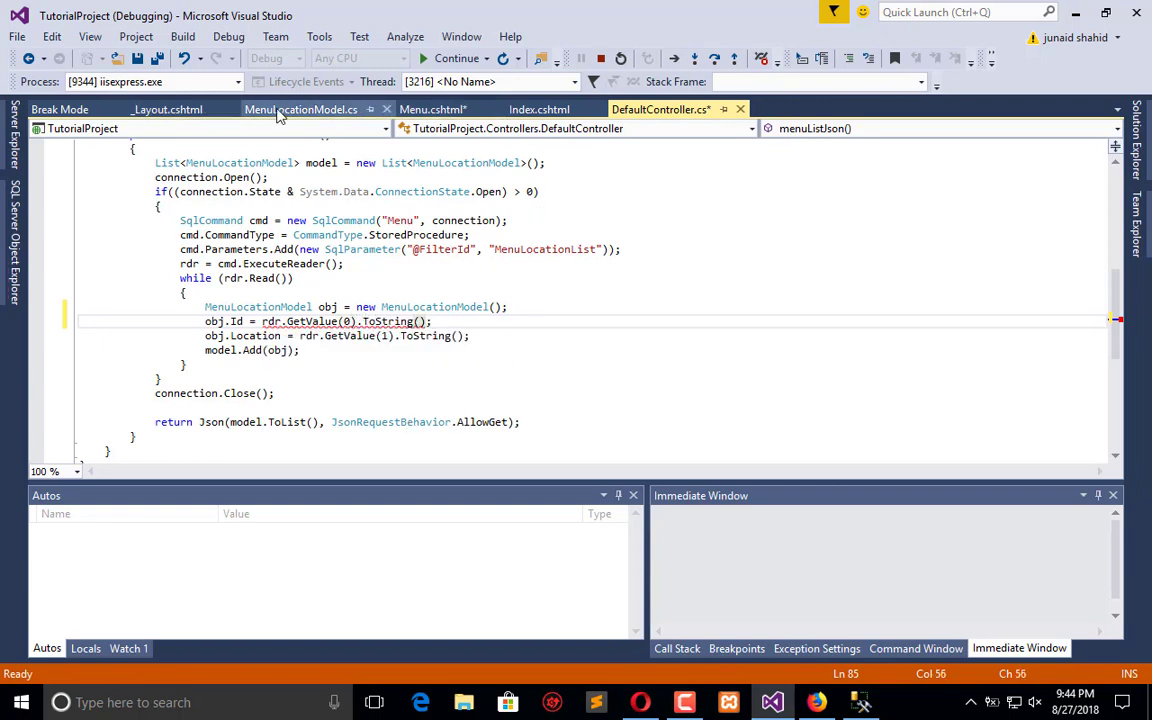
click(300, 109)
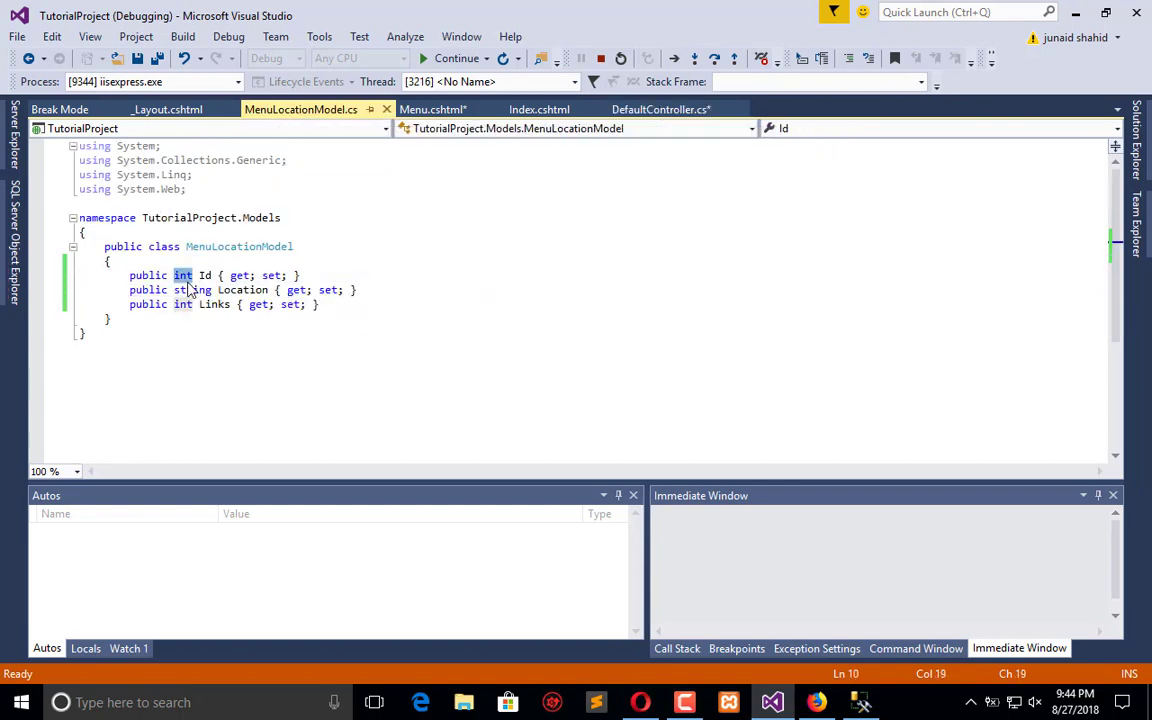
text(string)
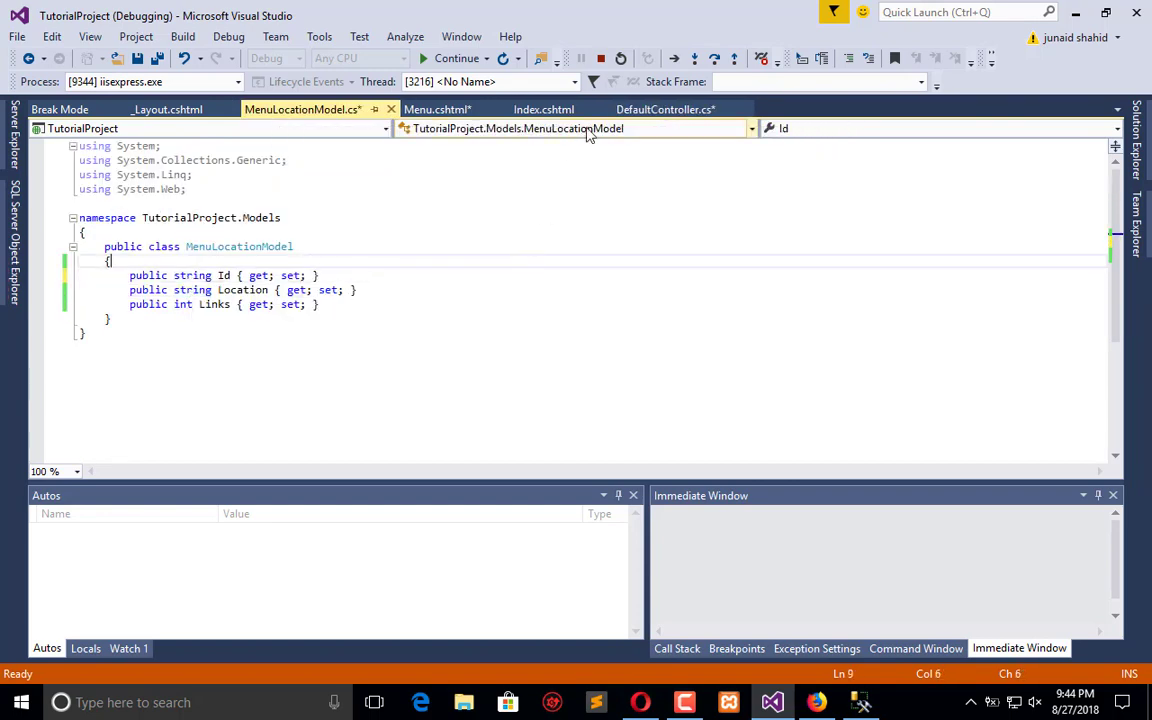
click(664, 109)
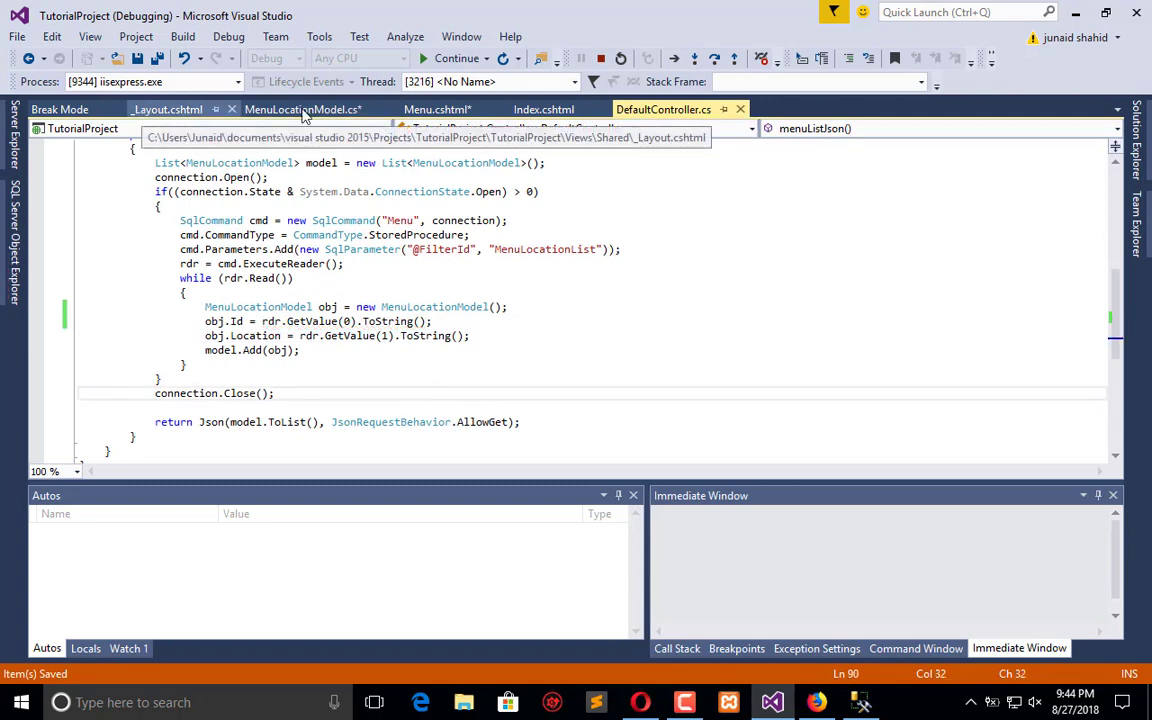
click(437, 109)
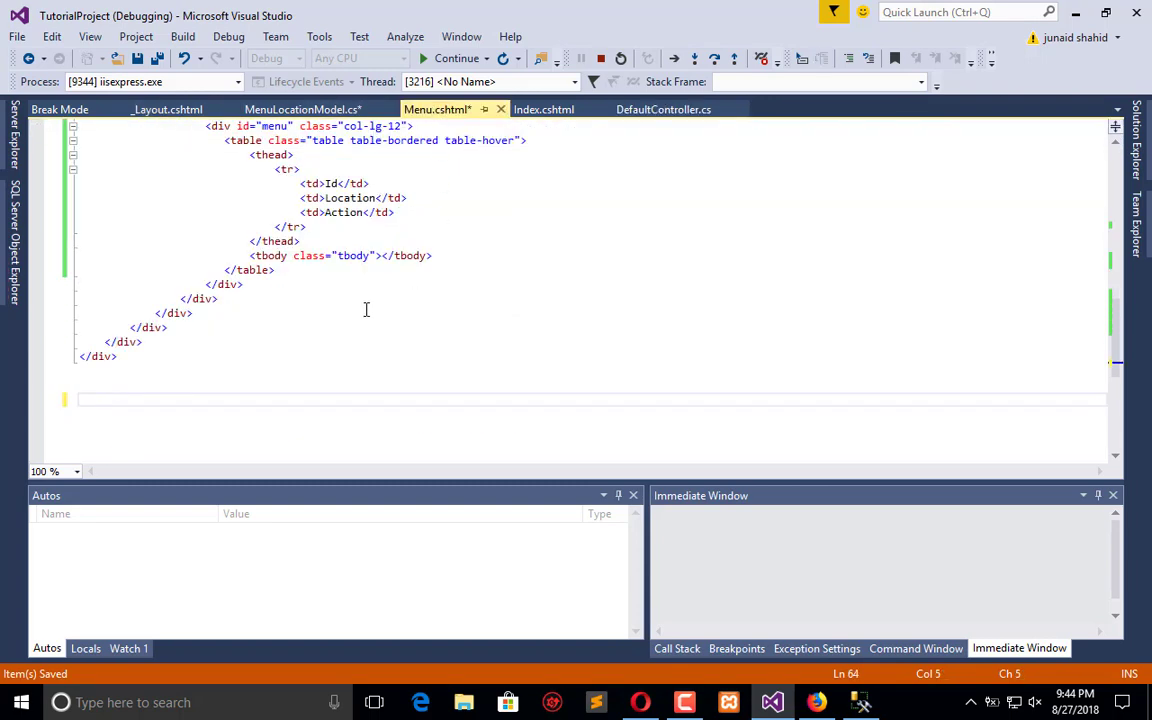
Review the $.ajax row script in _Layout.cshtml, apply edits while debugging, and return to Firefox.
click(167, 109)
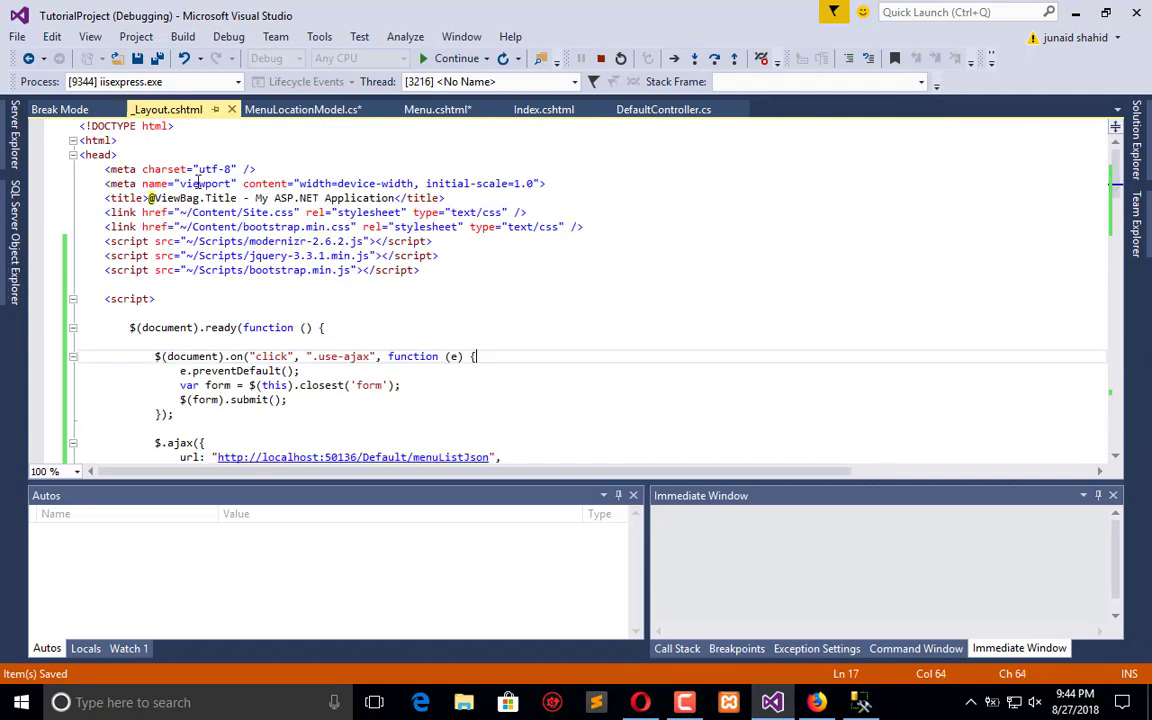
scroll(down, 3)
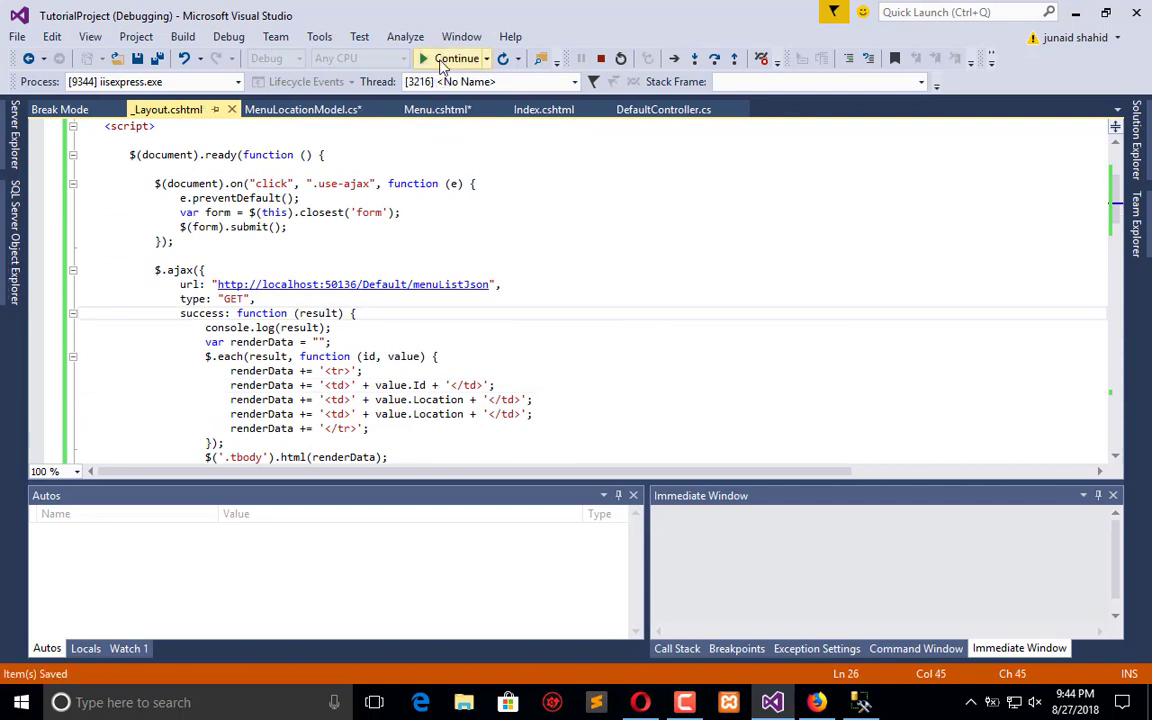
click(456, 58)
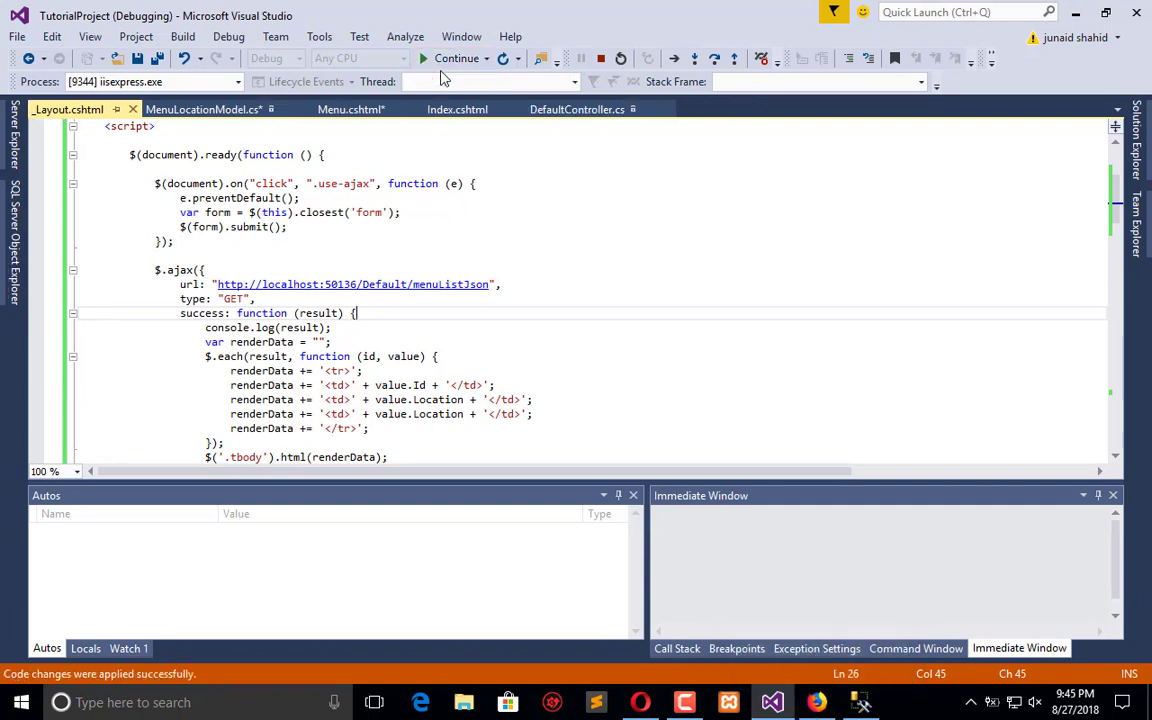
click(456, 58)
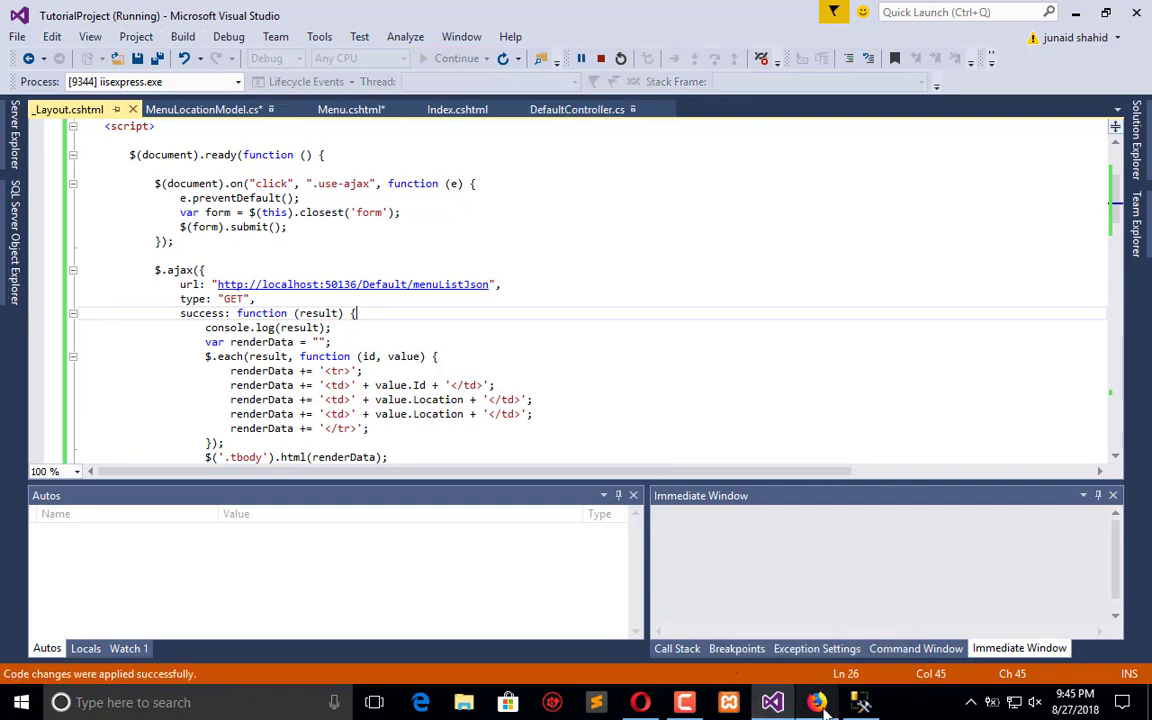
click(818, 701)
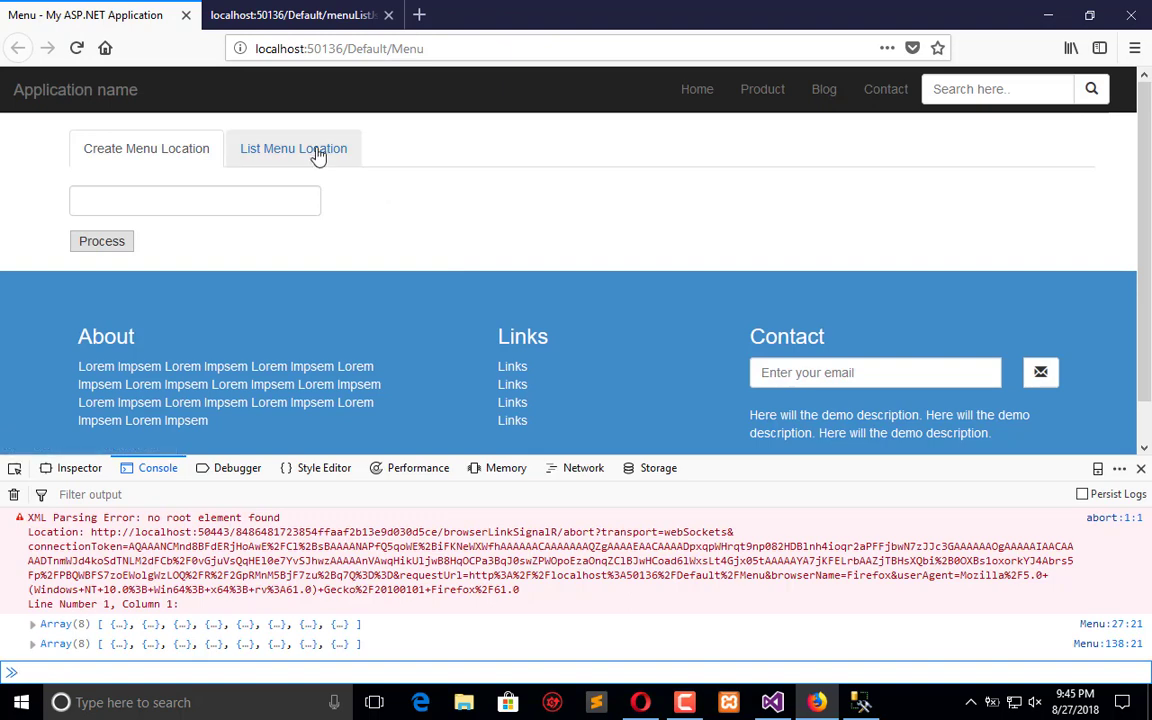
Check the List Menu Location table and expand the logged array objects in the console.
click(293, 148)
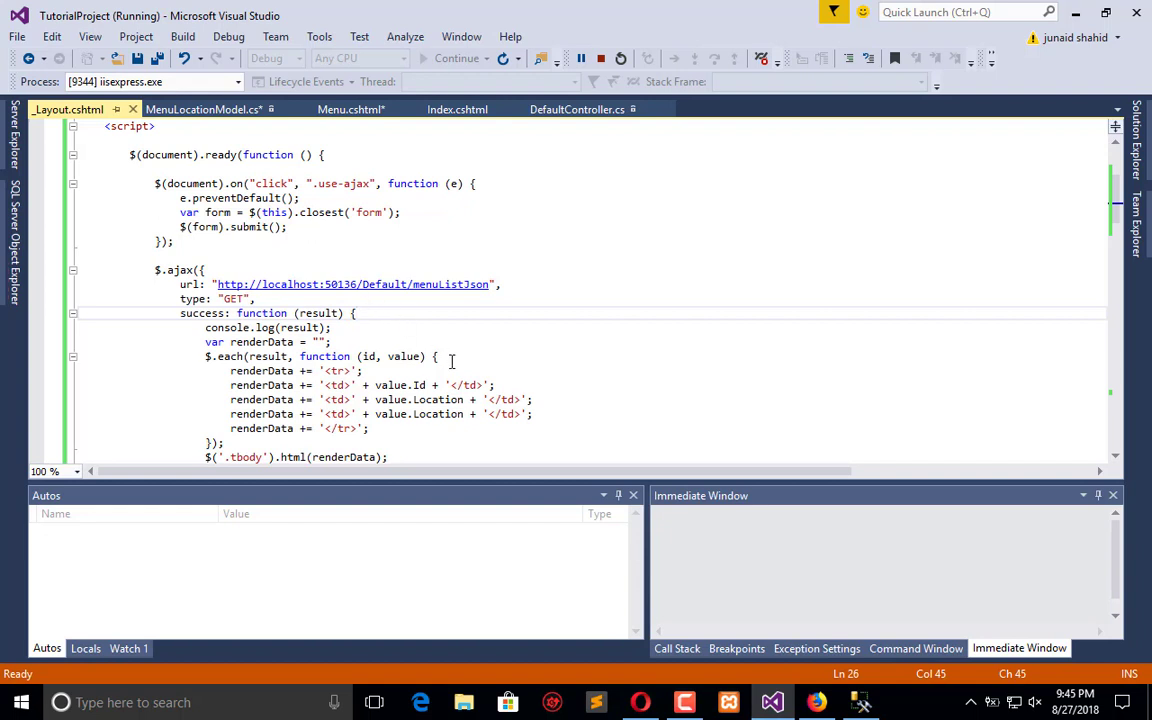
mouse_move(463, 378)
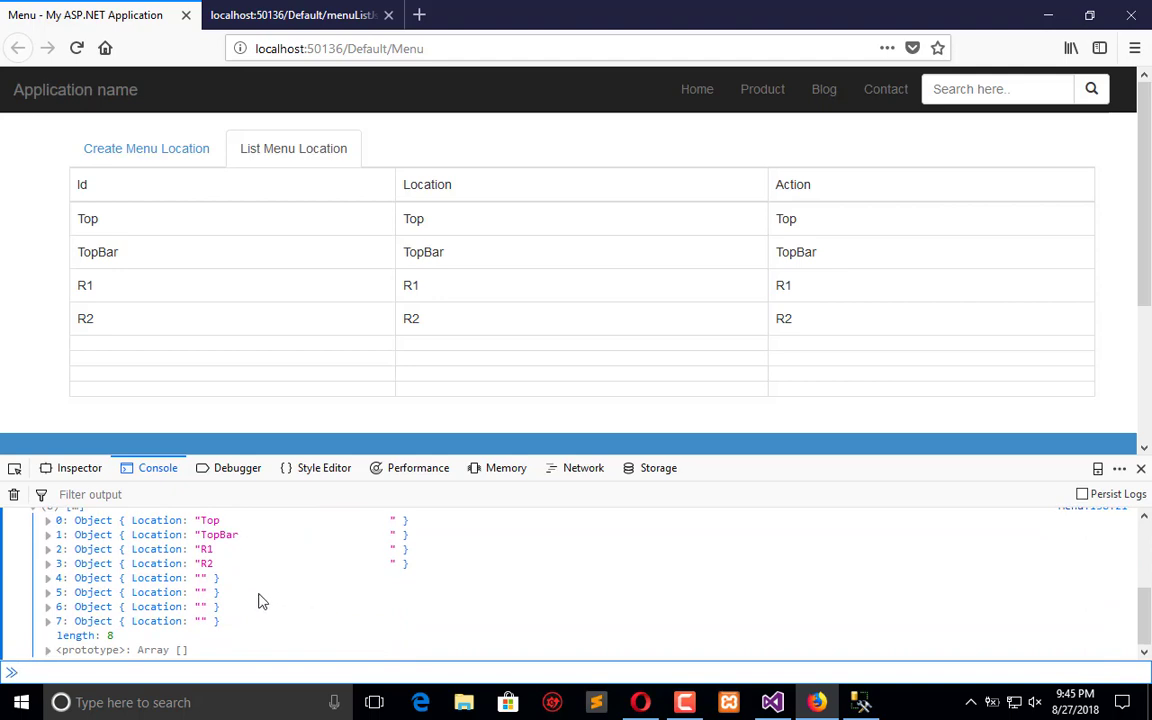
mouse_move(224, 565)
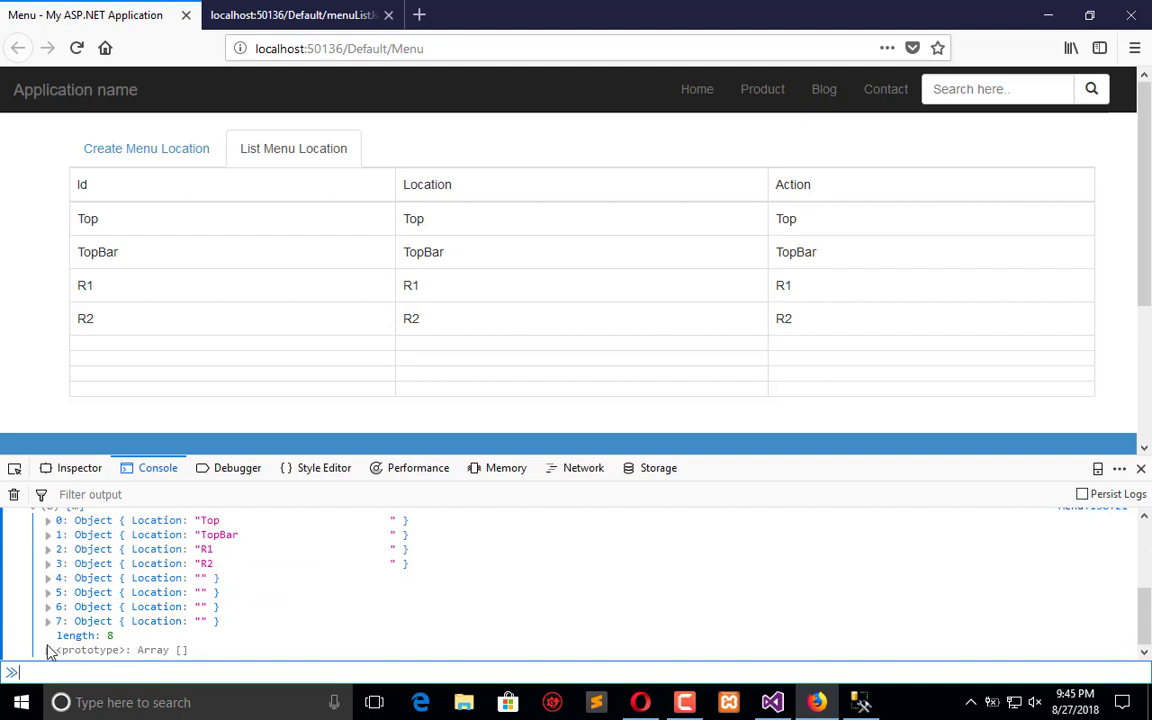
click(48, 620)
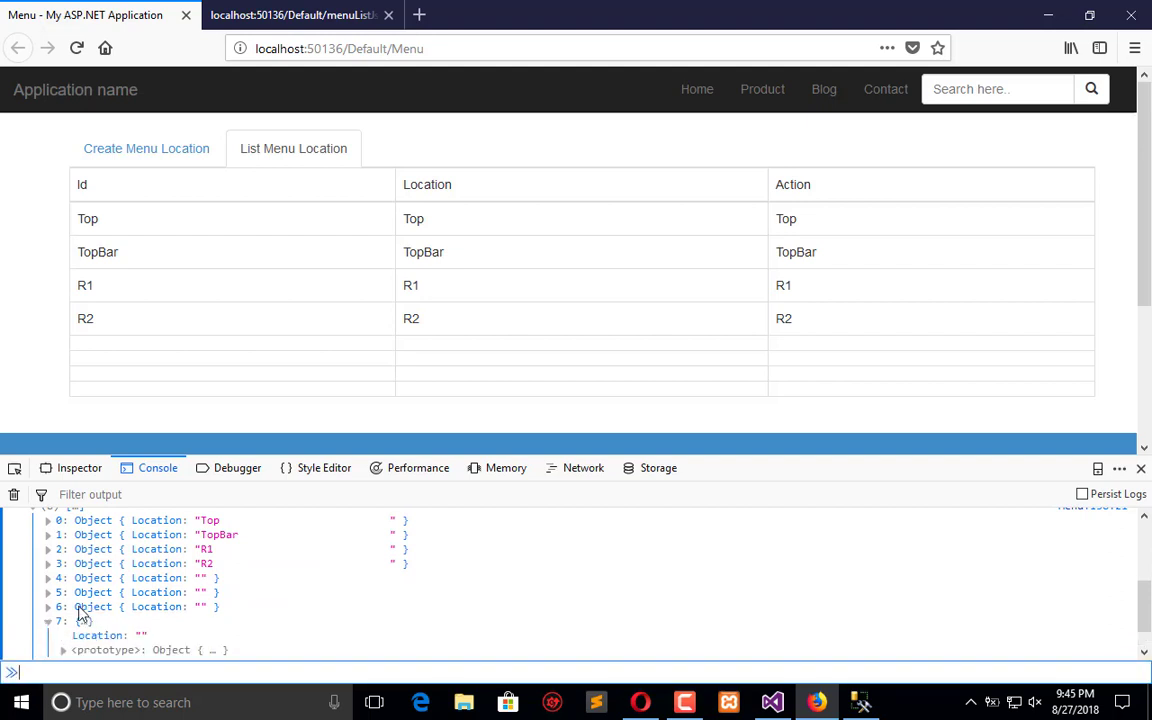
click(48, 607)
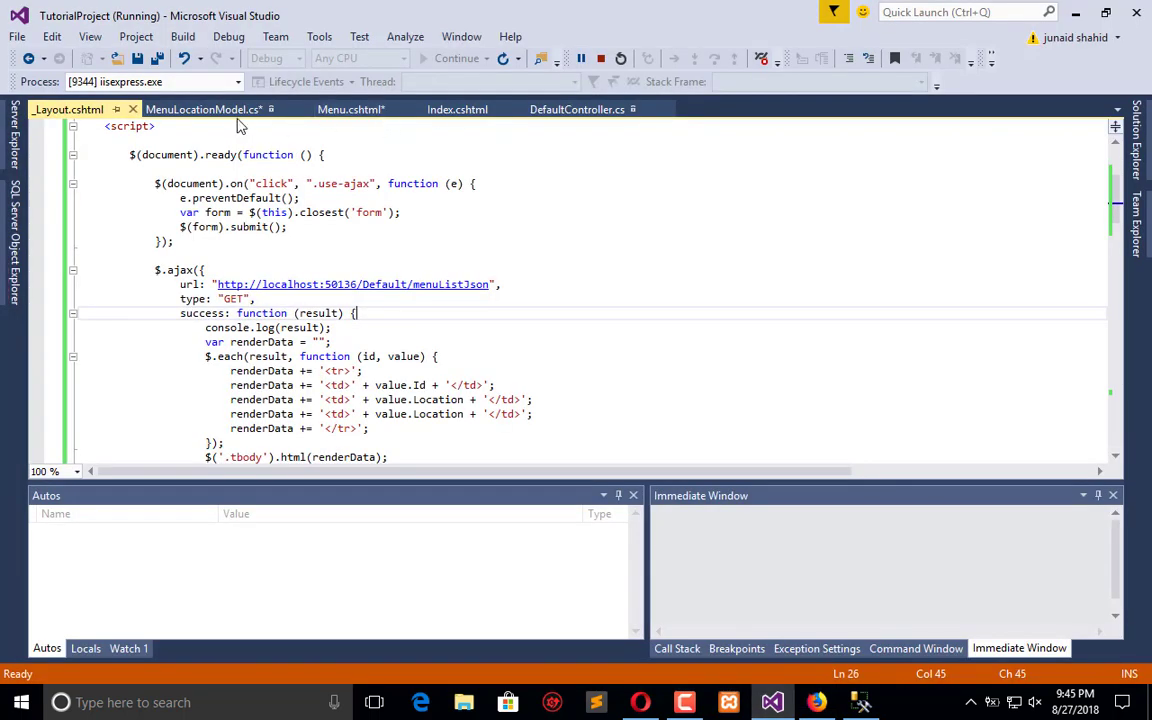
Review Index.cshtml and DefaultController.cs, check the menuListJson output, and restart the app.
click(203, 109)
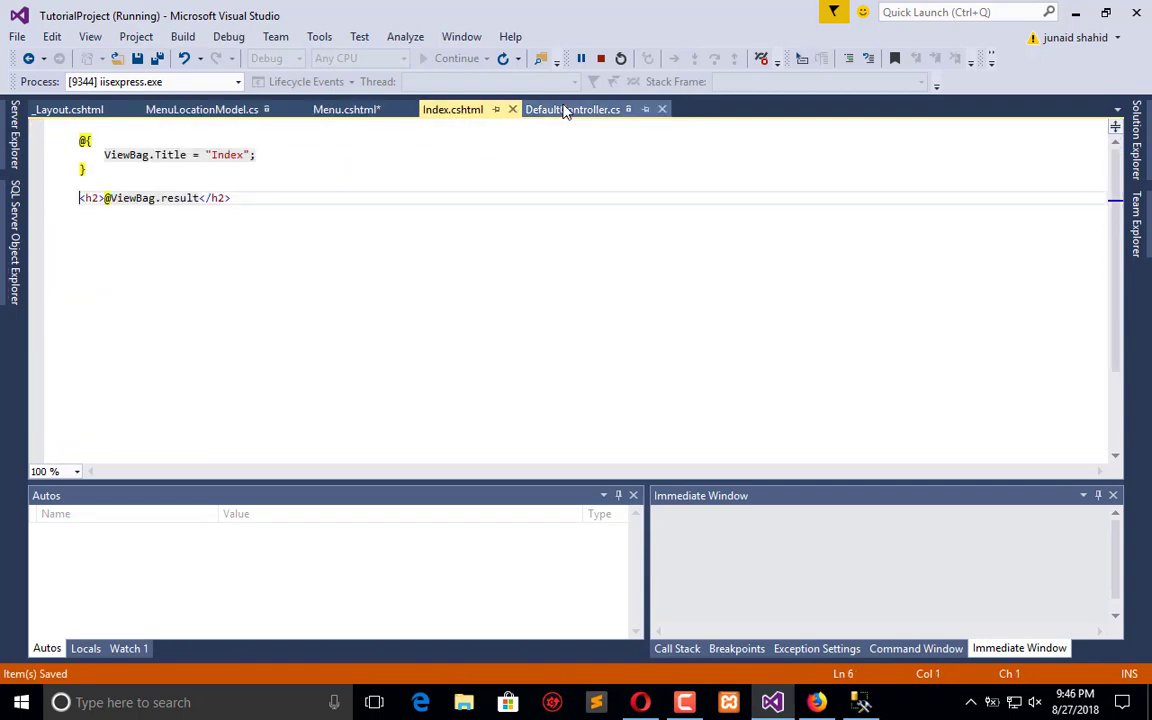
click(572, 109)
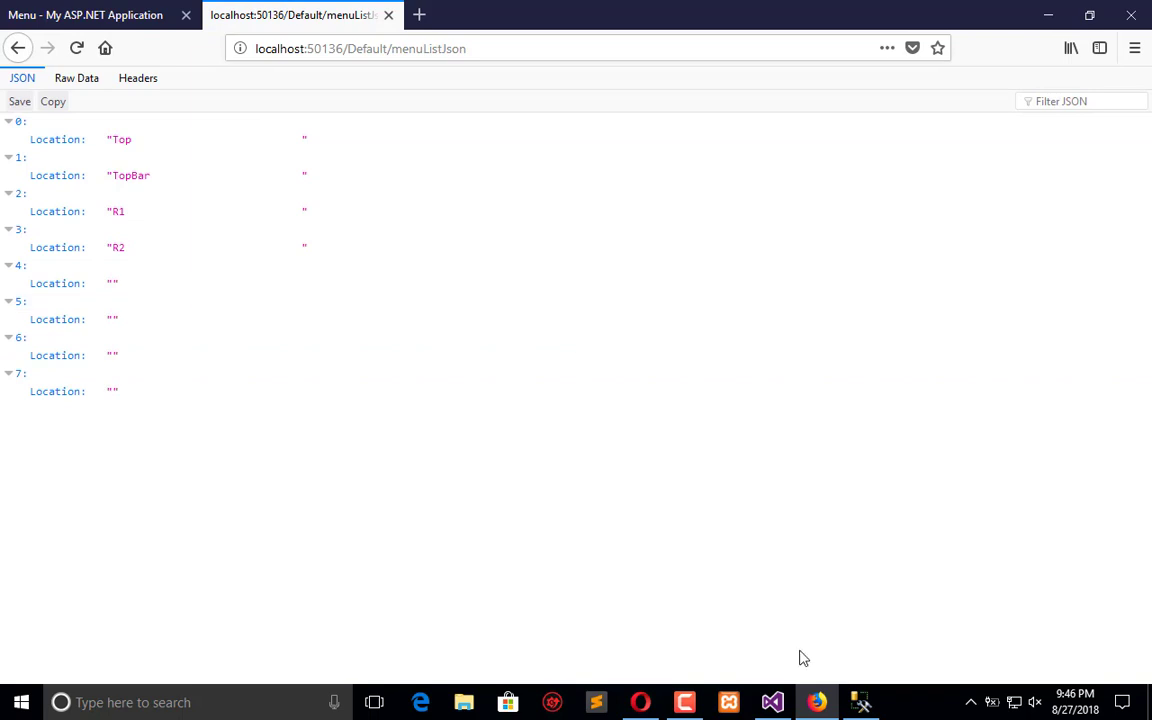
click(772, 702)
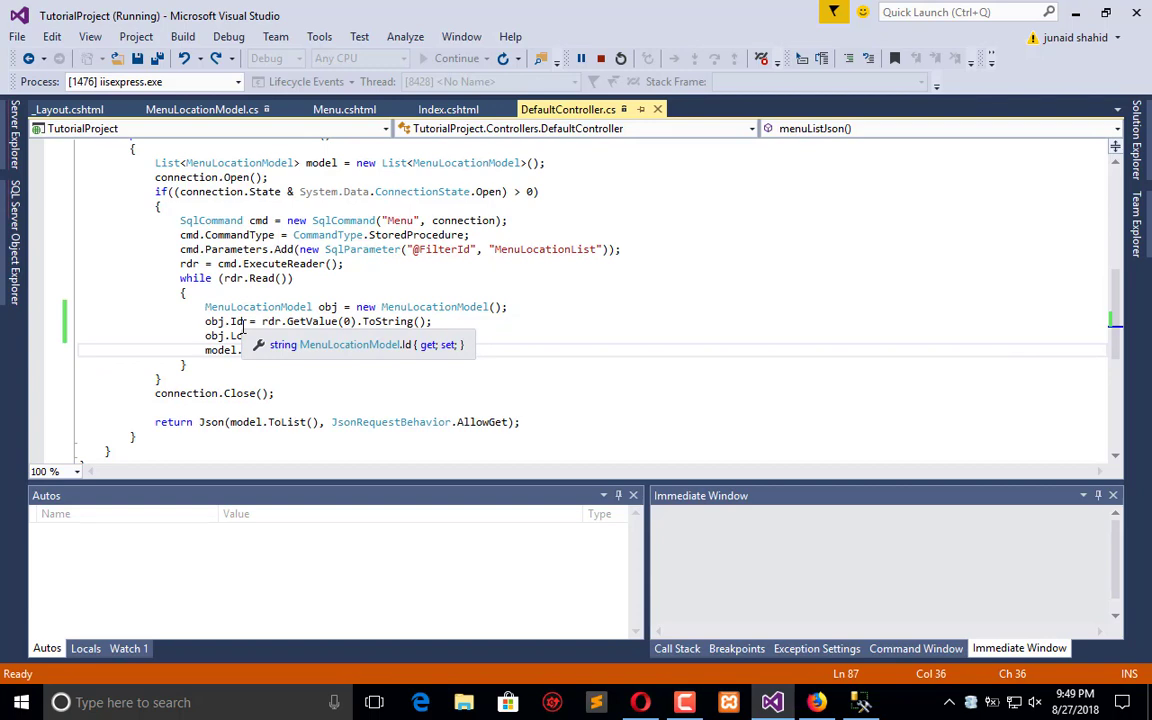
click(182, 37)
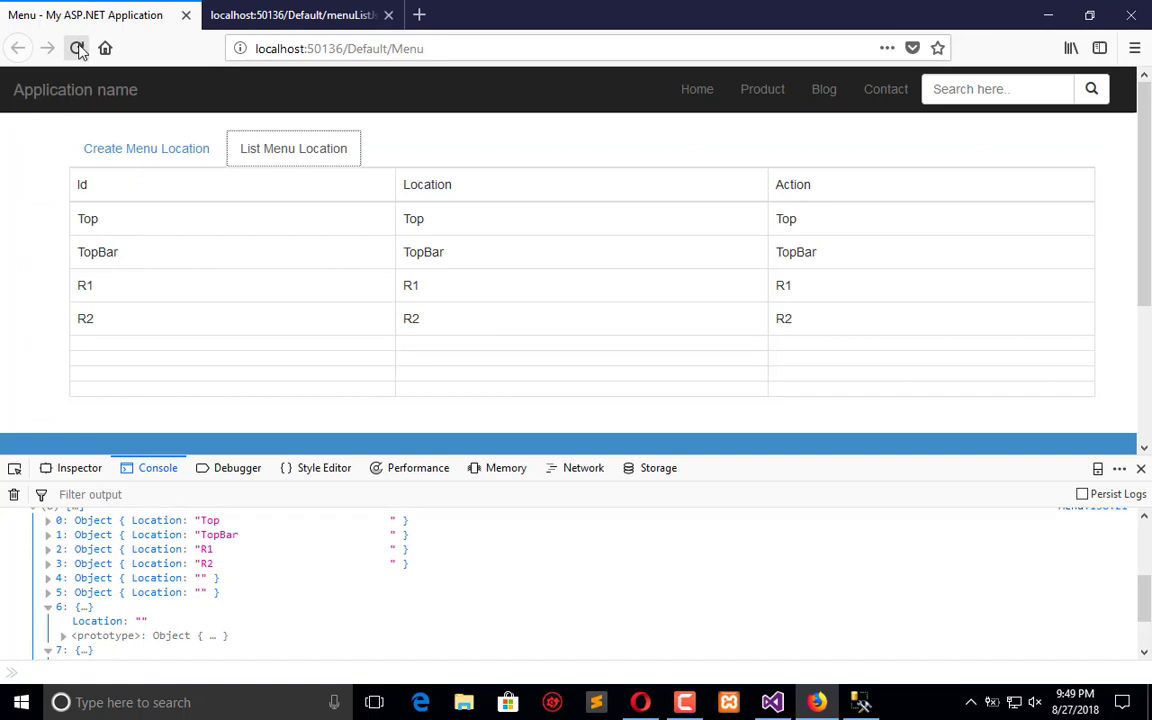
Reload the Menu page to see numeric Ids beside the locations.
click(77, 48)
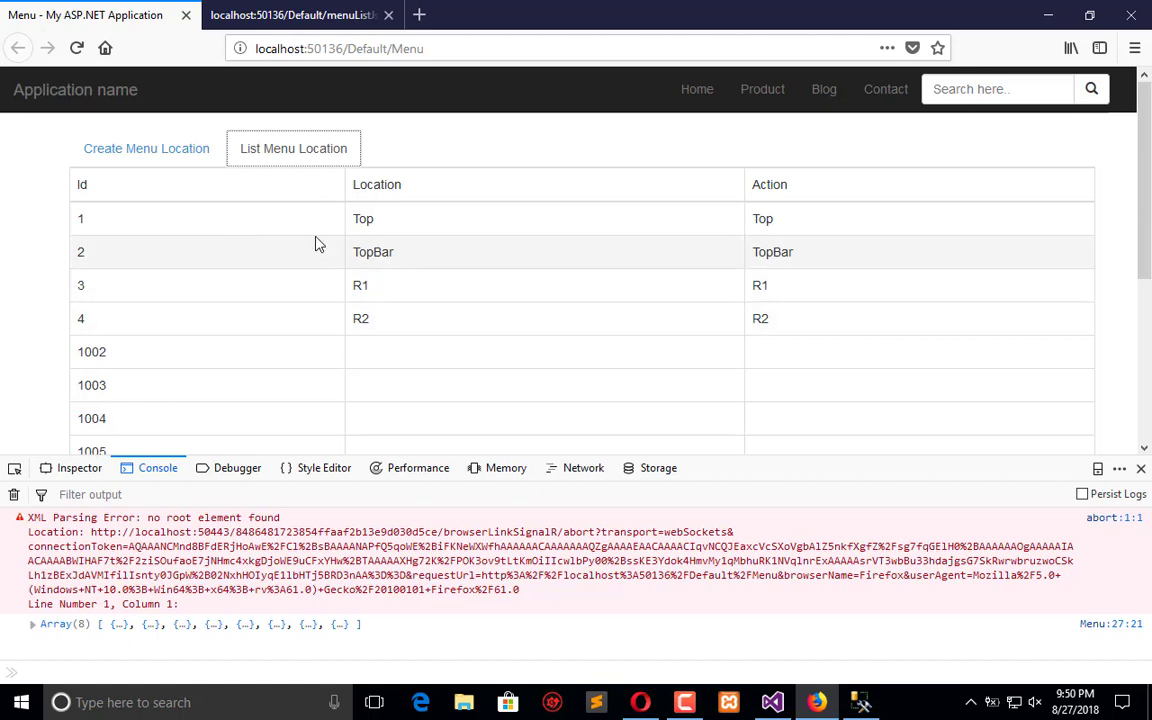
mouse_move(798, 286)
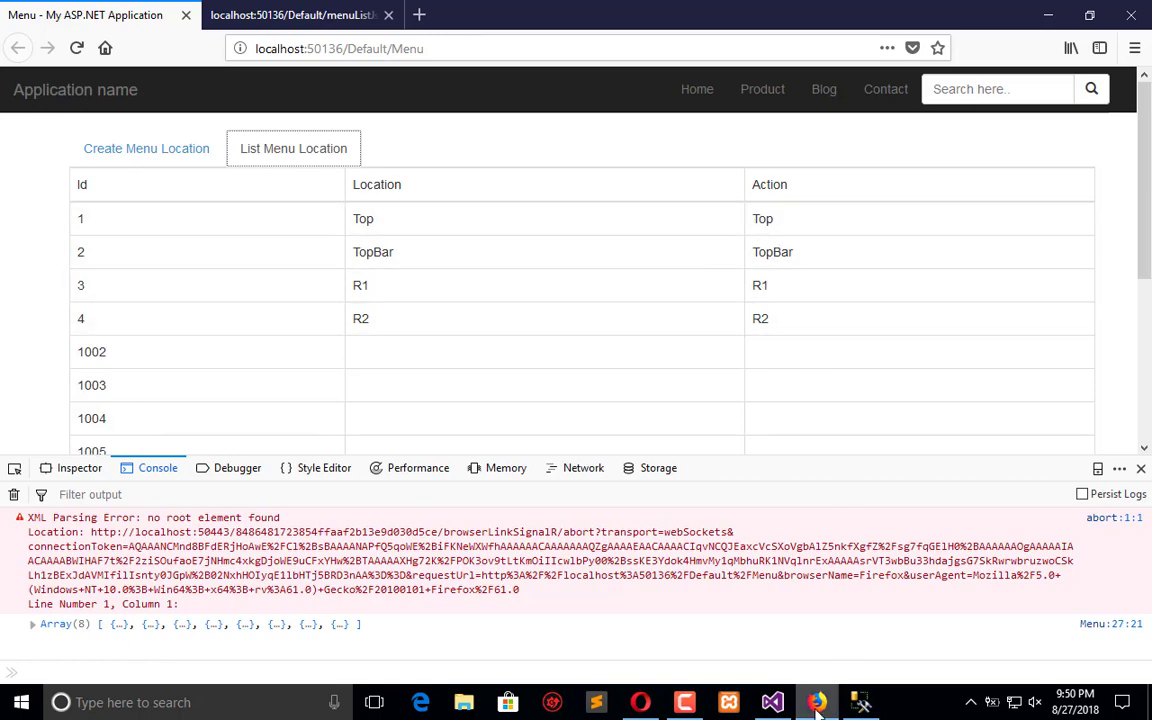
click(772, 702)
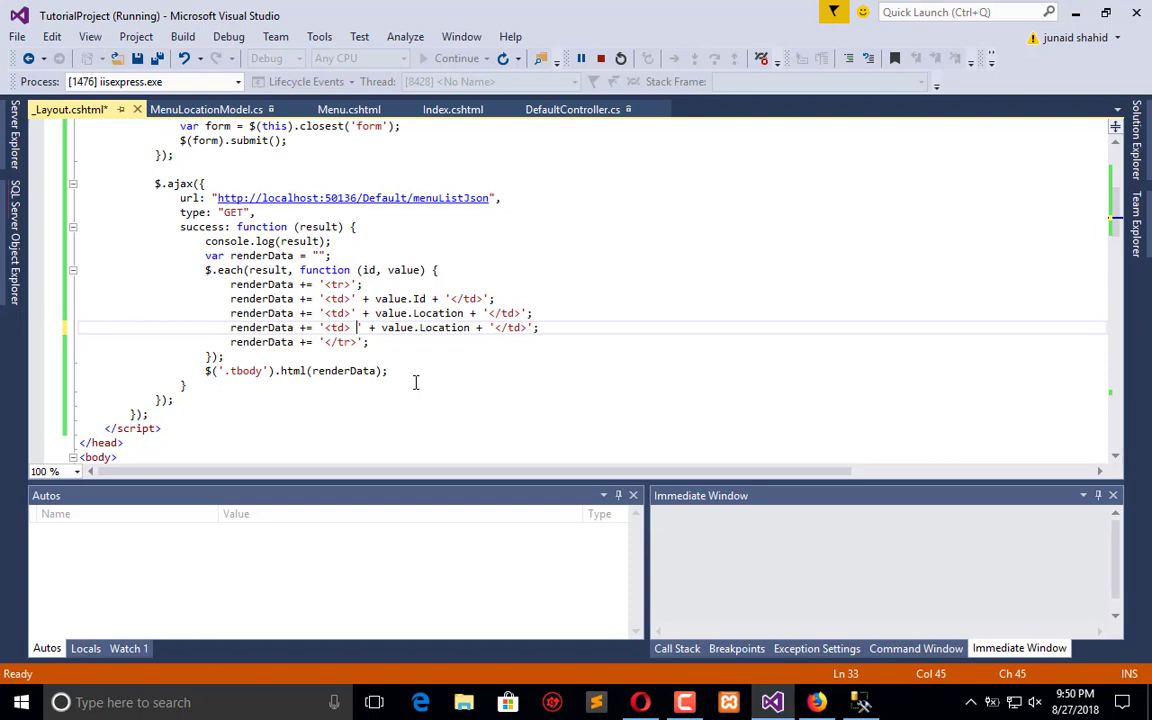
Rewrite the Action cell's Edit markup to carry value="'+value.Id+'".
text(Edit)
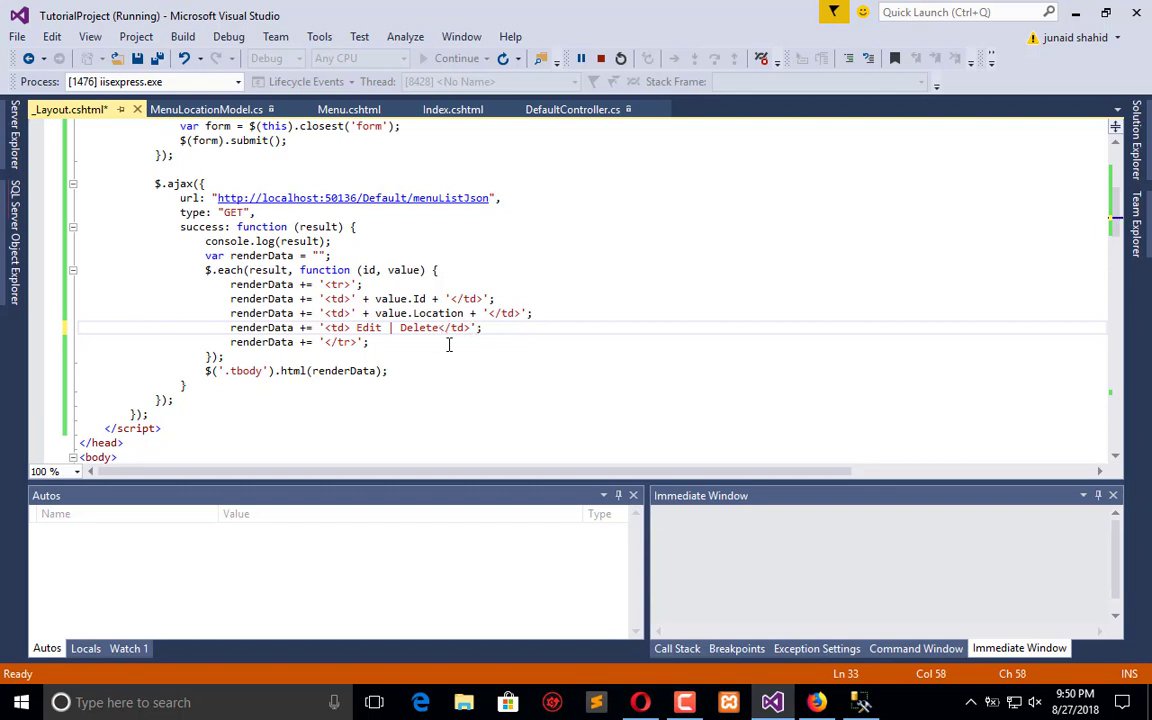
click(370, 327)
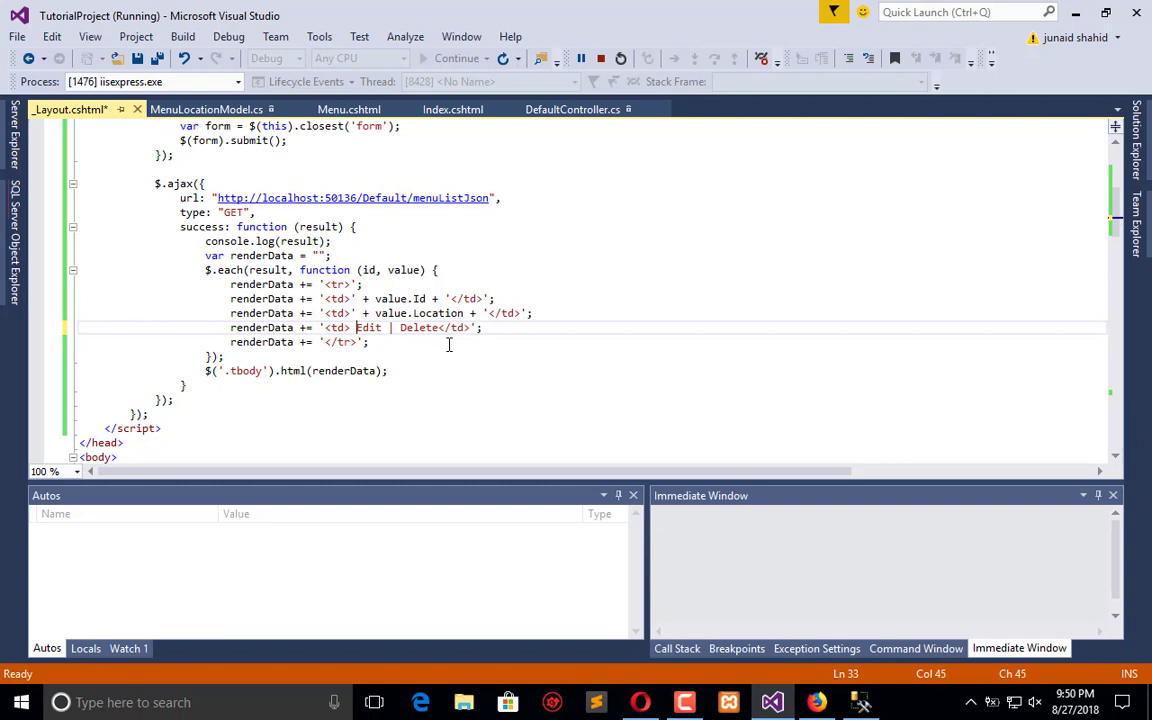
text(<a href)
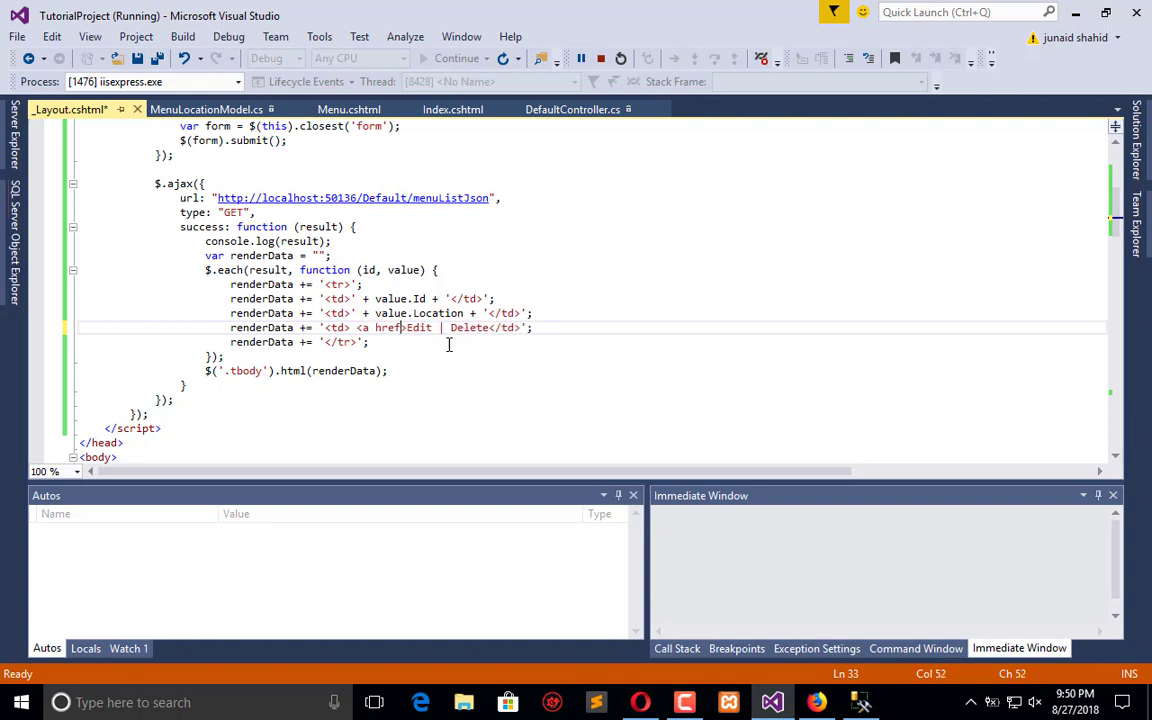
text(">)
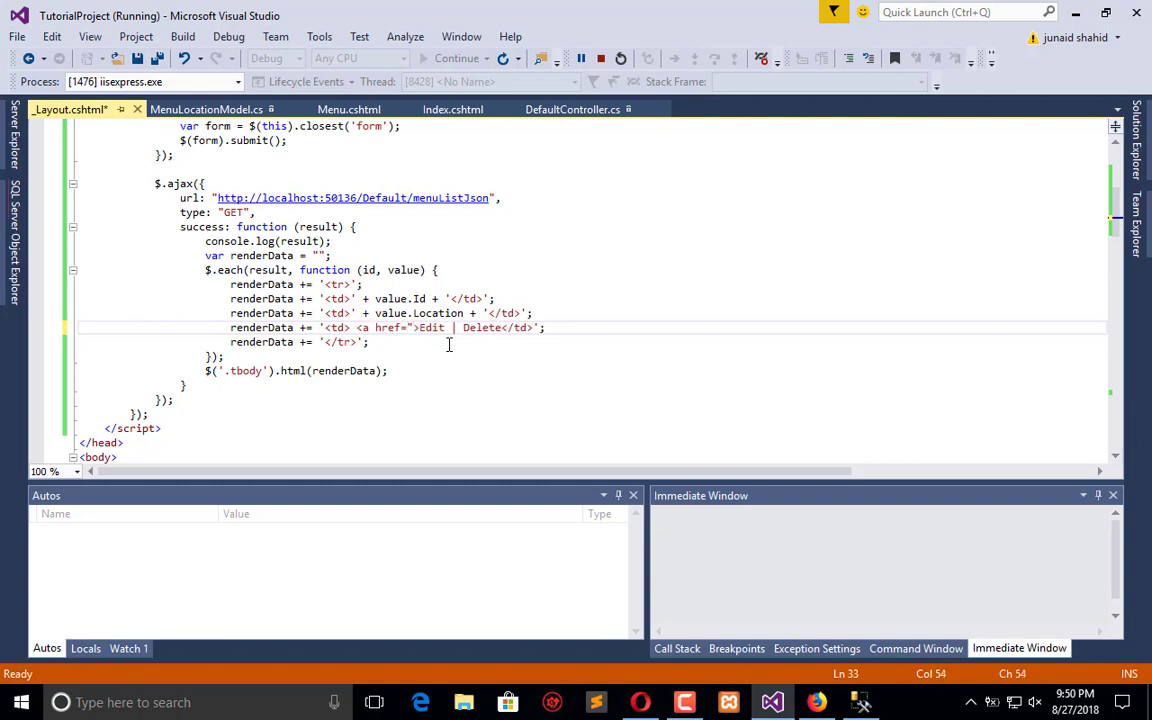
text("")
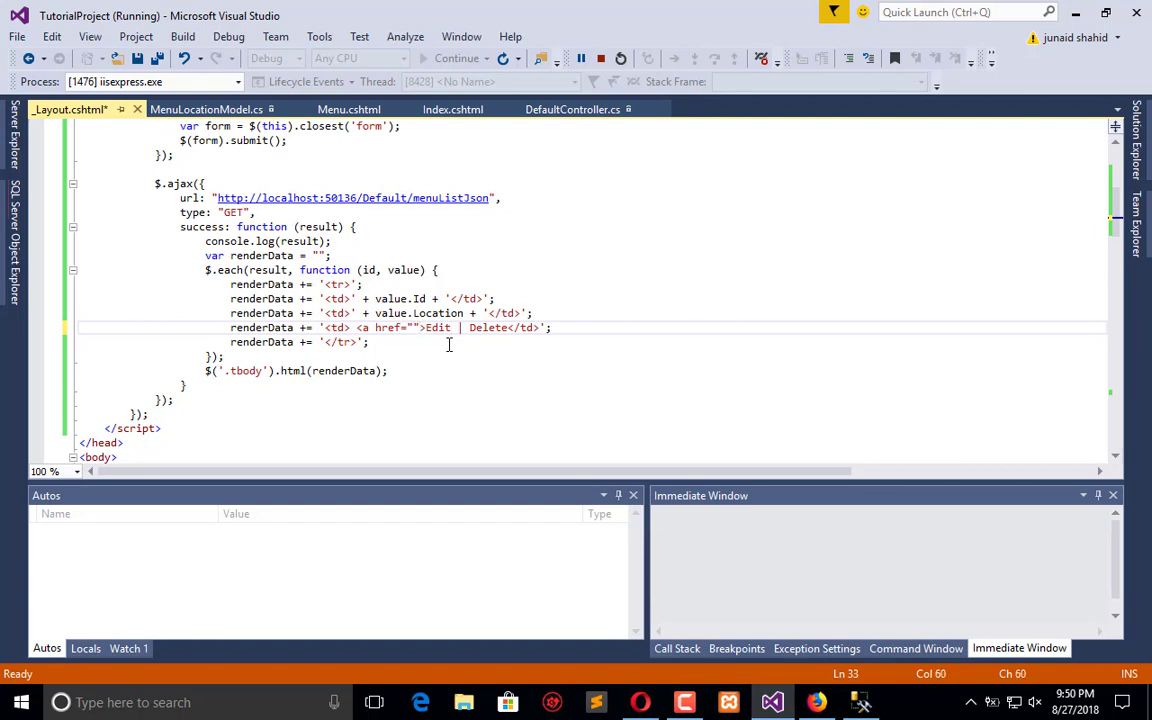
text(</a>)
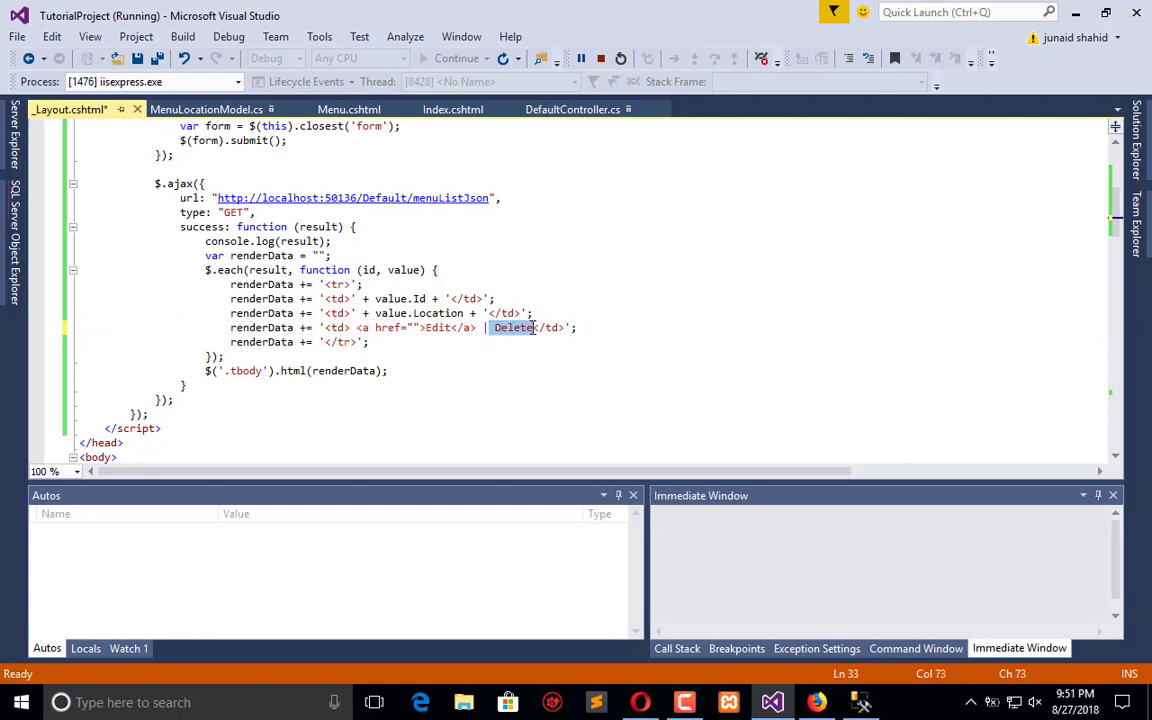
text(<a href="">Edit</a>)
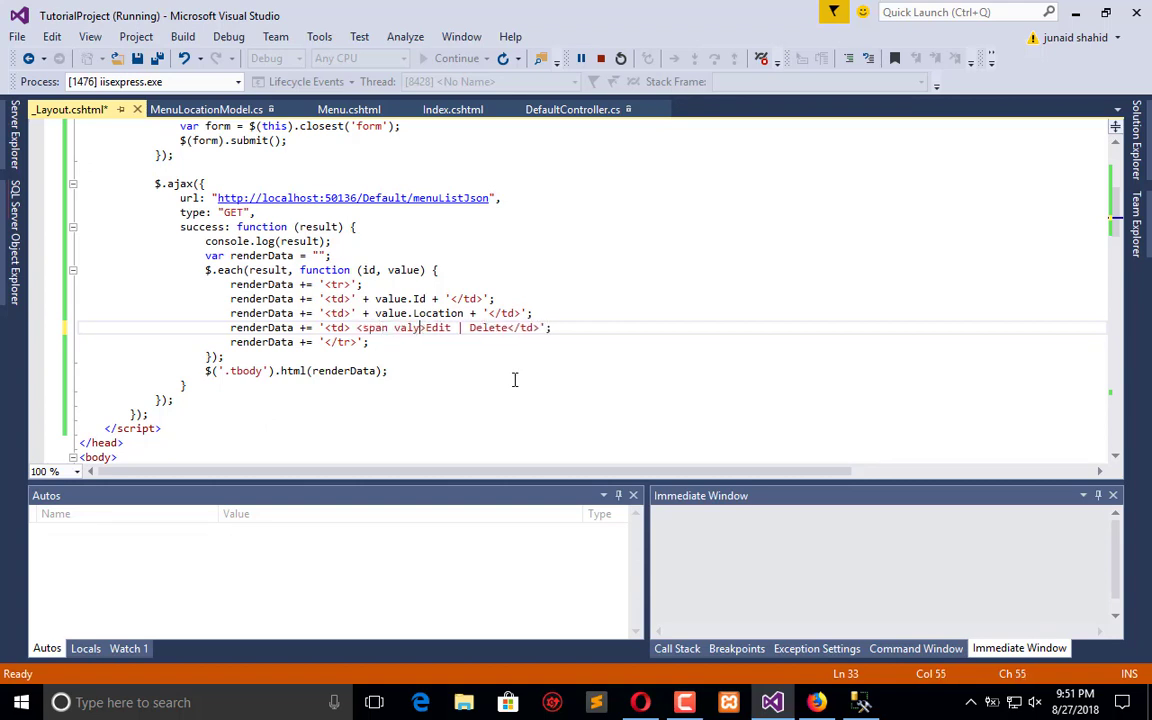
text(e=>)
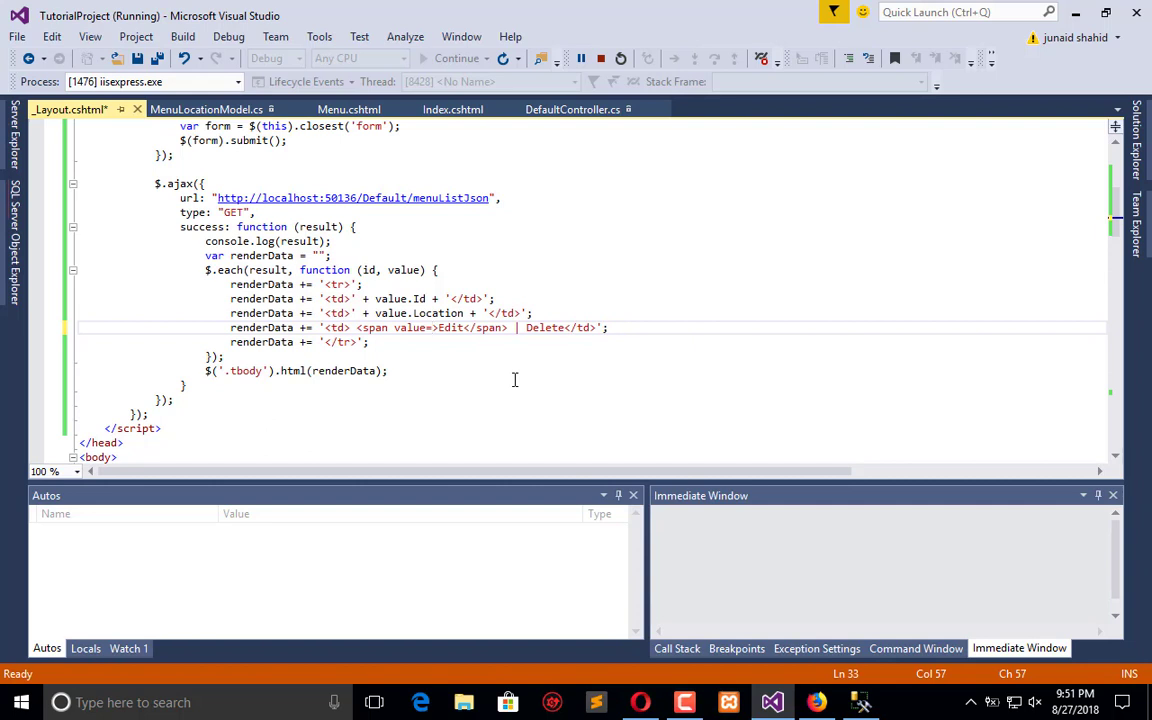
text("")
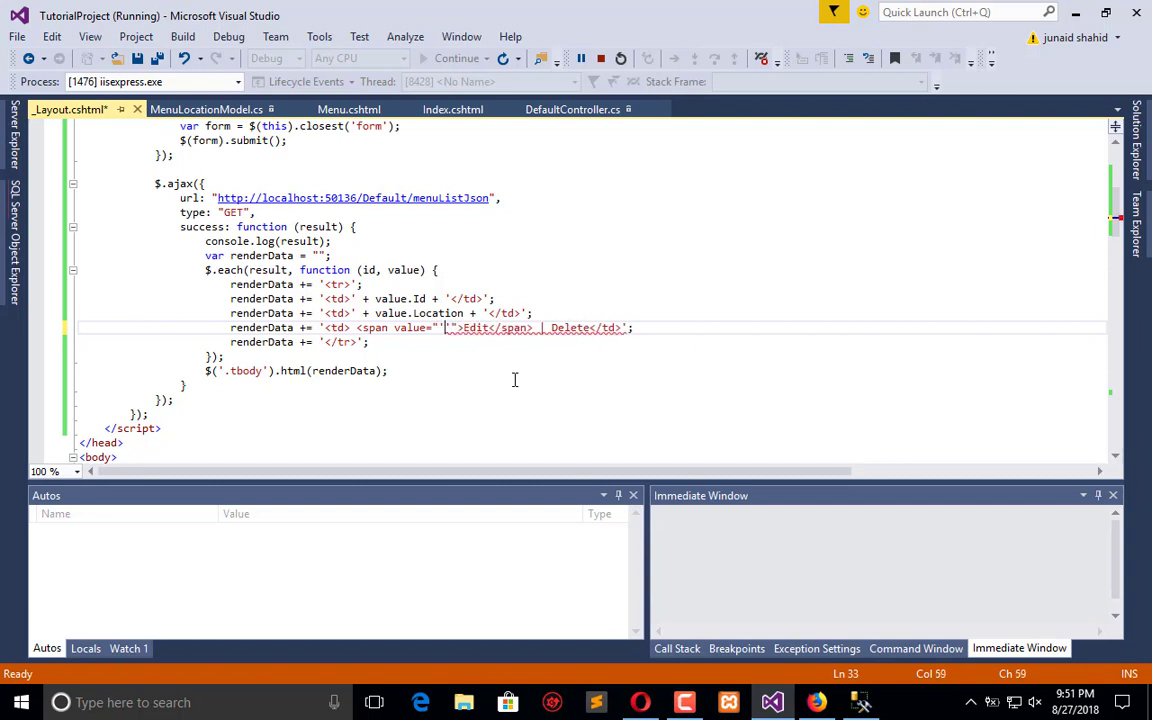
text(++)
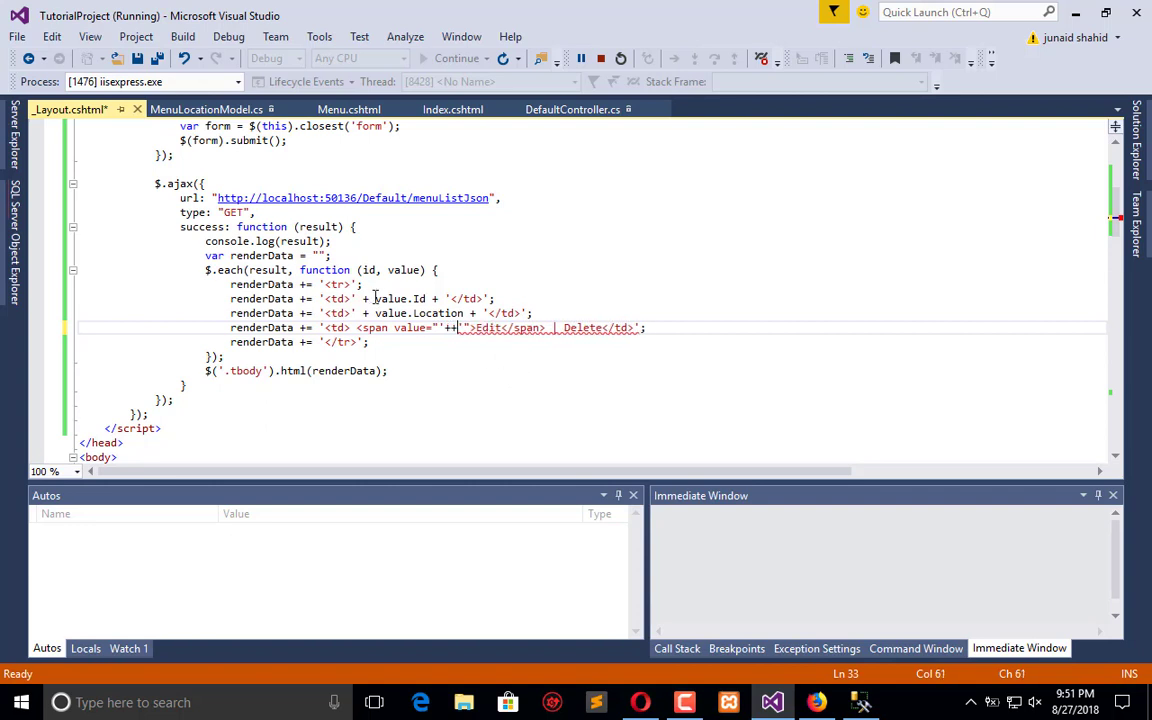
double_click(399, 298)
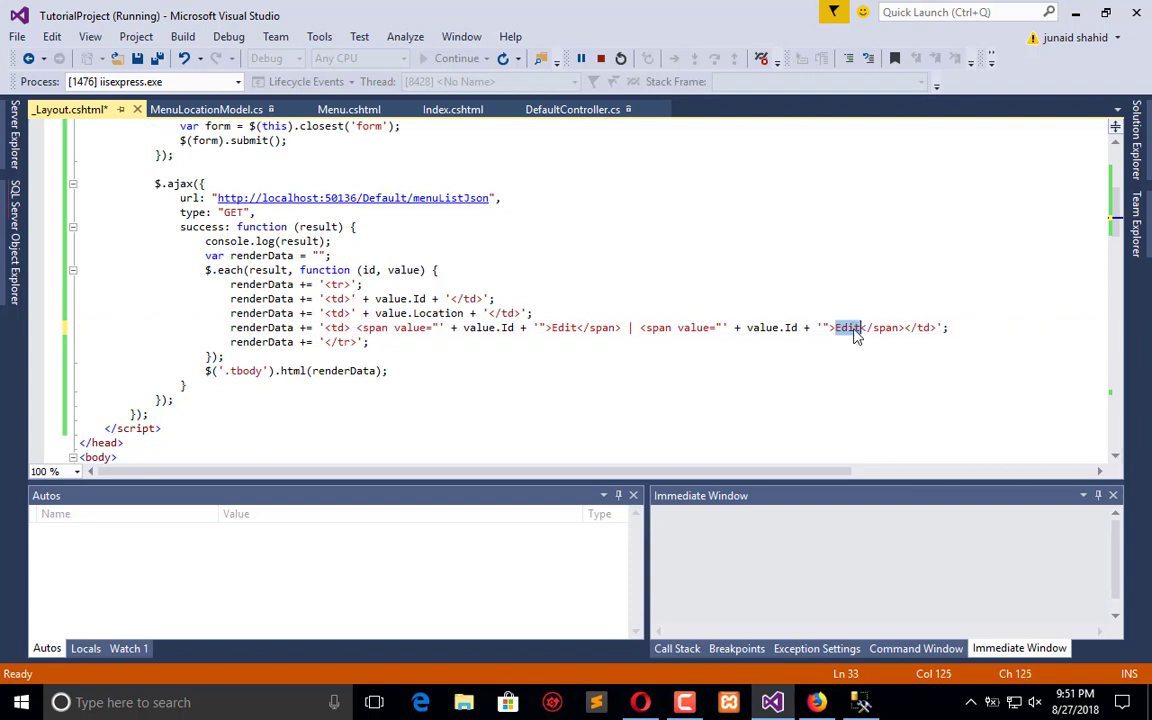
Add the Delete span and the class="EditMenuLocationList" attribute to the Edit span.
text(Delete)
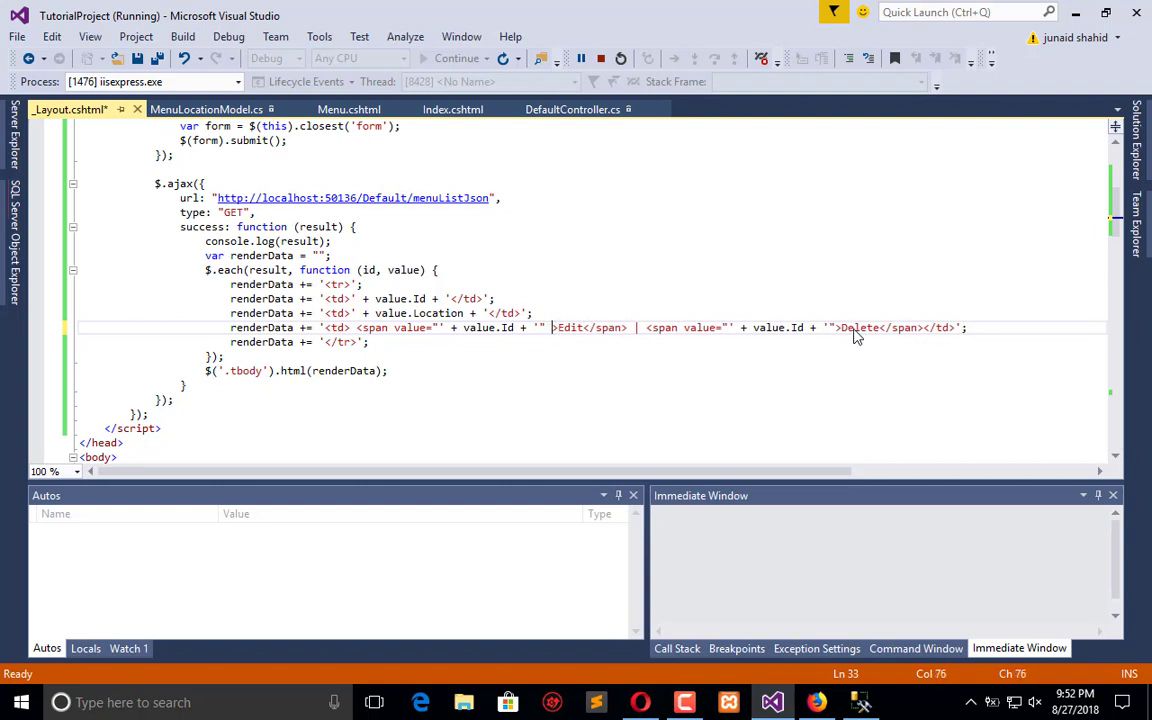
text(class="Edit)
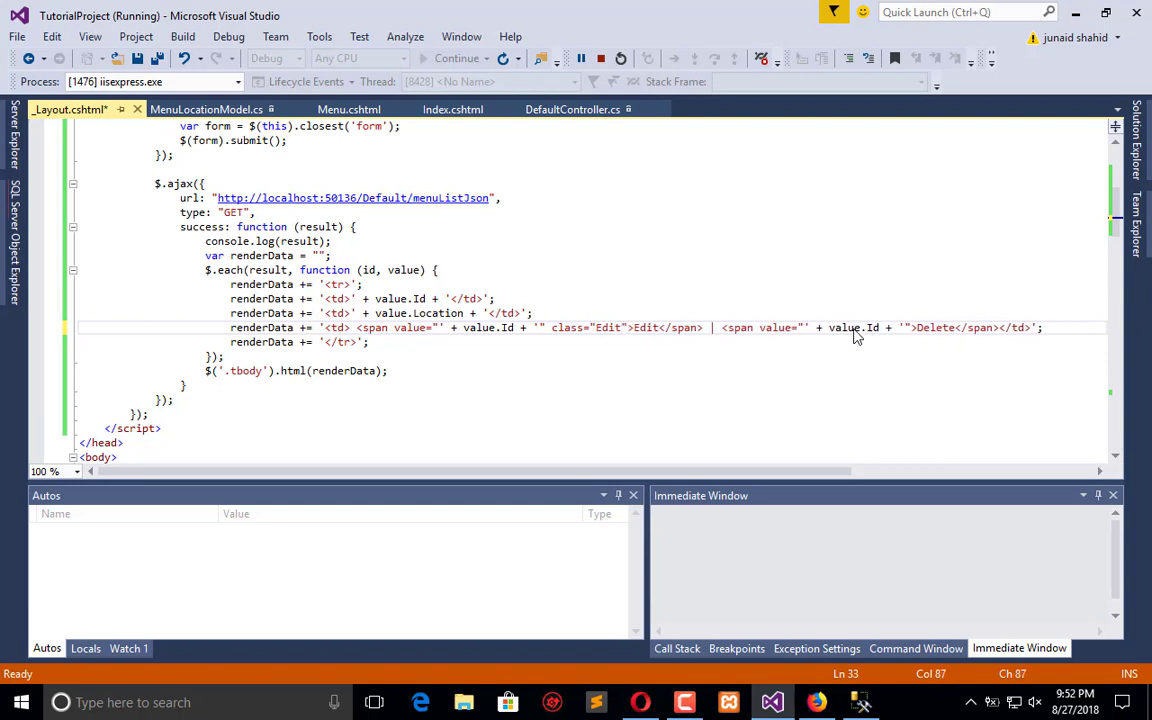
text(Menu)
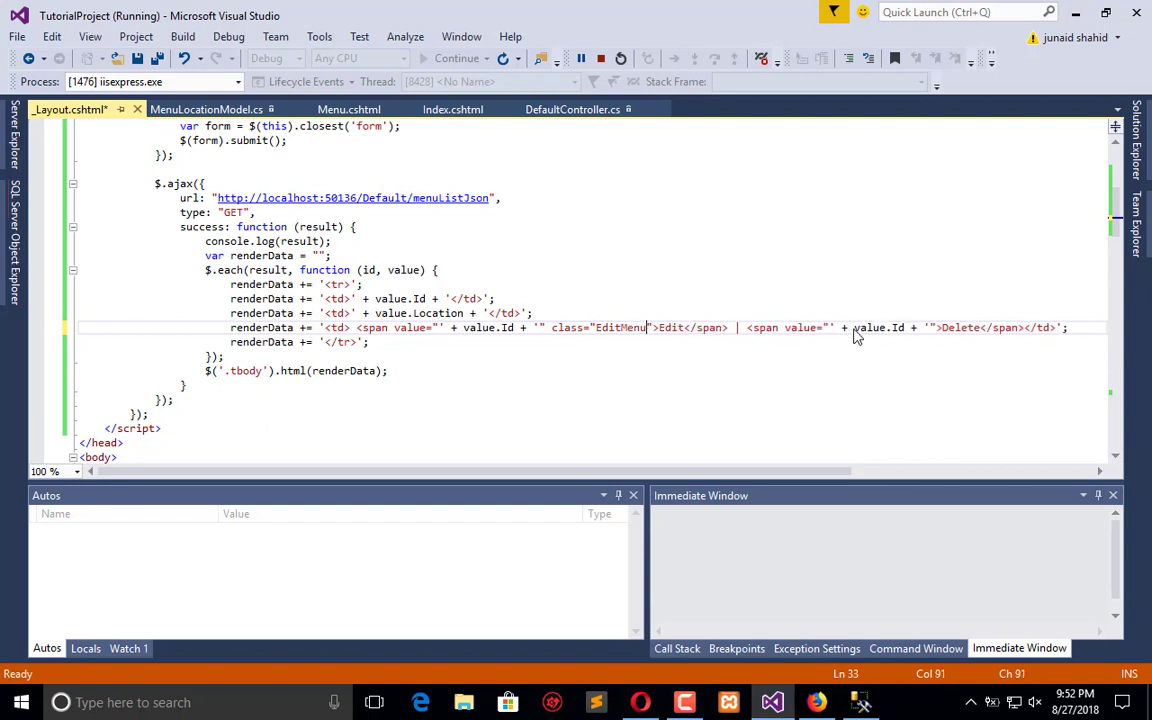
text(LocationList)
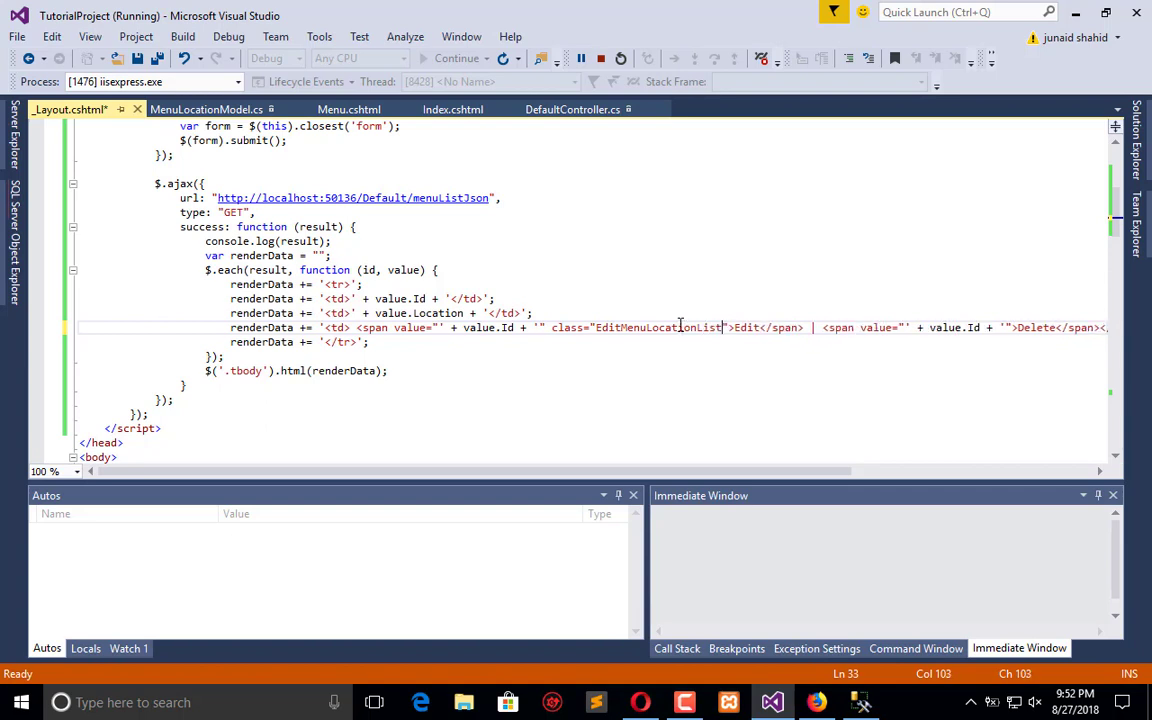
double_click(658, 327)
text( class=)
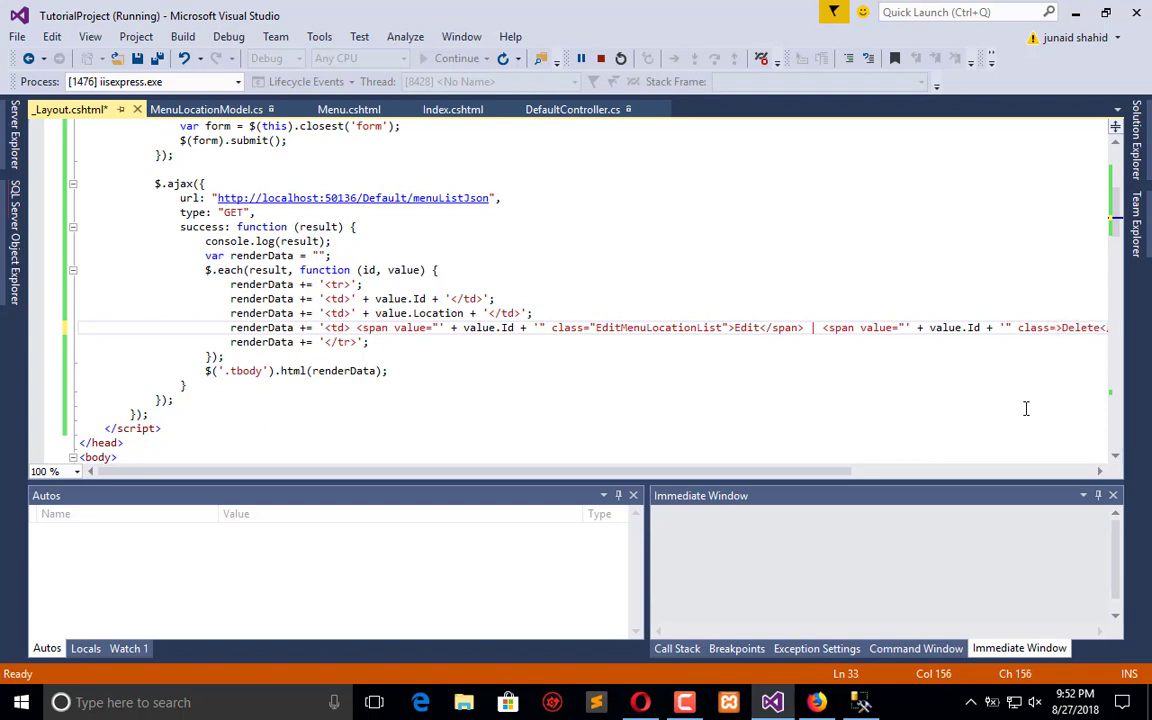
scroll(right, 3)
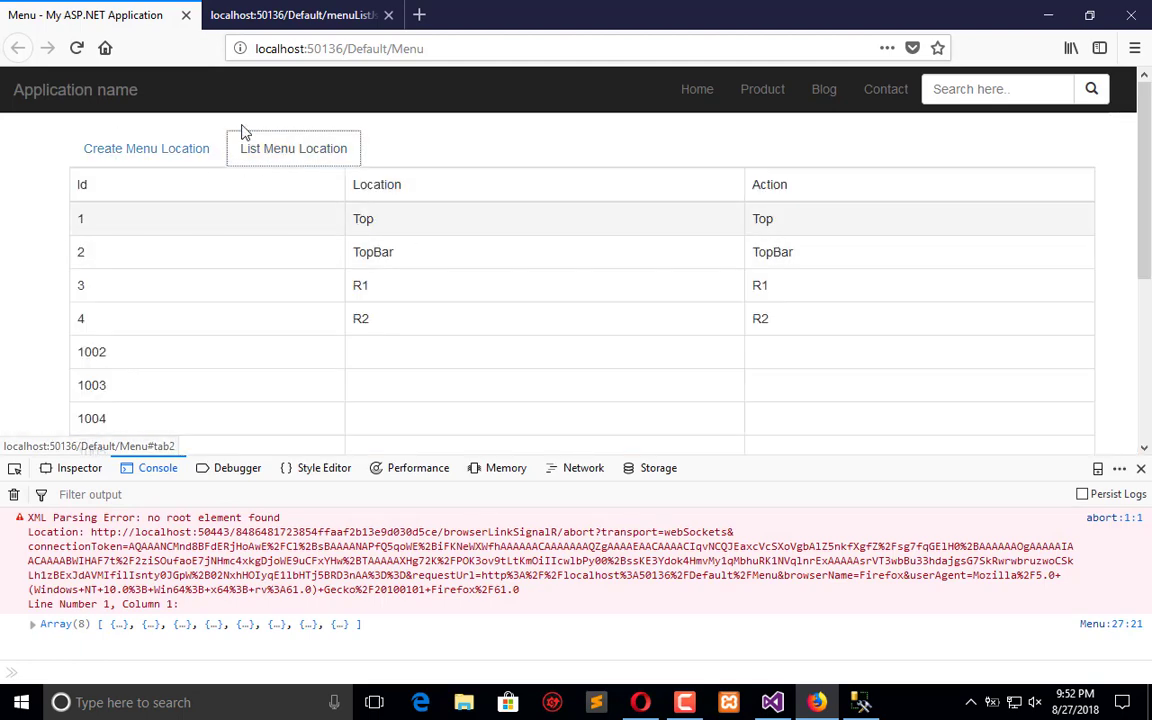
Reload the Menu page, confirm Edit | Delete in every Action row, then reopen Create Menu Location.
click(146, 148)
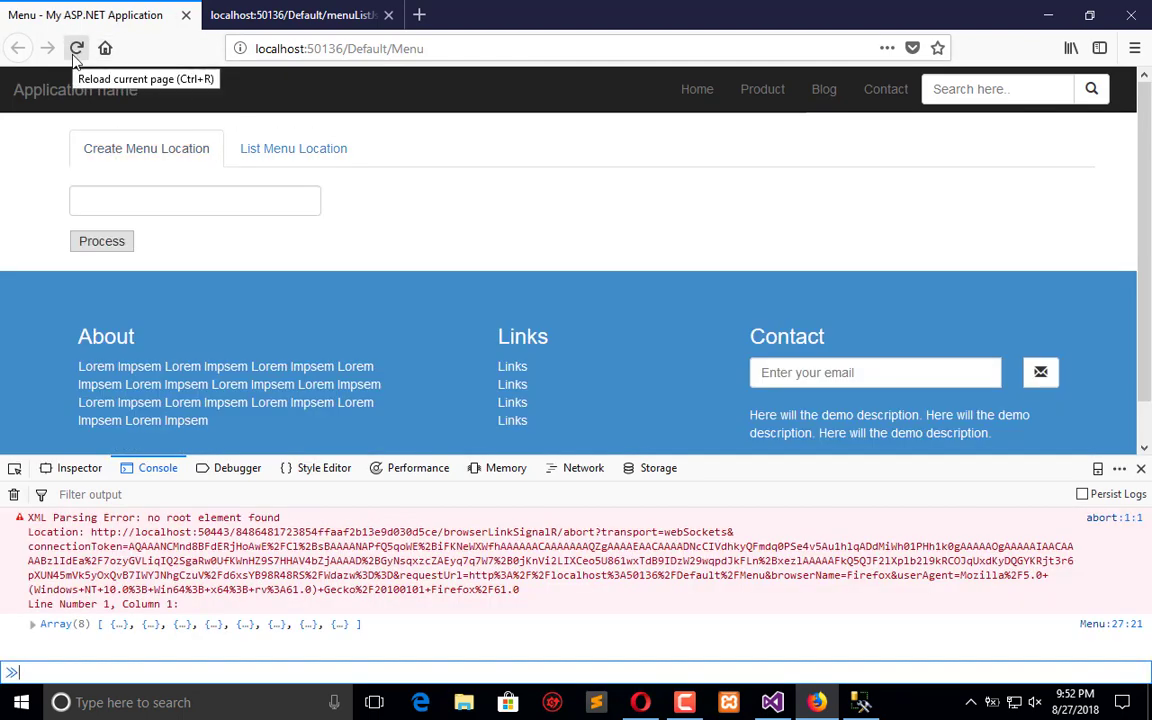
click(293, 148)
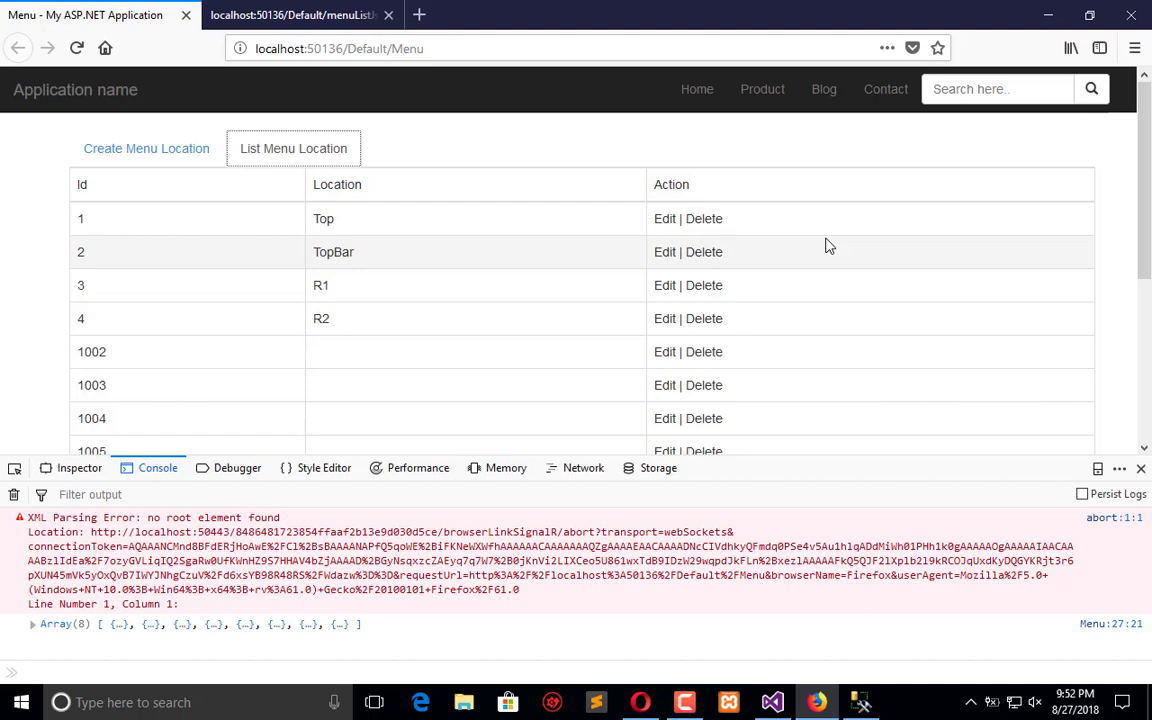
mouse_move(665, 225)
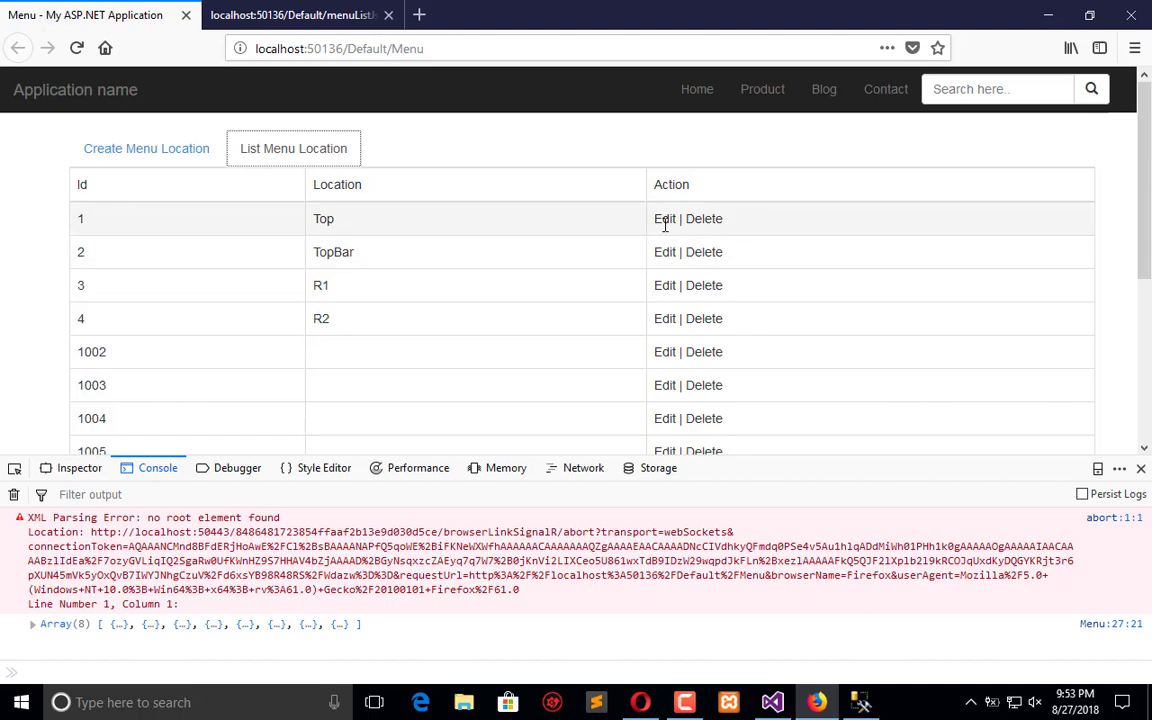
mouse_move(738, 237)
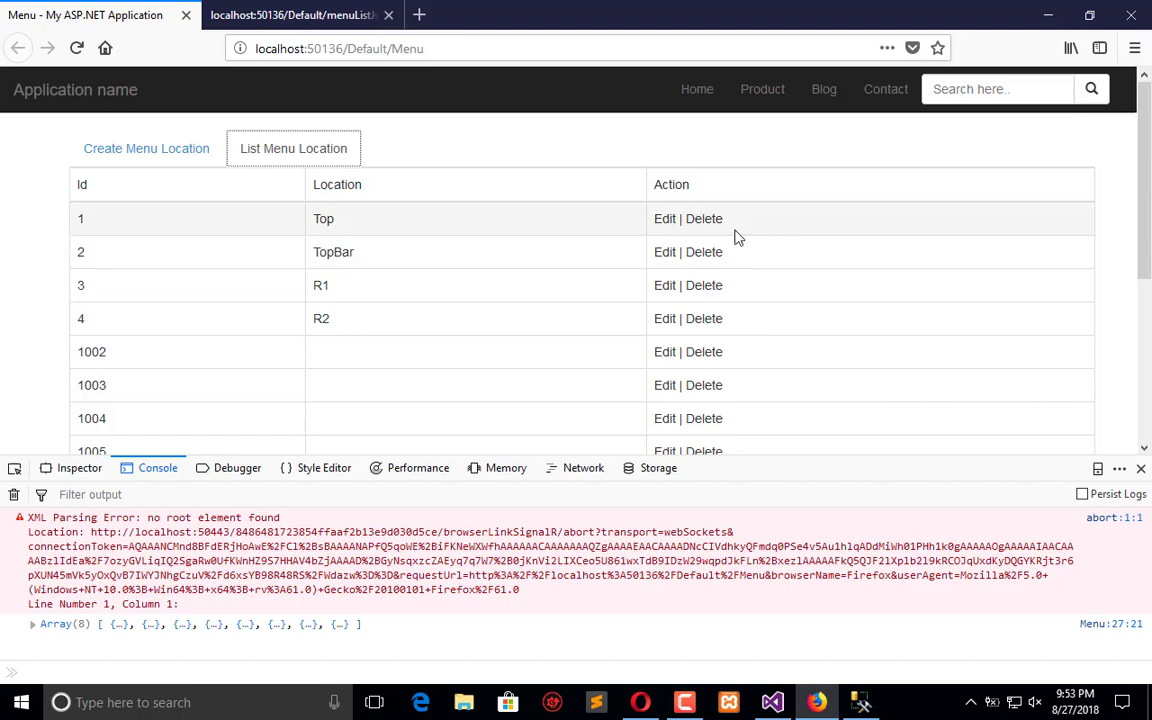
mouse_move(364, 216)
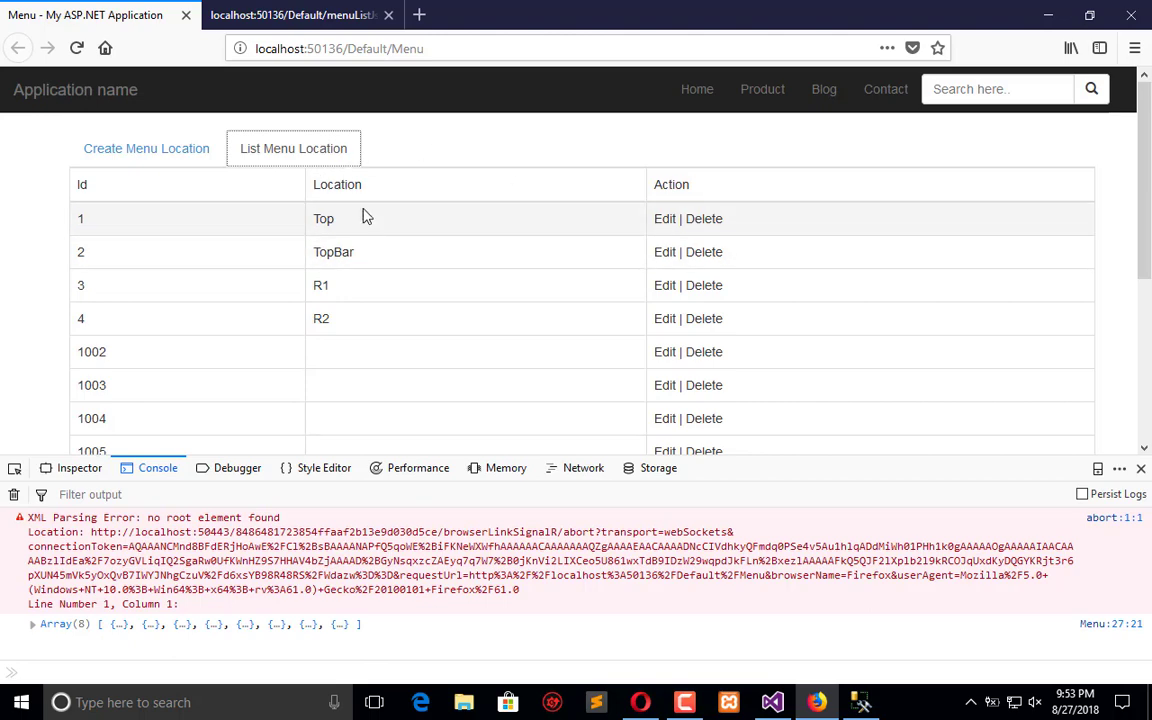
click(146, 148)
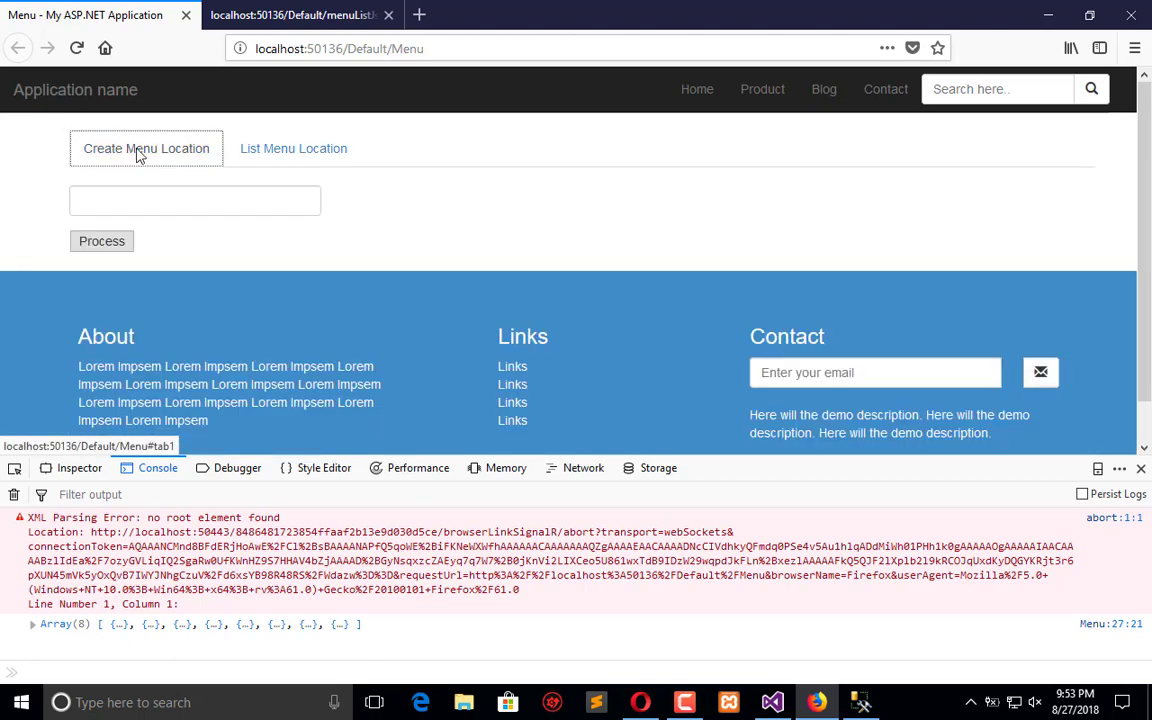
mouse_move(230, 162)
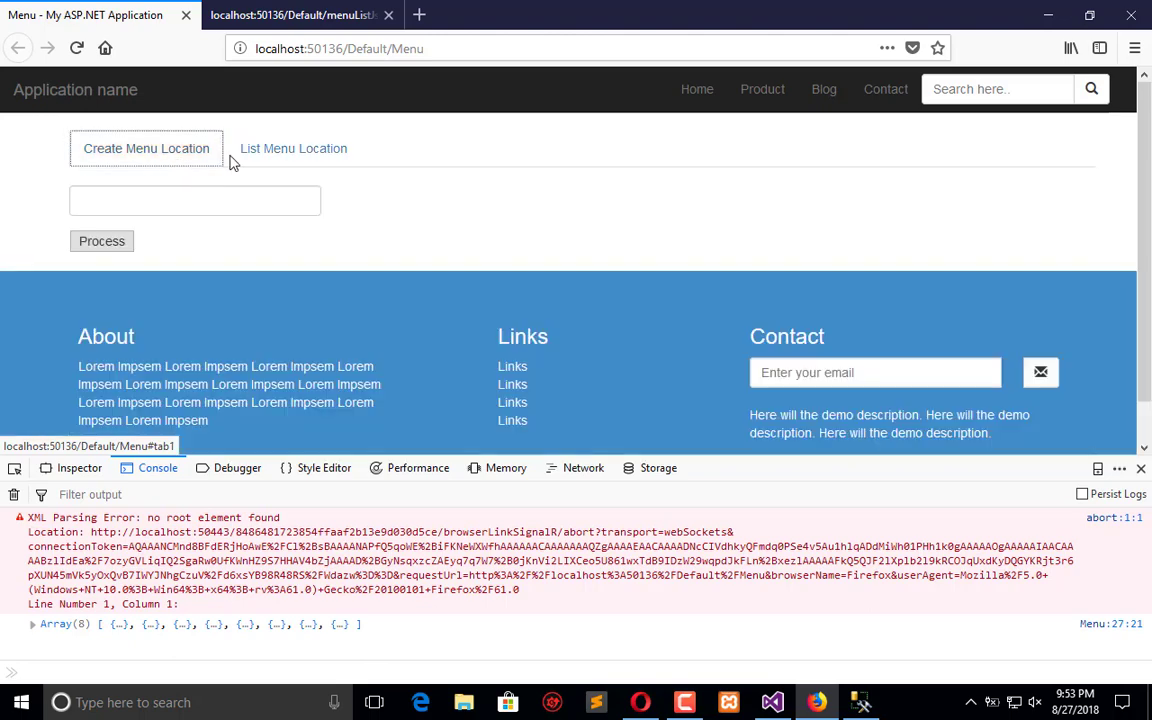
mouse_move(183, 161)
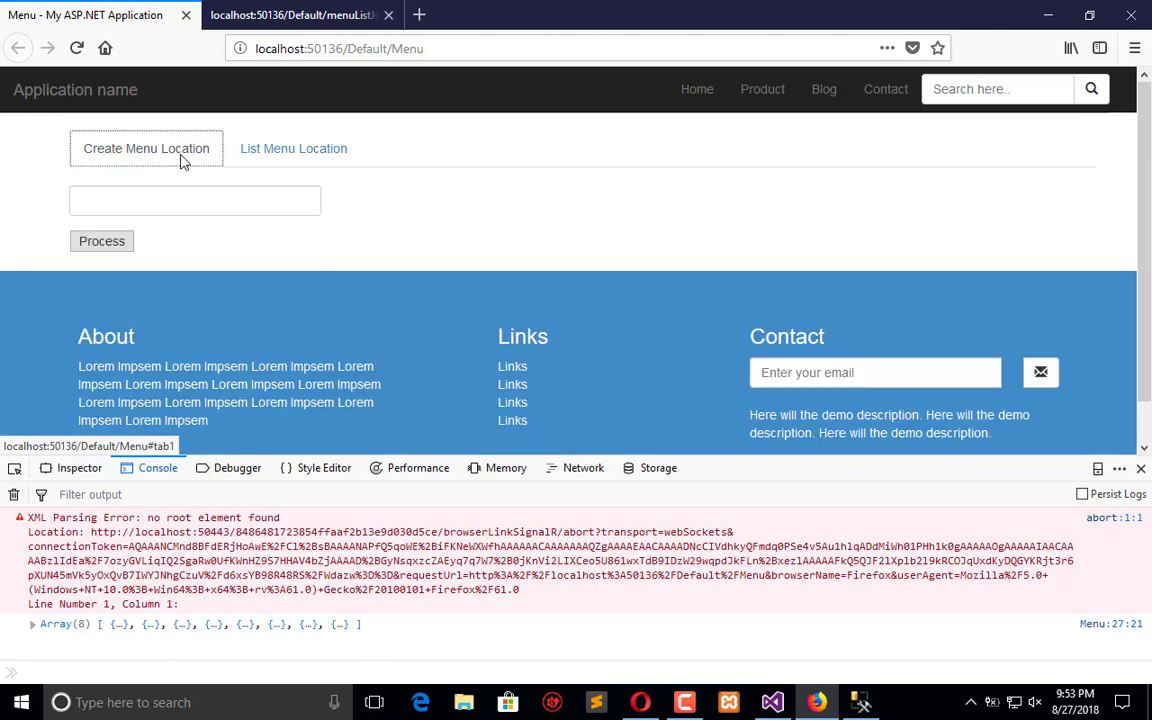